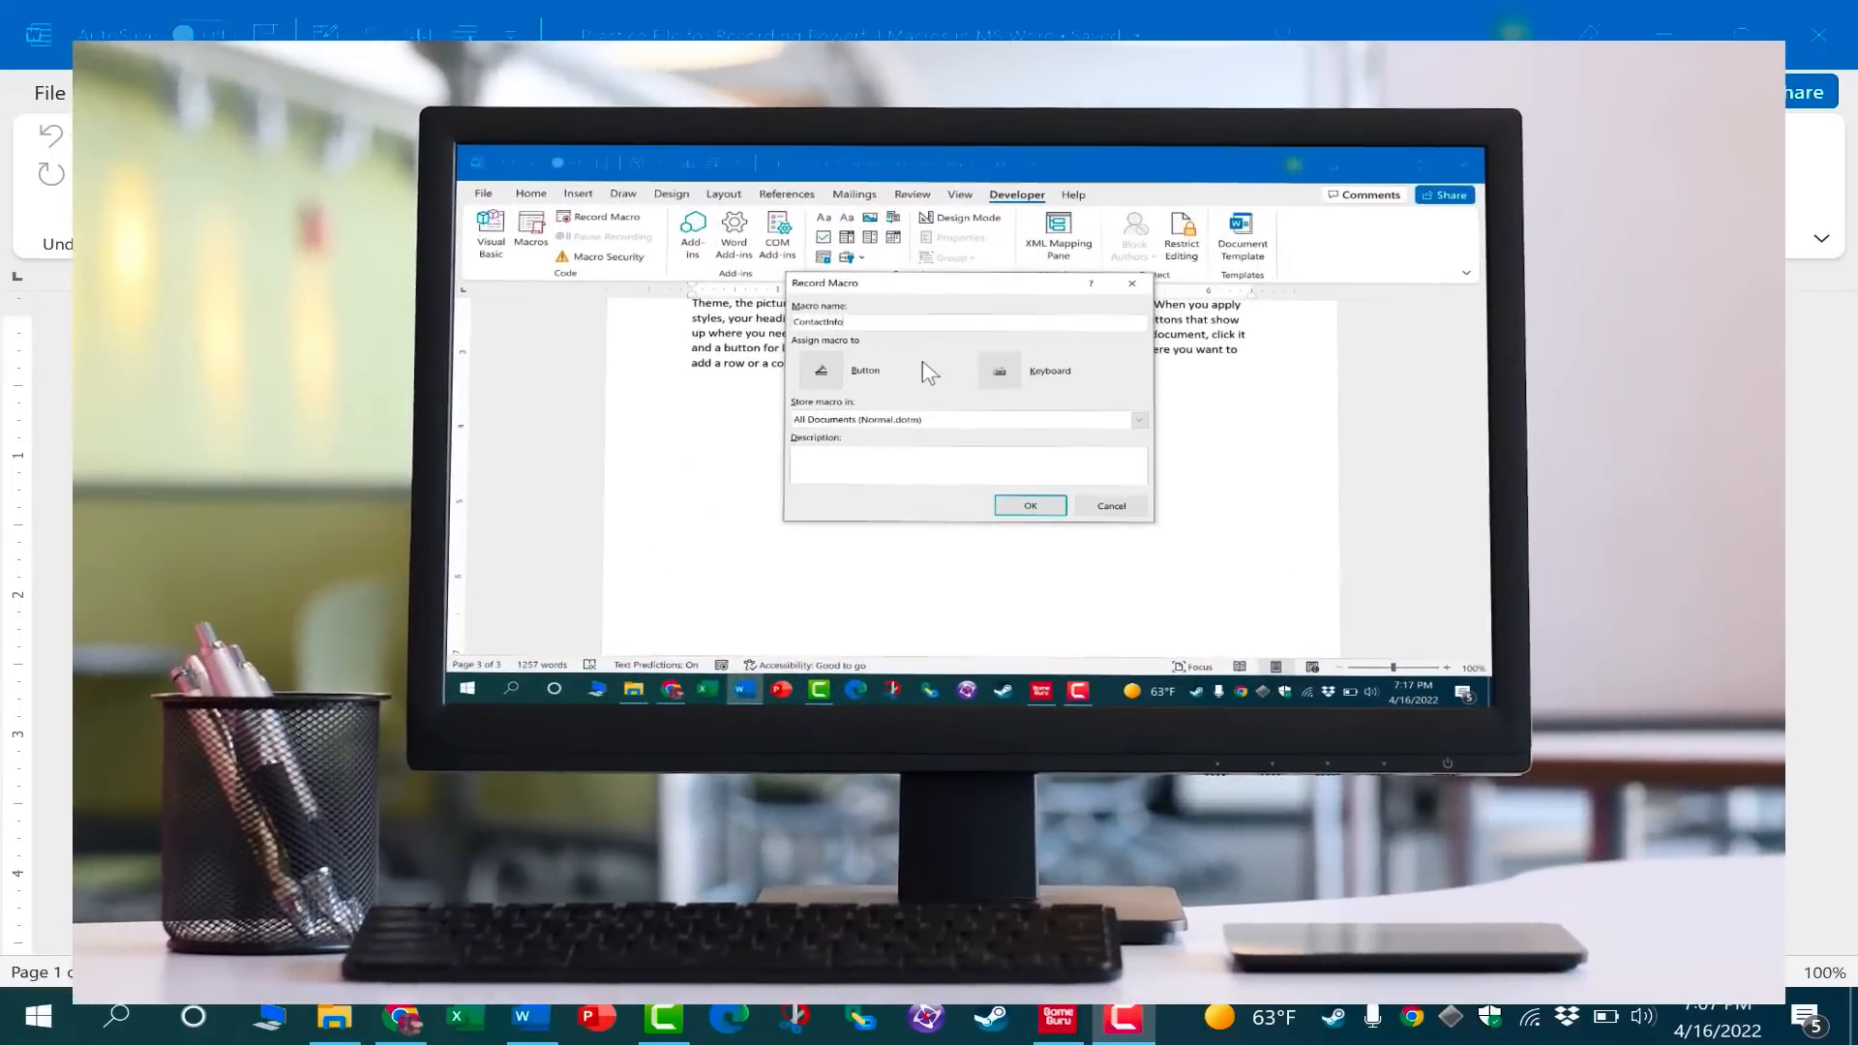
- Click around the document and scroll up and down to review its content
left_click(999, 370)
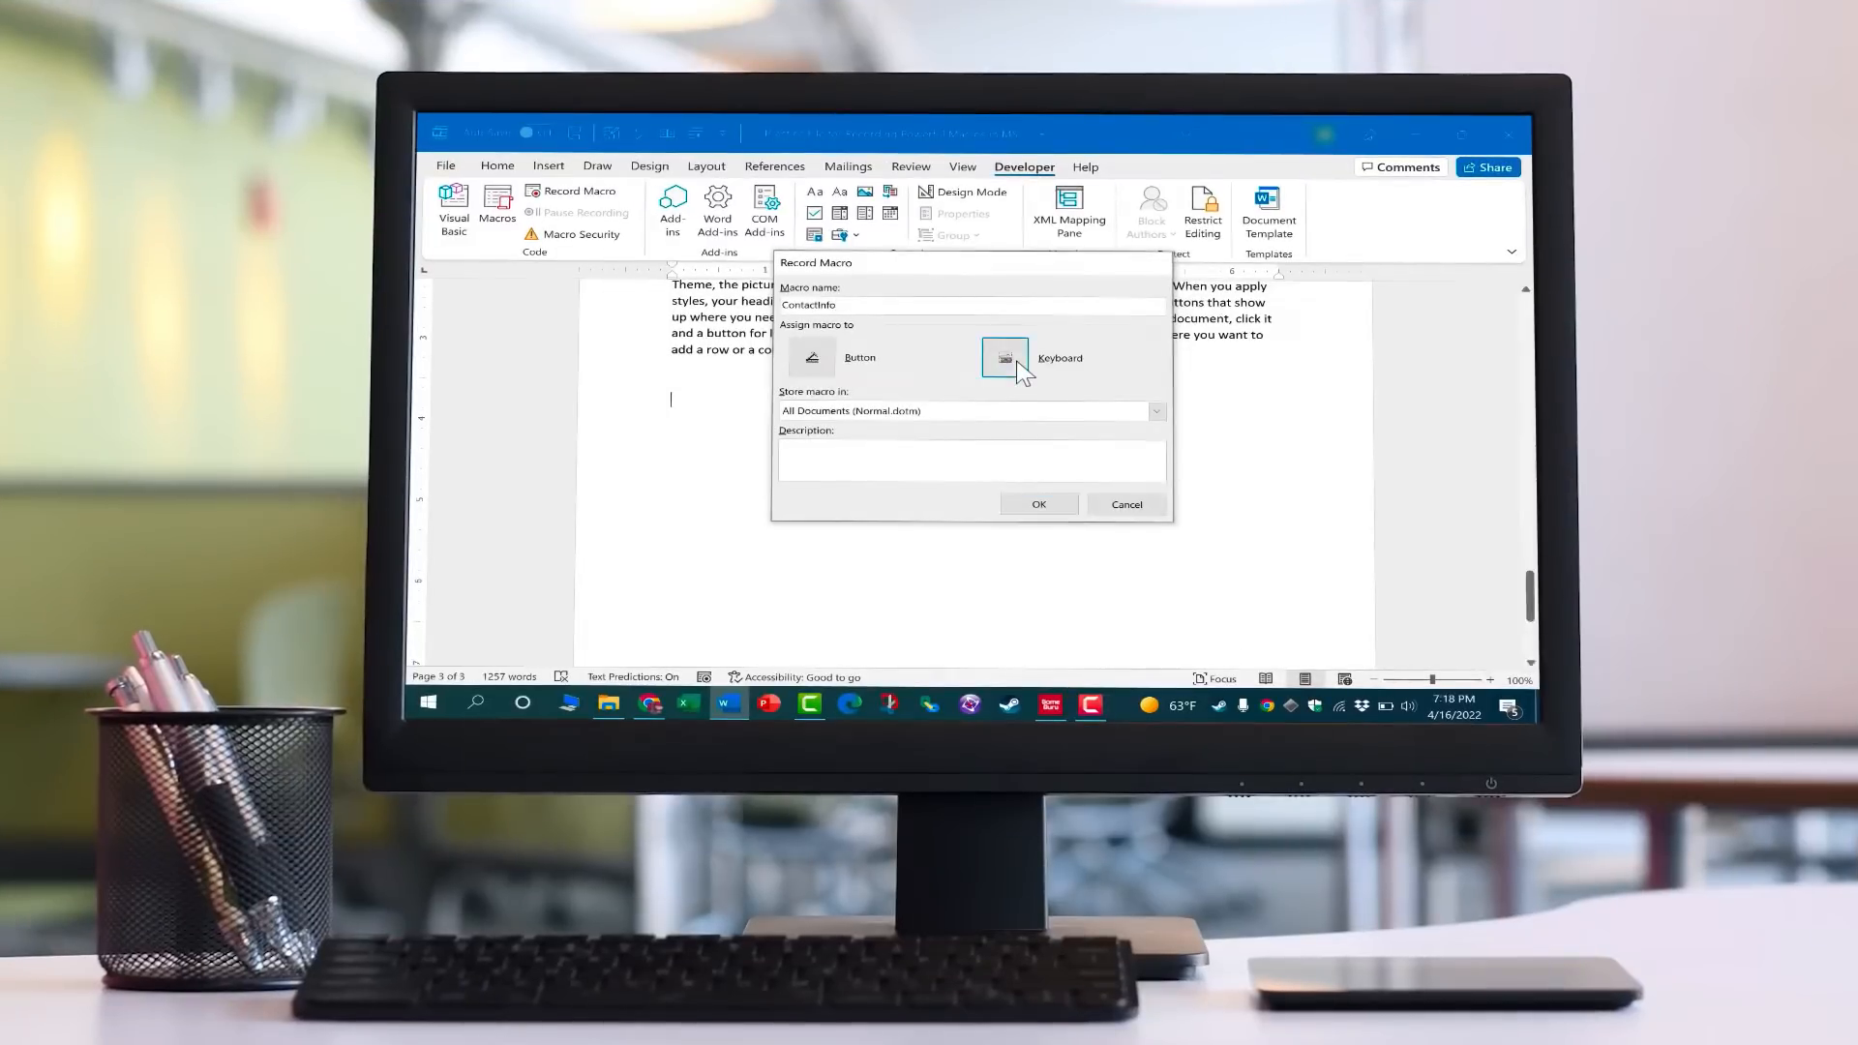
left_click(1004, 358)
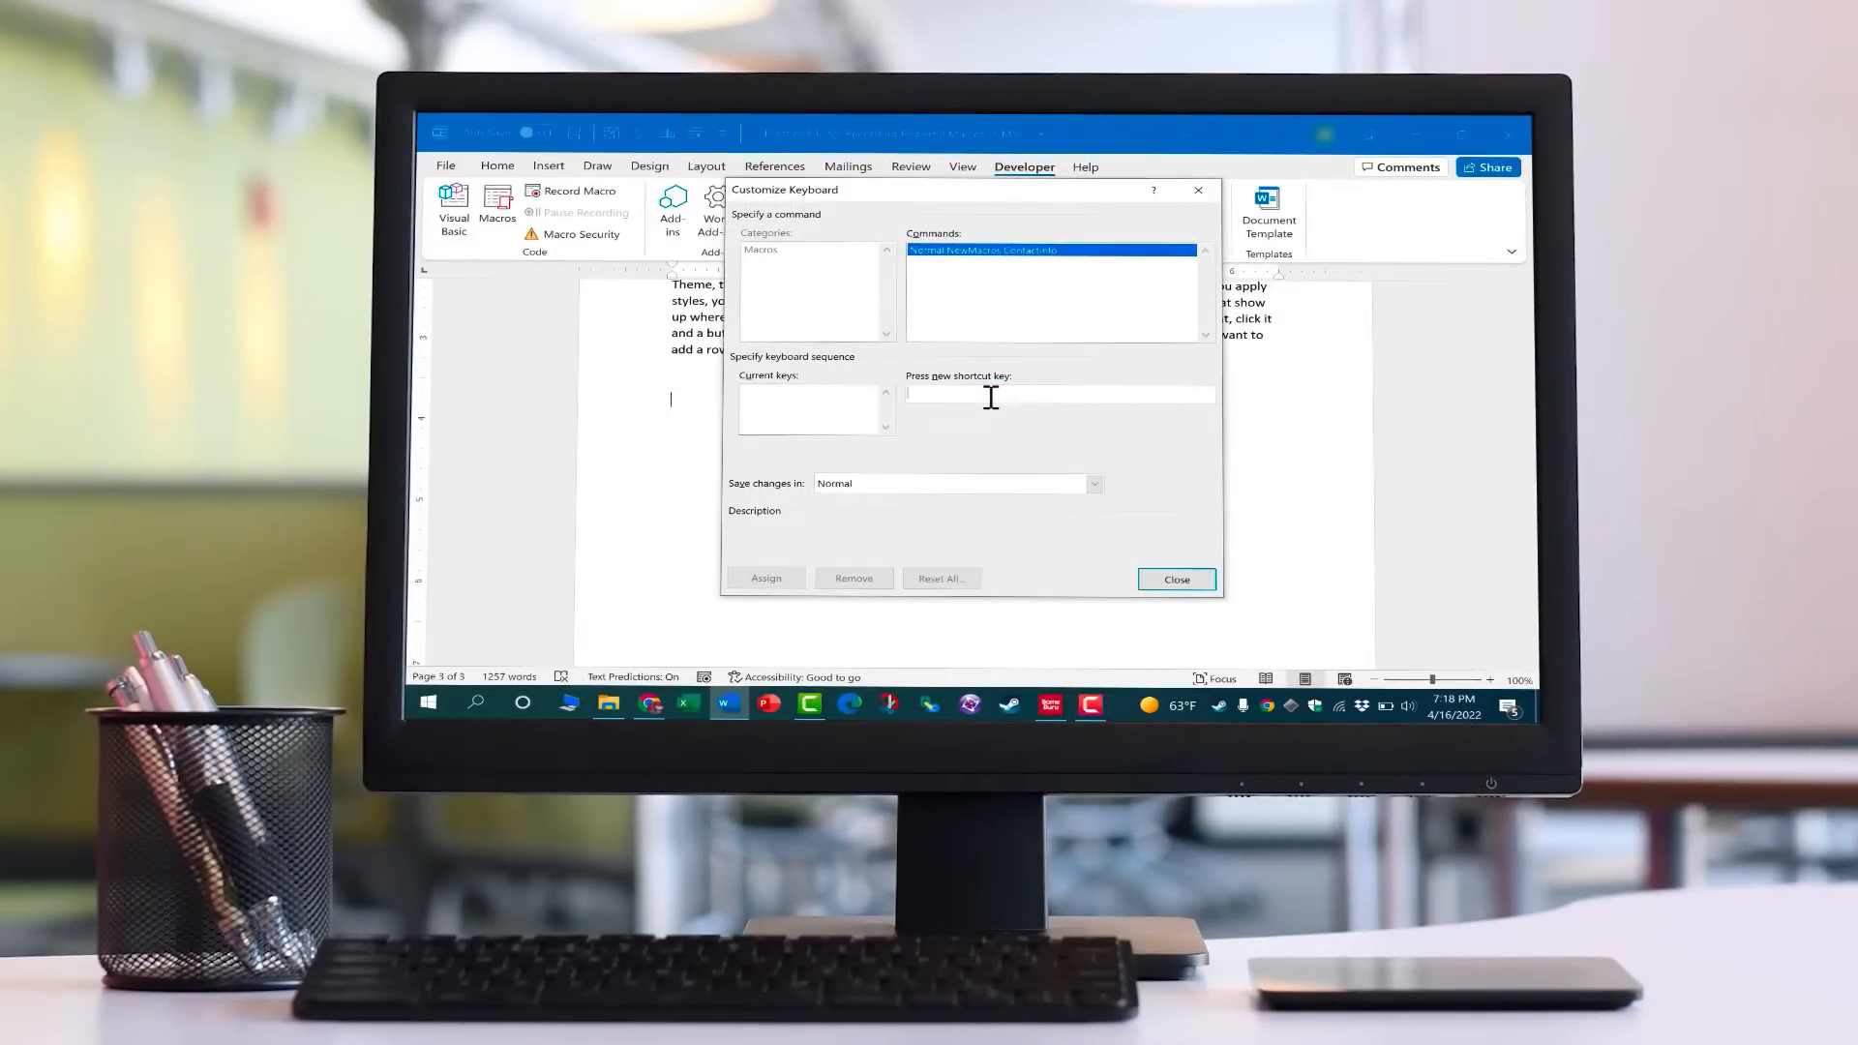
left_click(1173, 580)
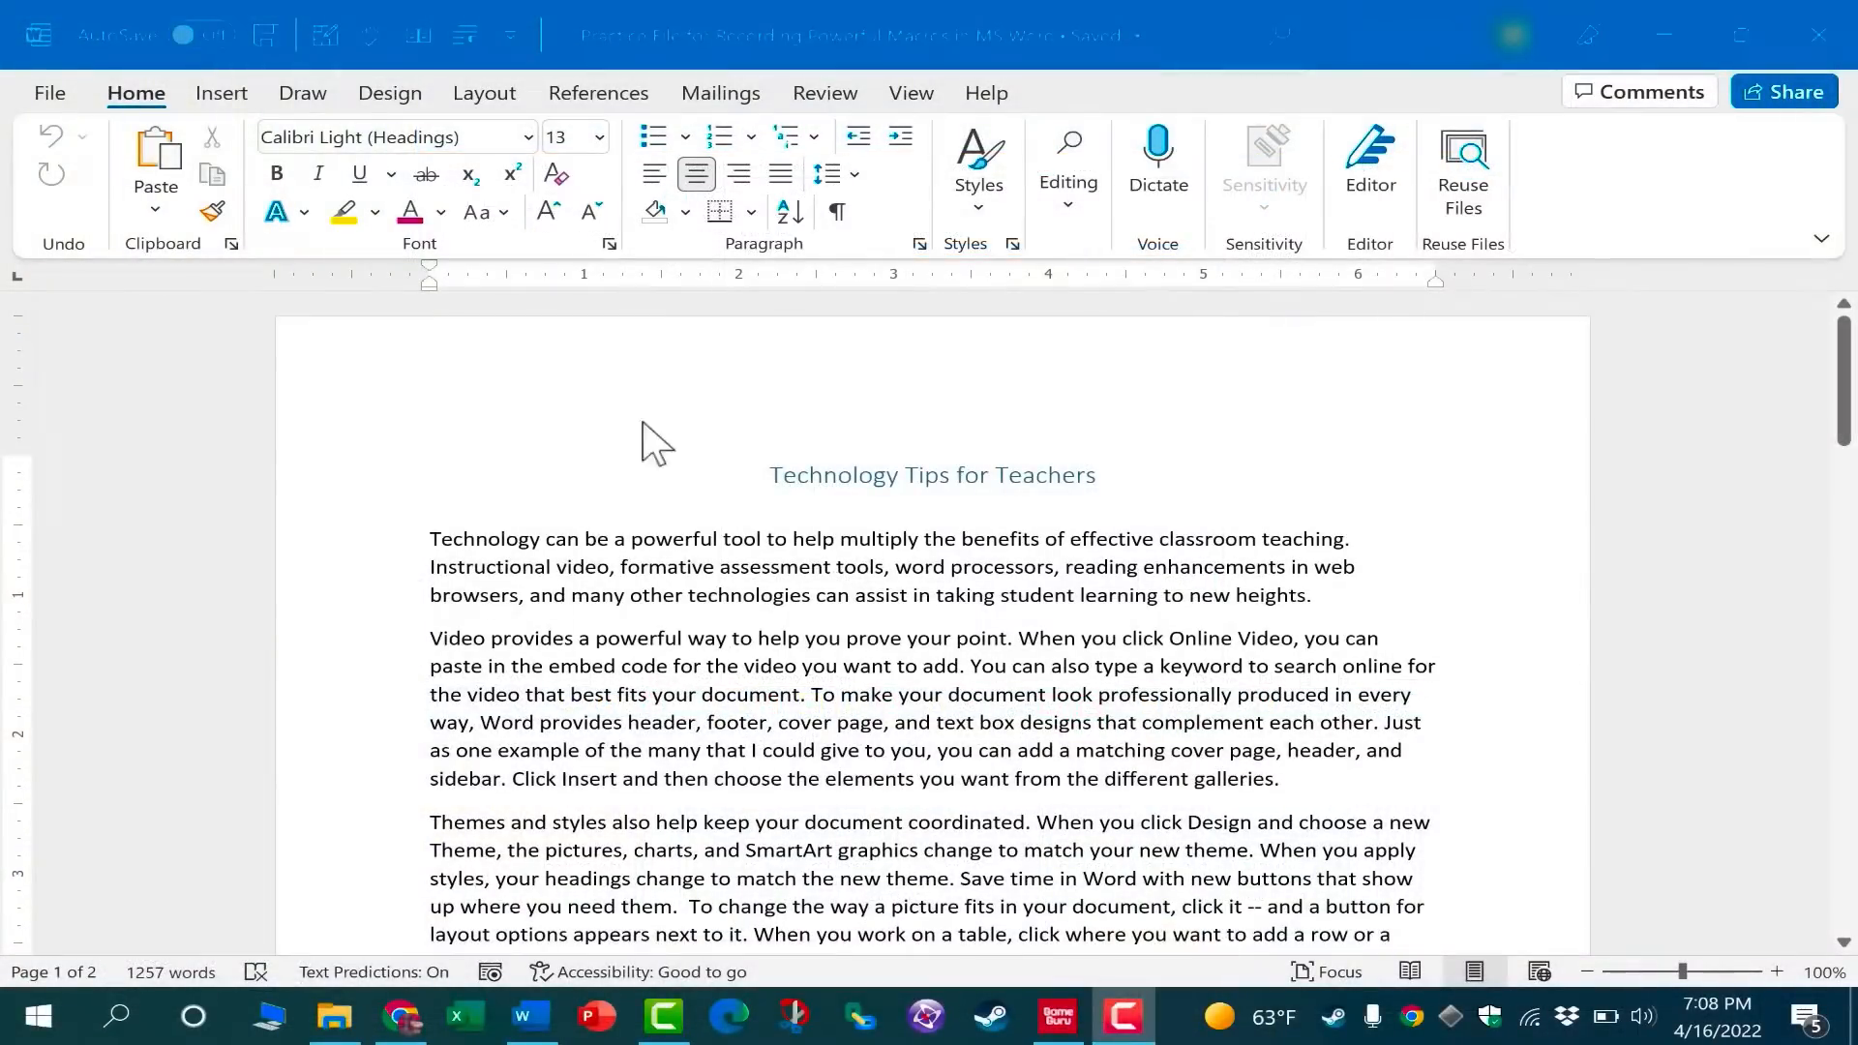
scroll("down", 3)
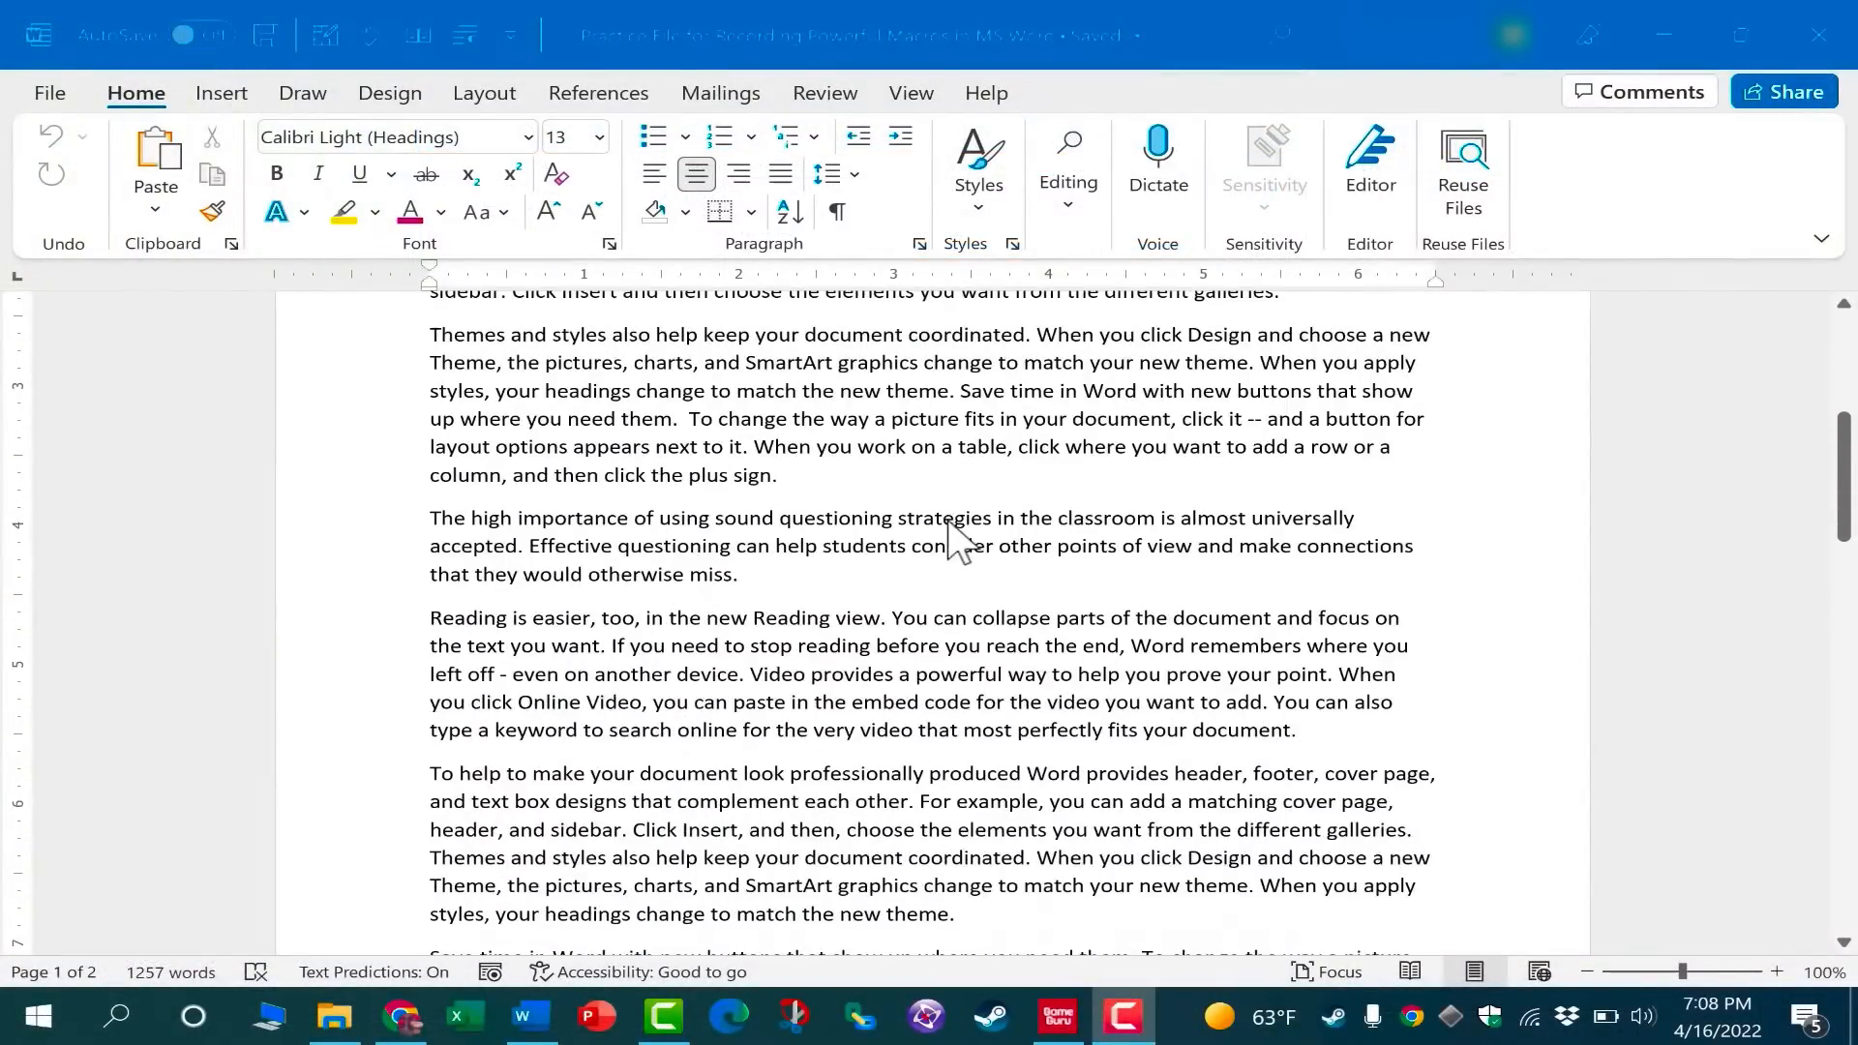
scroll("up", 3)
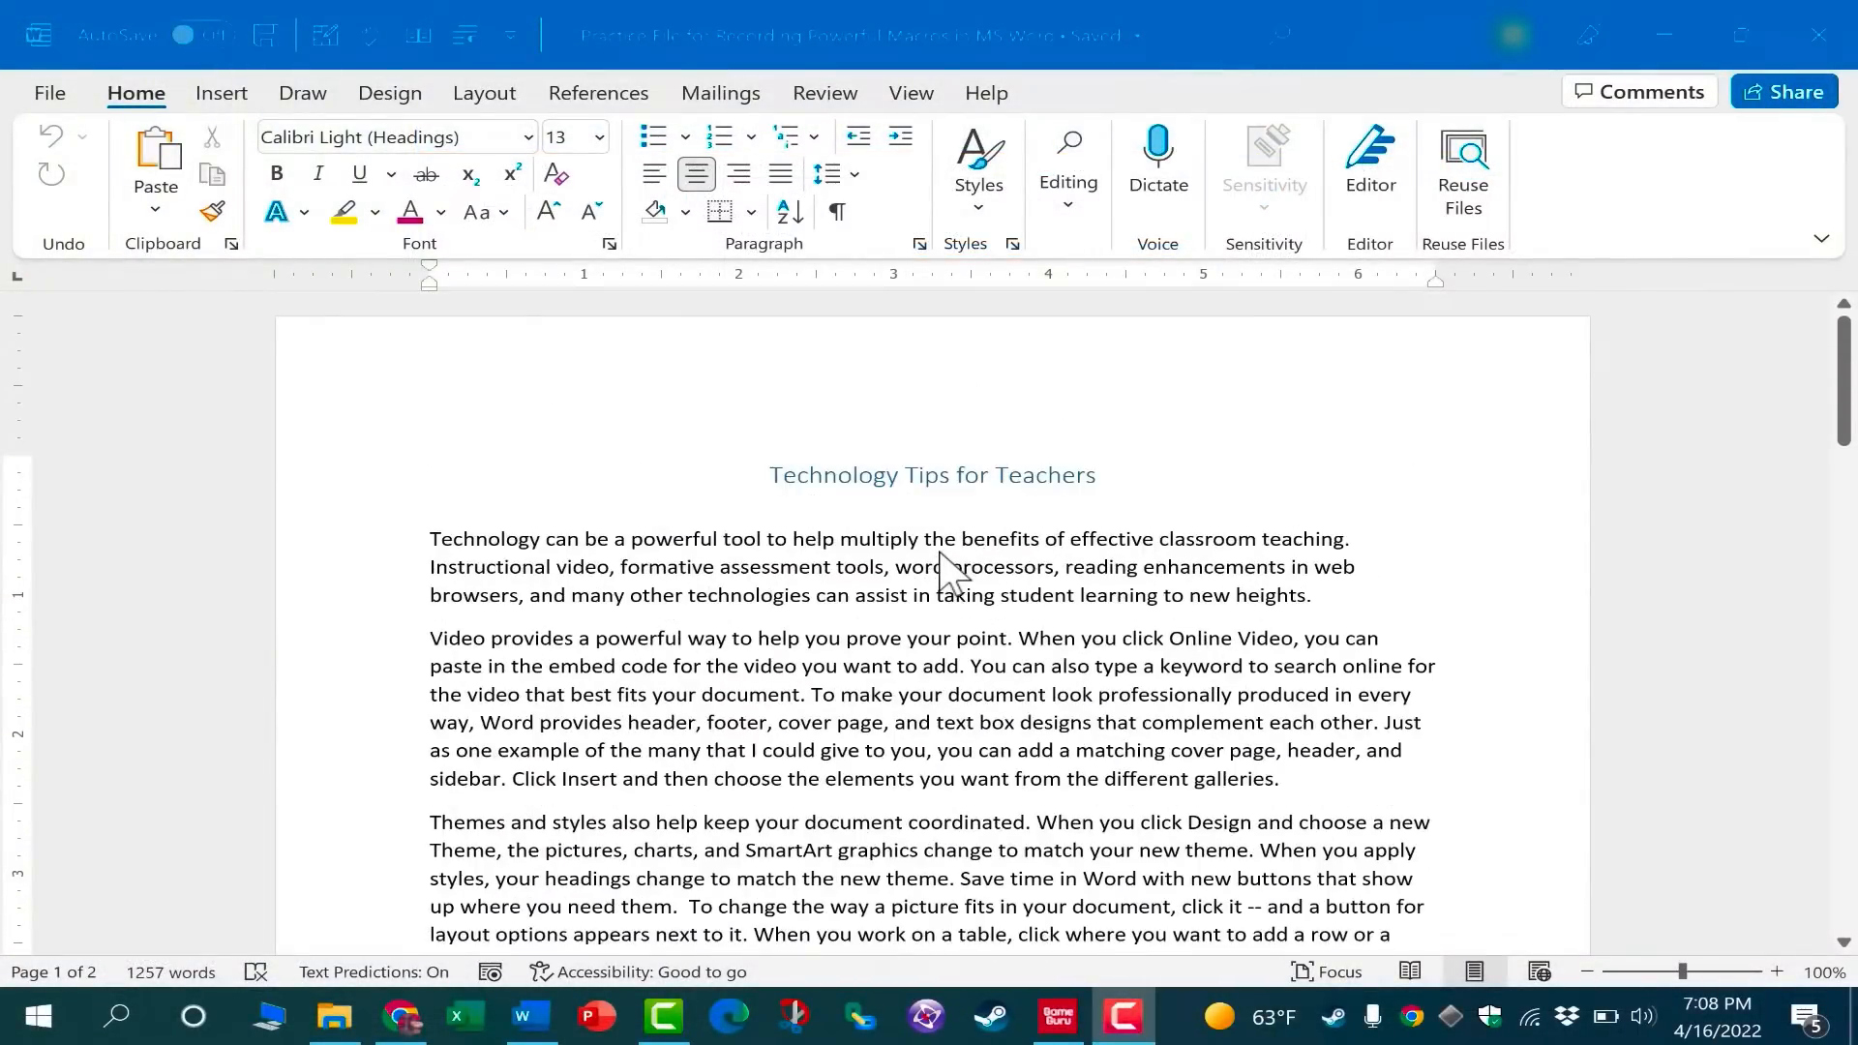
scroll("down", 3)
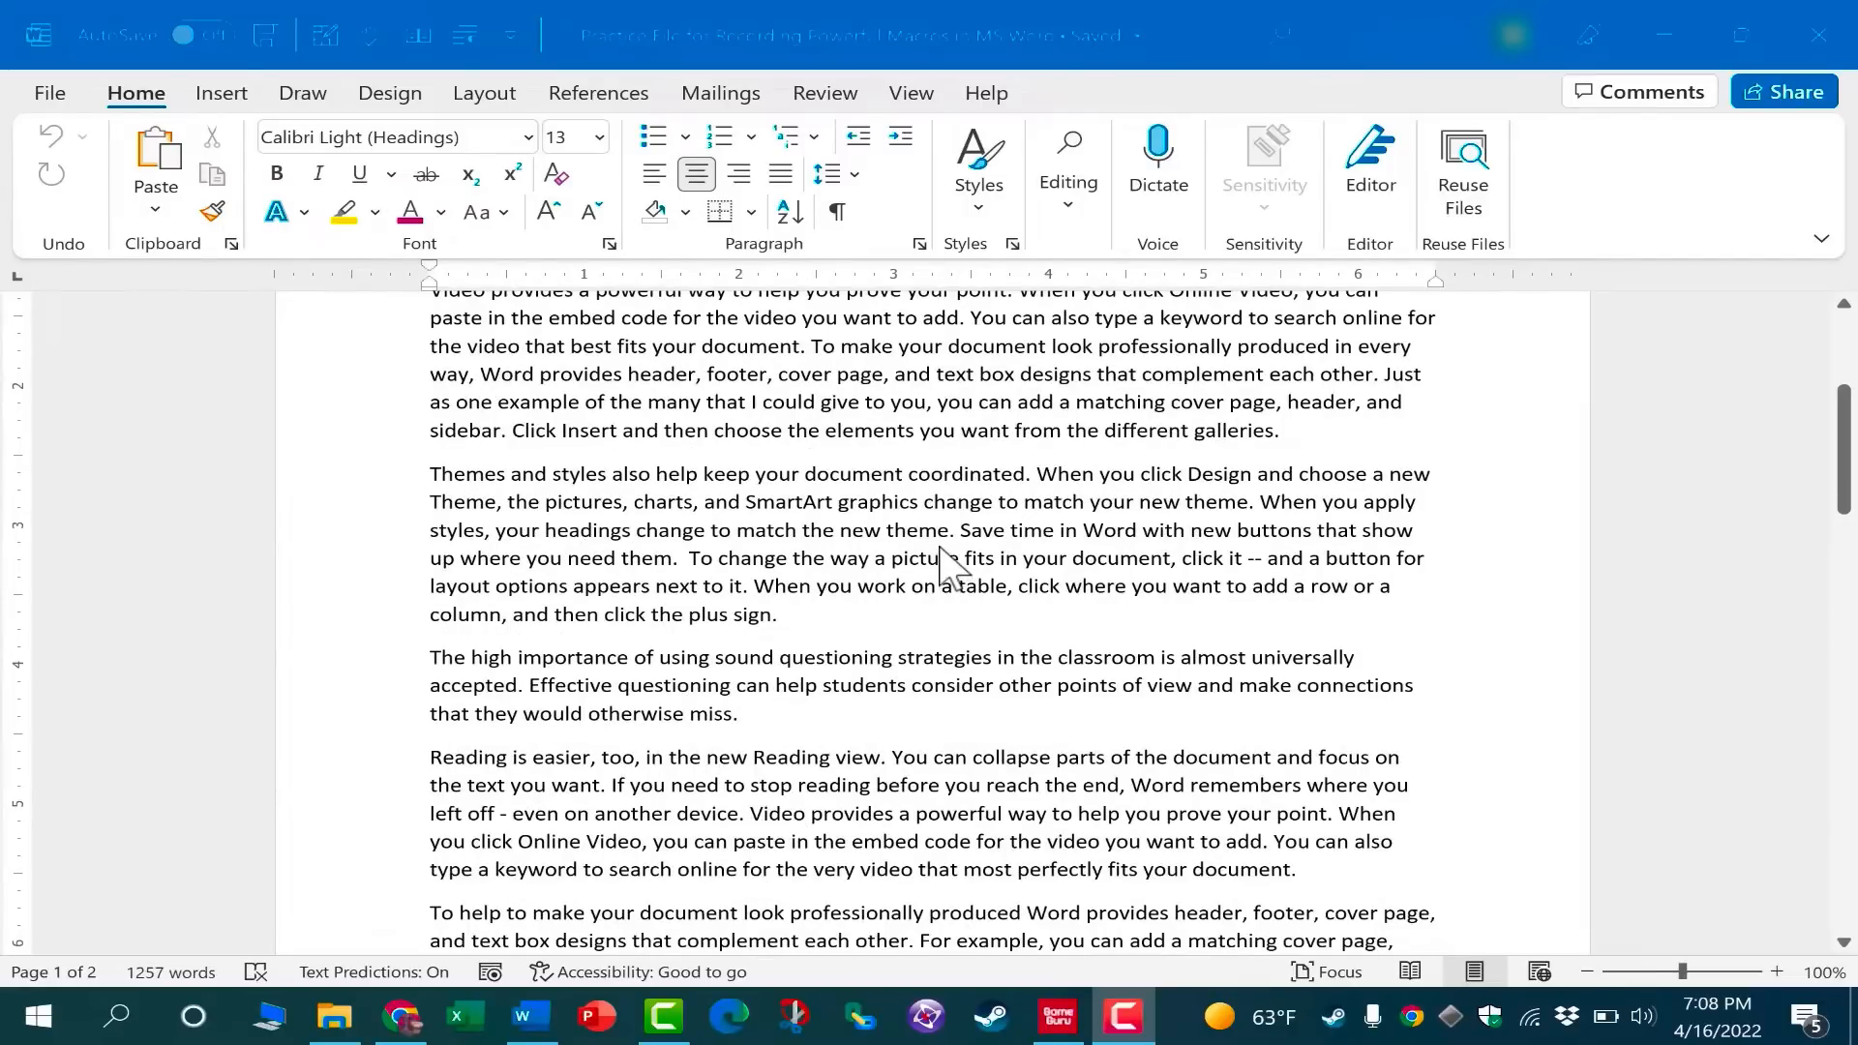
scroll("up", 3)
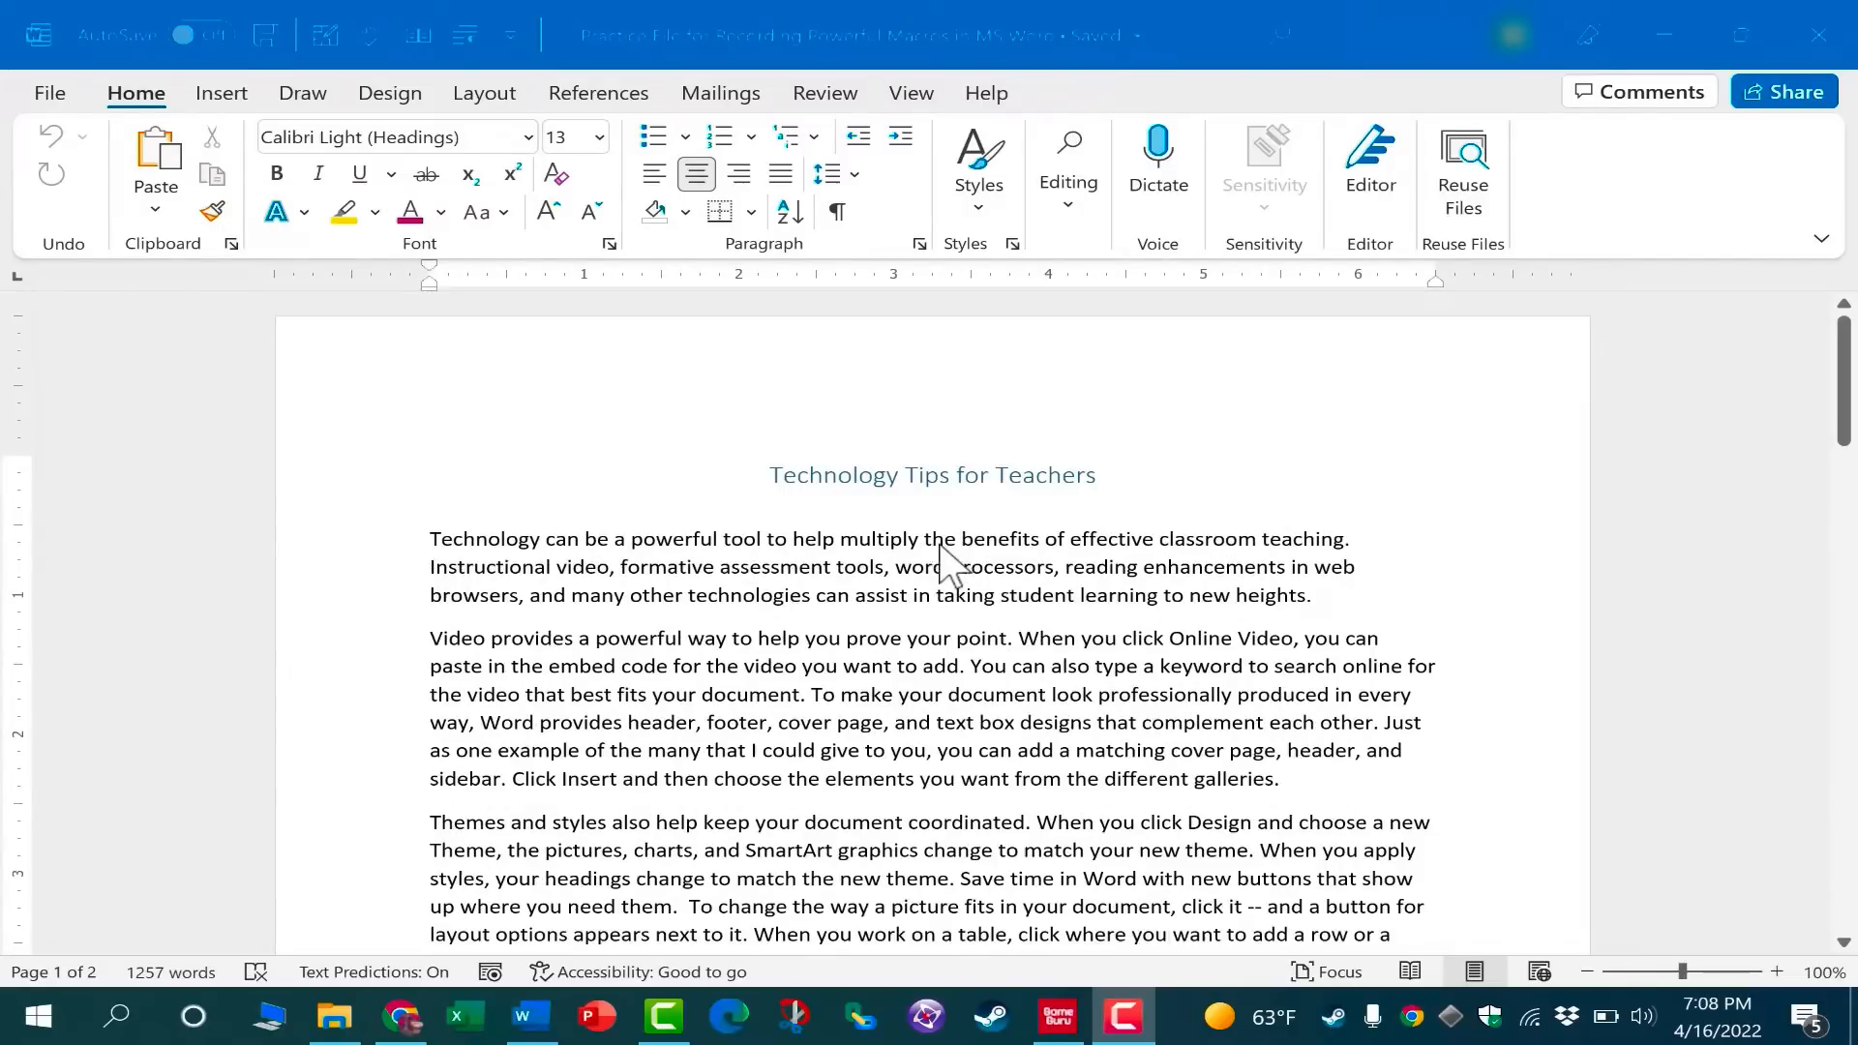
scroll("down", 3)
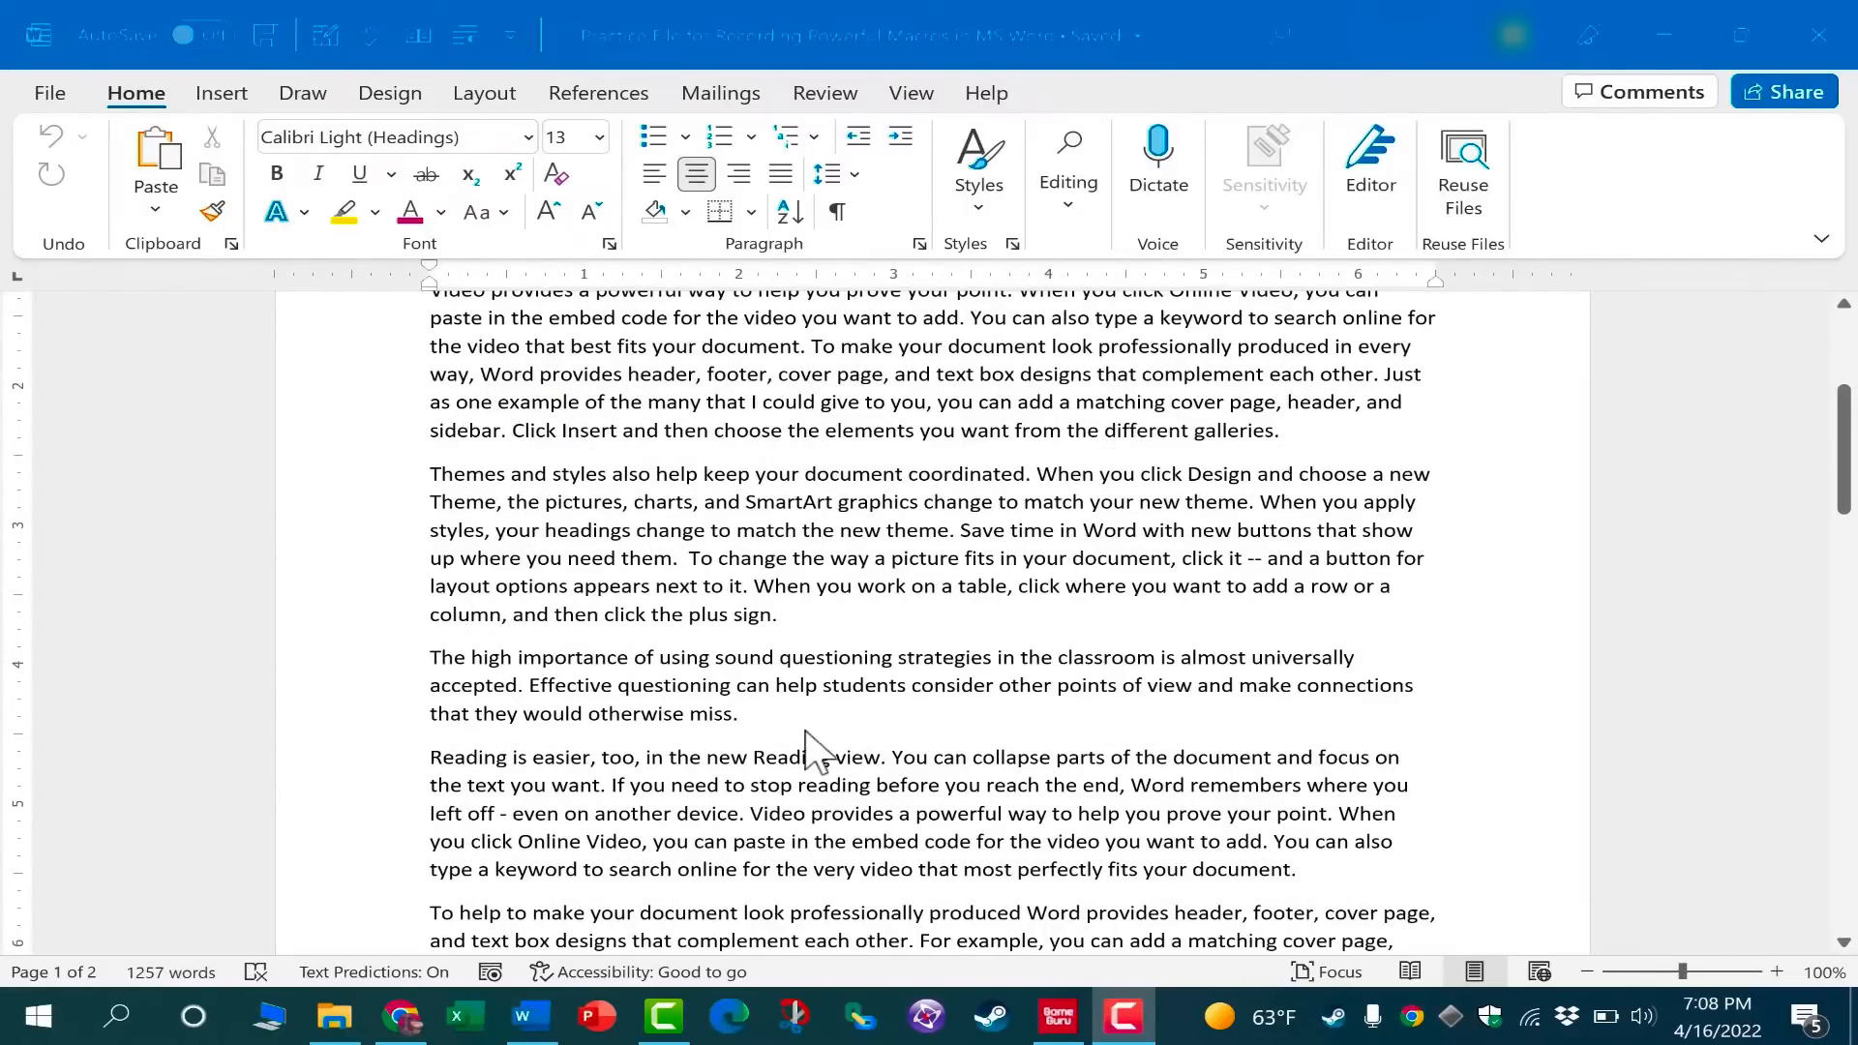
mouse_move(829, 693)
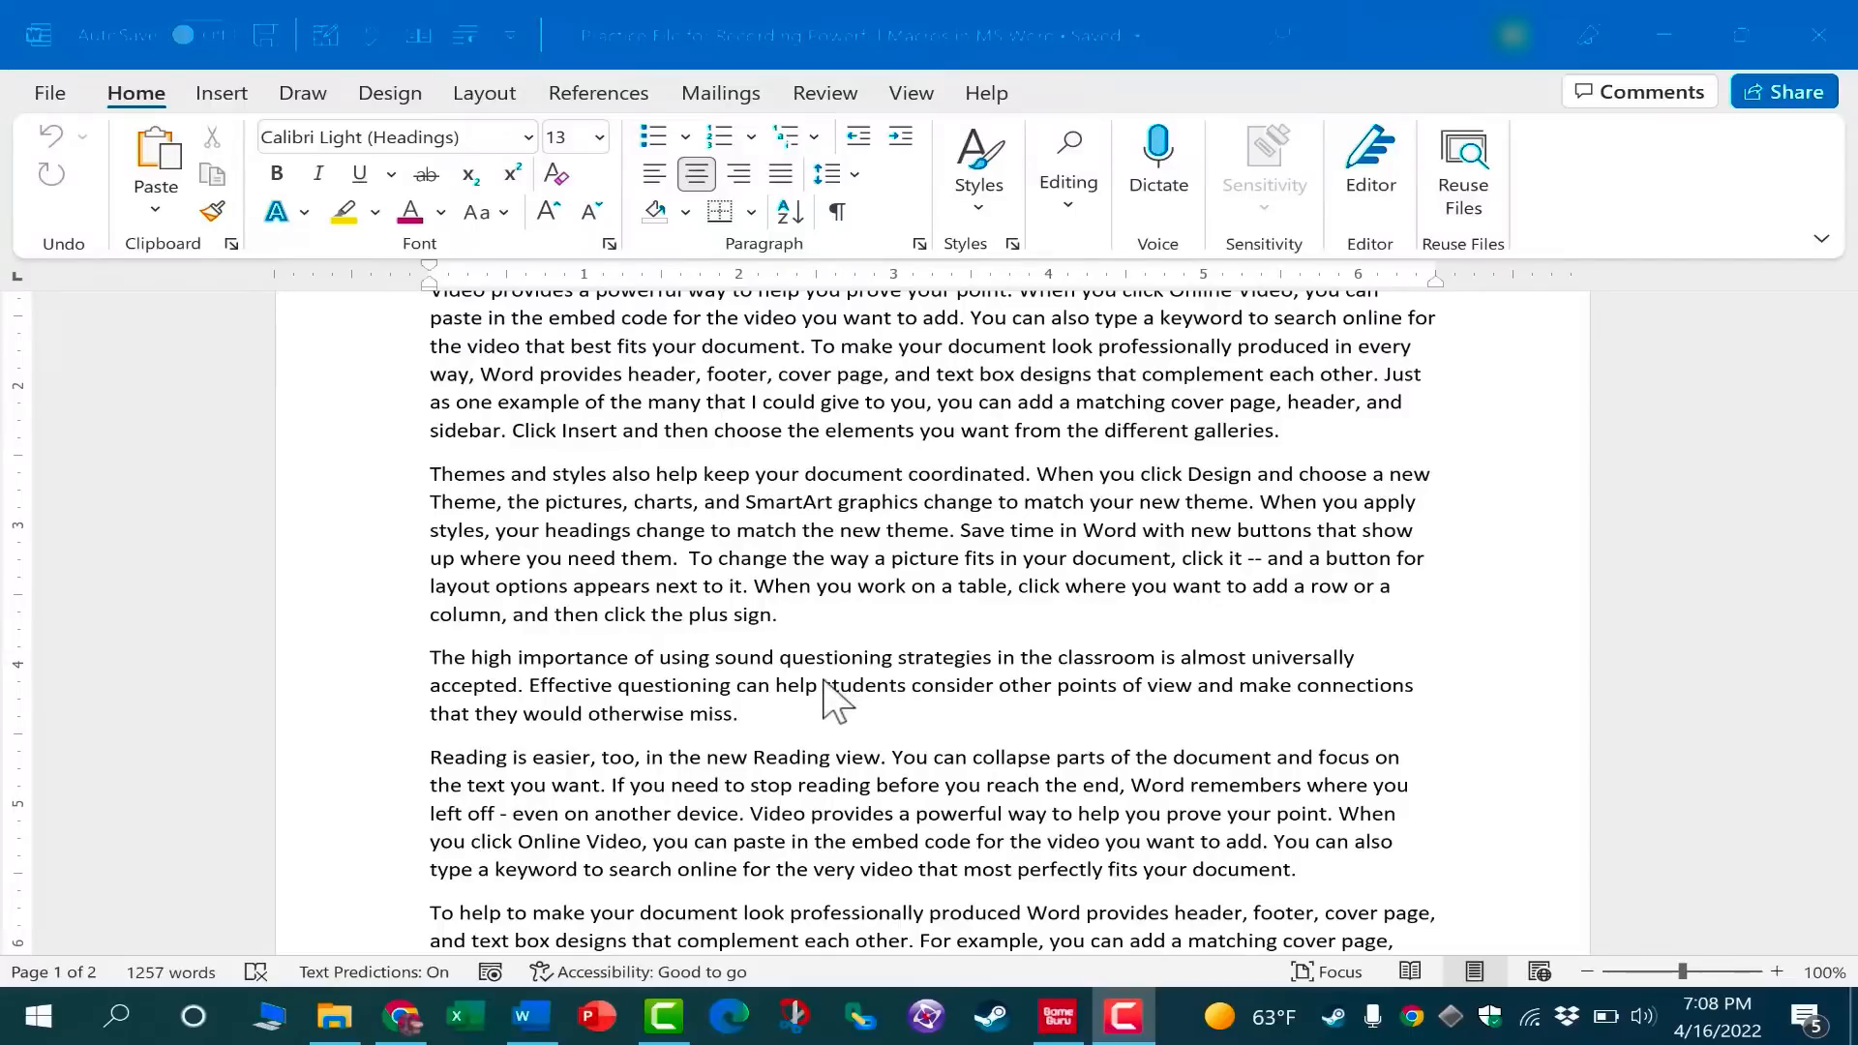
- Place the cursor after the questioning paragraph and show the View tab's Macros options
scroll("up", 3)
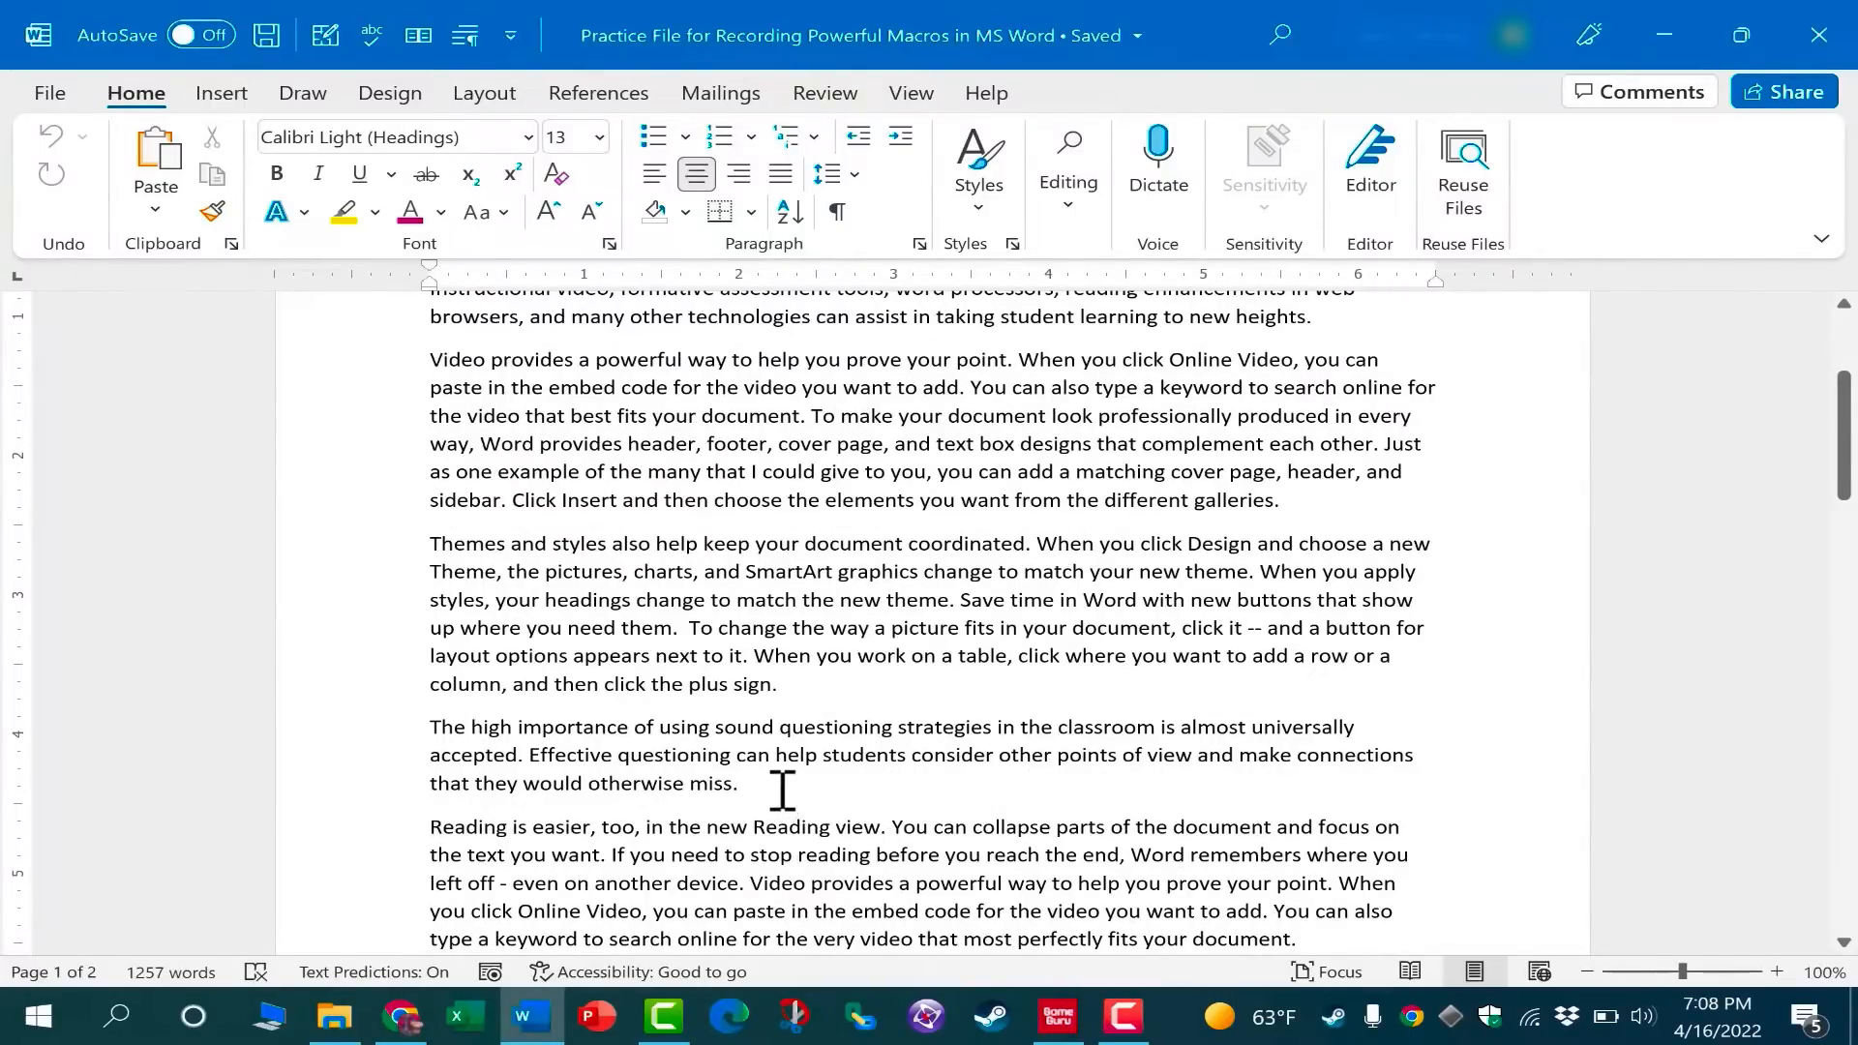
mouse_move(803, 797)
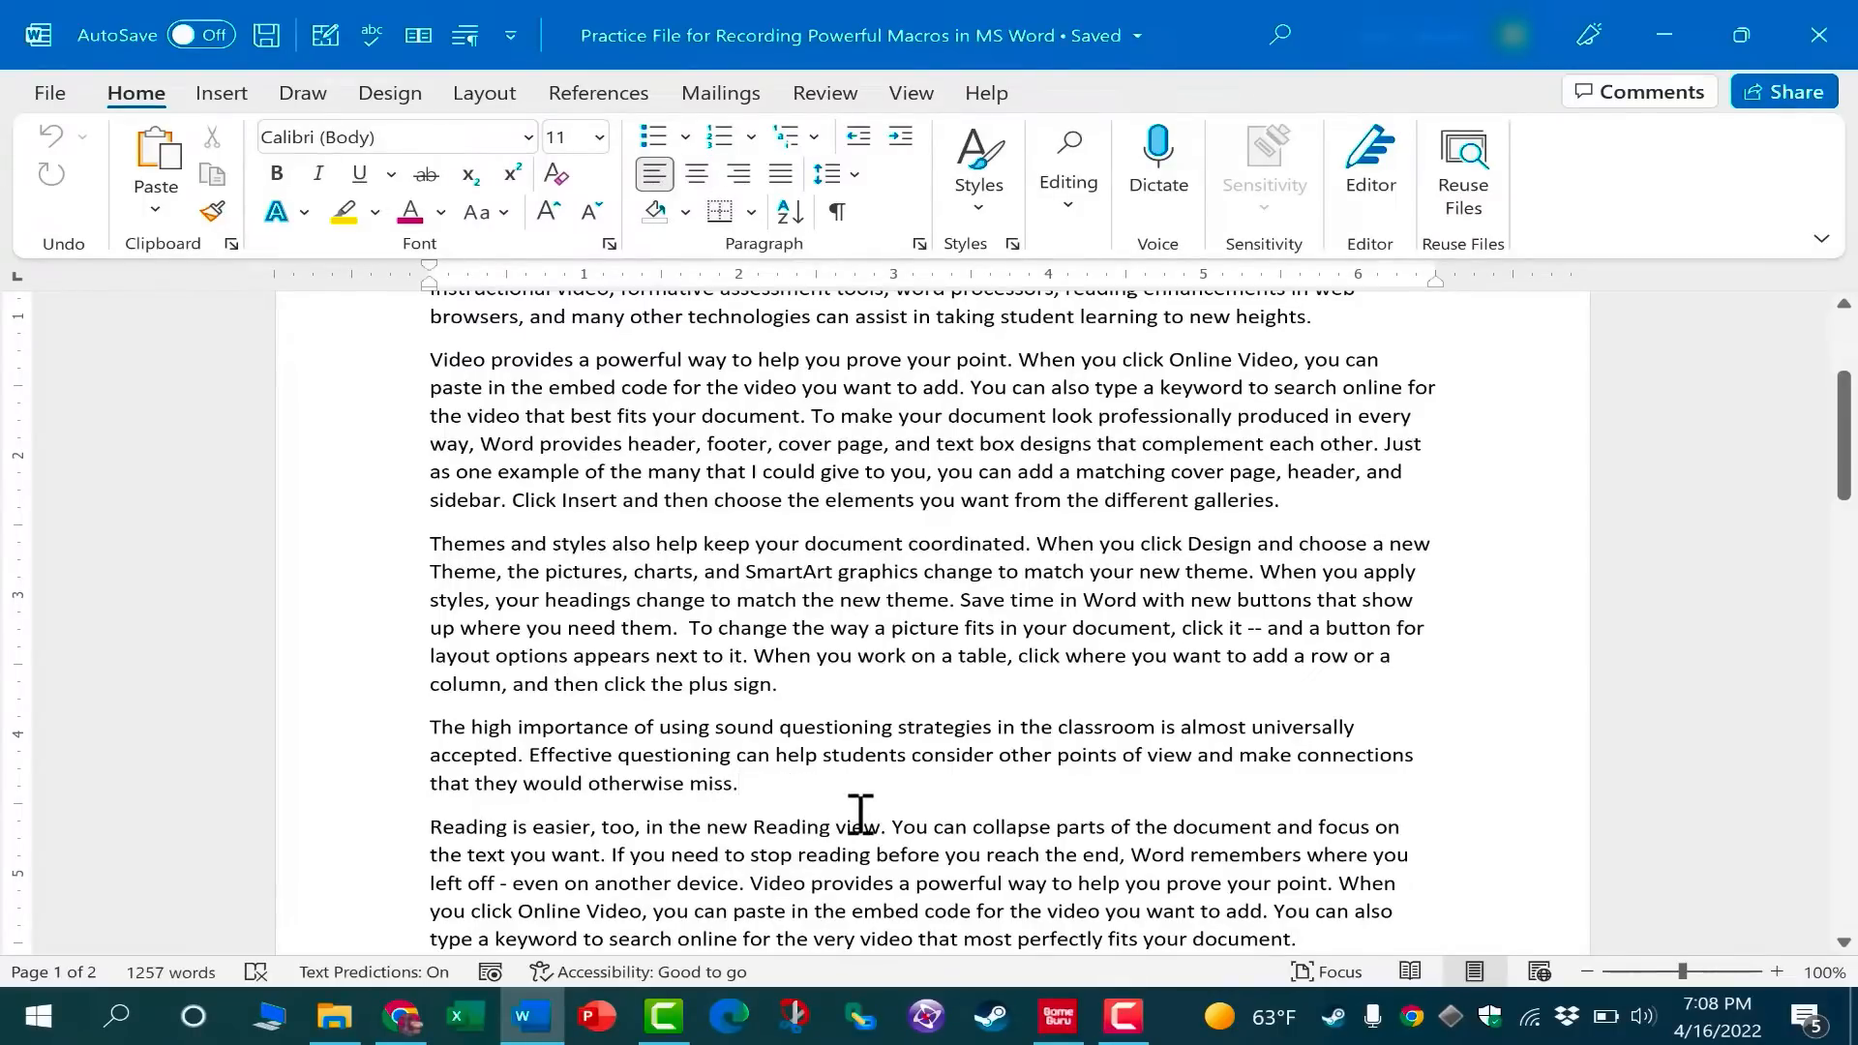
left_click(739, 783)
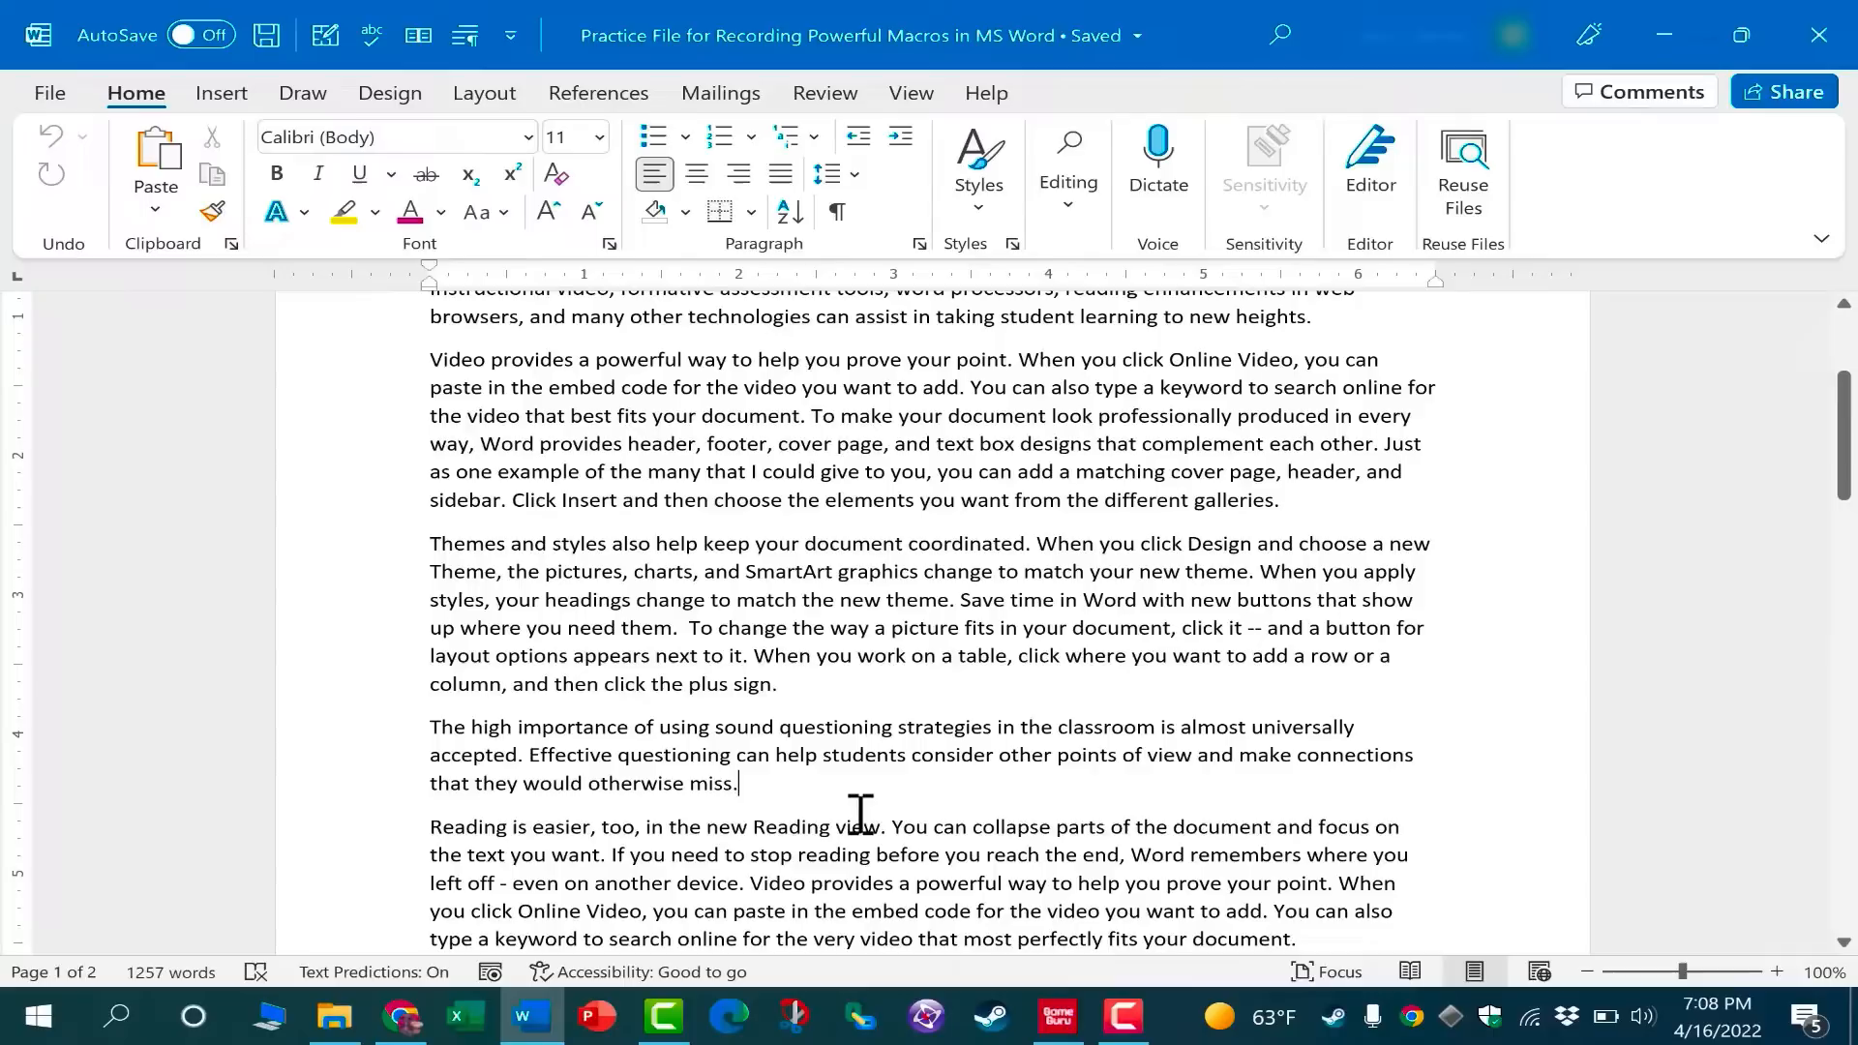
mouse_move(787, 807)
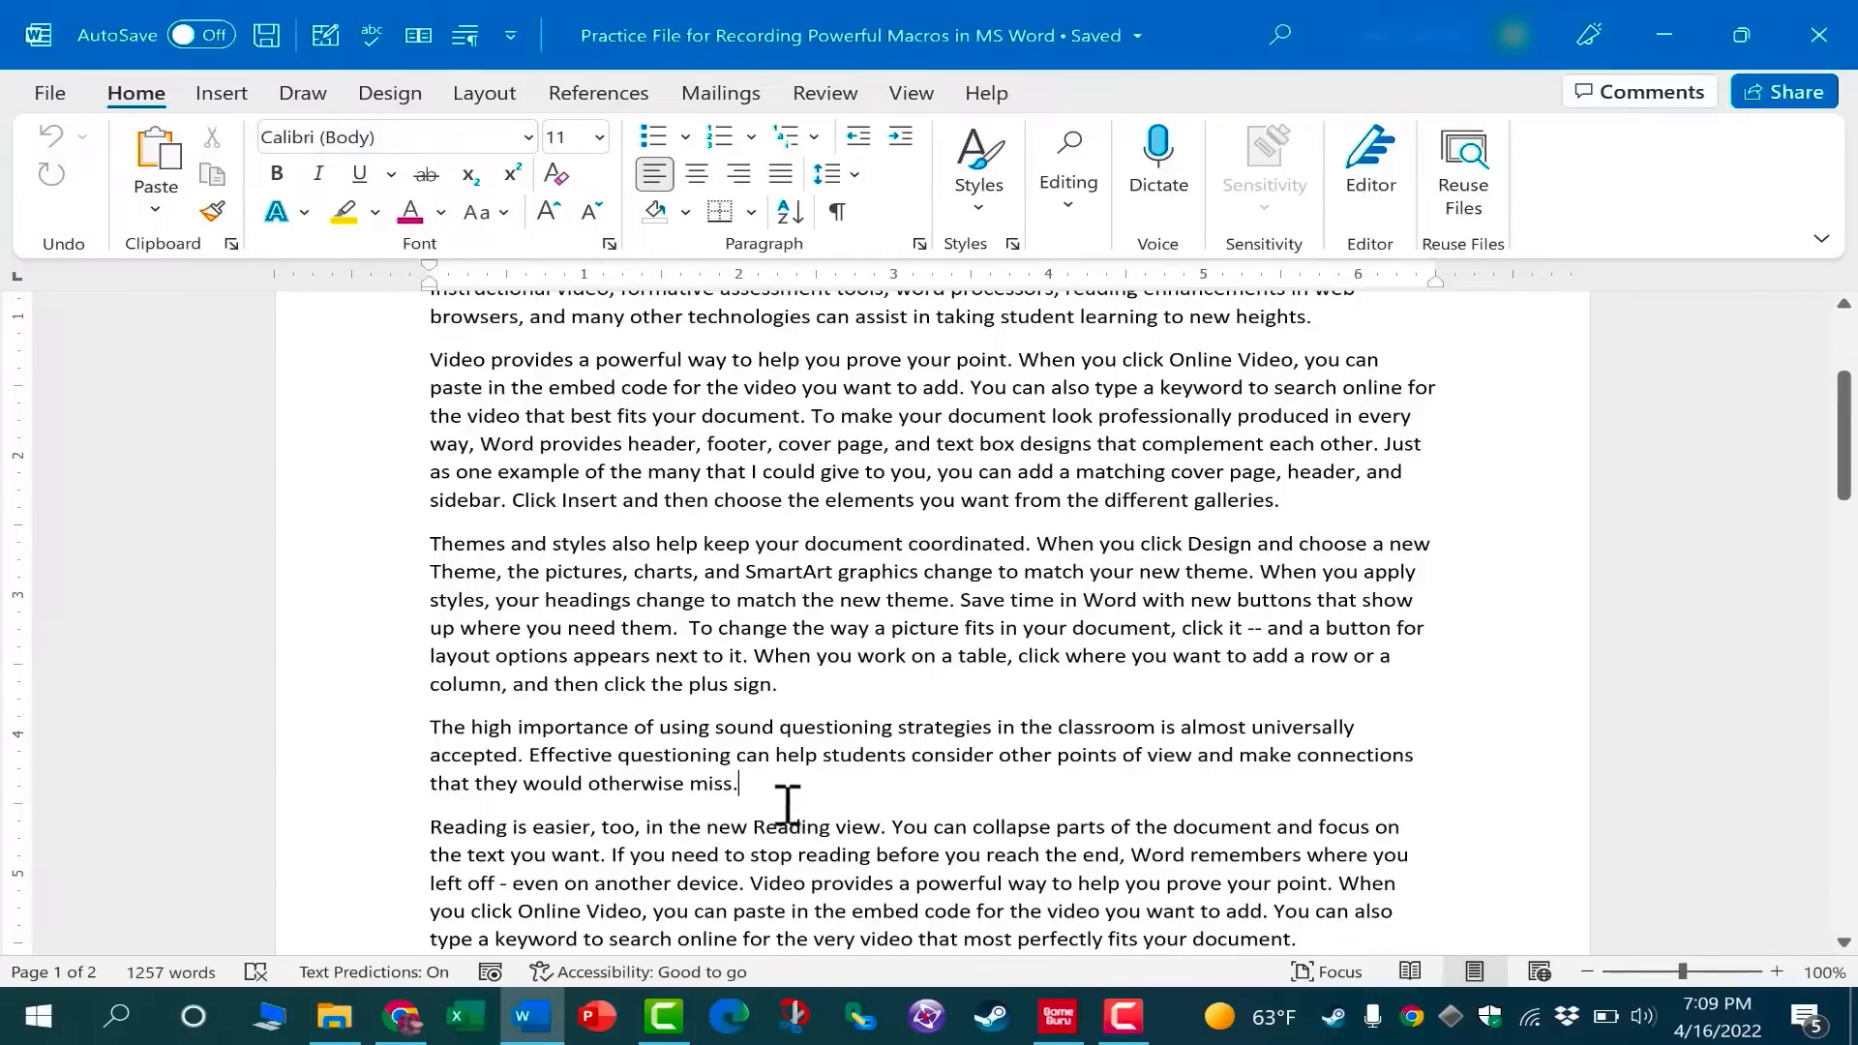
mouse_move(592, 835)
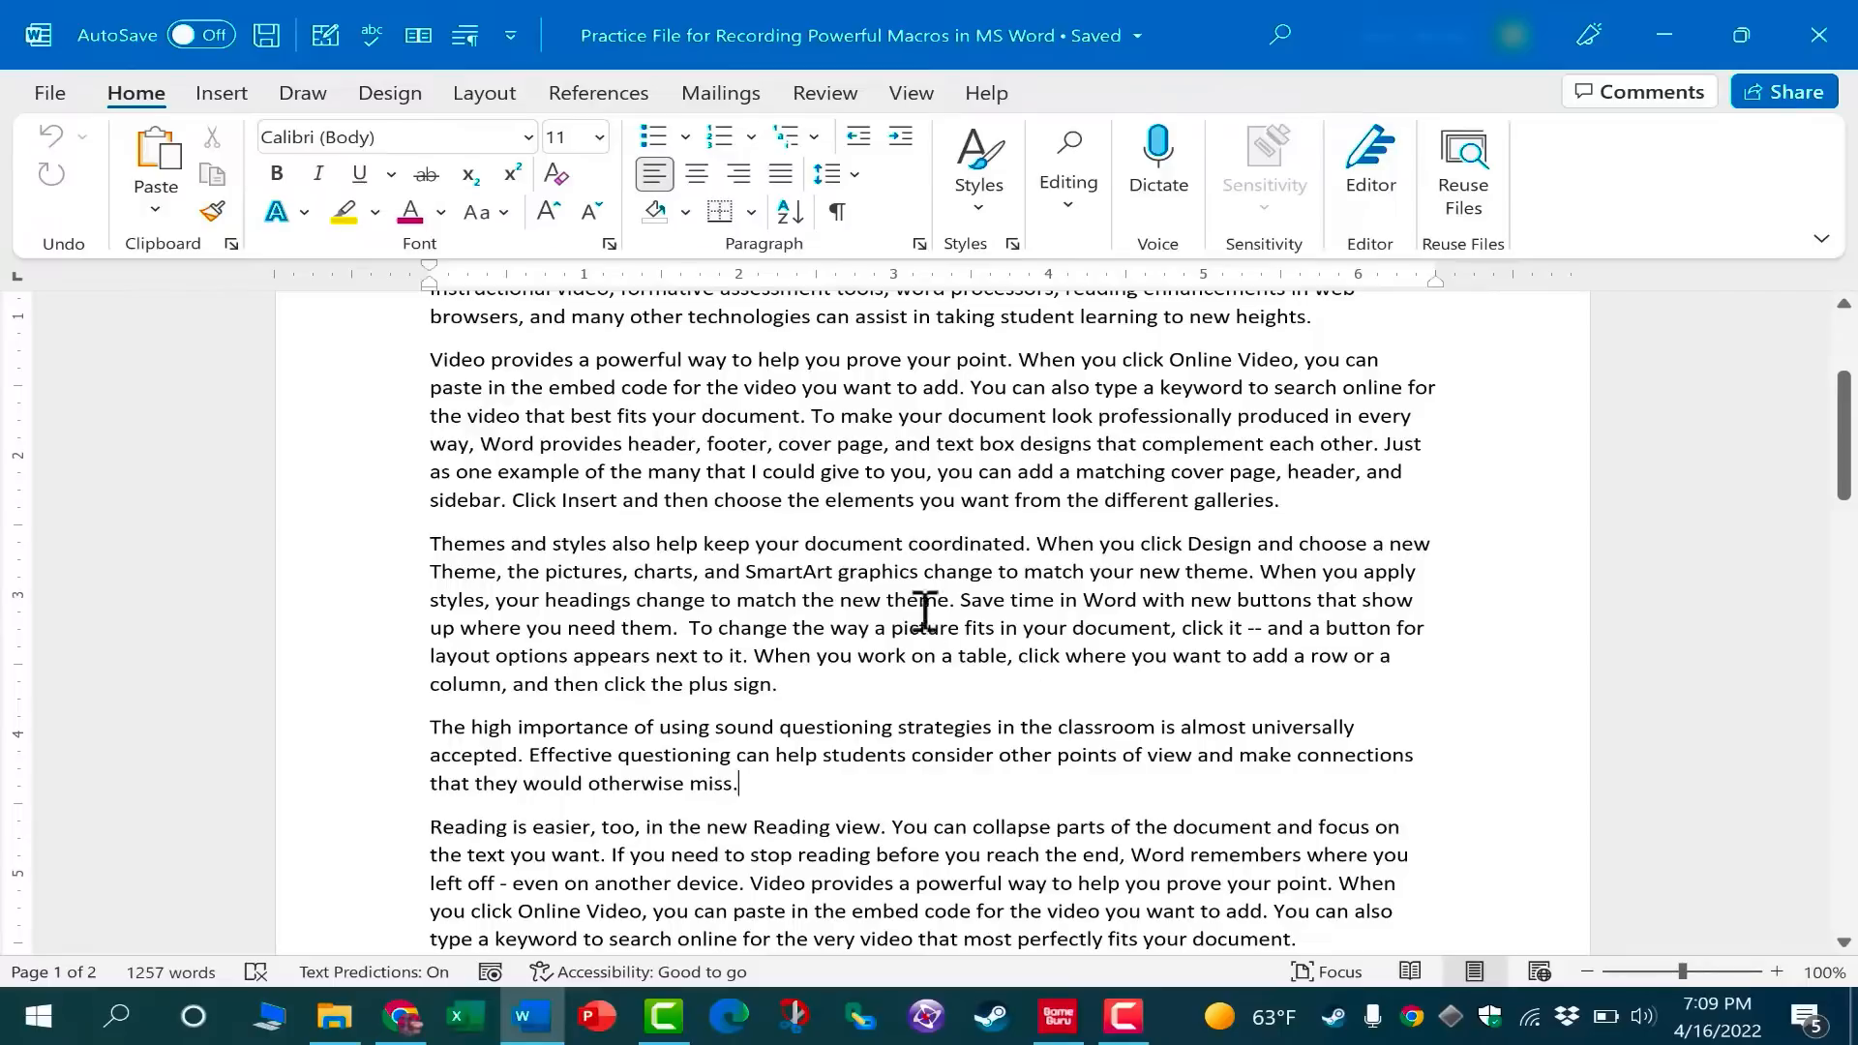
mouse_move(836, 806)
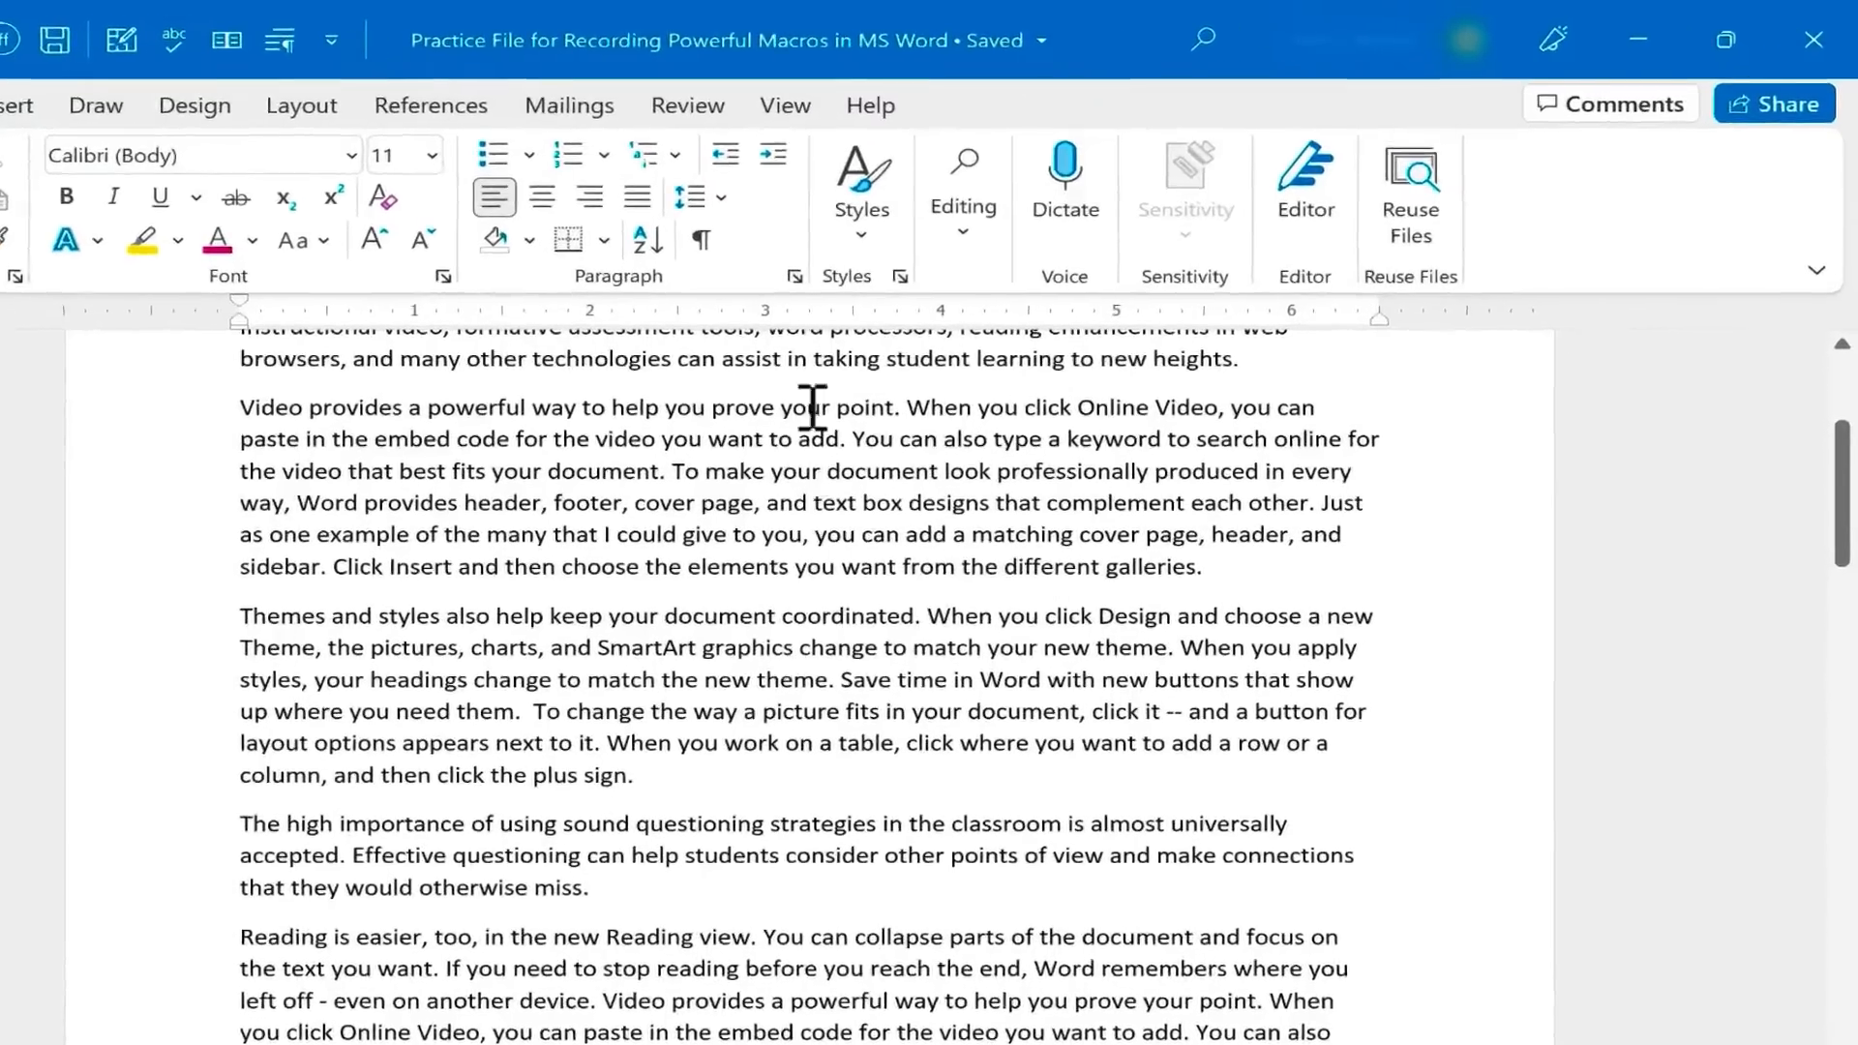
left_click(785, 106)
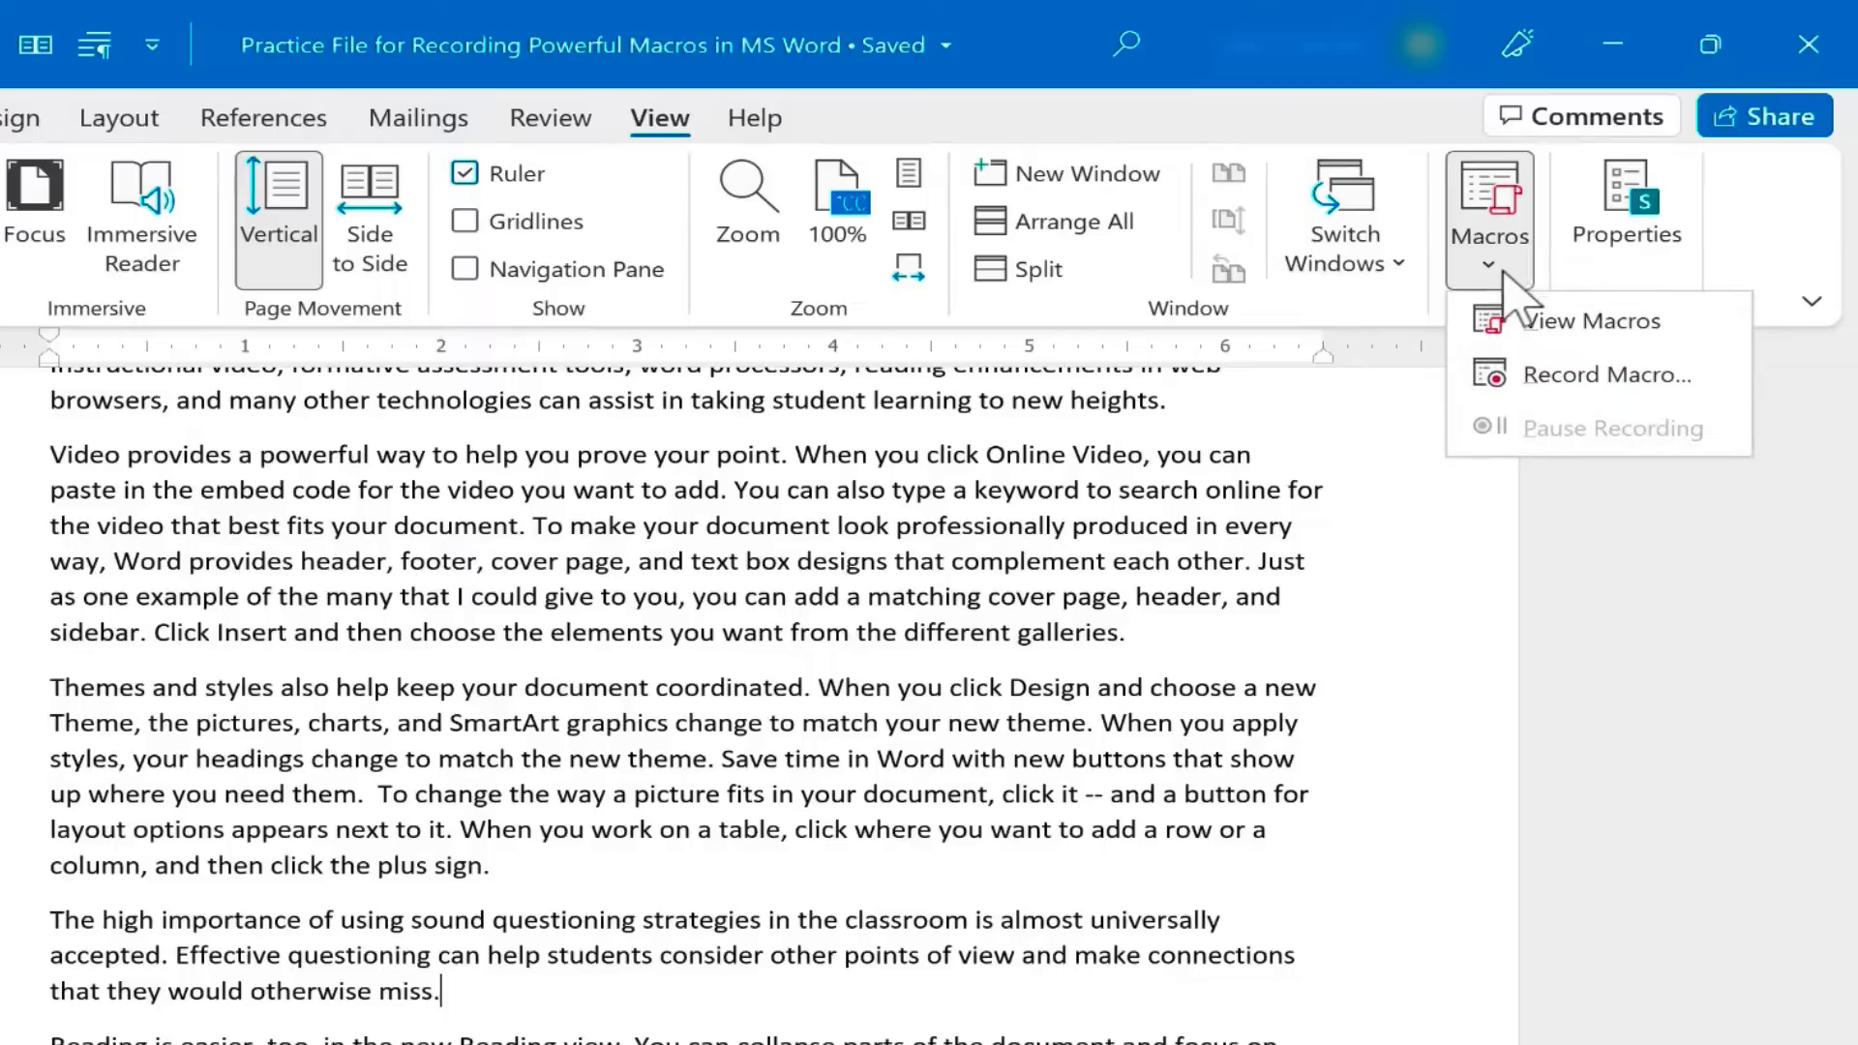
mouse_move(1588, 373)
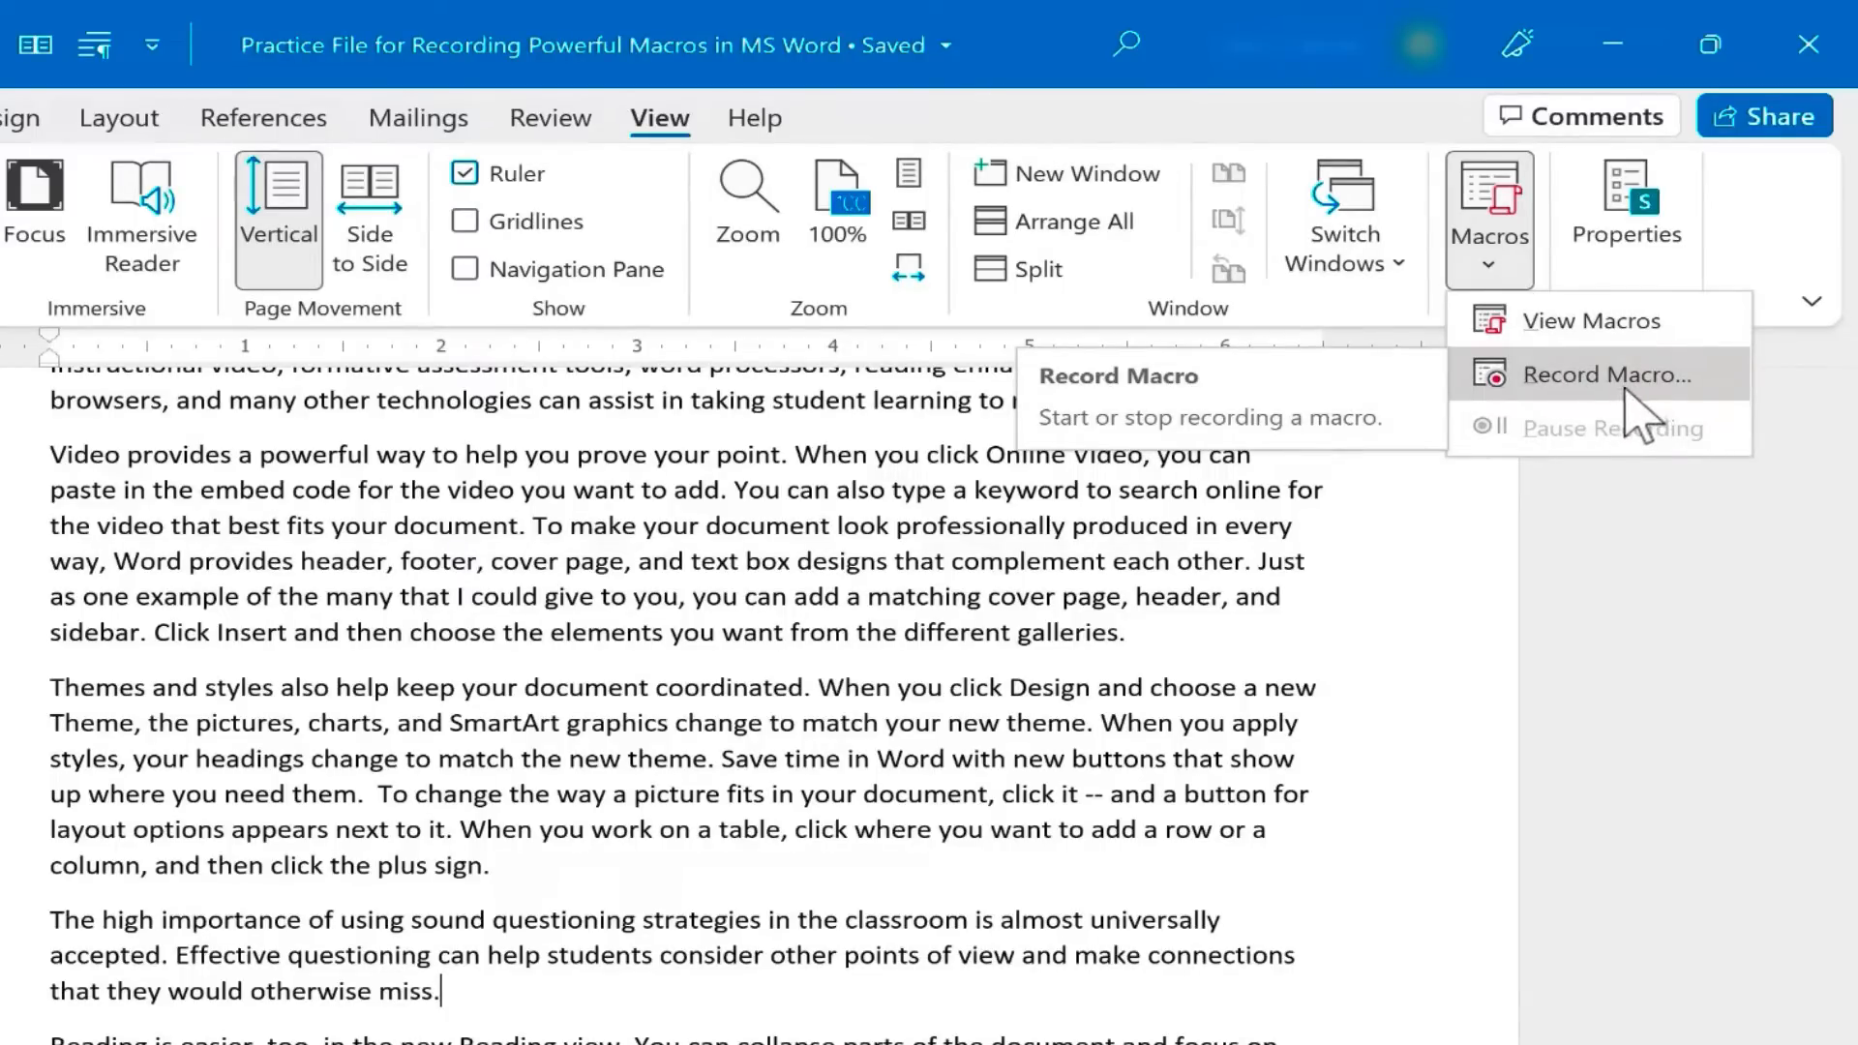
mouse_move(1569, 386)
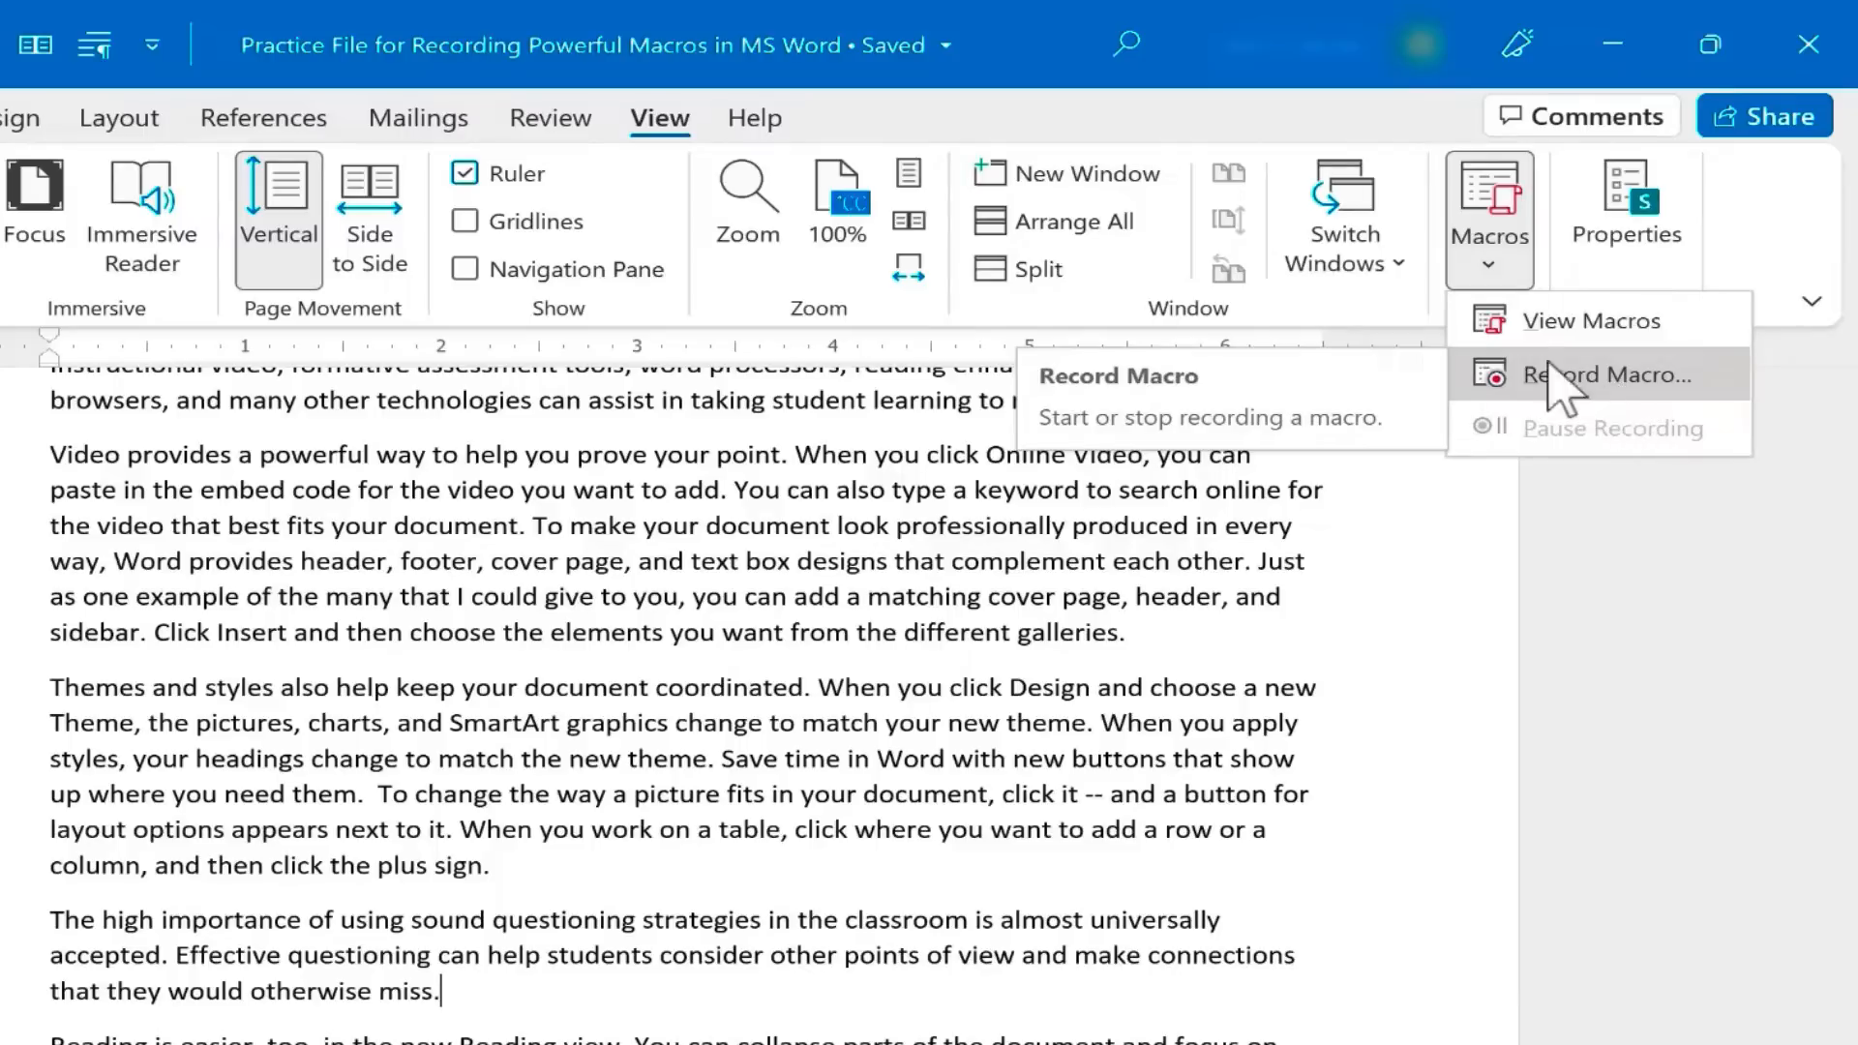
mouse_move(444, 136)
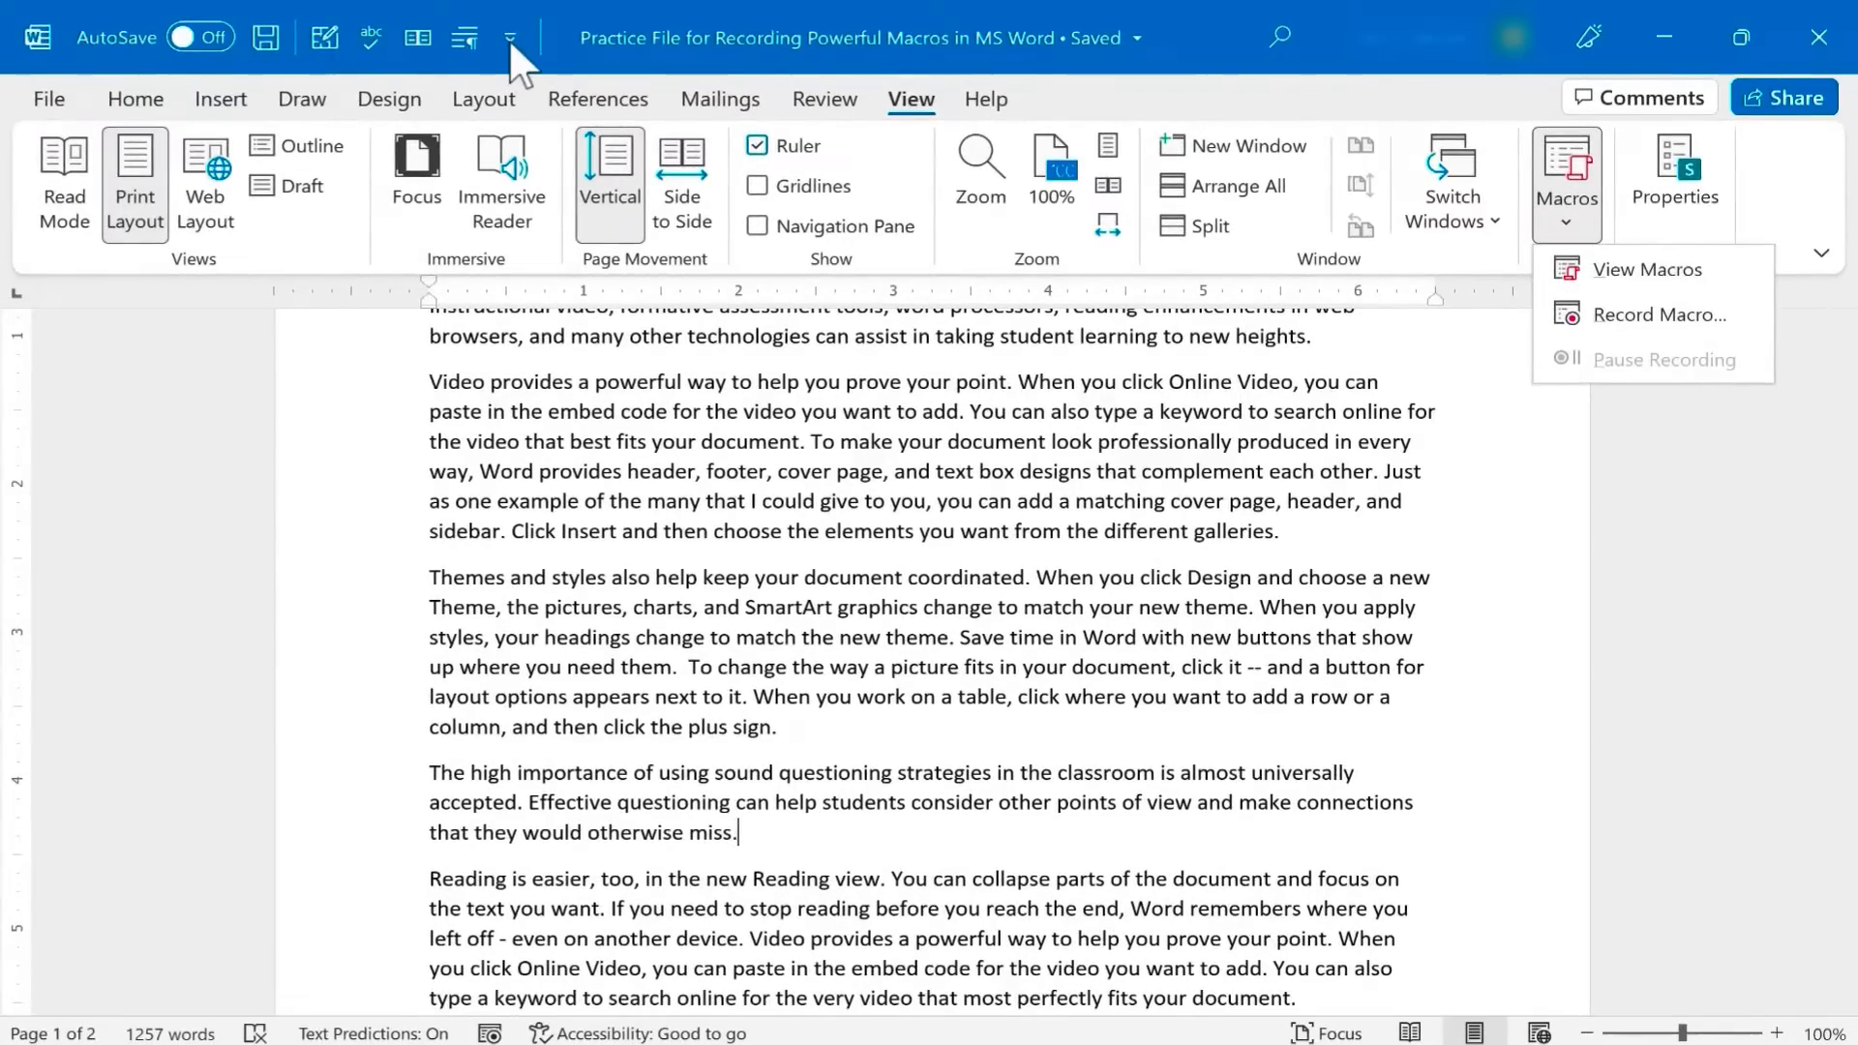
- Check Developer under Customize Ribbon in Word Options and apply the change
left_click(510, 36)
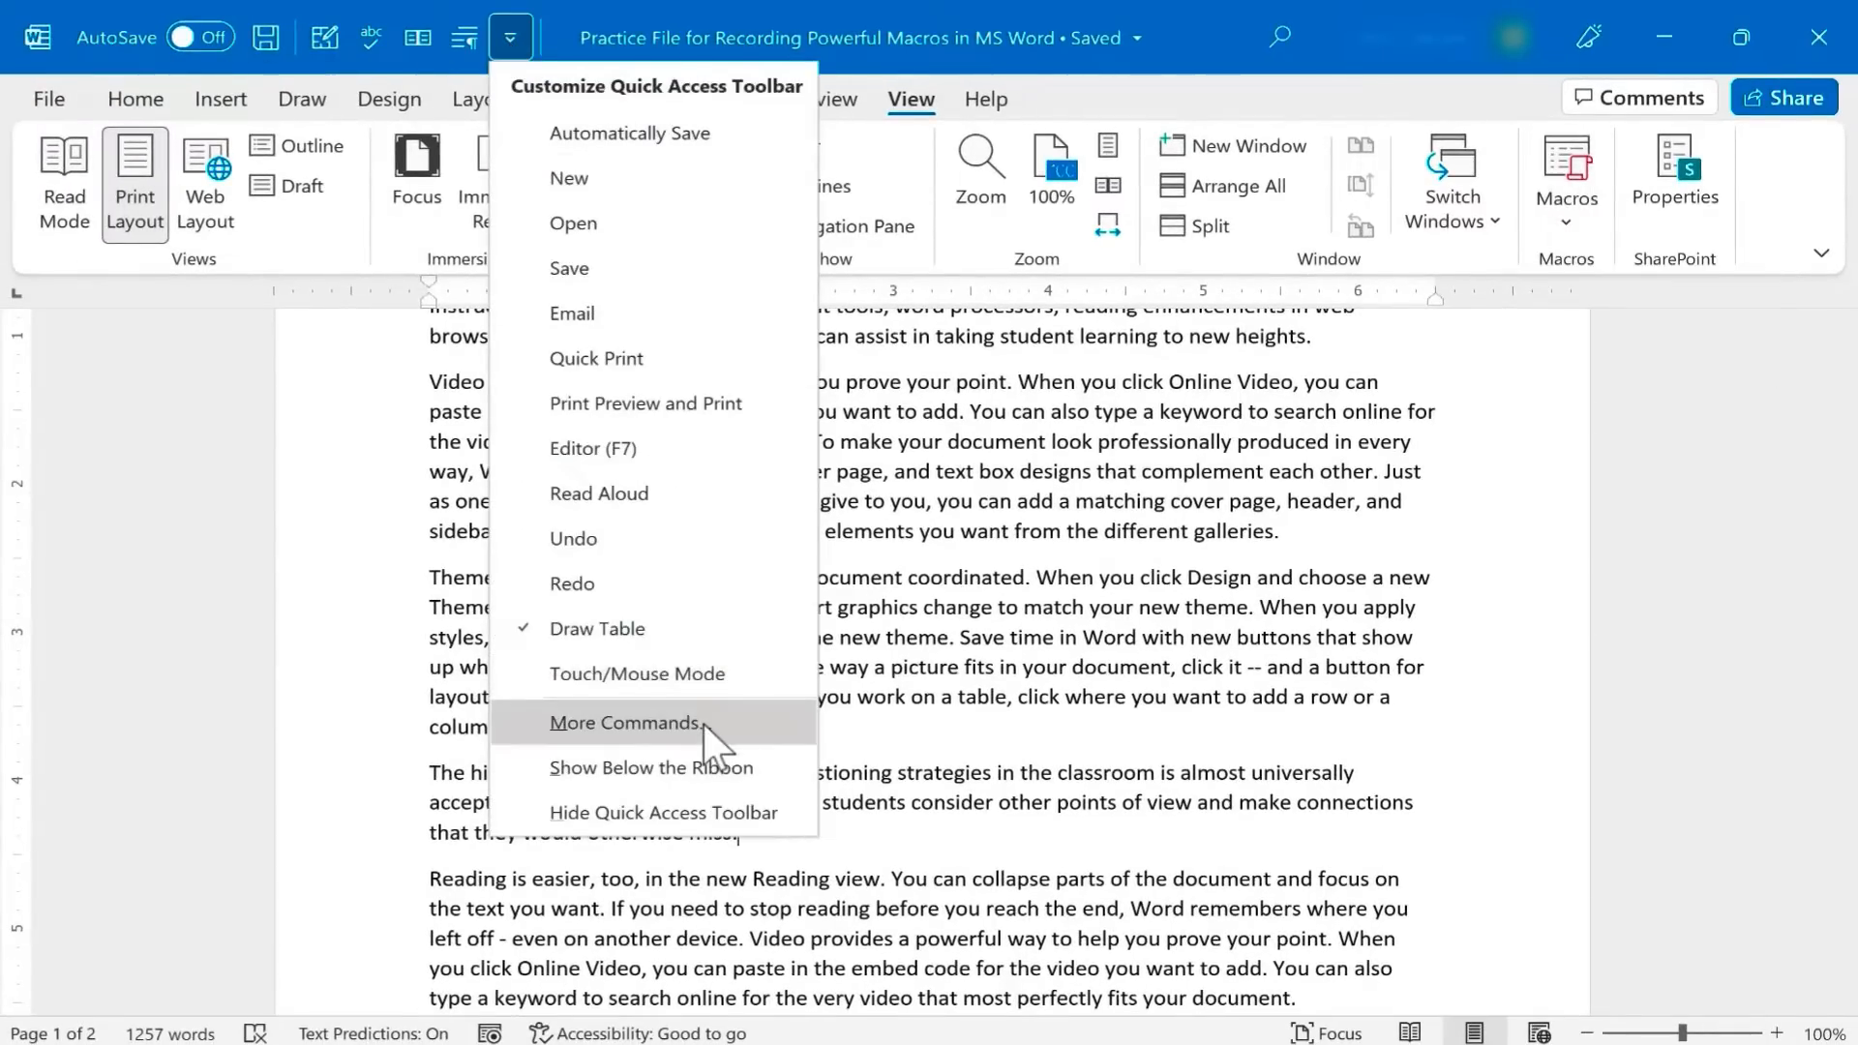
left_click(622, 722)
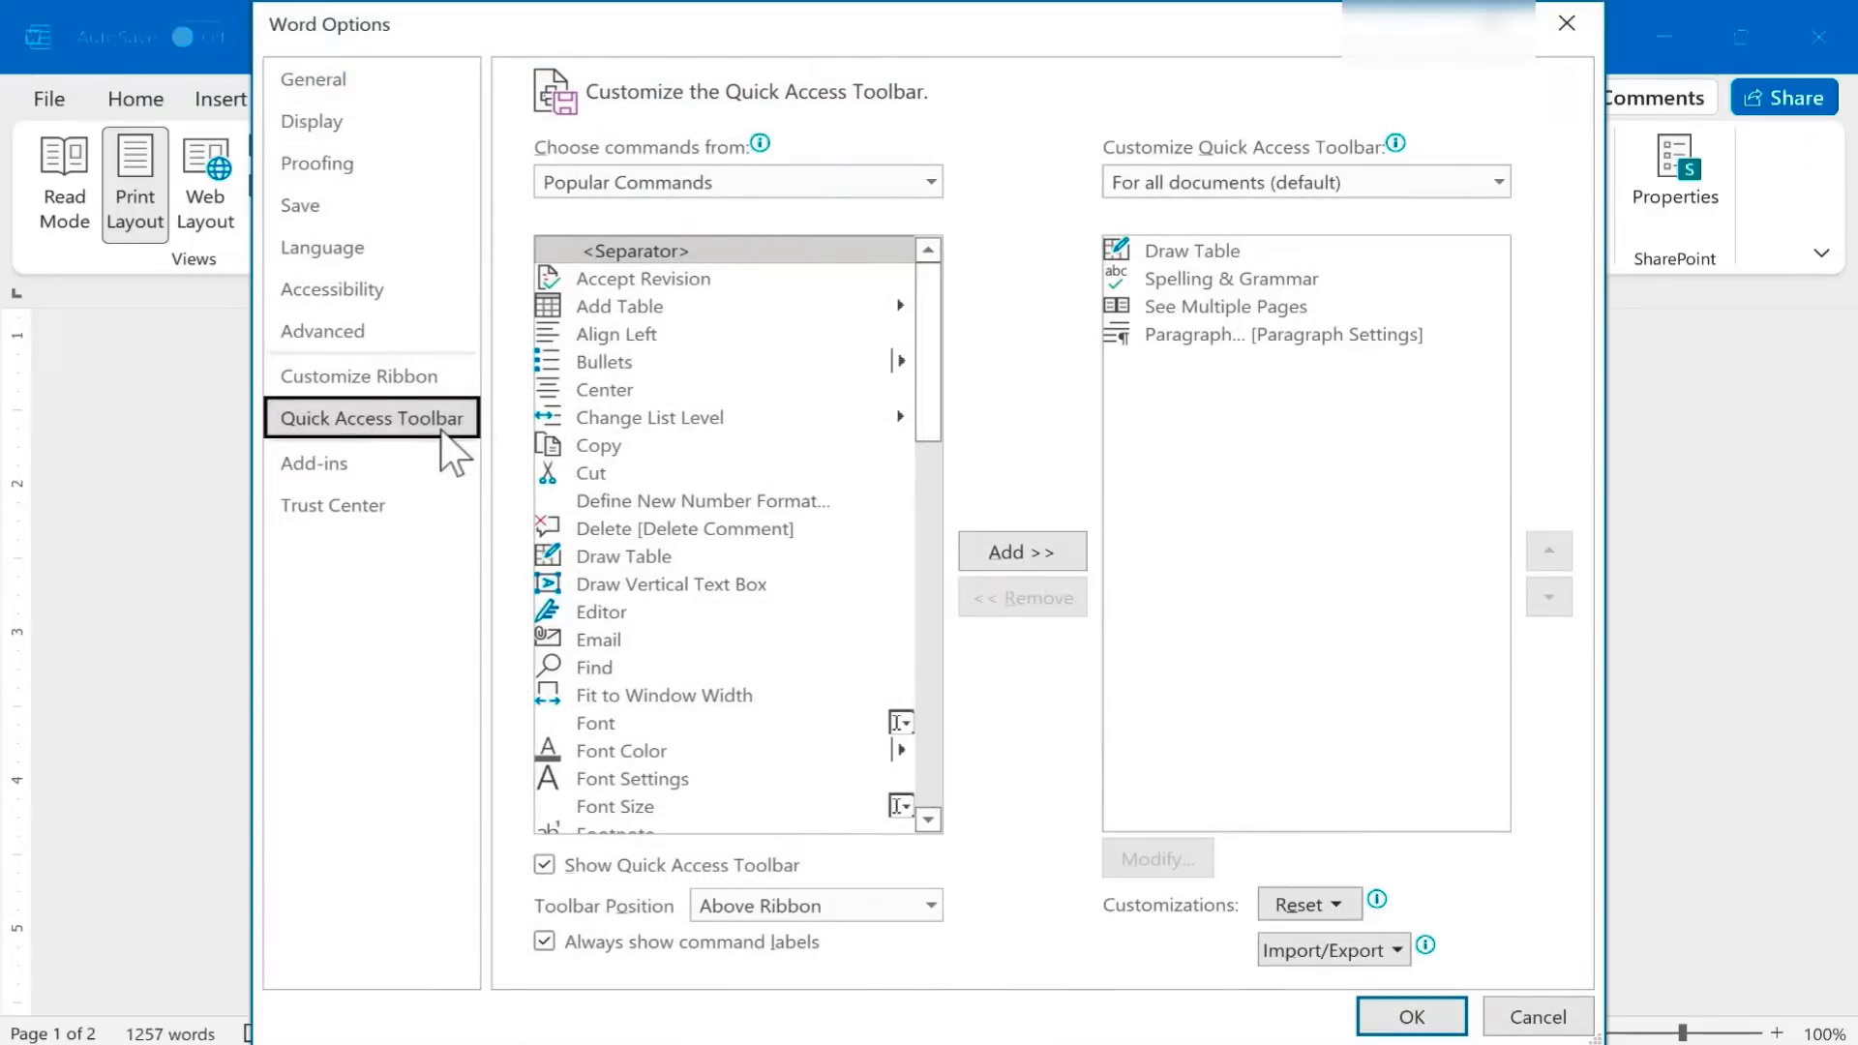
mouse_move(369, 376)
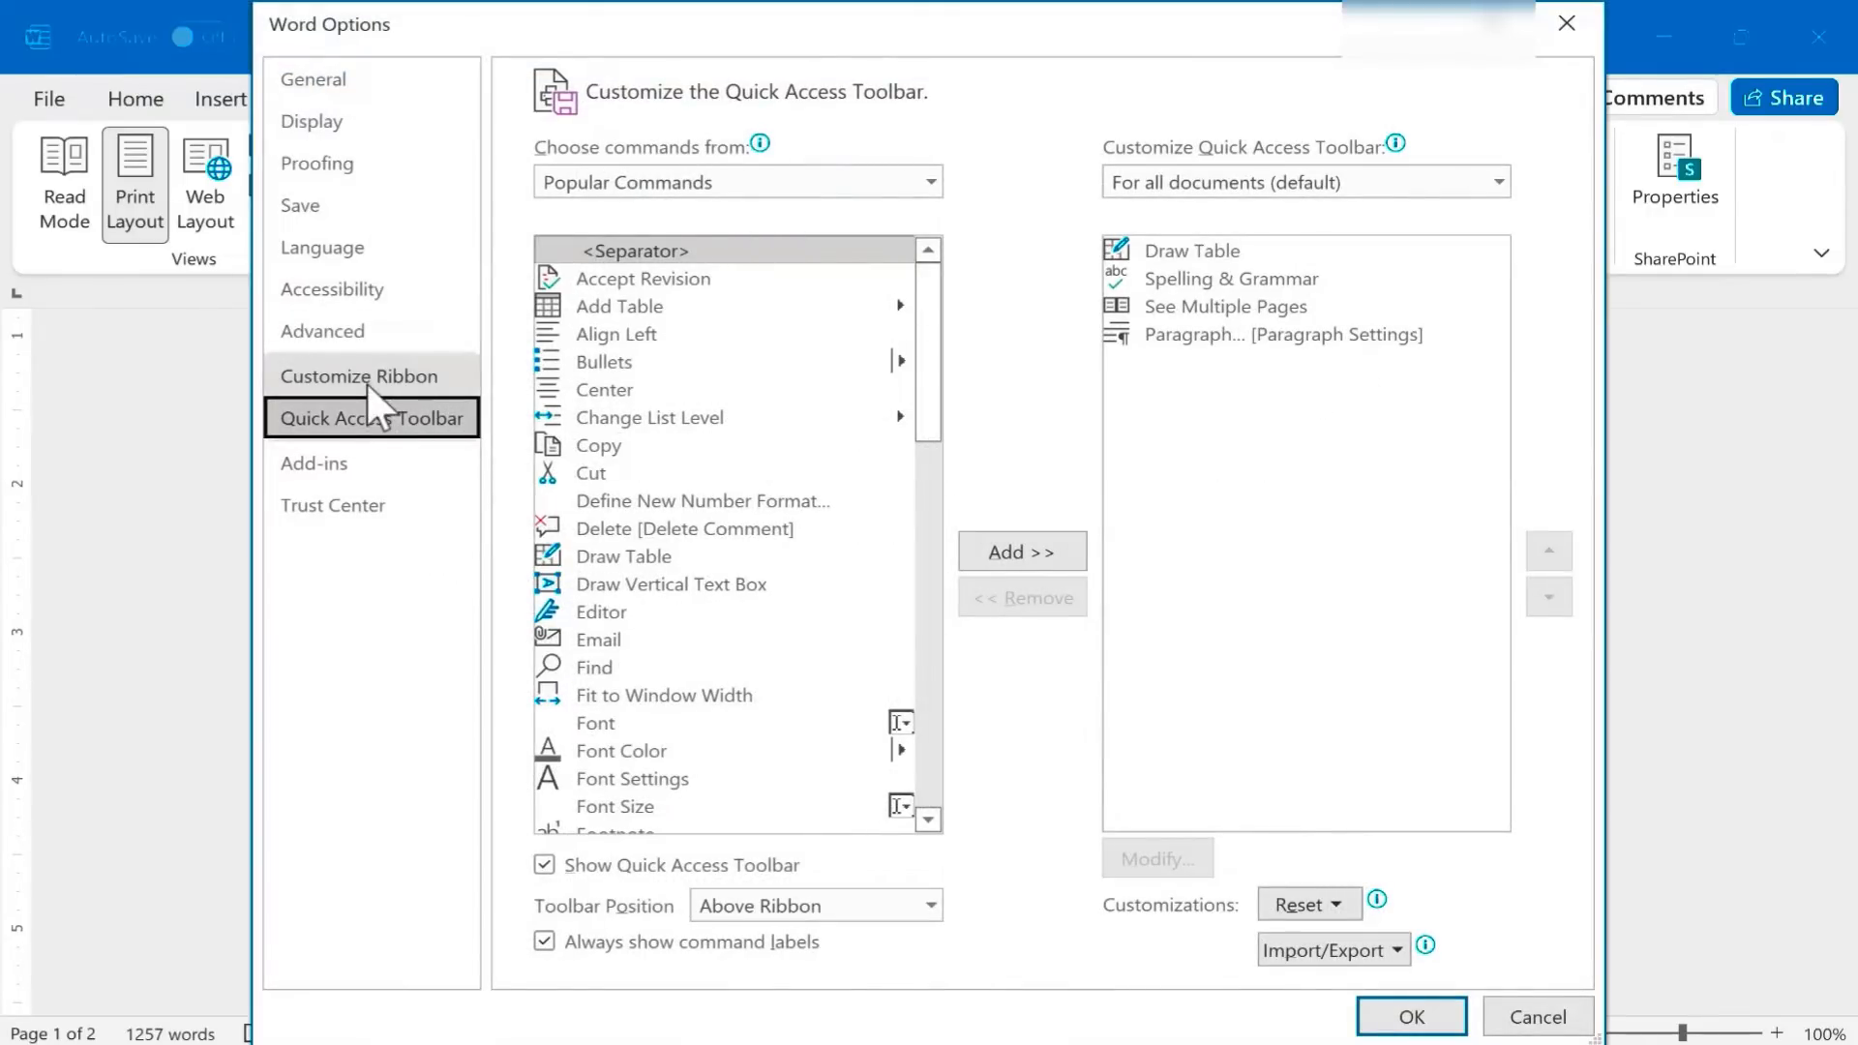
left_click(361, 376)
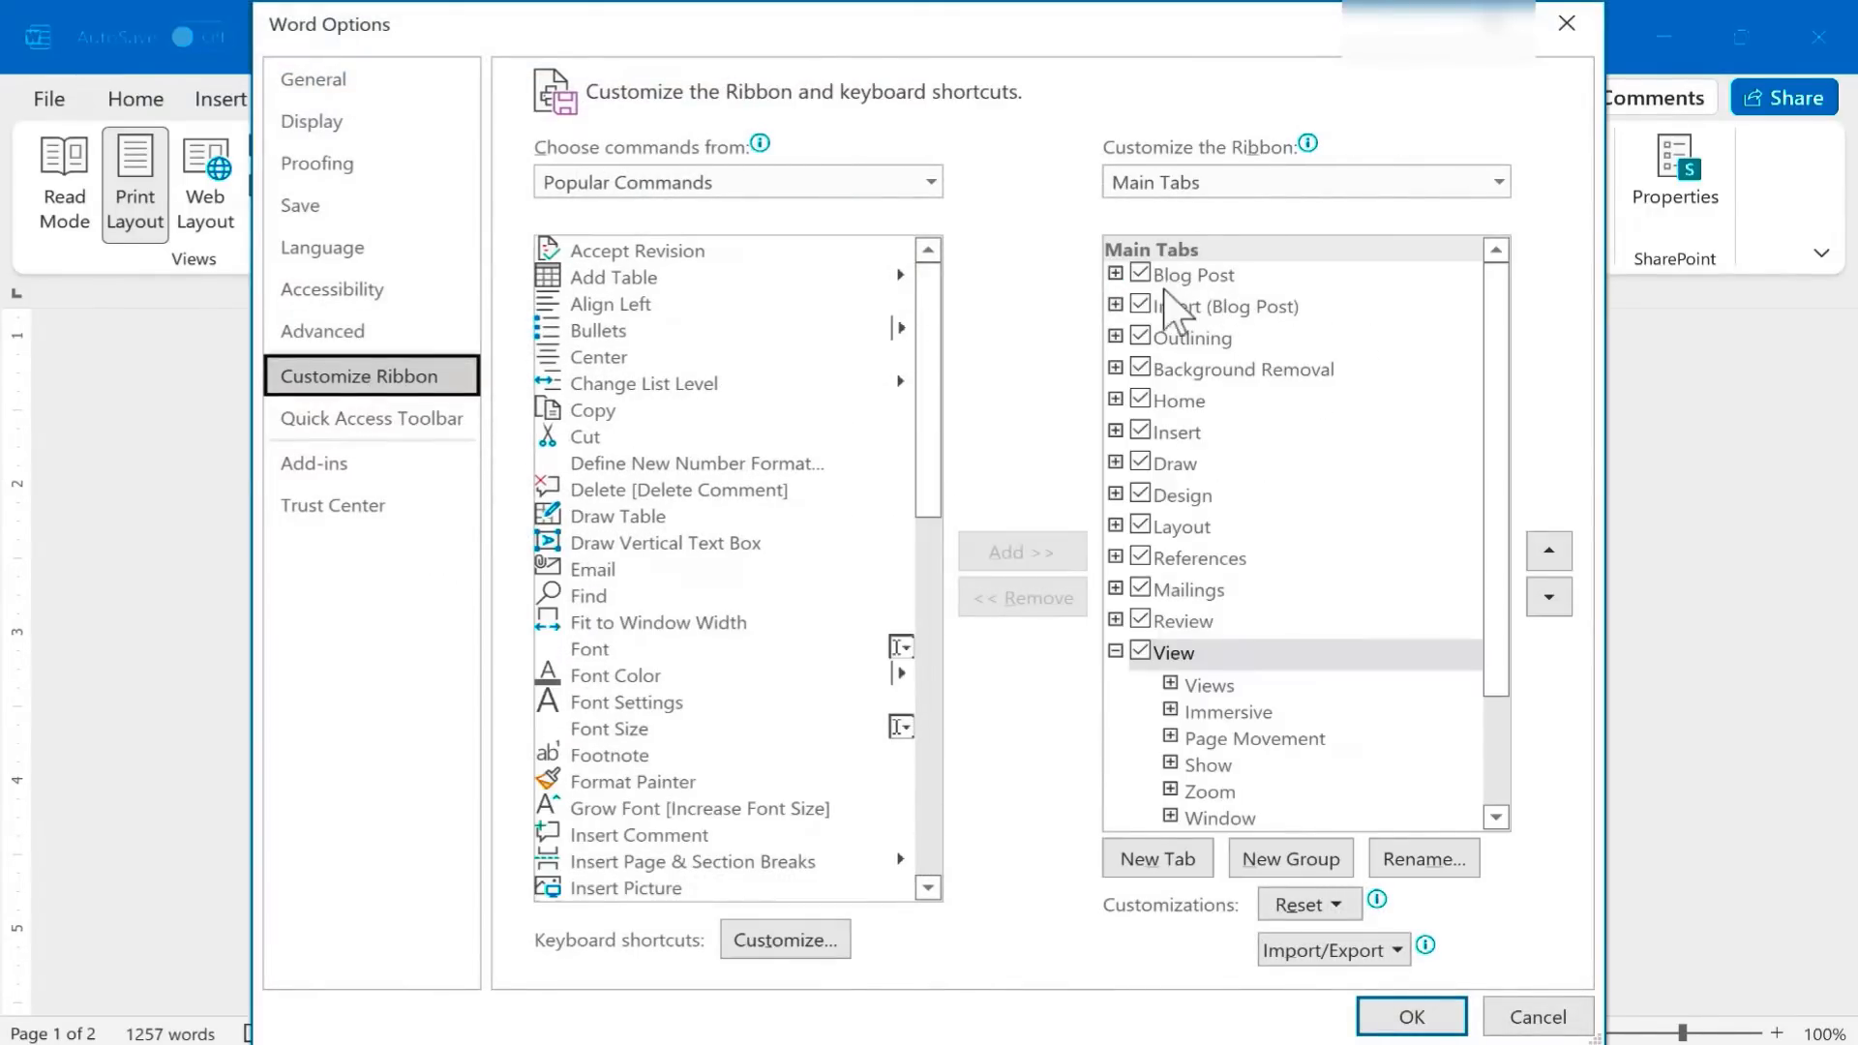
mouse_move(1506, 601)
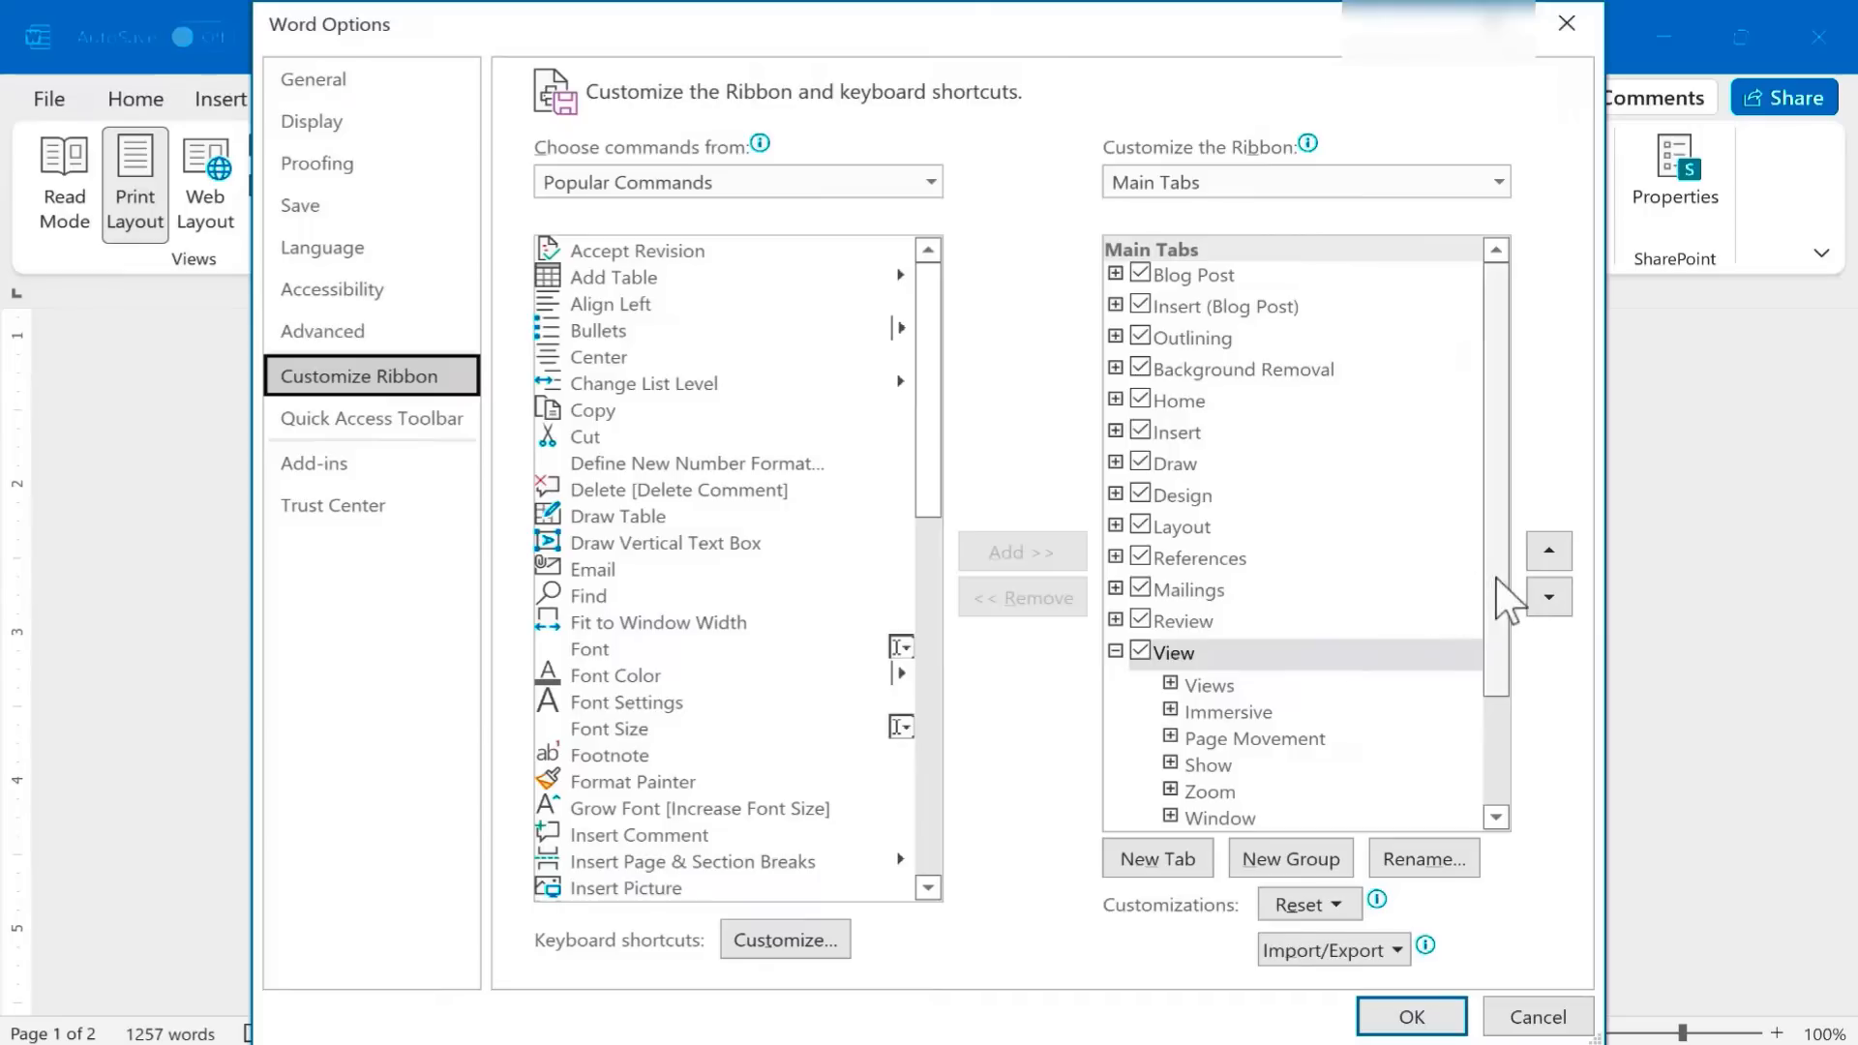
scroll("down", 3)
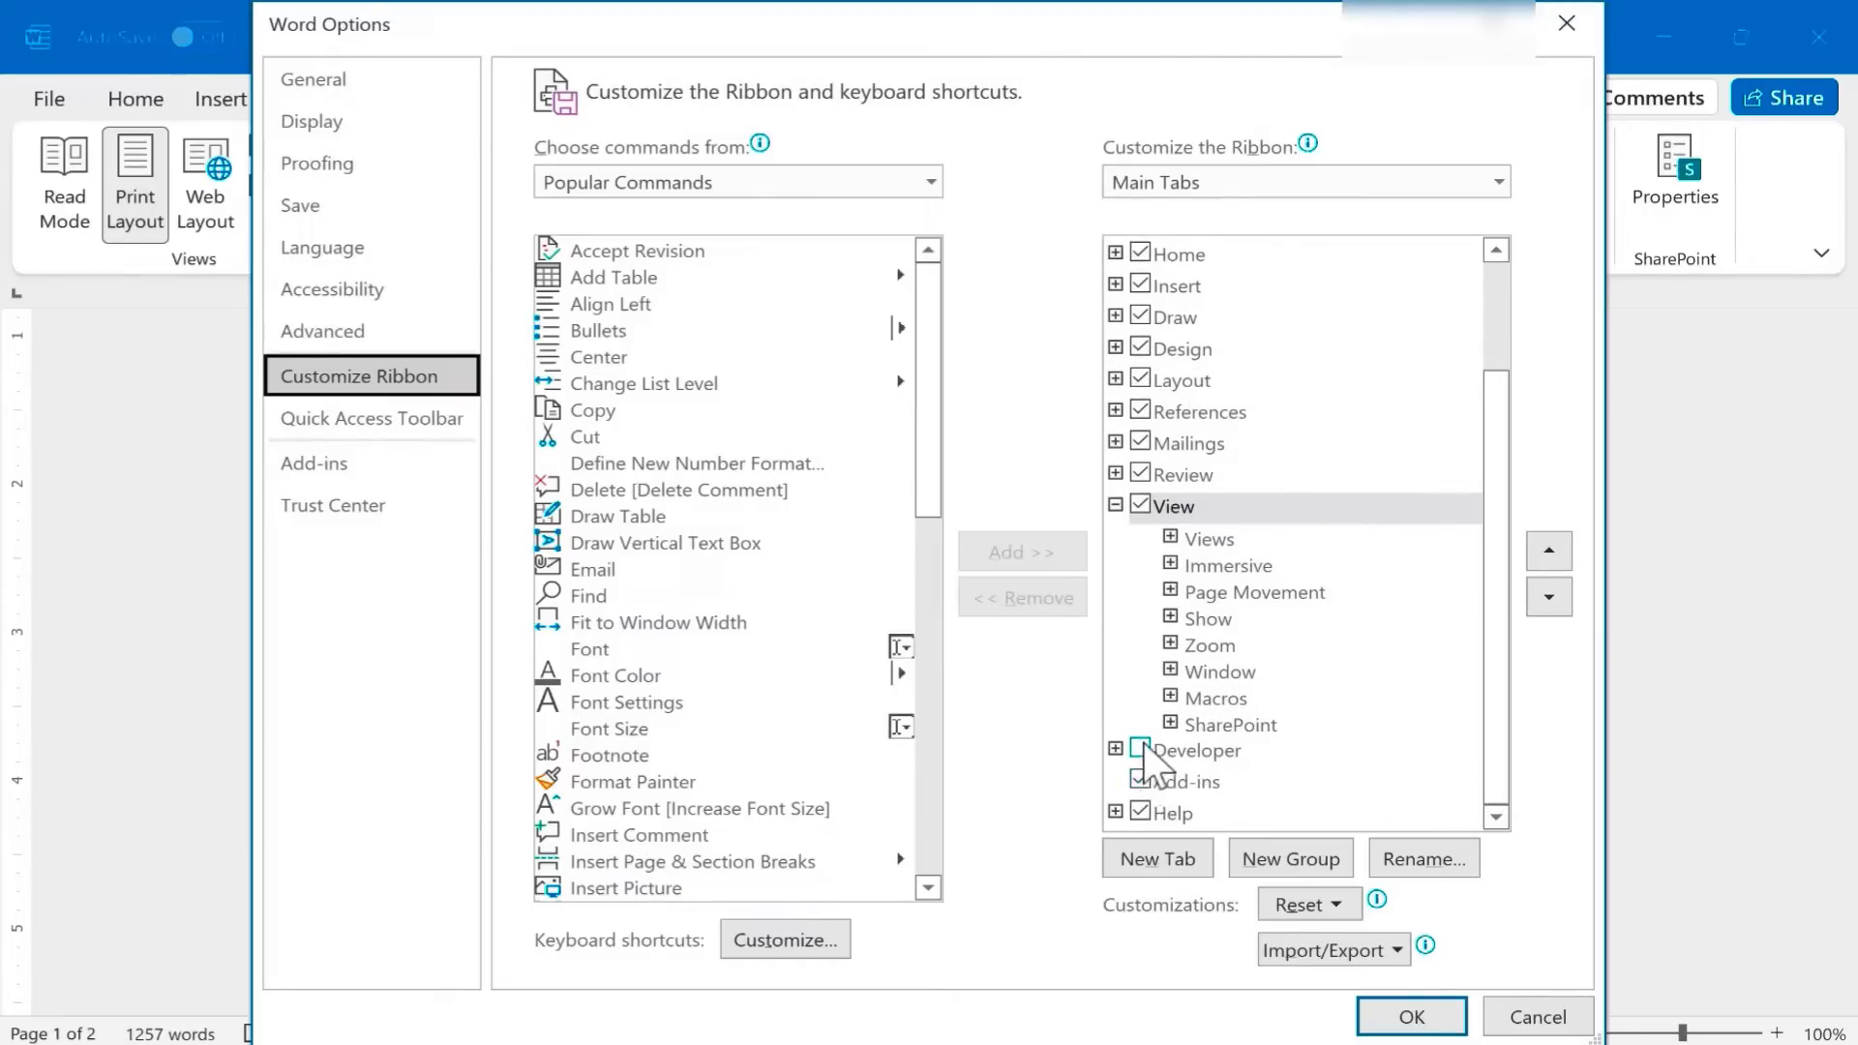
left_click(1197, 751)
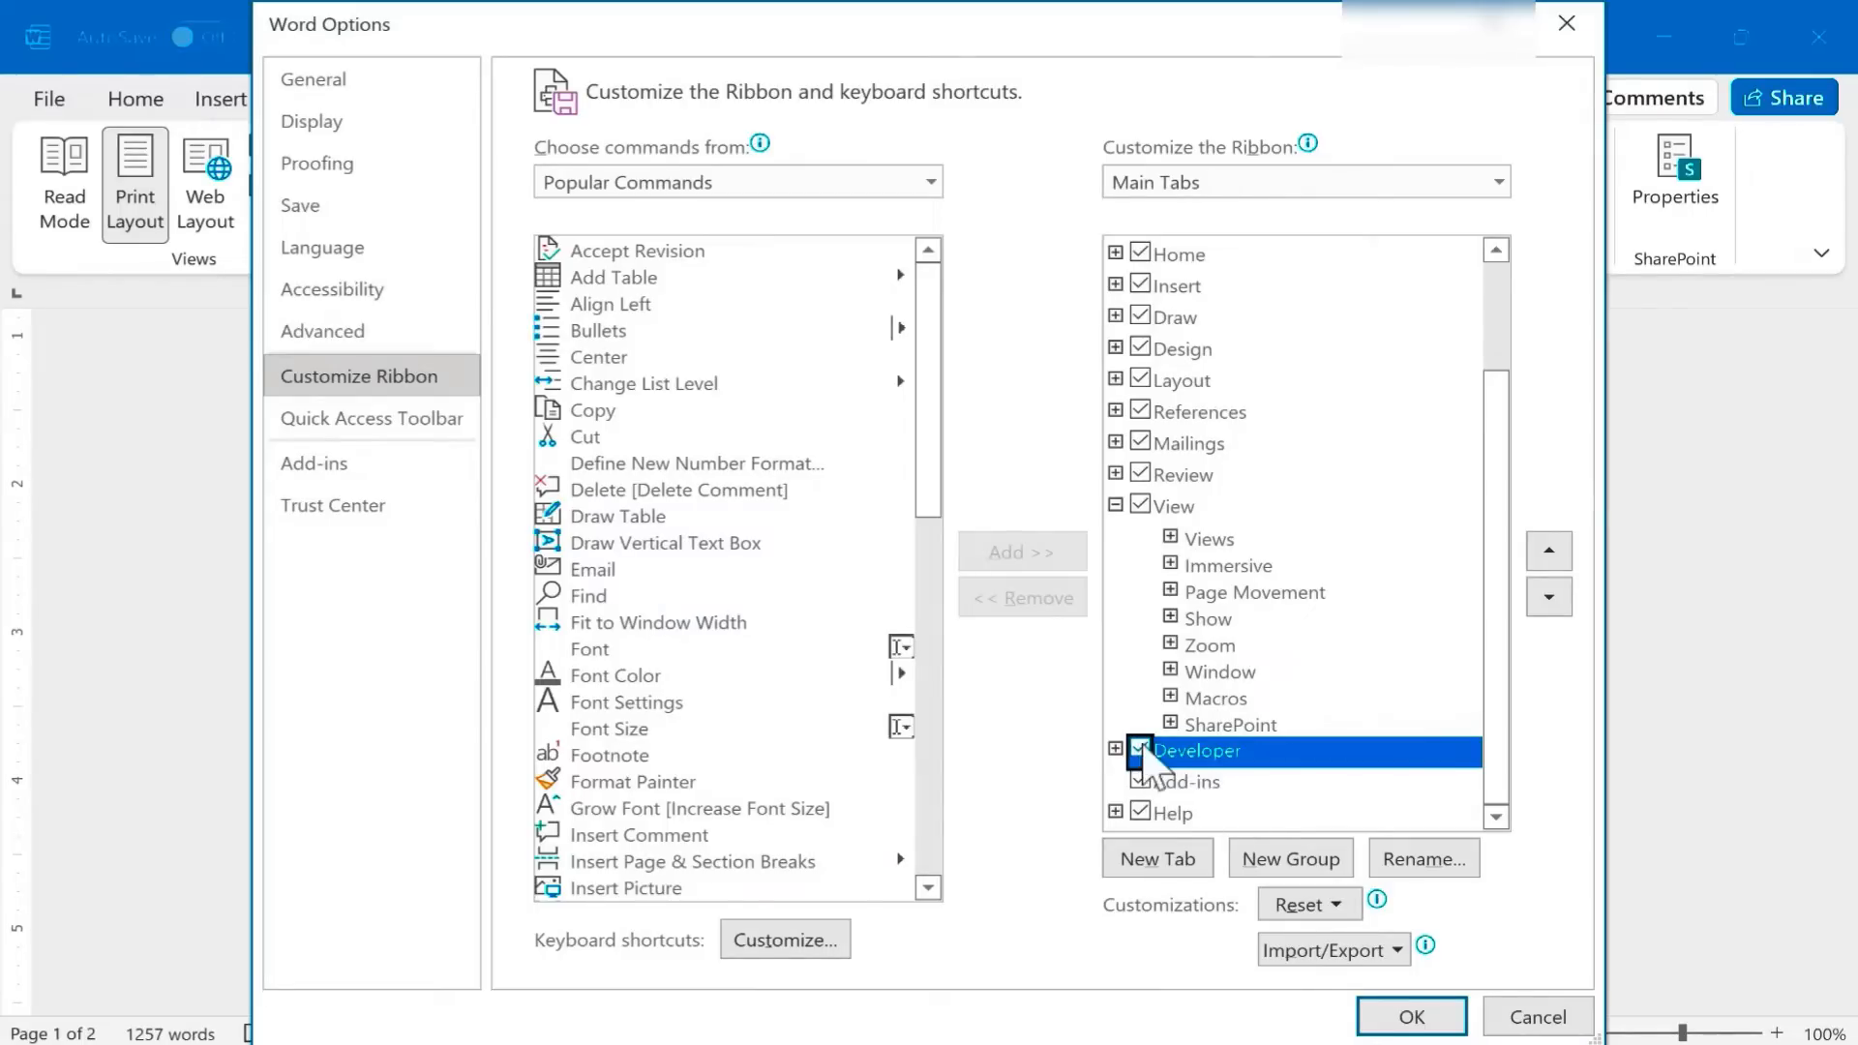
left_click(1405, 1015)
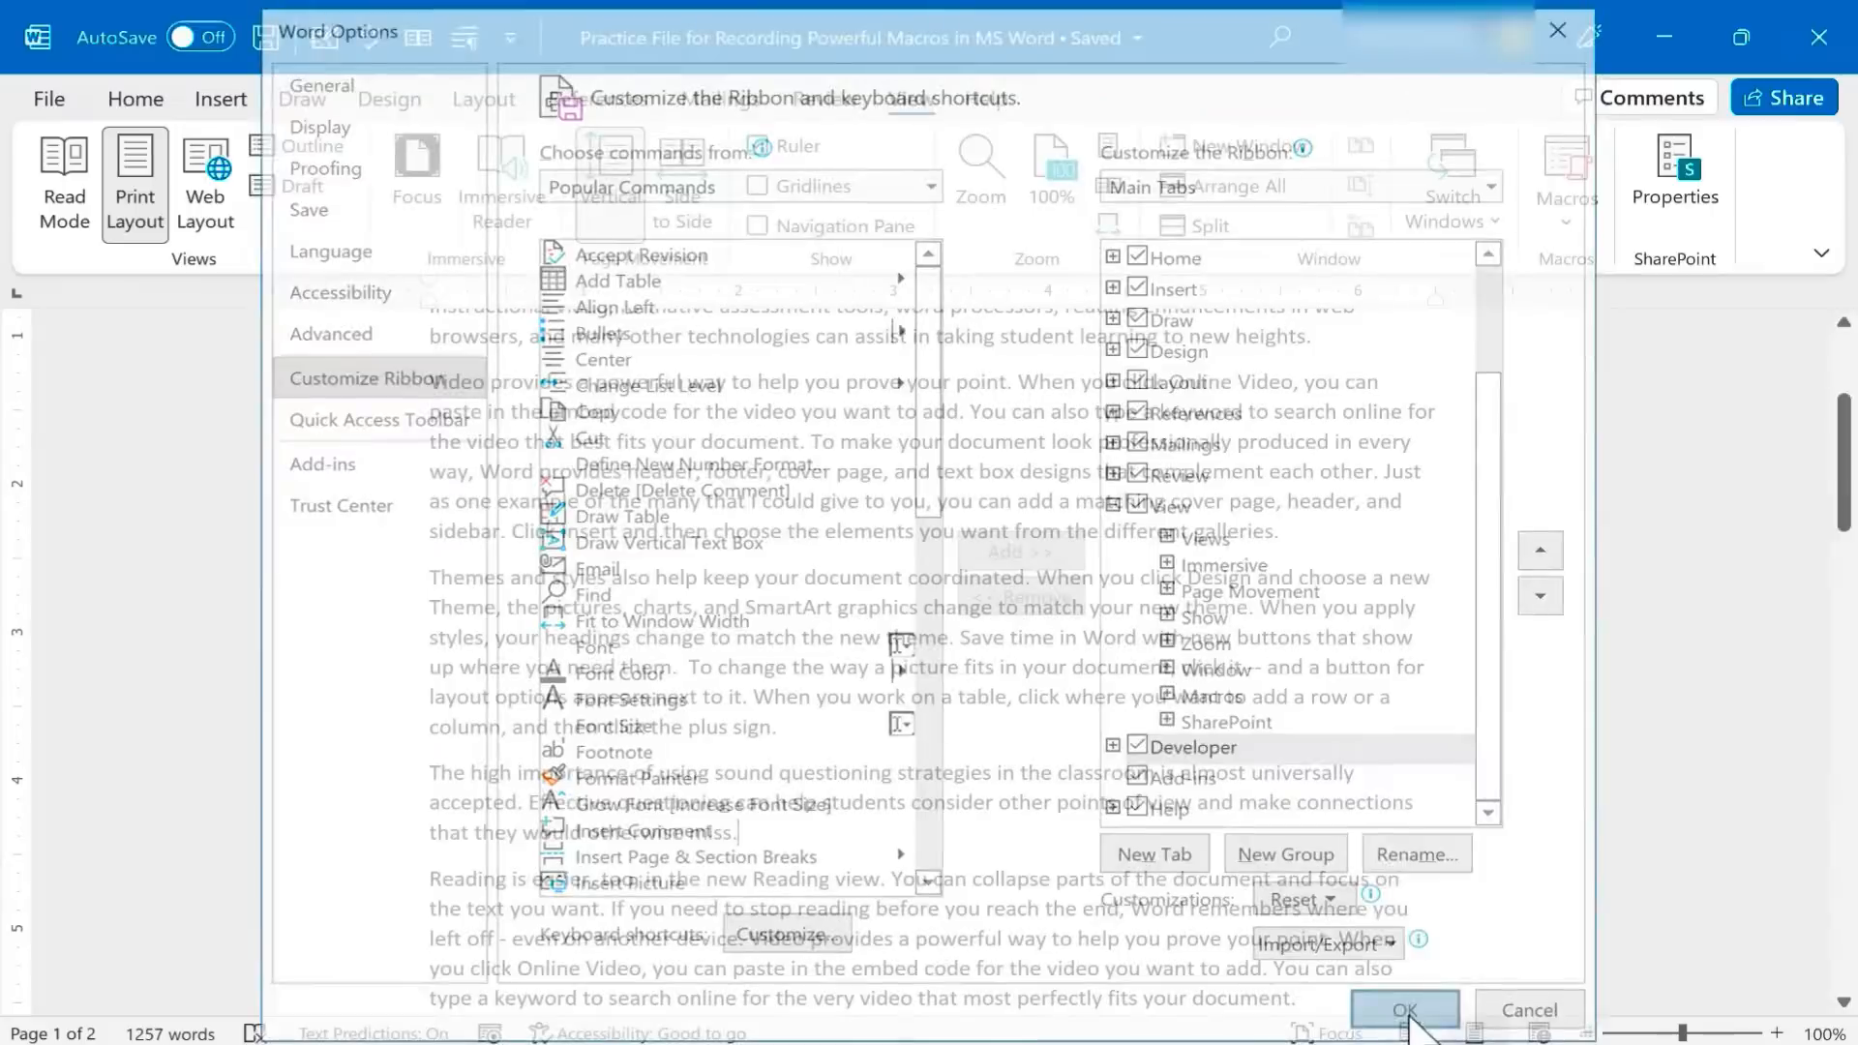
left_click(1405, 1008)
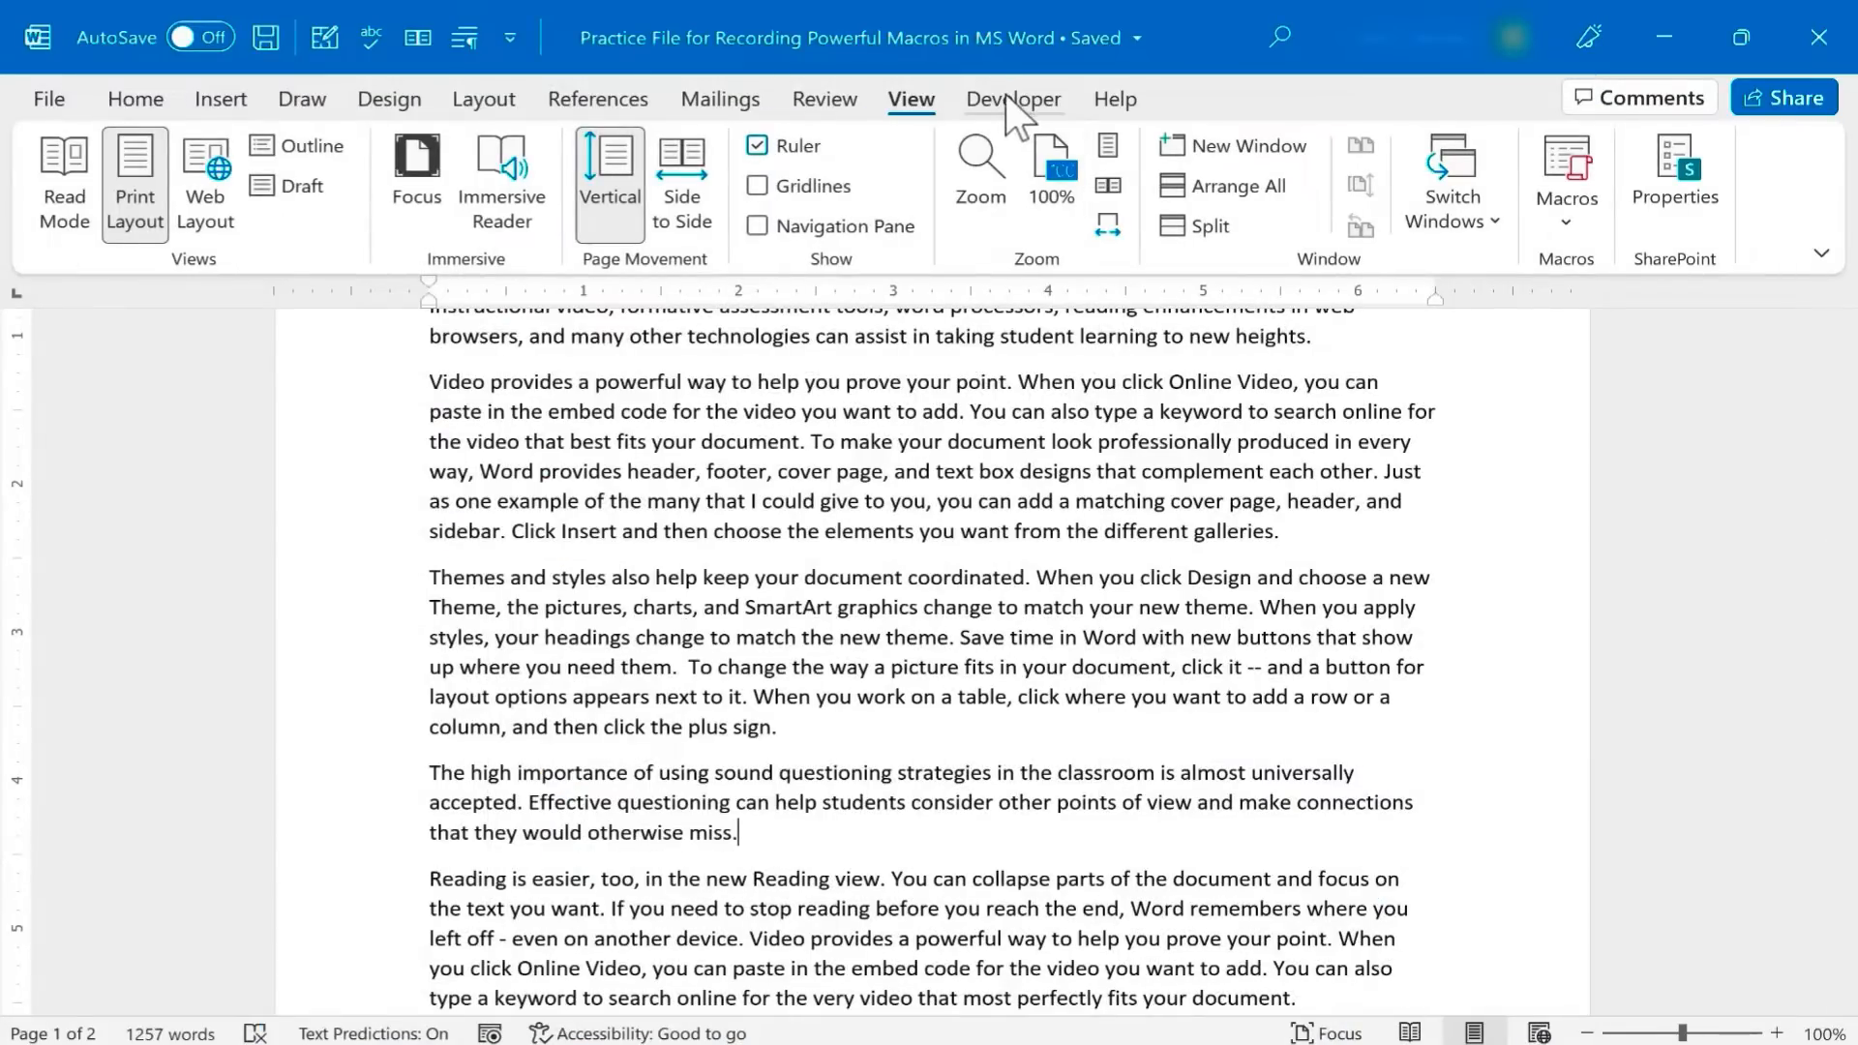
mouse_move(1112, 106)
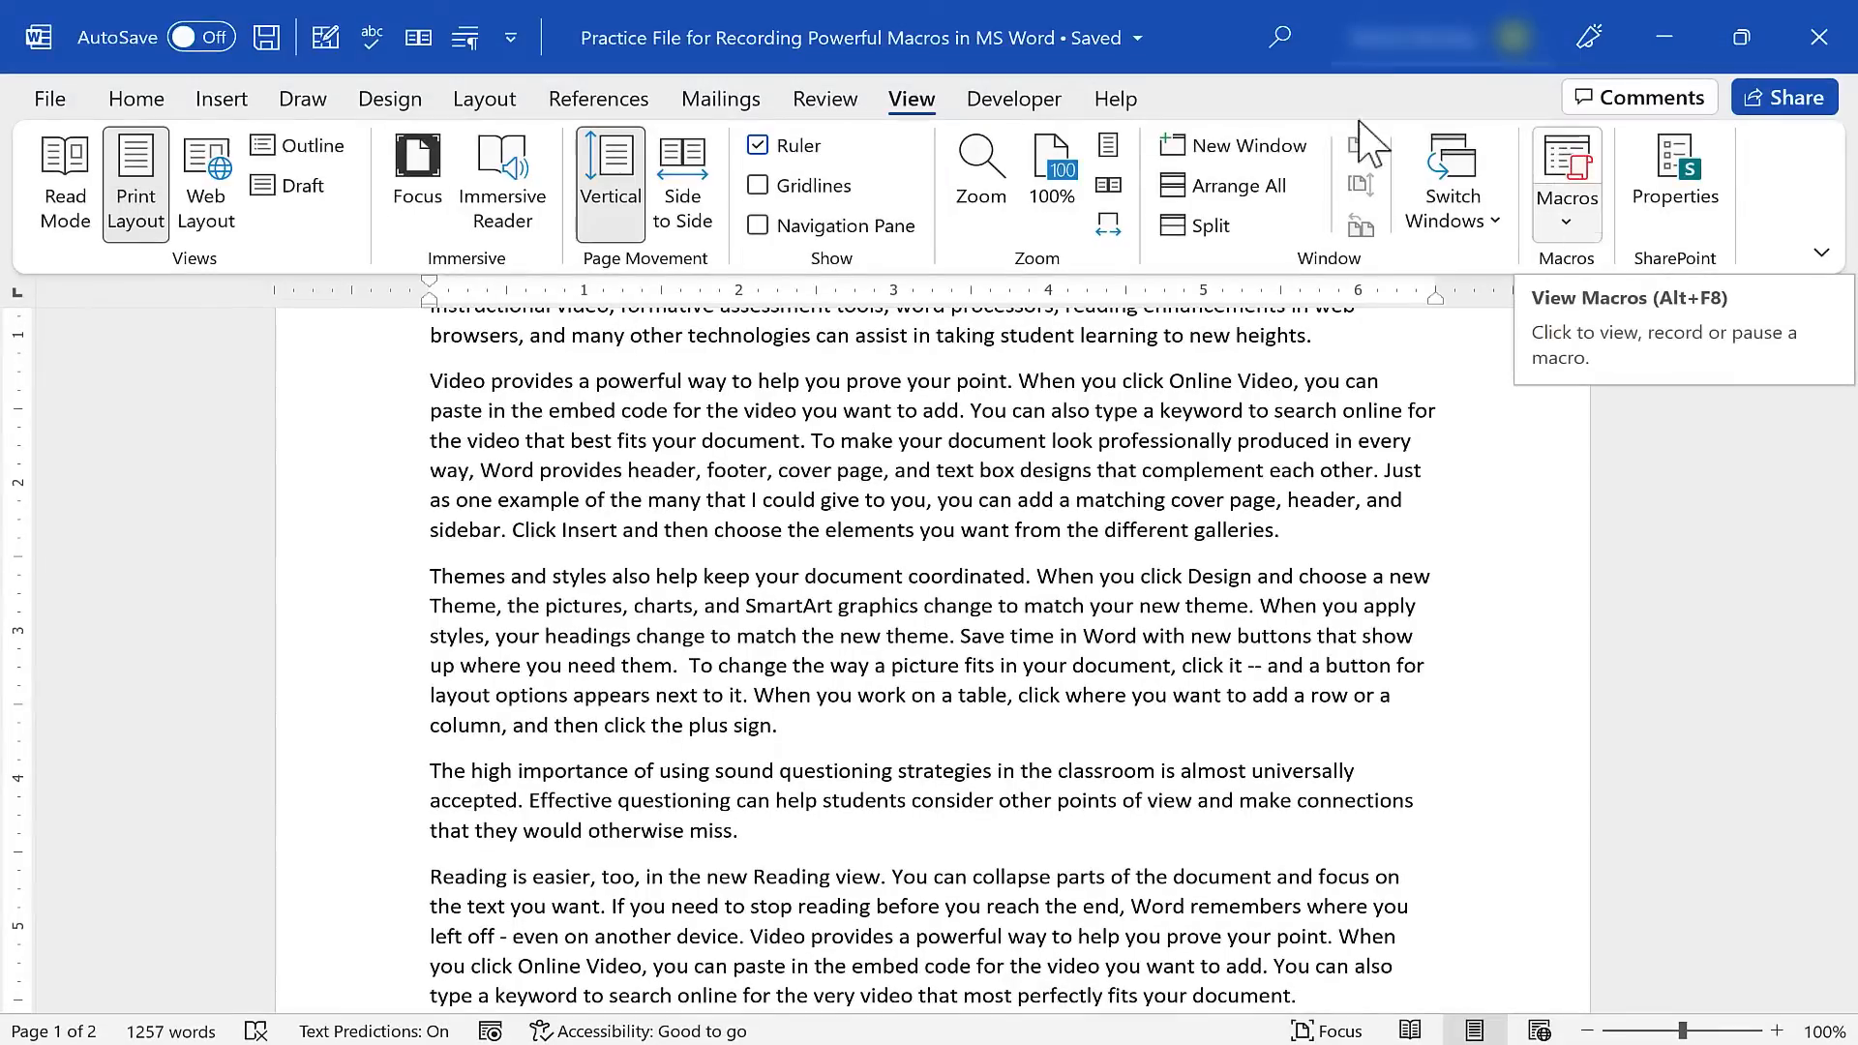
- Switch to the Developer tab to reveal Macros, Record Macro and Macro Security
left_click(1014, 98)
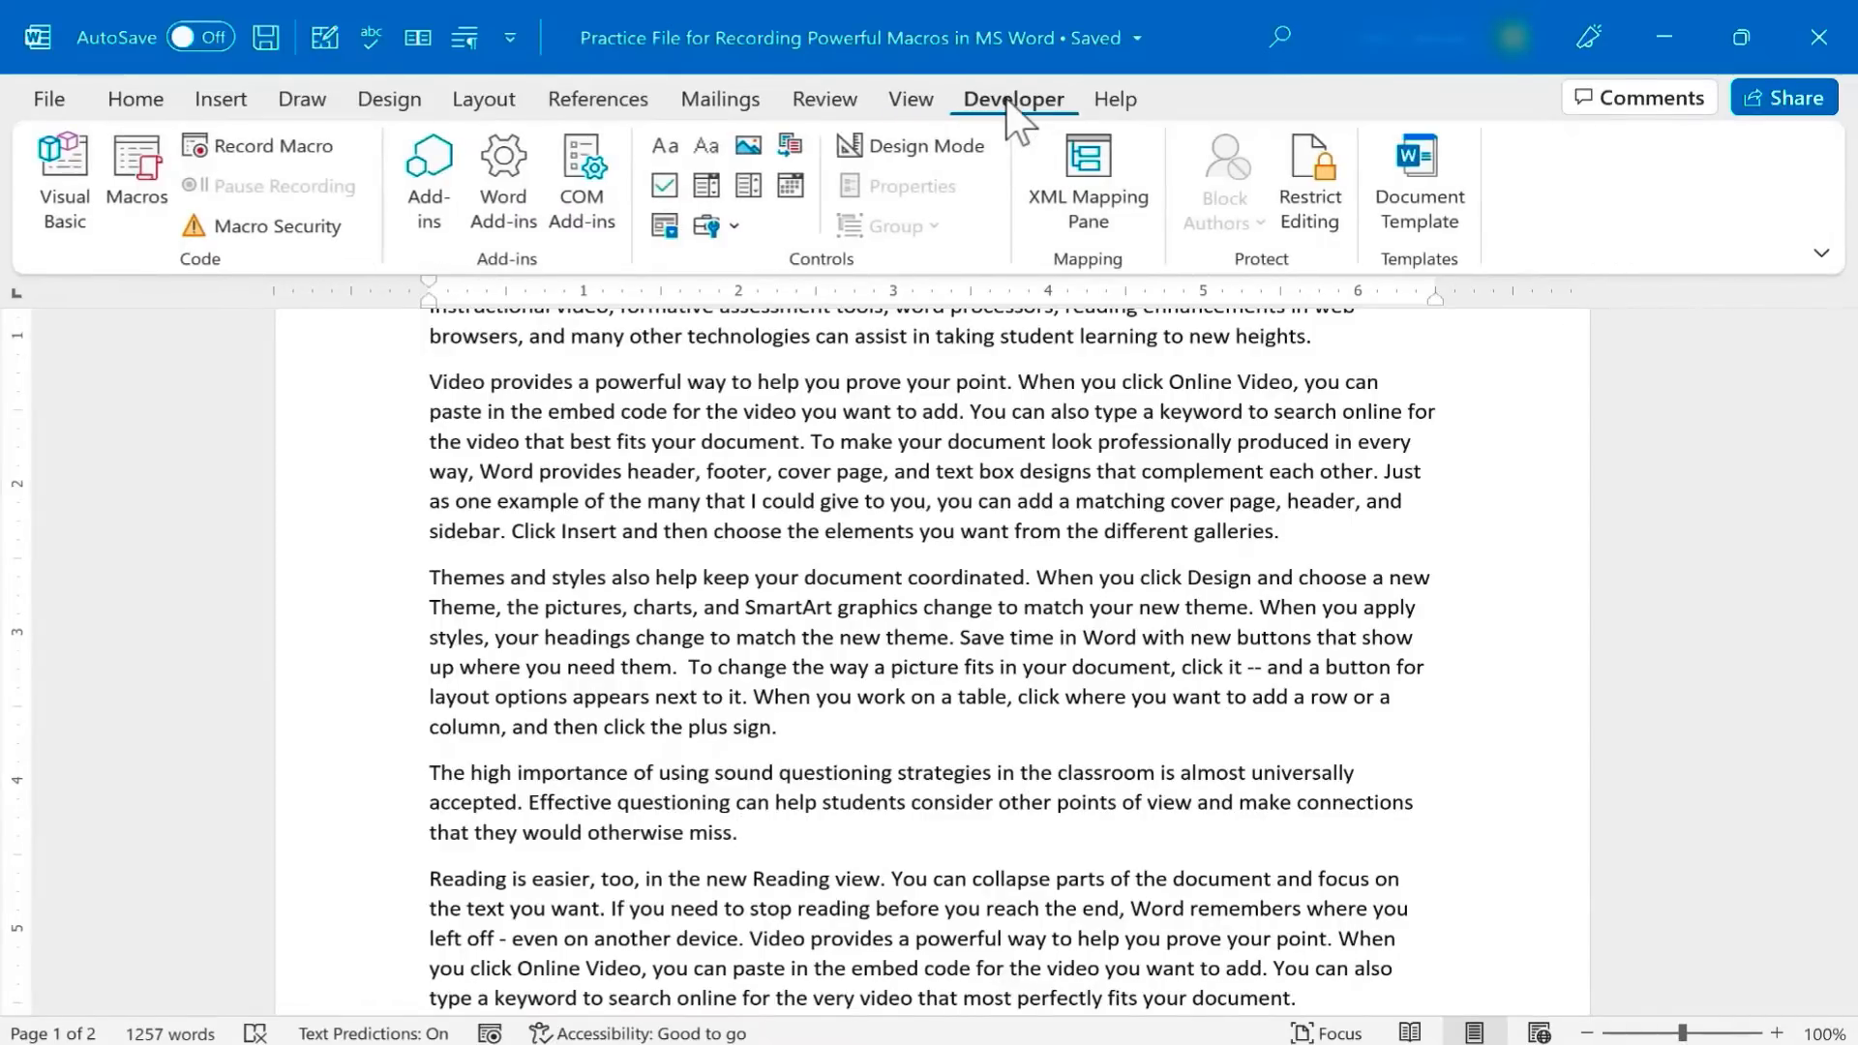
mouse_move(428, 245)
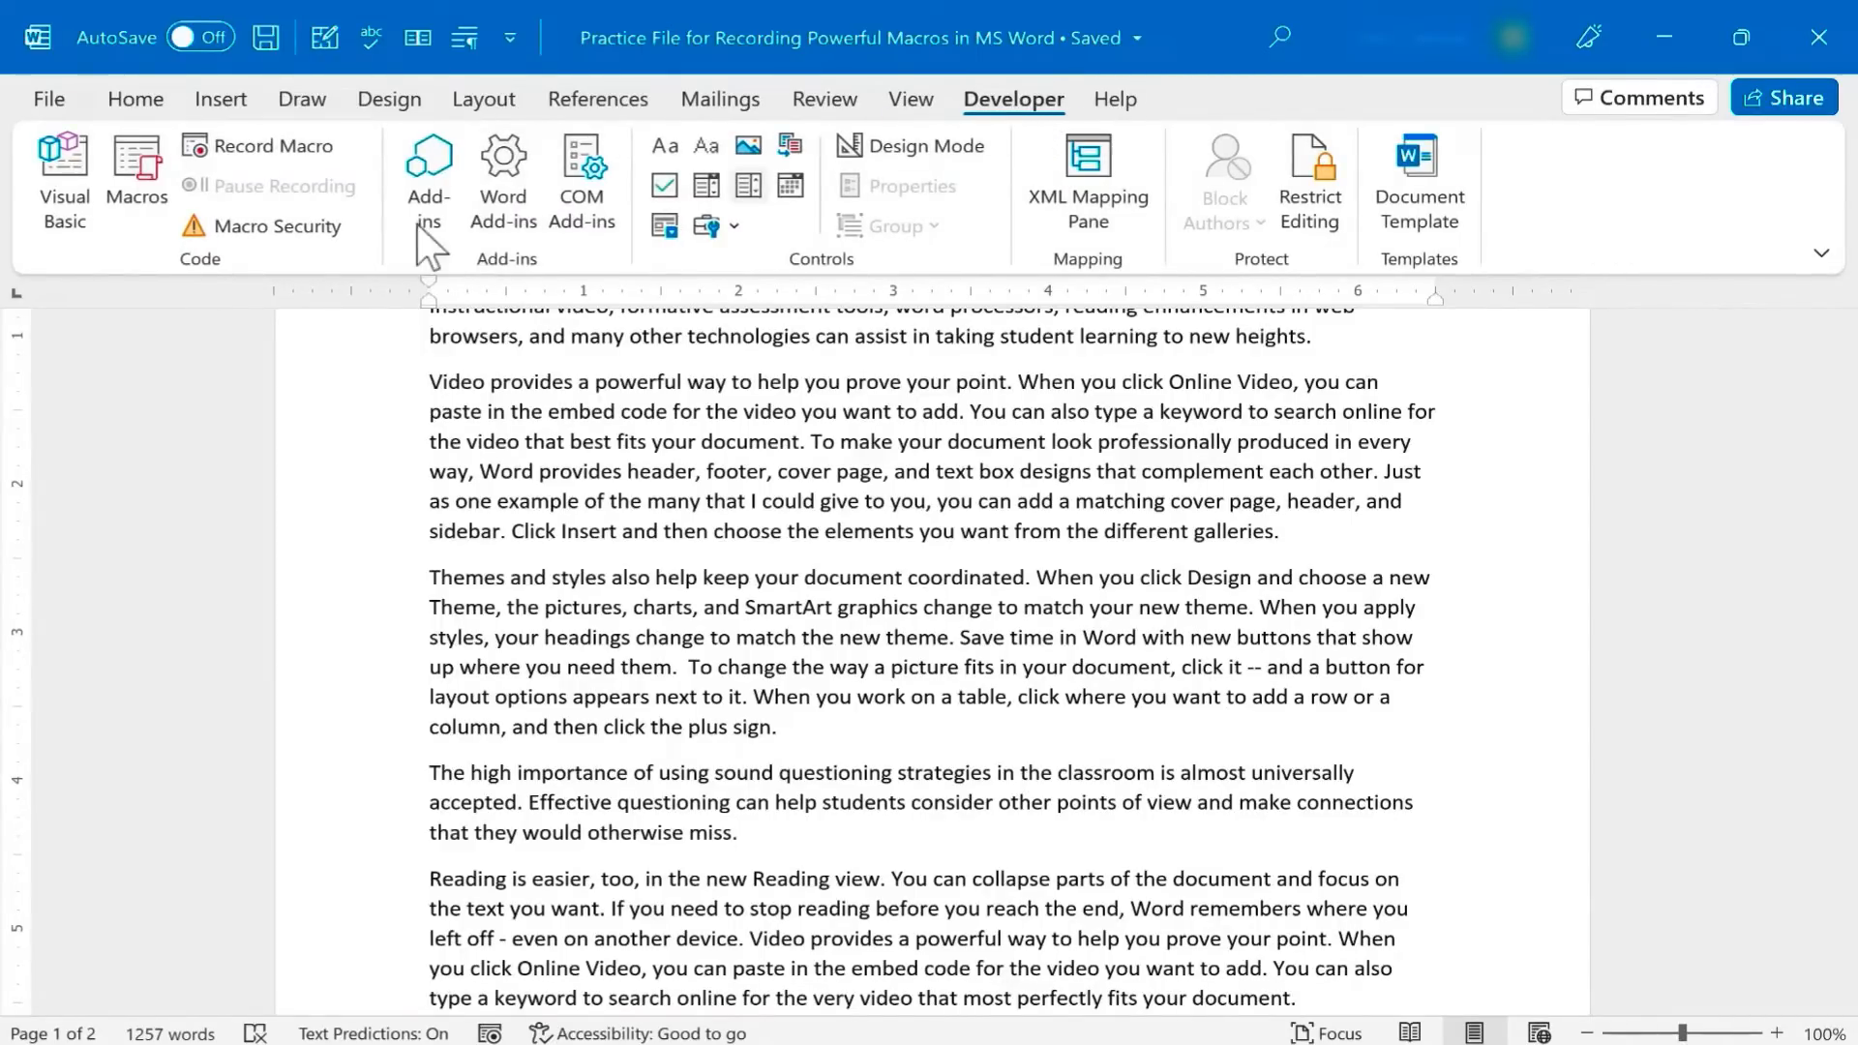
mouse_move(302, 211)
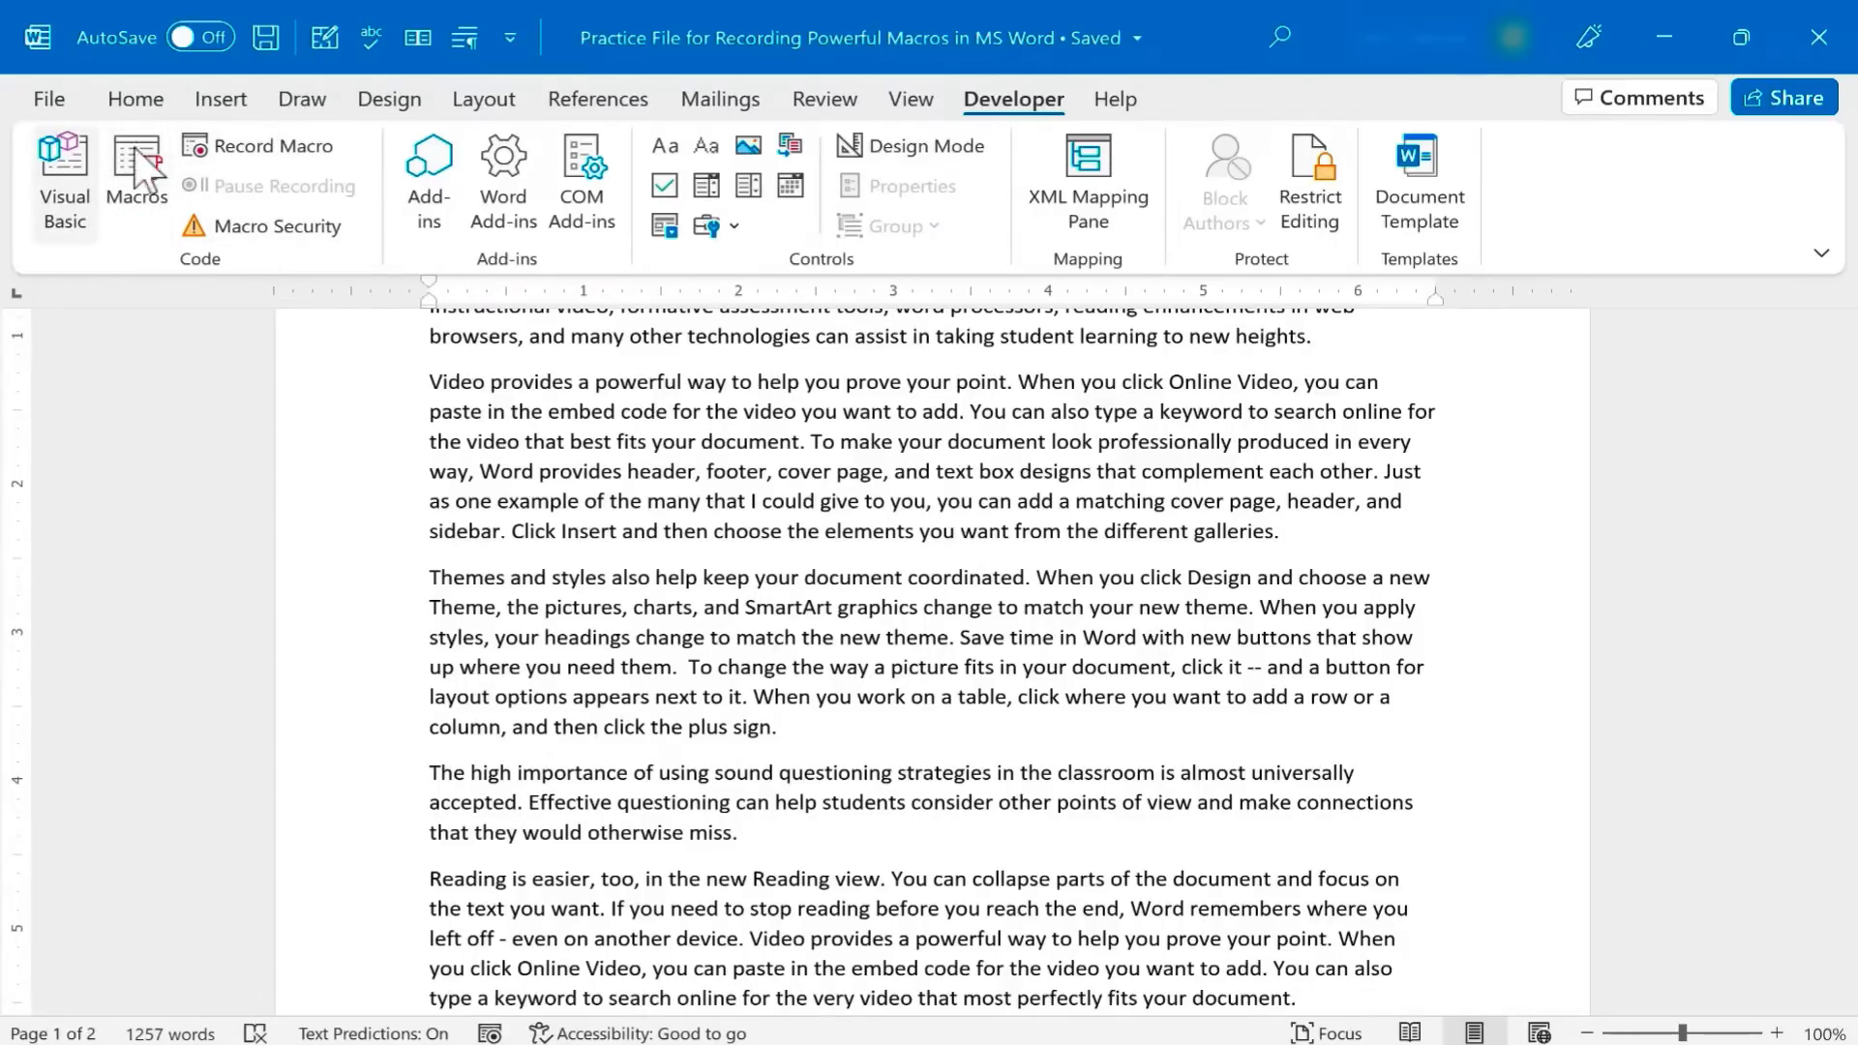
mouse_move(279, 227)
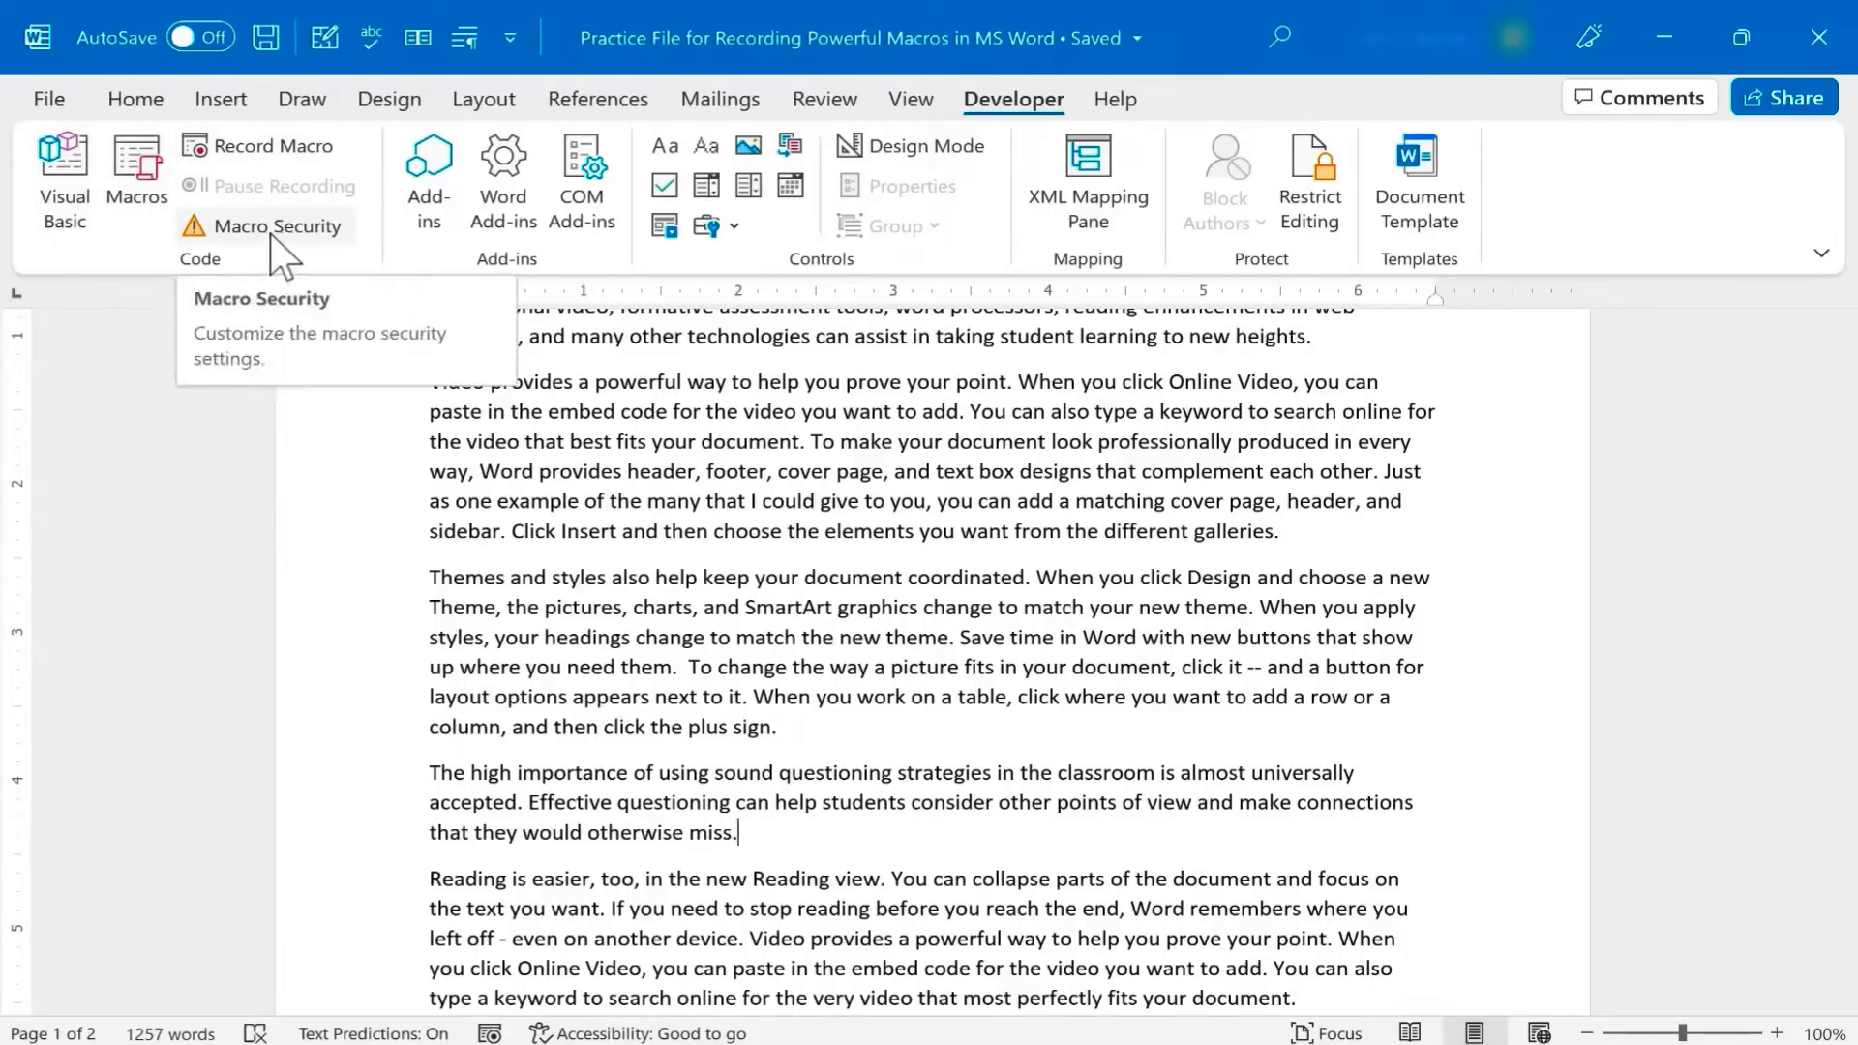
left_click(273, 227)
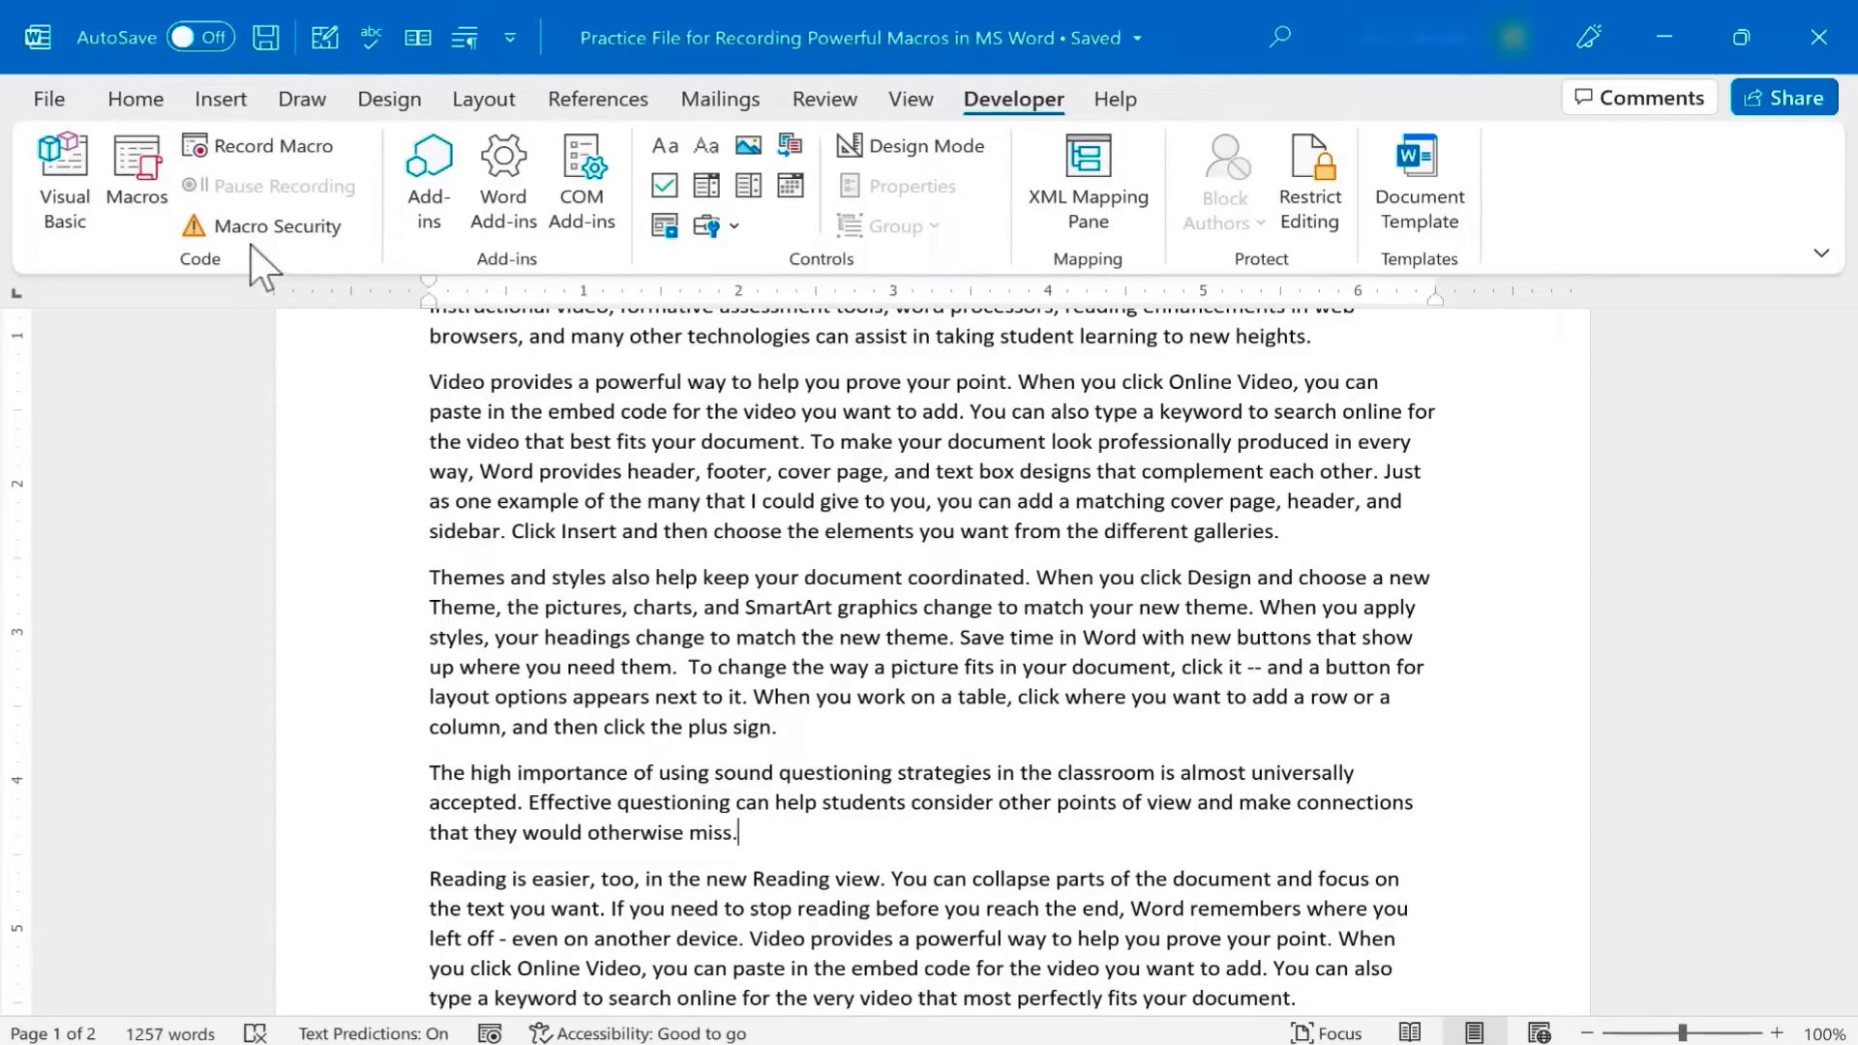
mouse_move(63, 178)
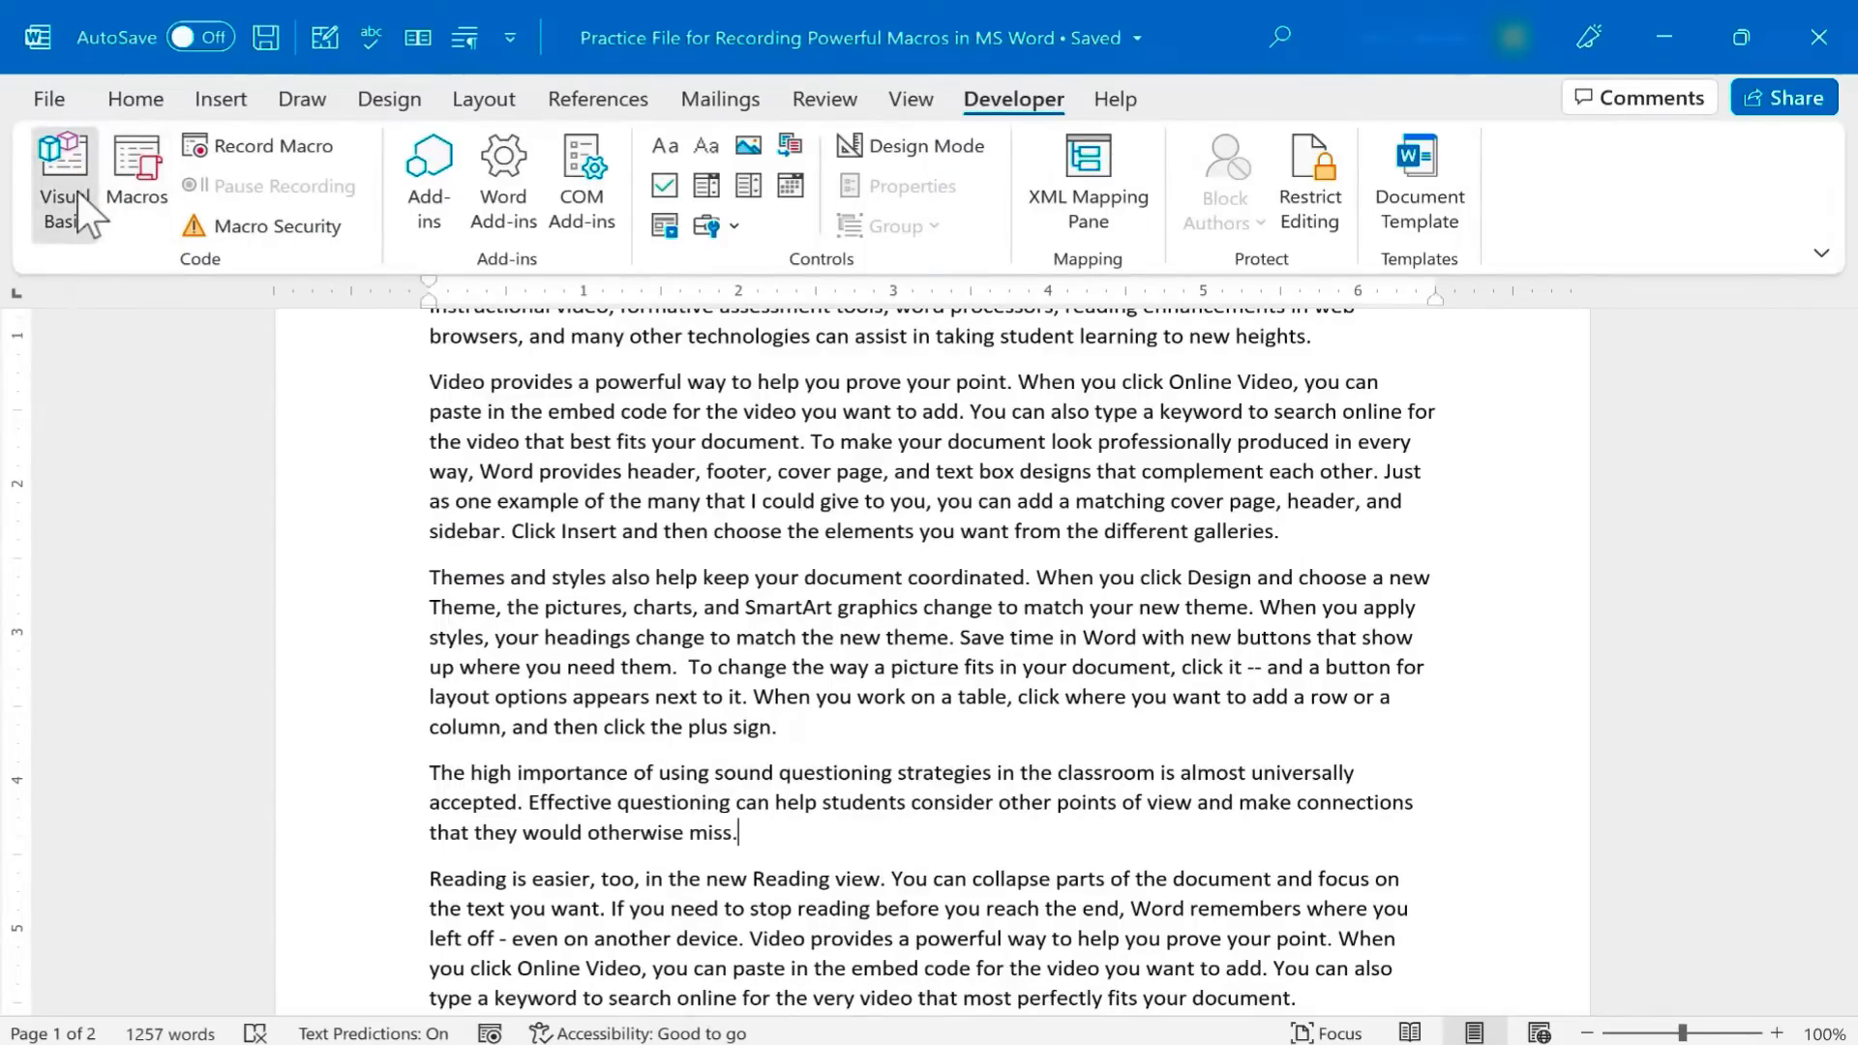
left_click(62, 172)
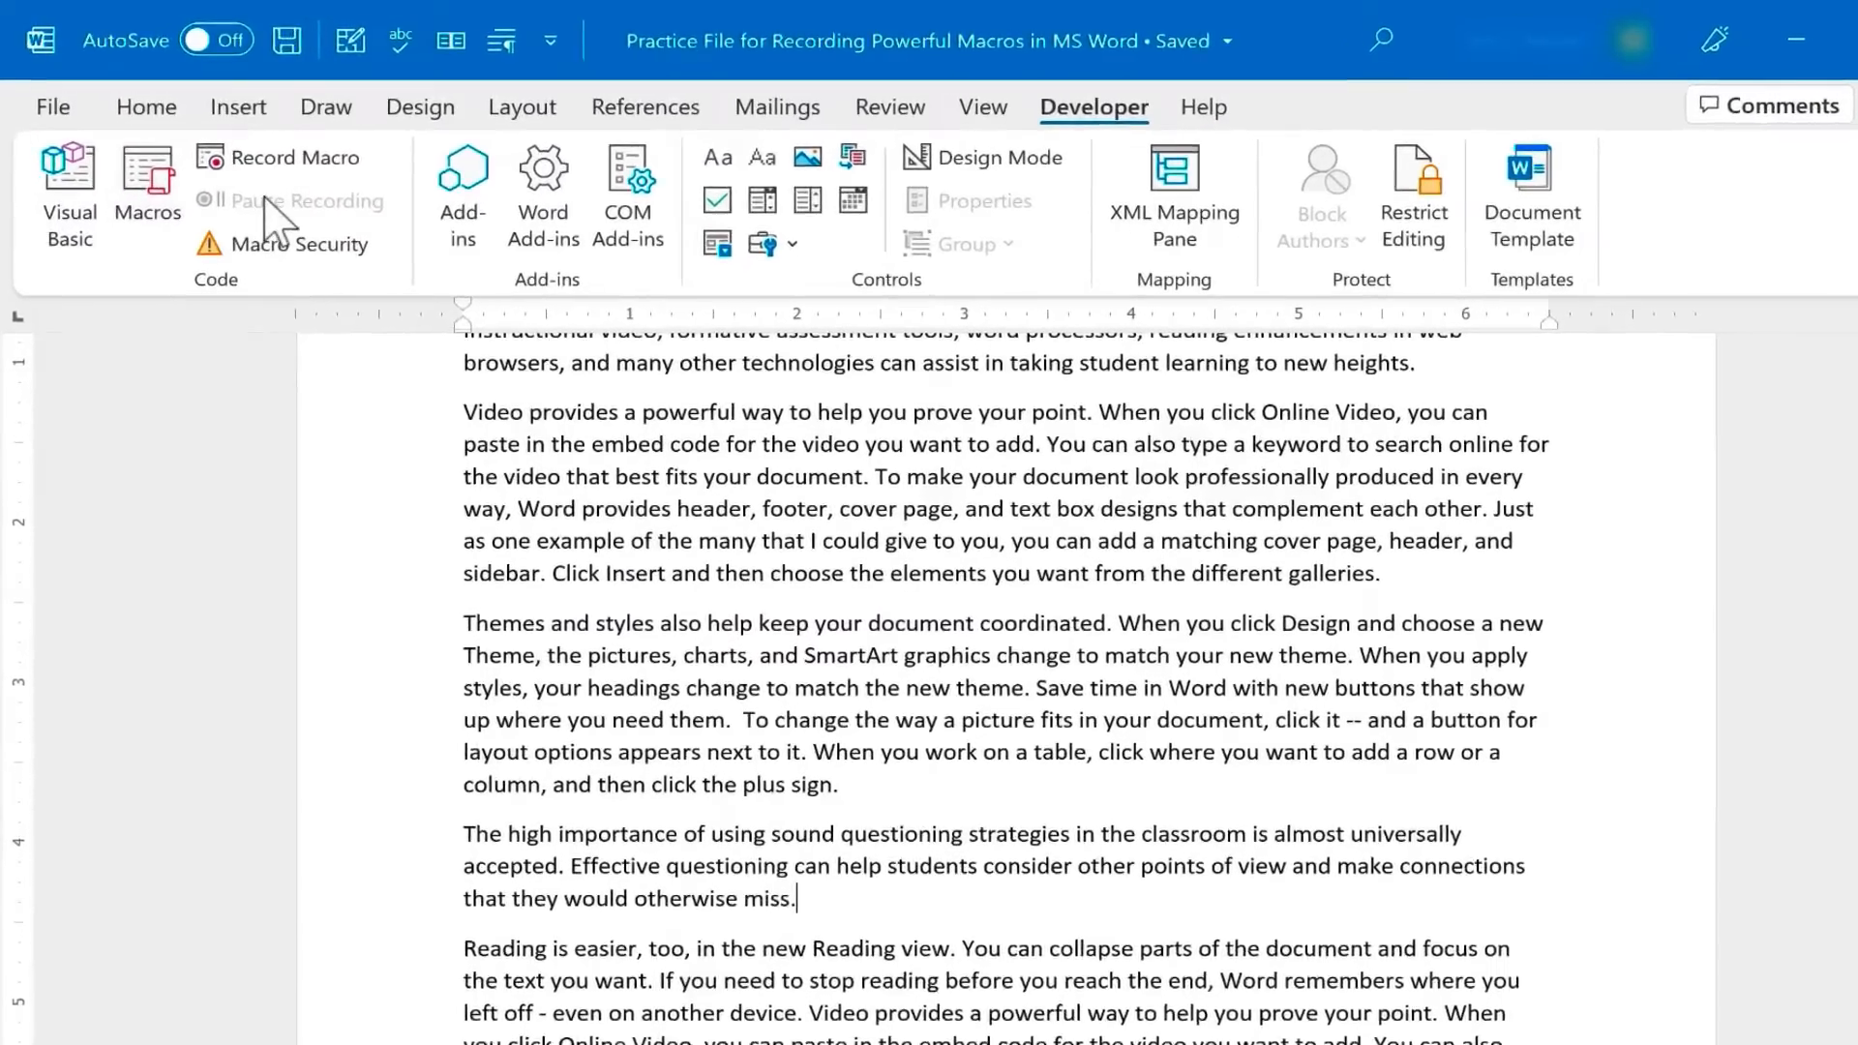
mouse_move(295, 157)
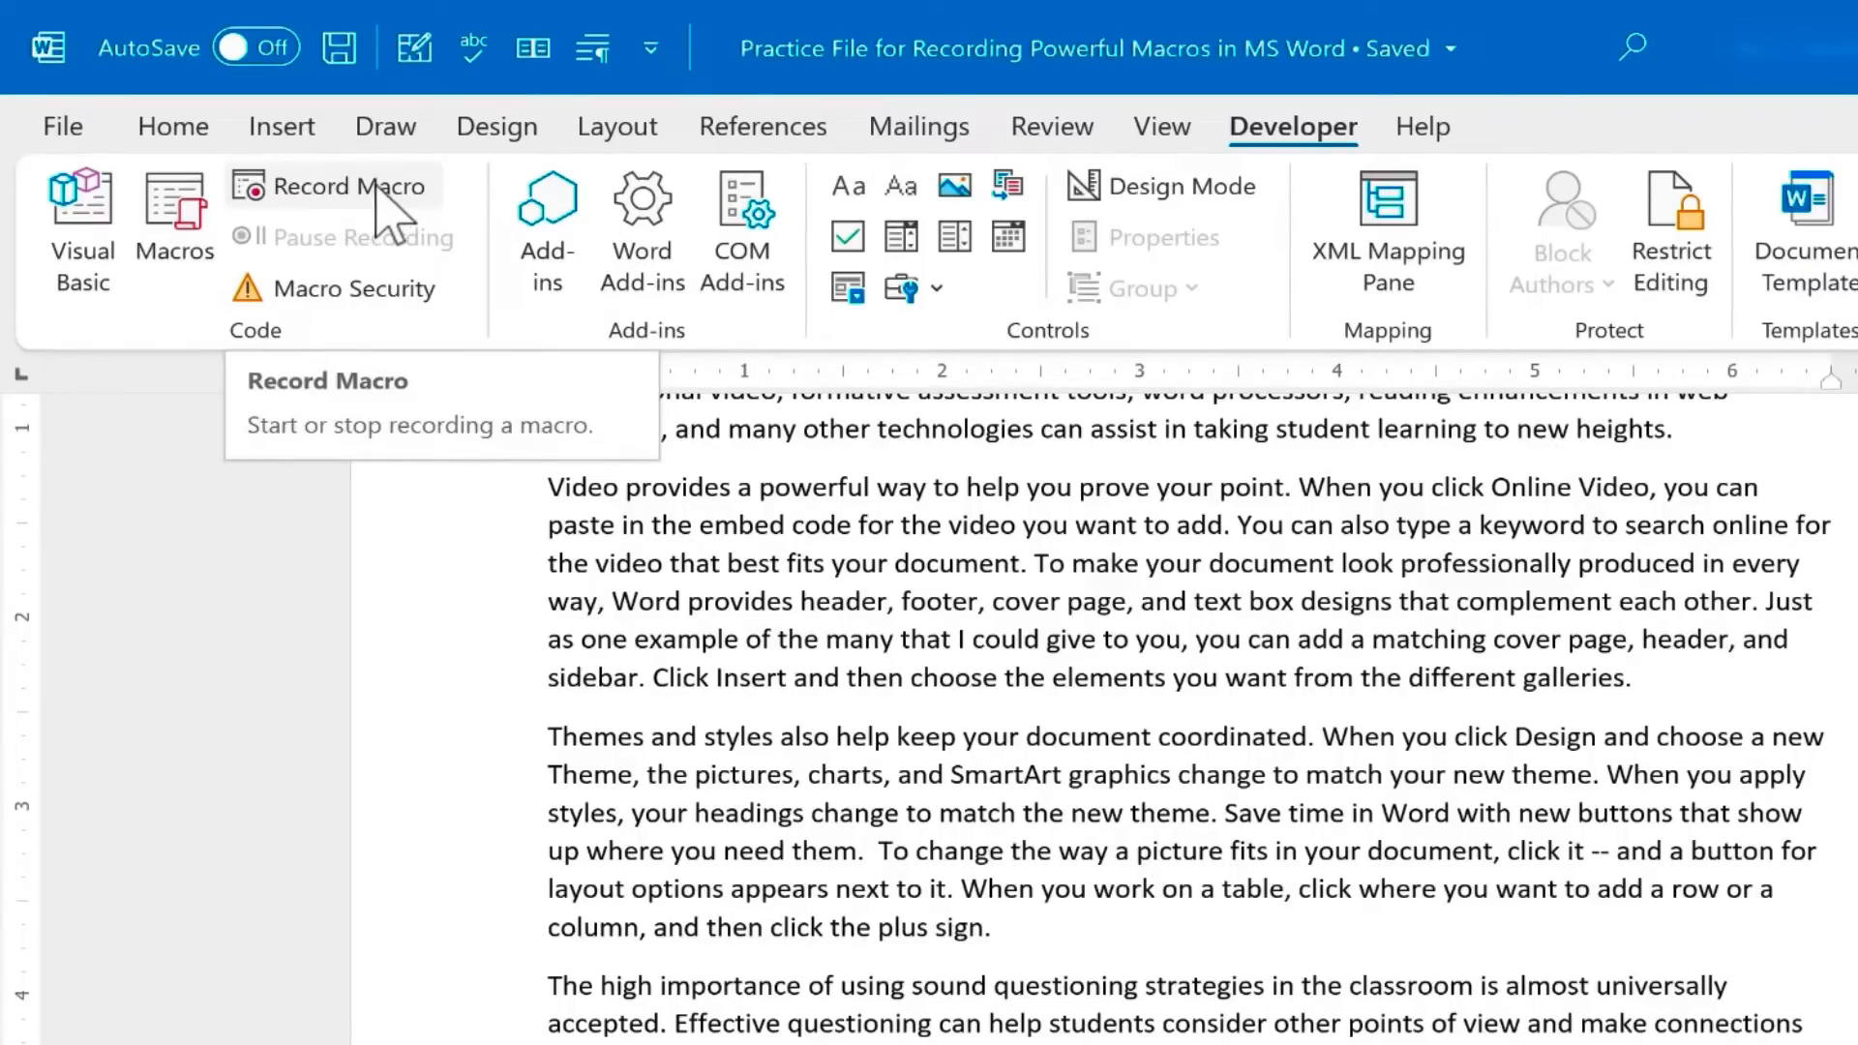
- Name the new macro 'Separator', stored in All Documents (Normal.dotm)
left_click(350, 185)
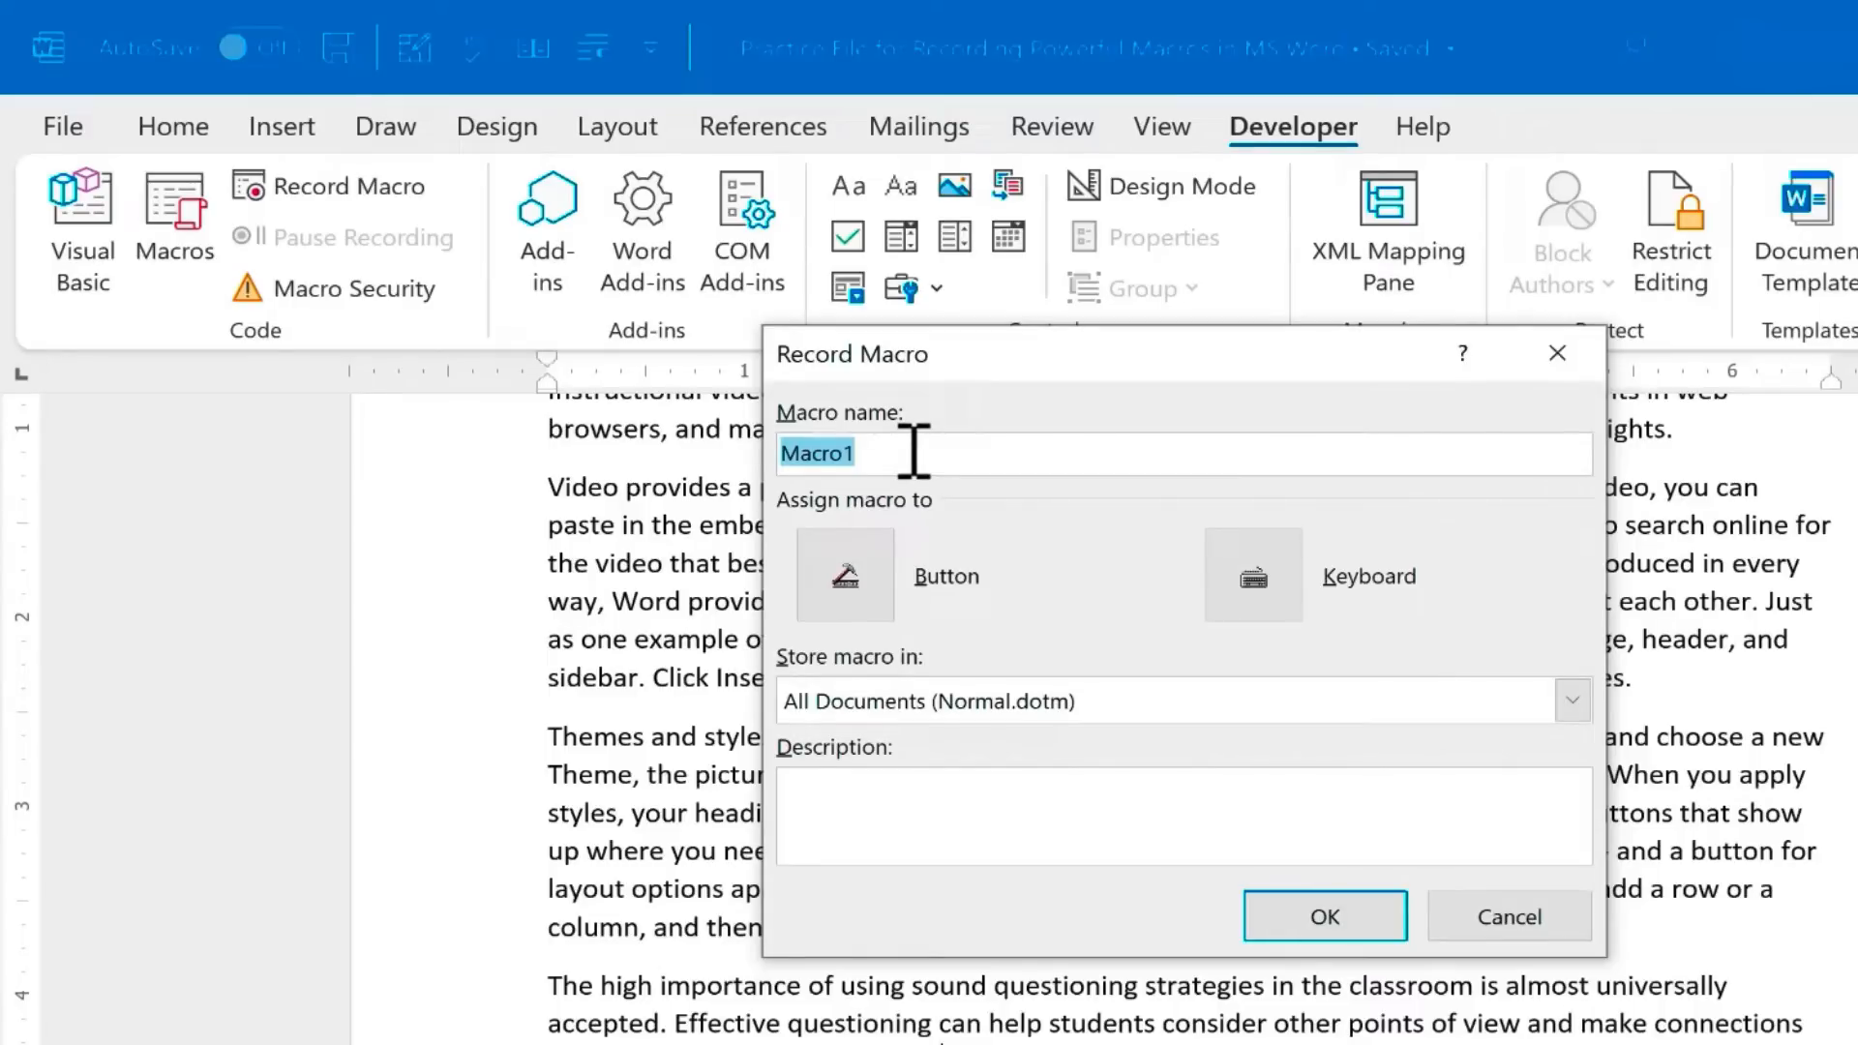
type("Separ")
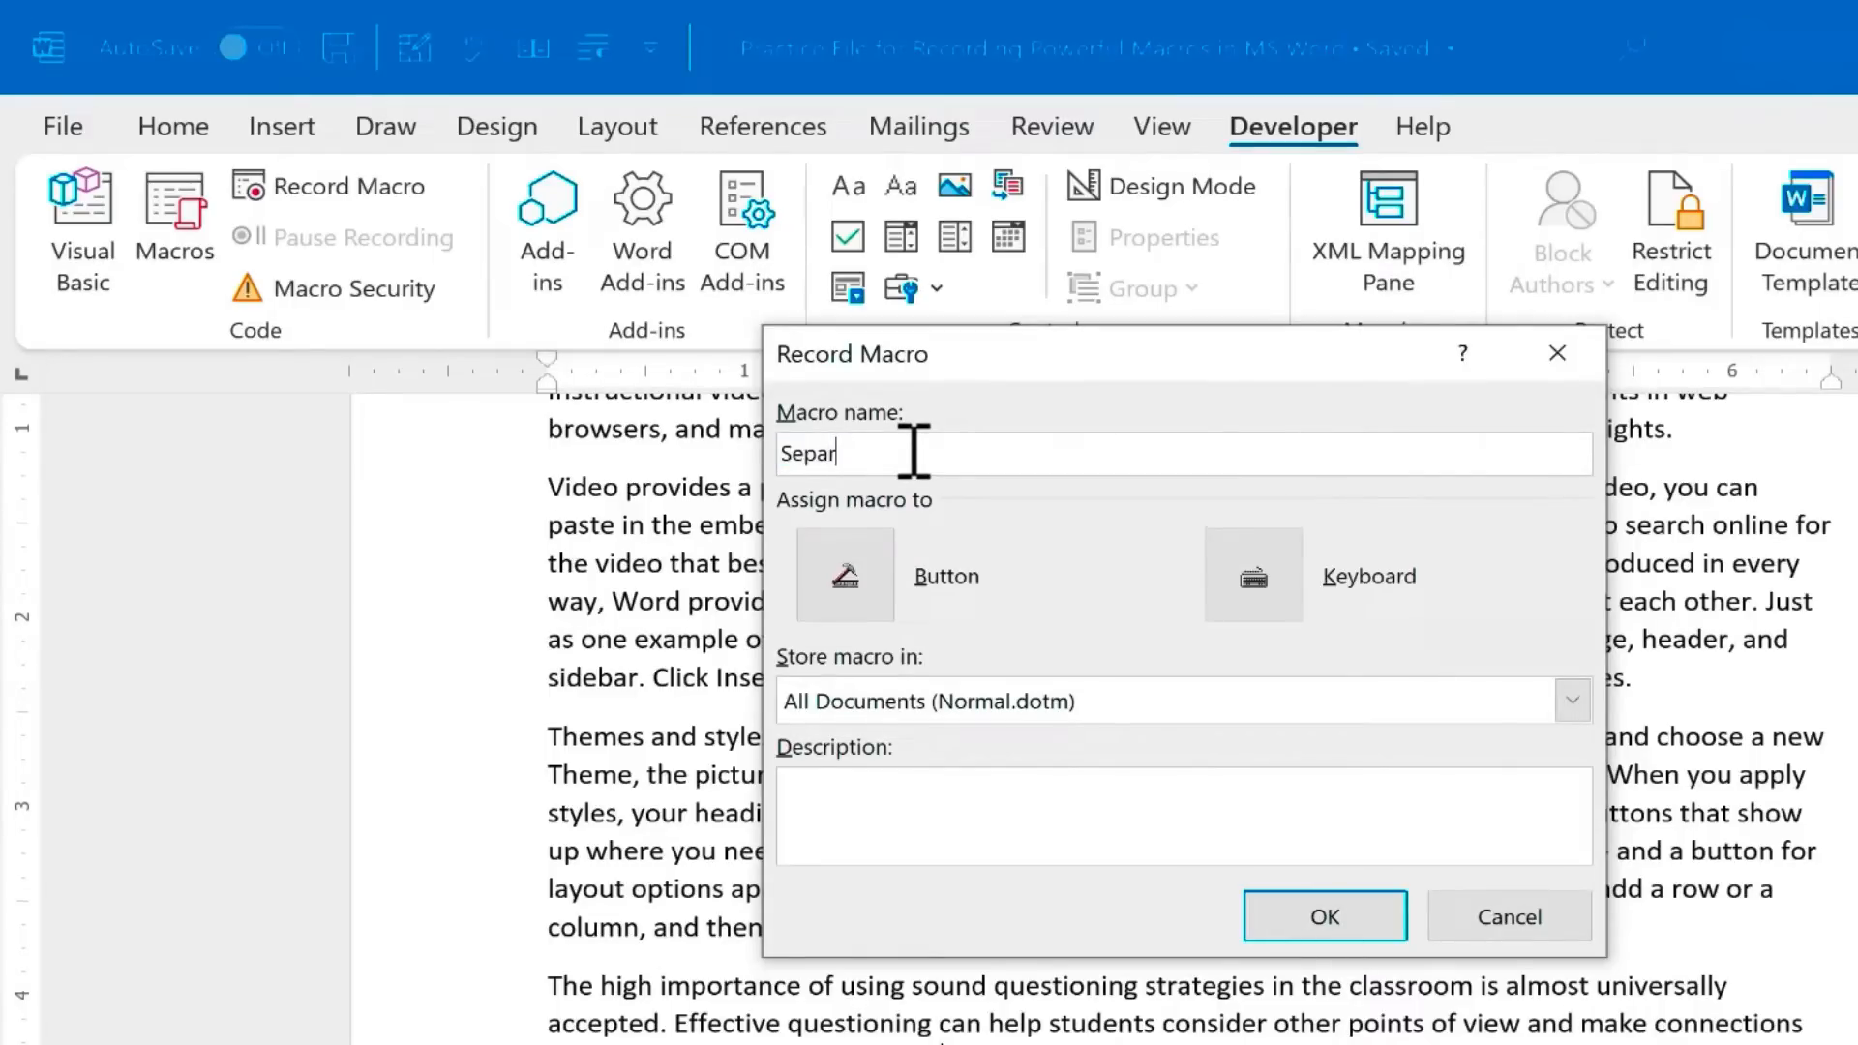
type("ator")
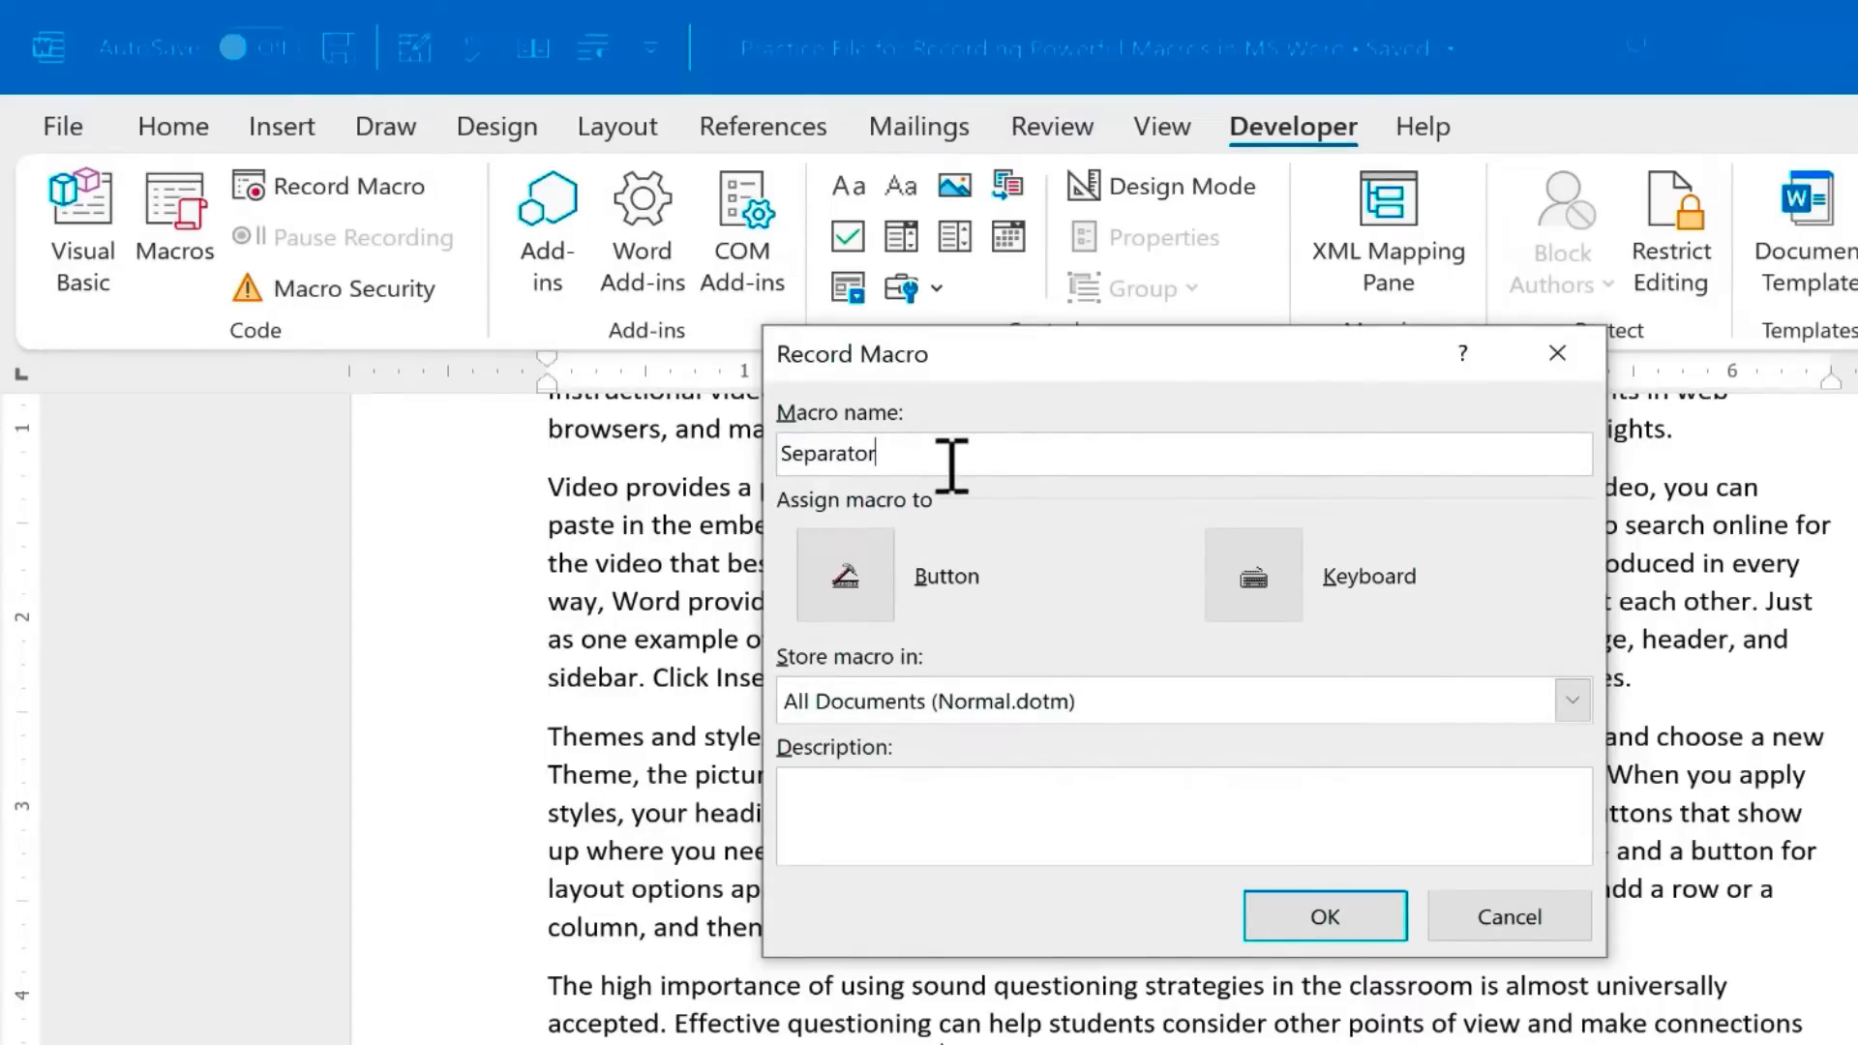
mouse_move(936, 510)
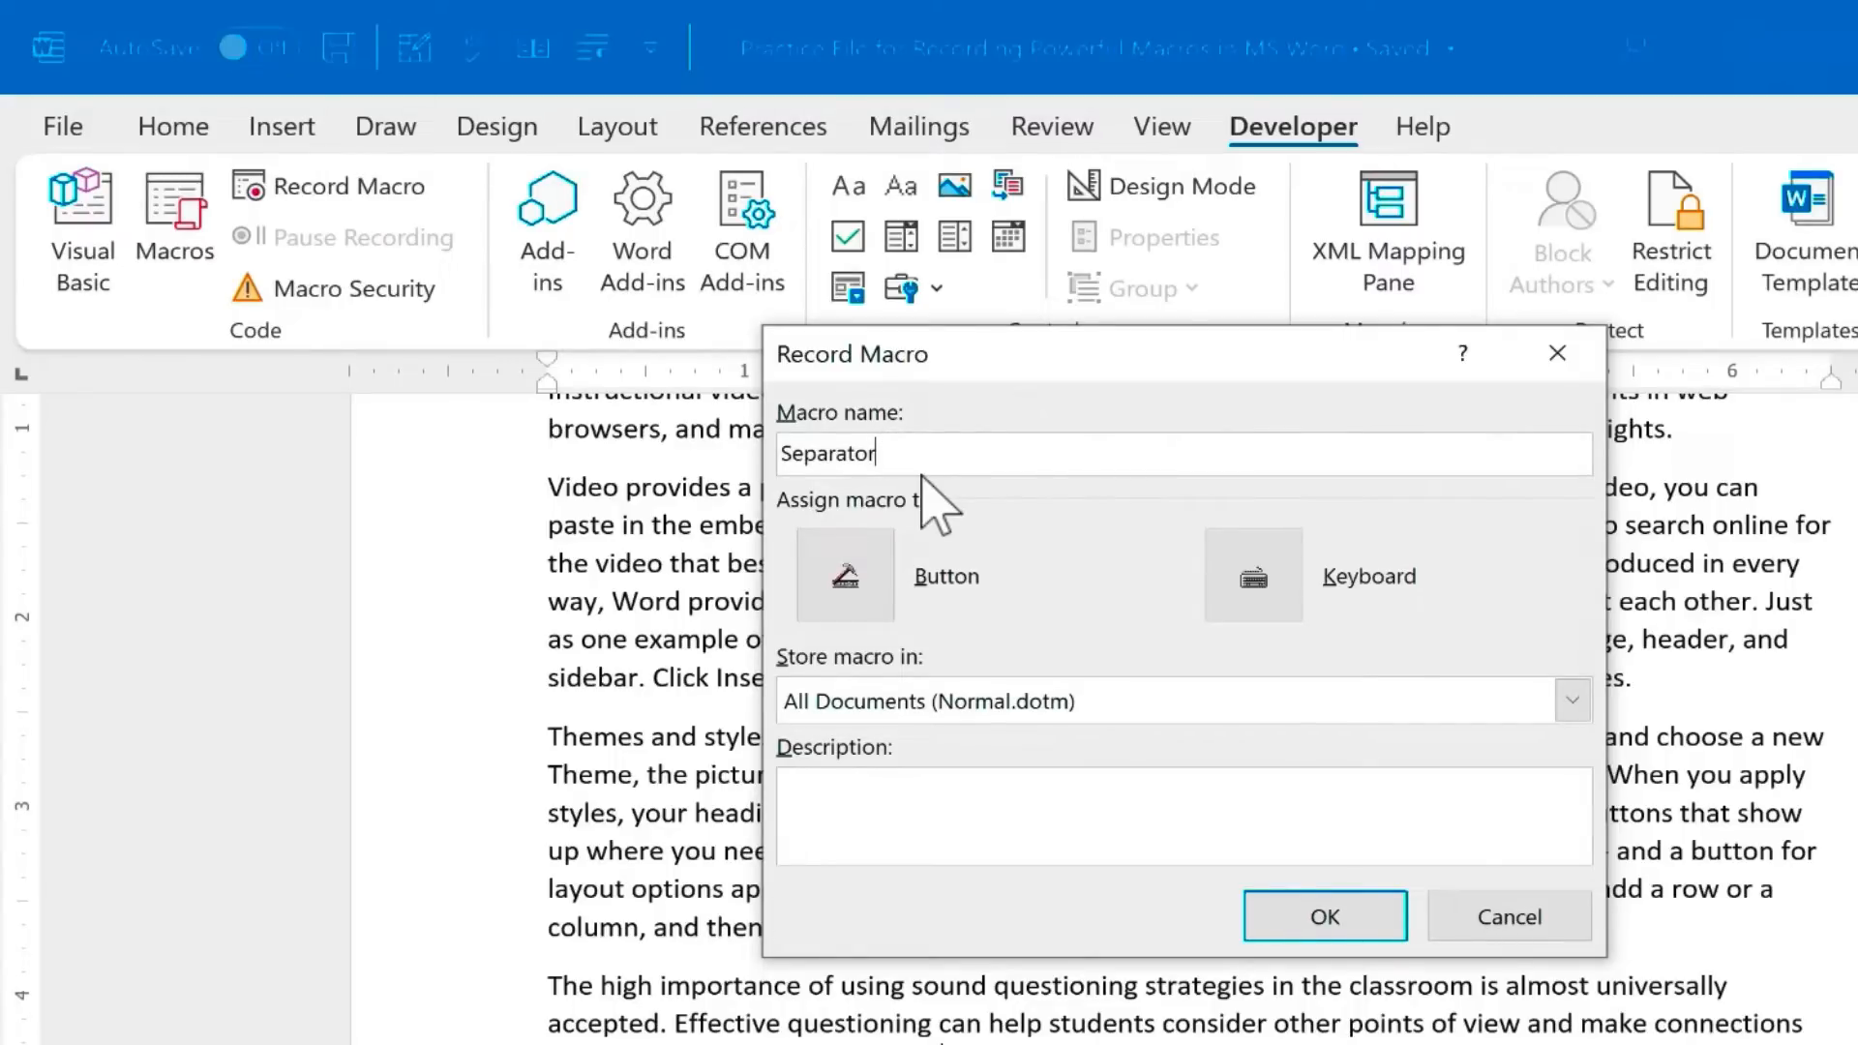
mouse_move(1082, 598)
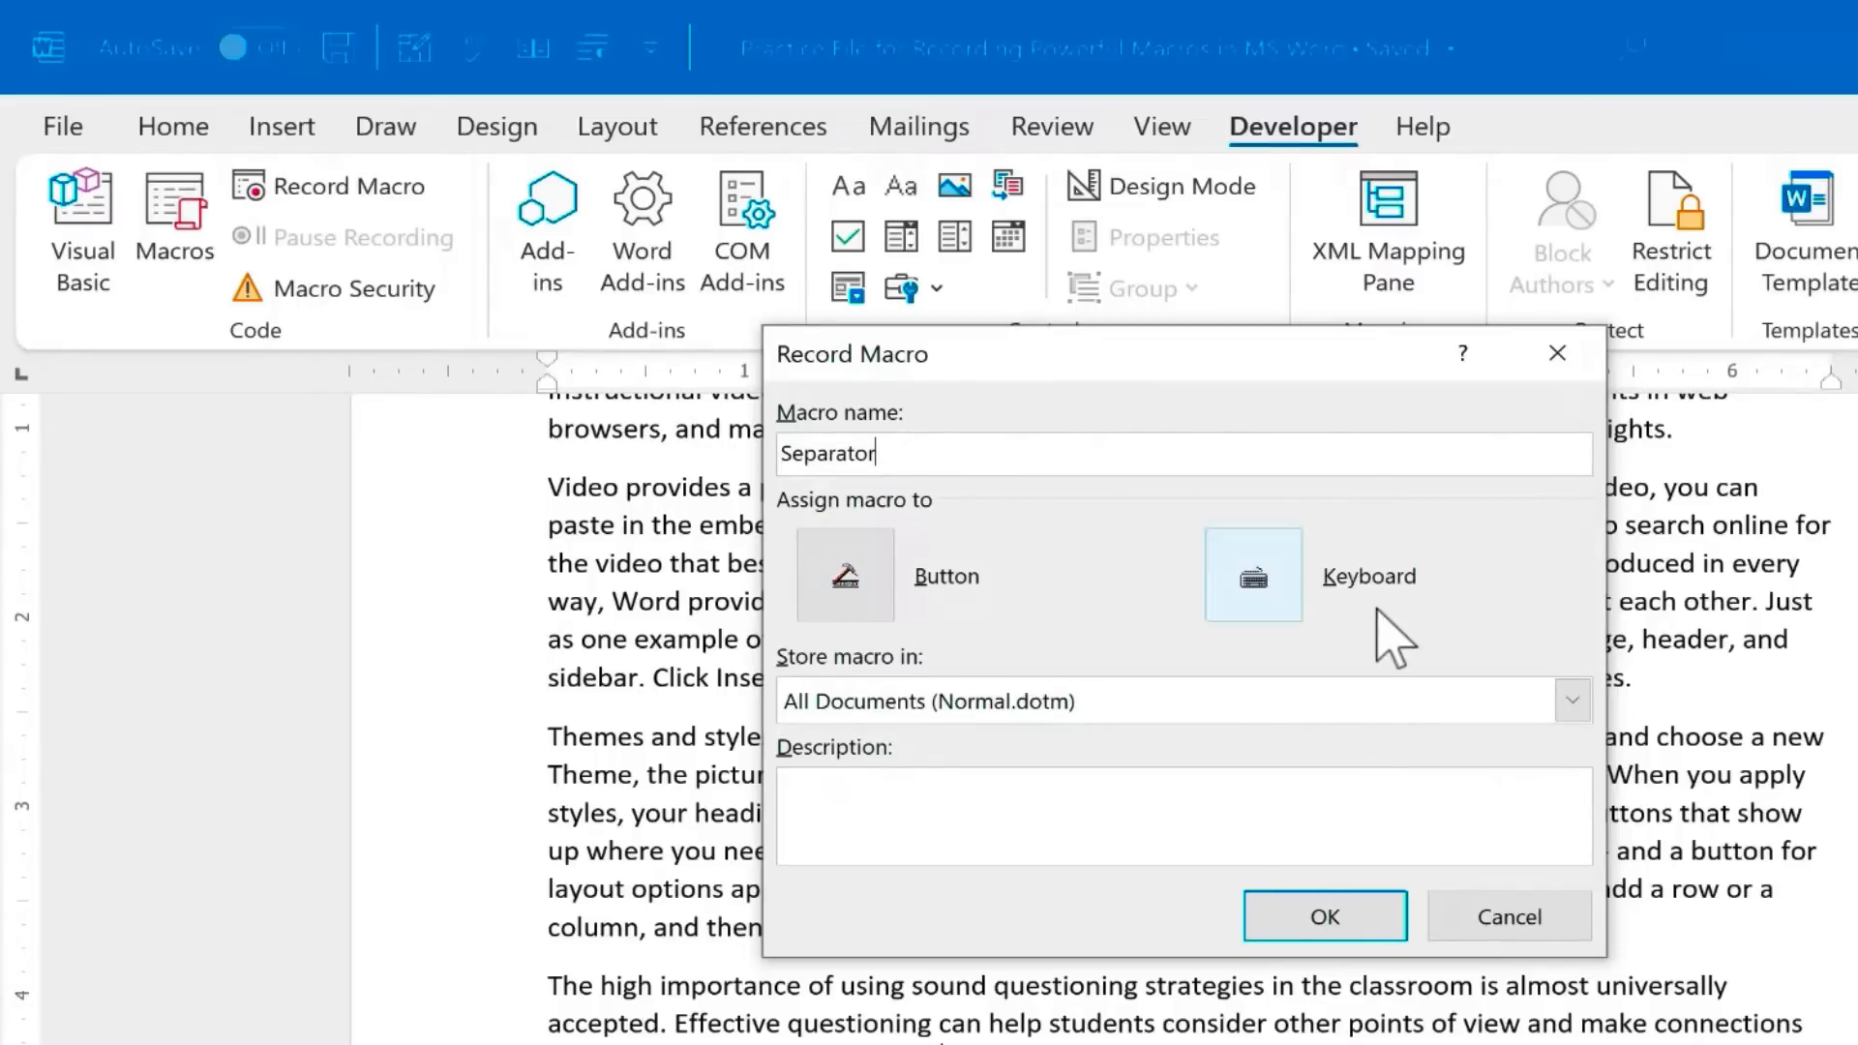
left_click(844, 574)
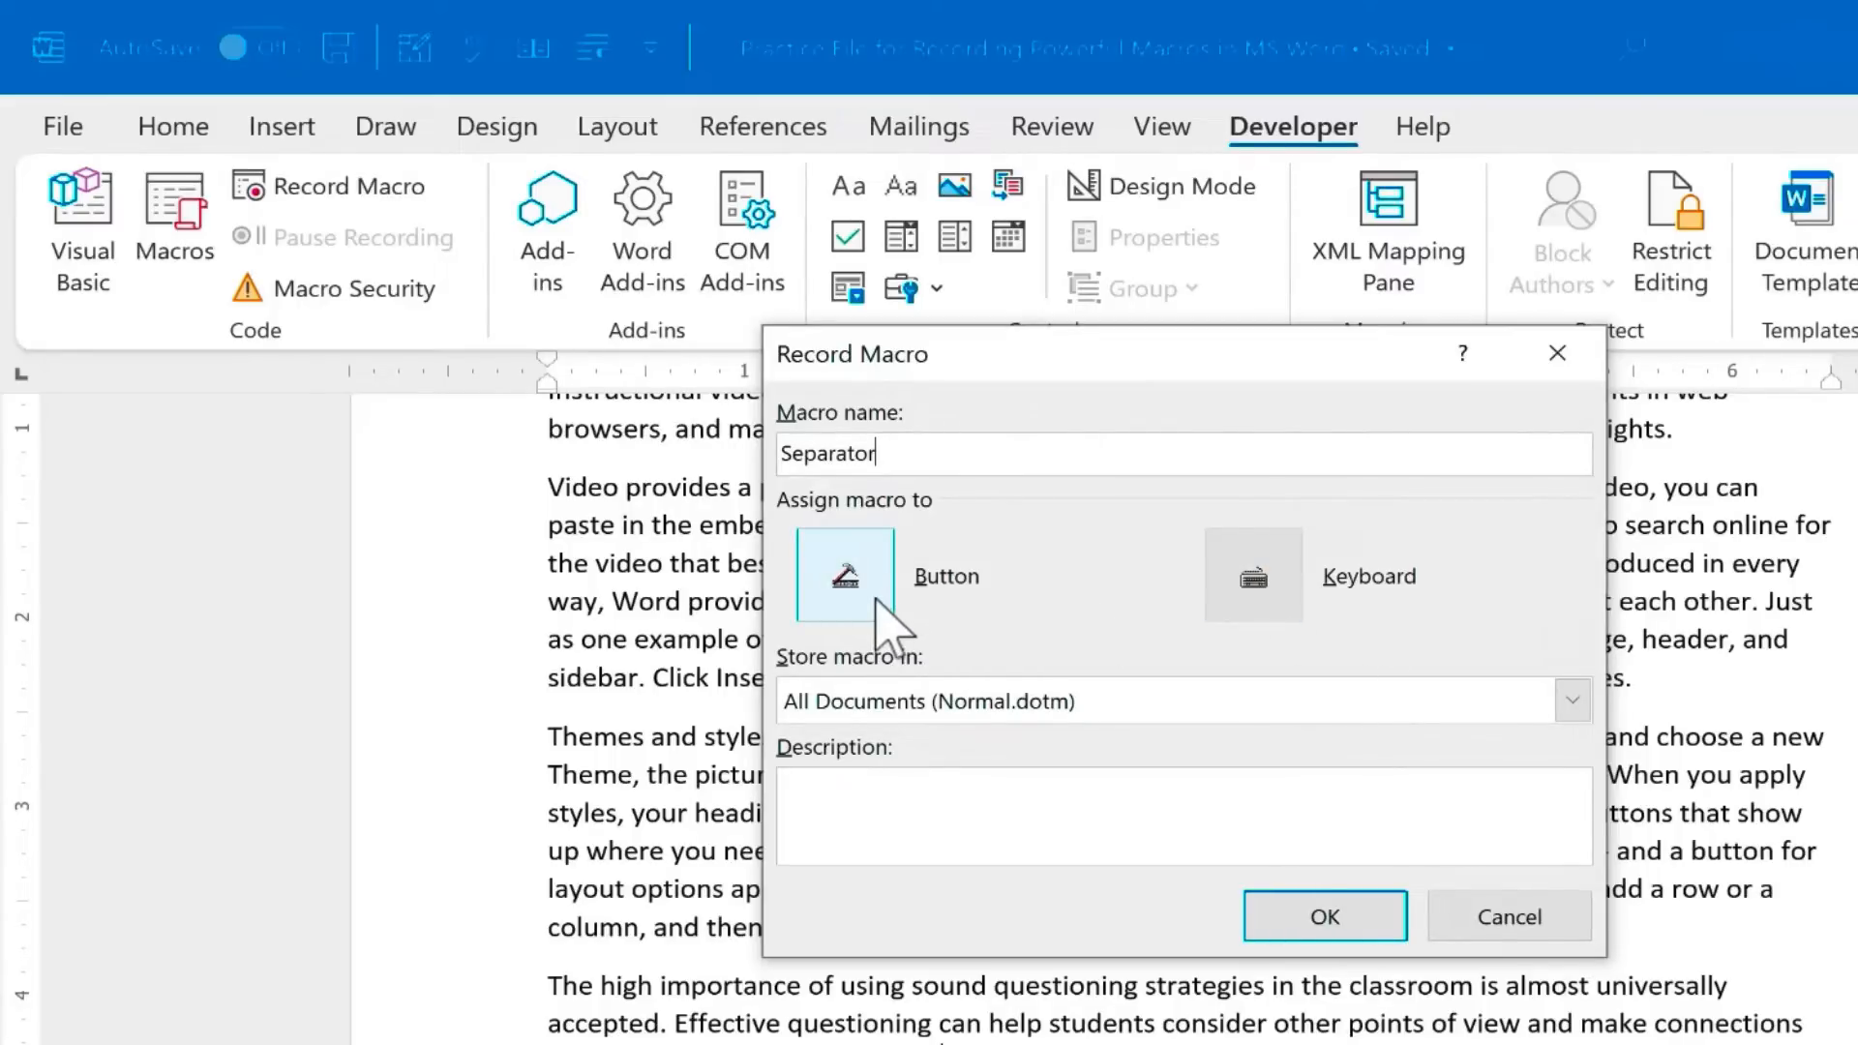
mouse_move(611, 693)
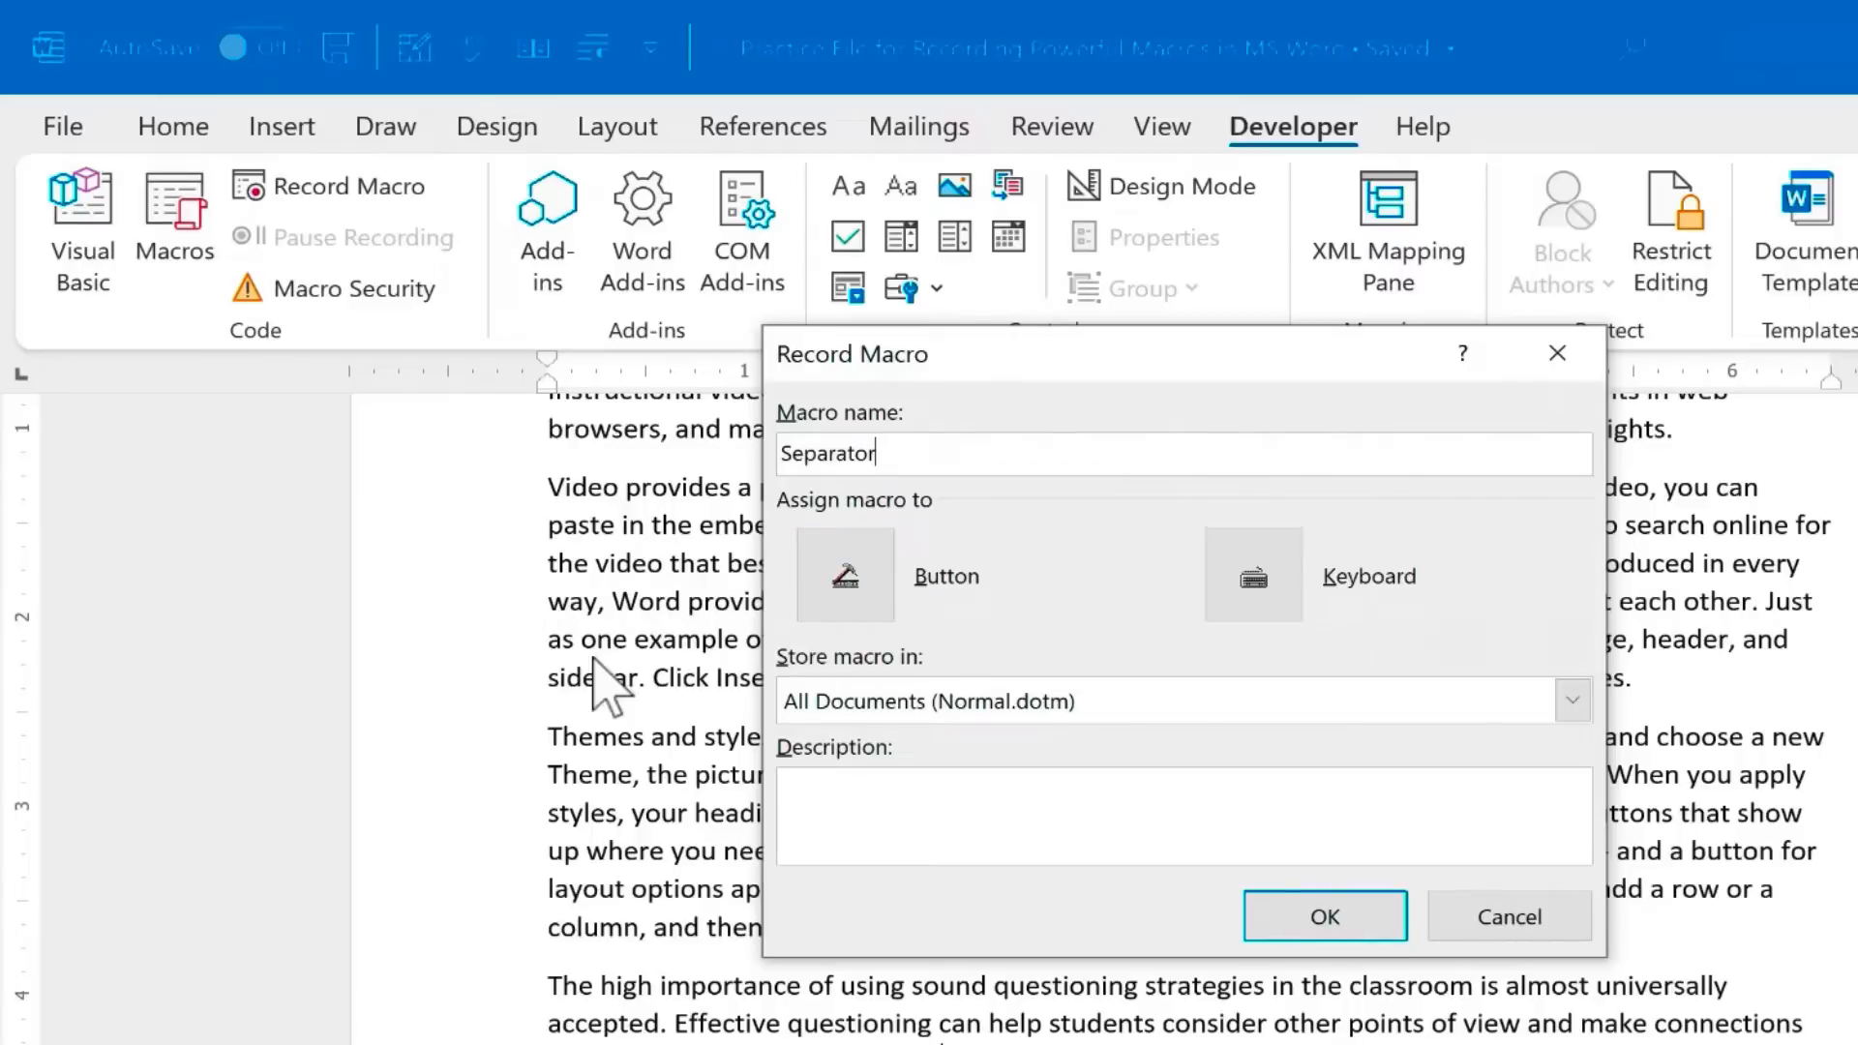
mouse_move(664, 894)
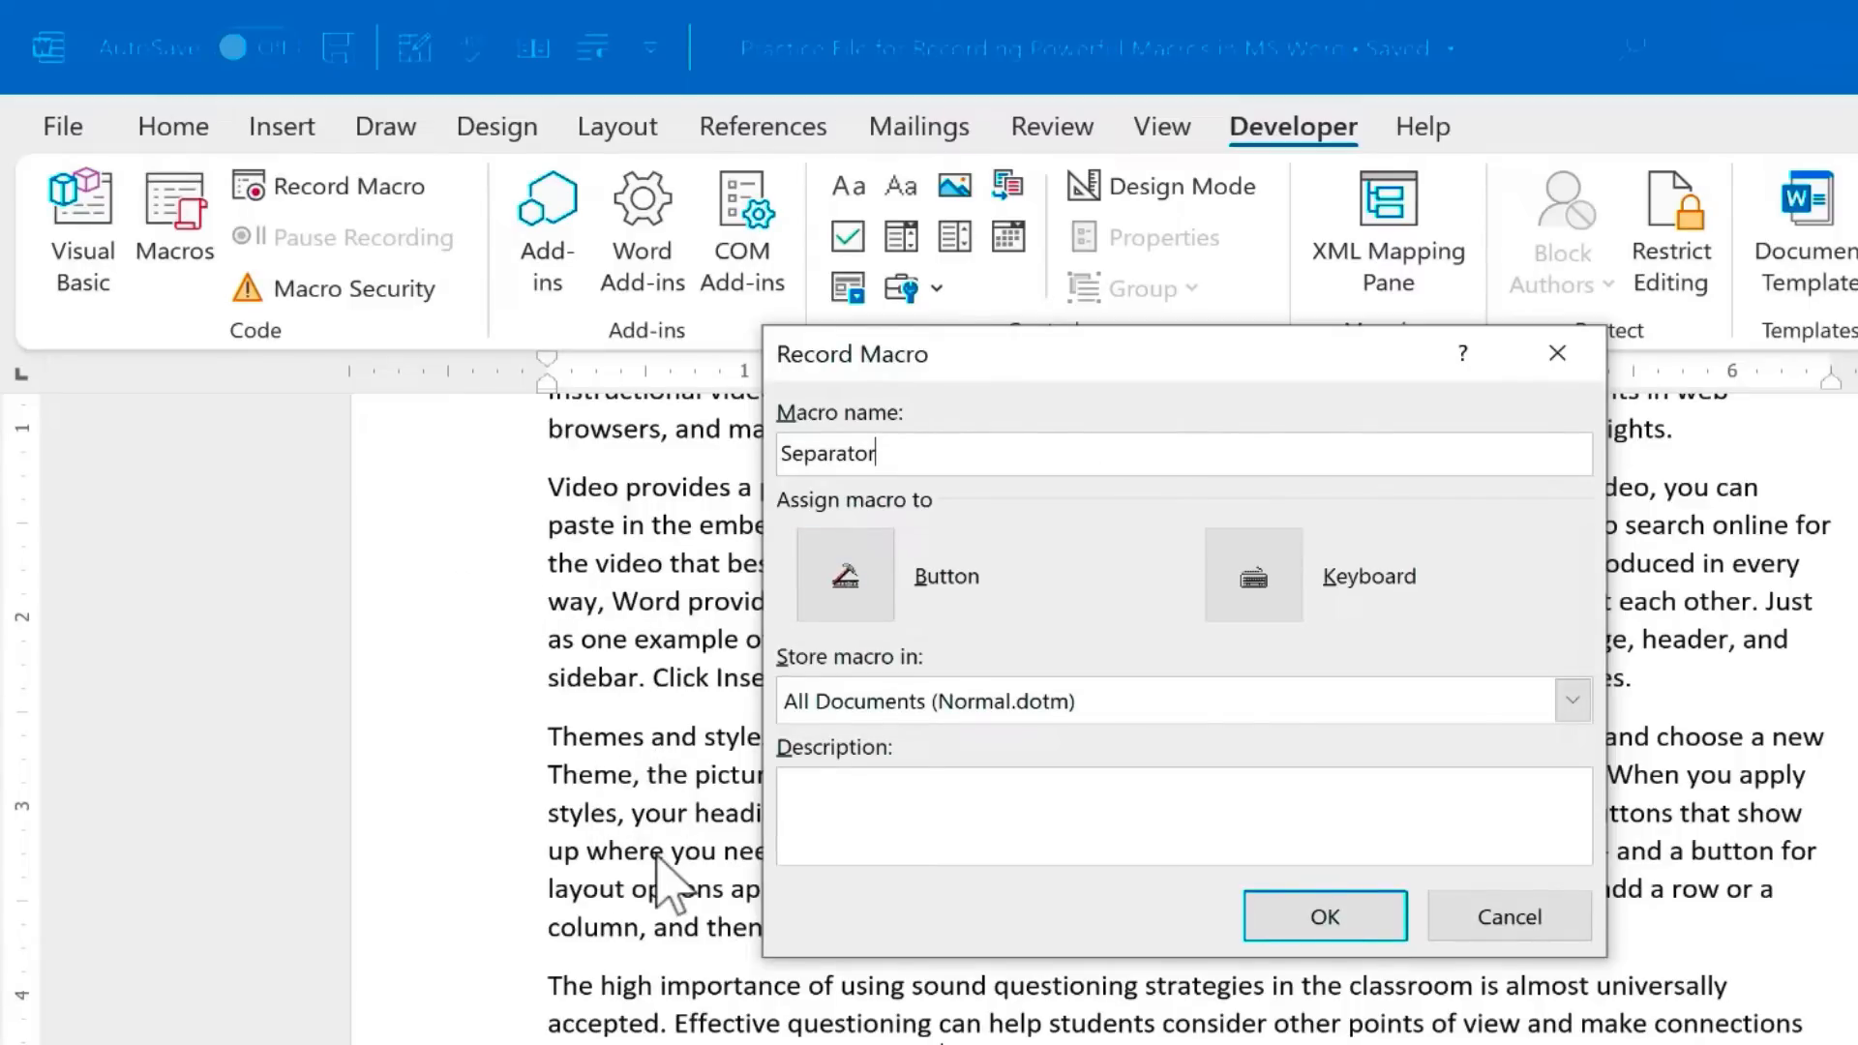
mouse_move(1428, 978)
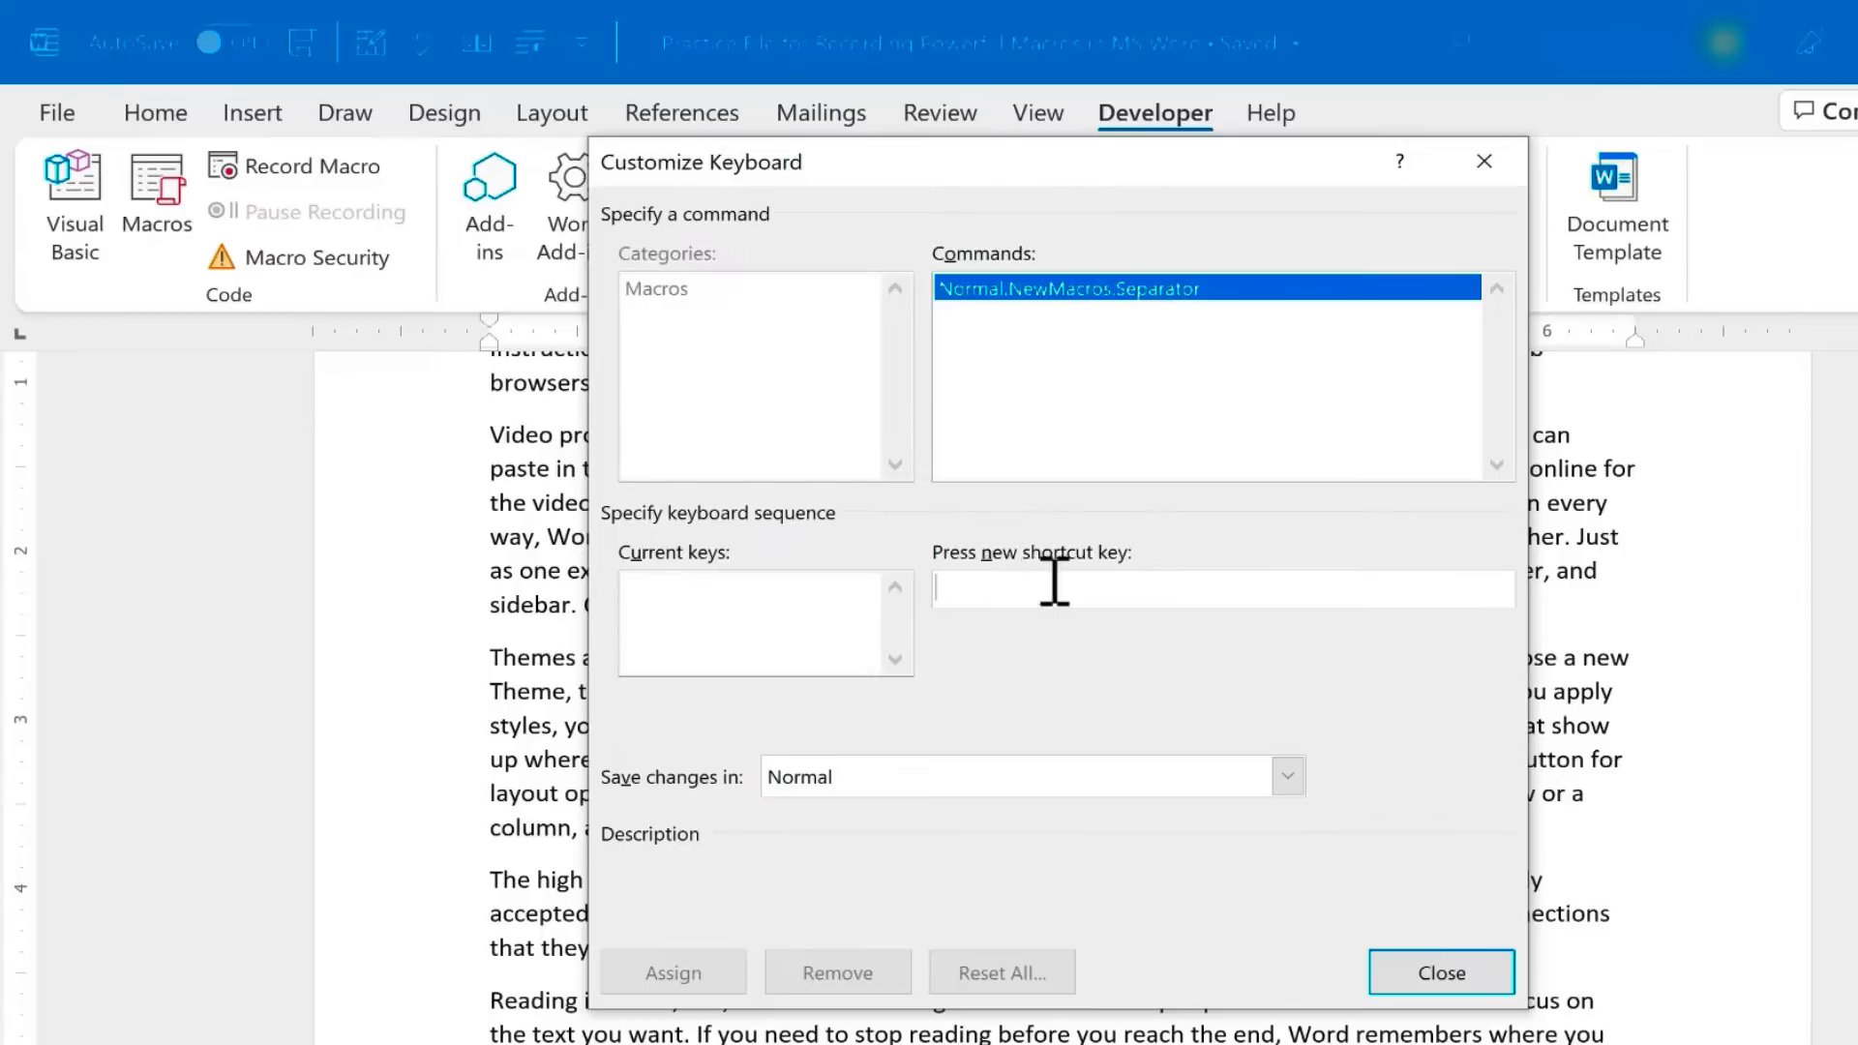
mouse_move(1079, 592)
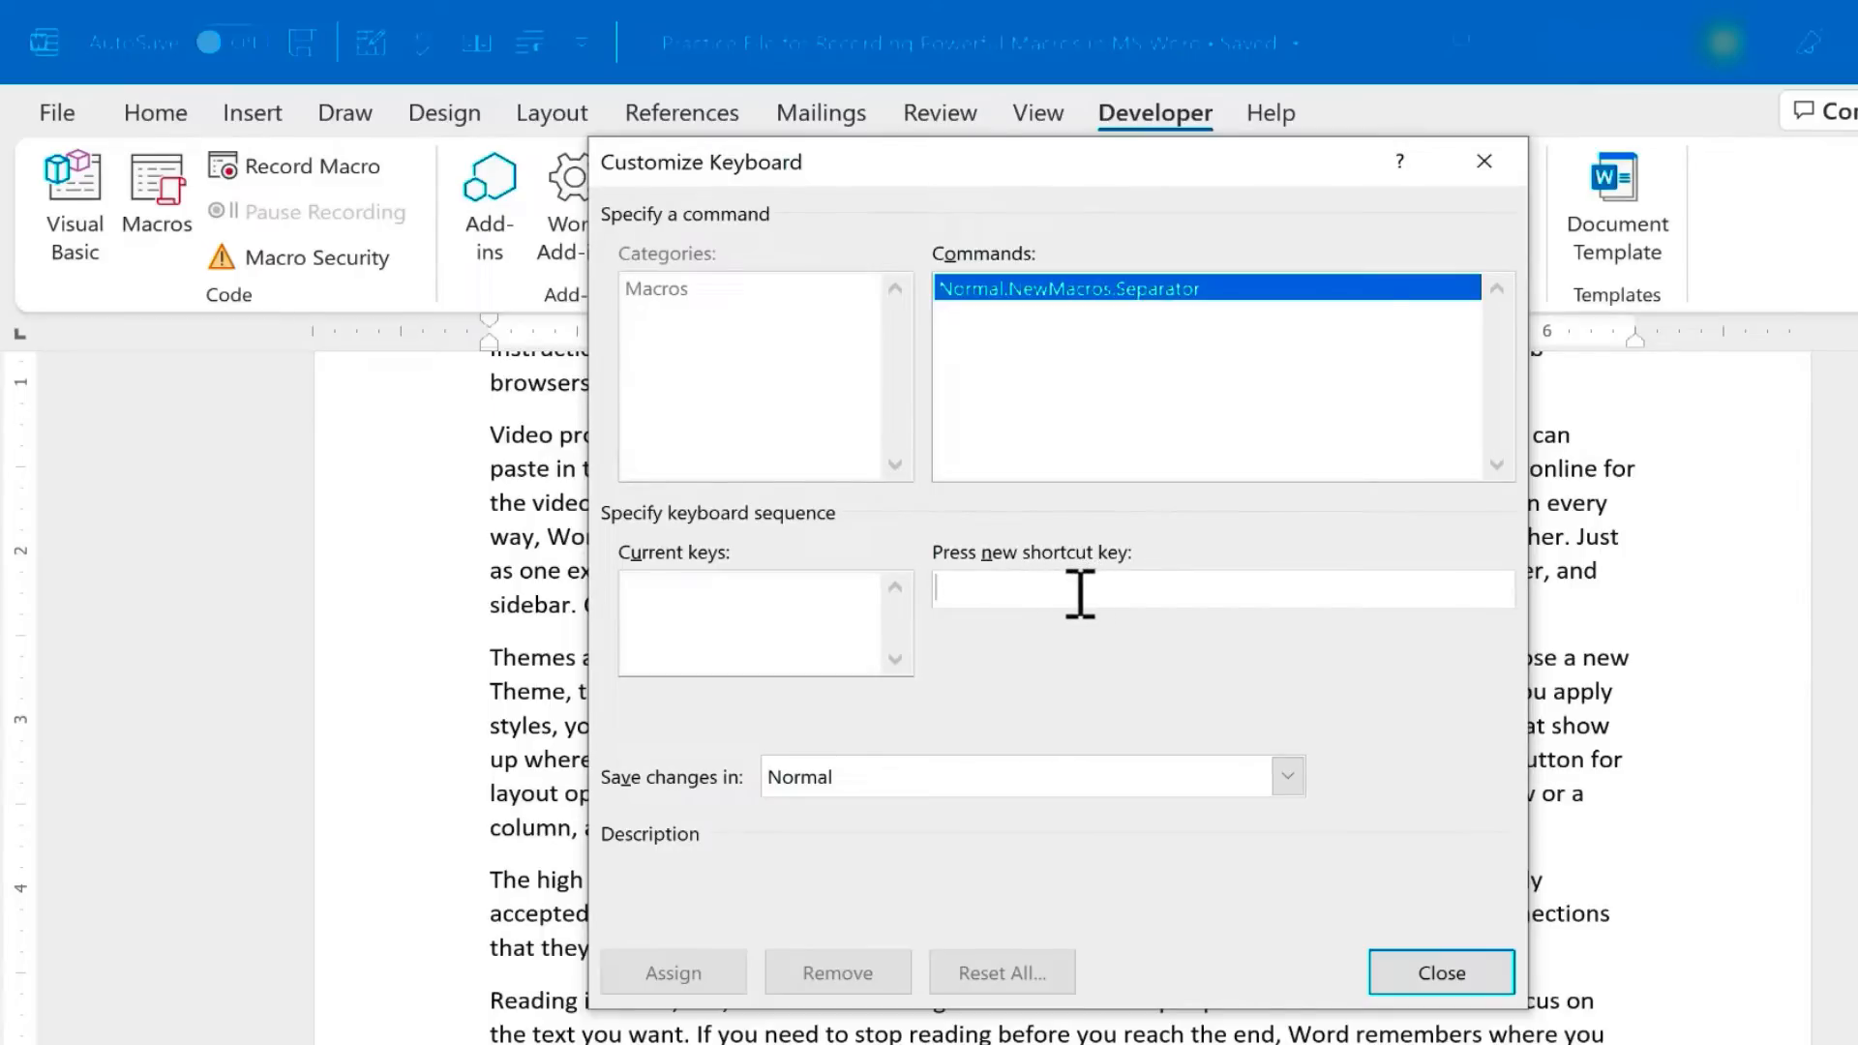
- Assign Ctrl+Shift+S to Normal.NewMacros.Separator, saved in Normal, and begin recording
key("ctrl+s")
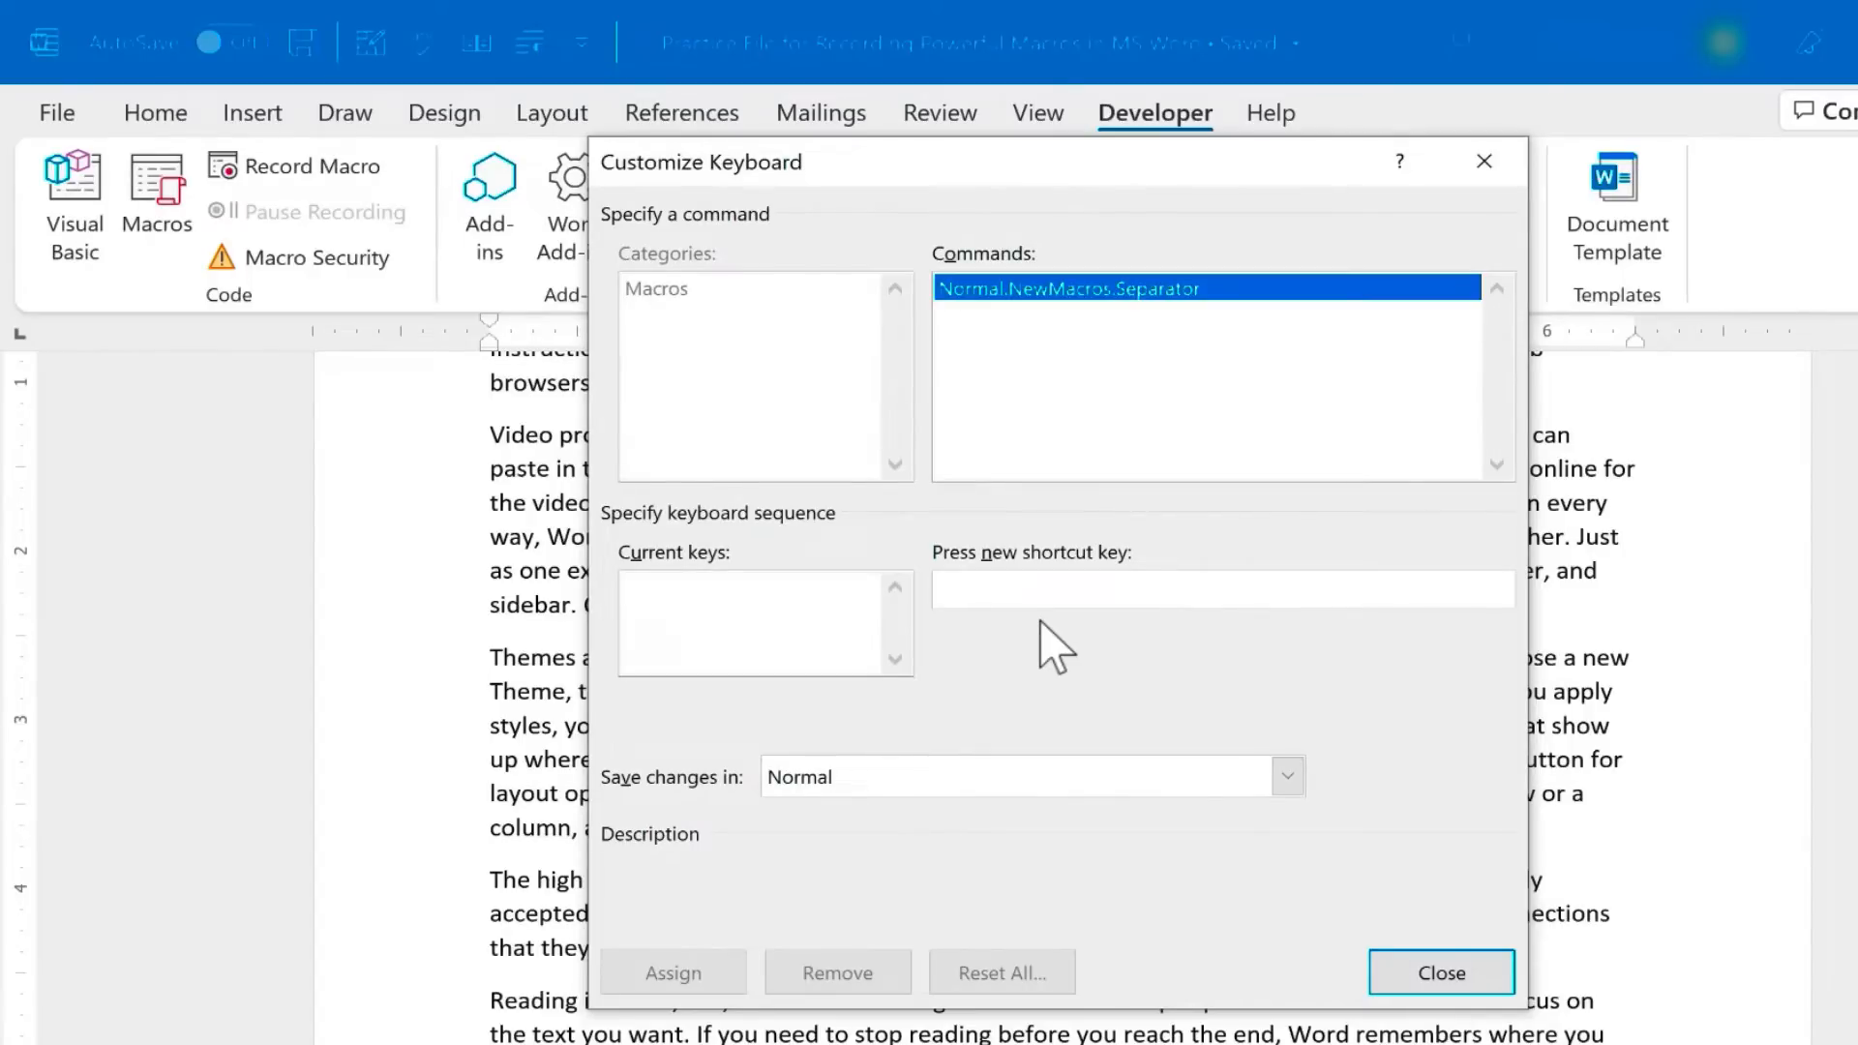
type("Ctrl+Shift+S")
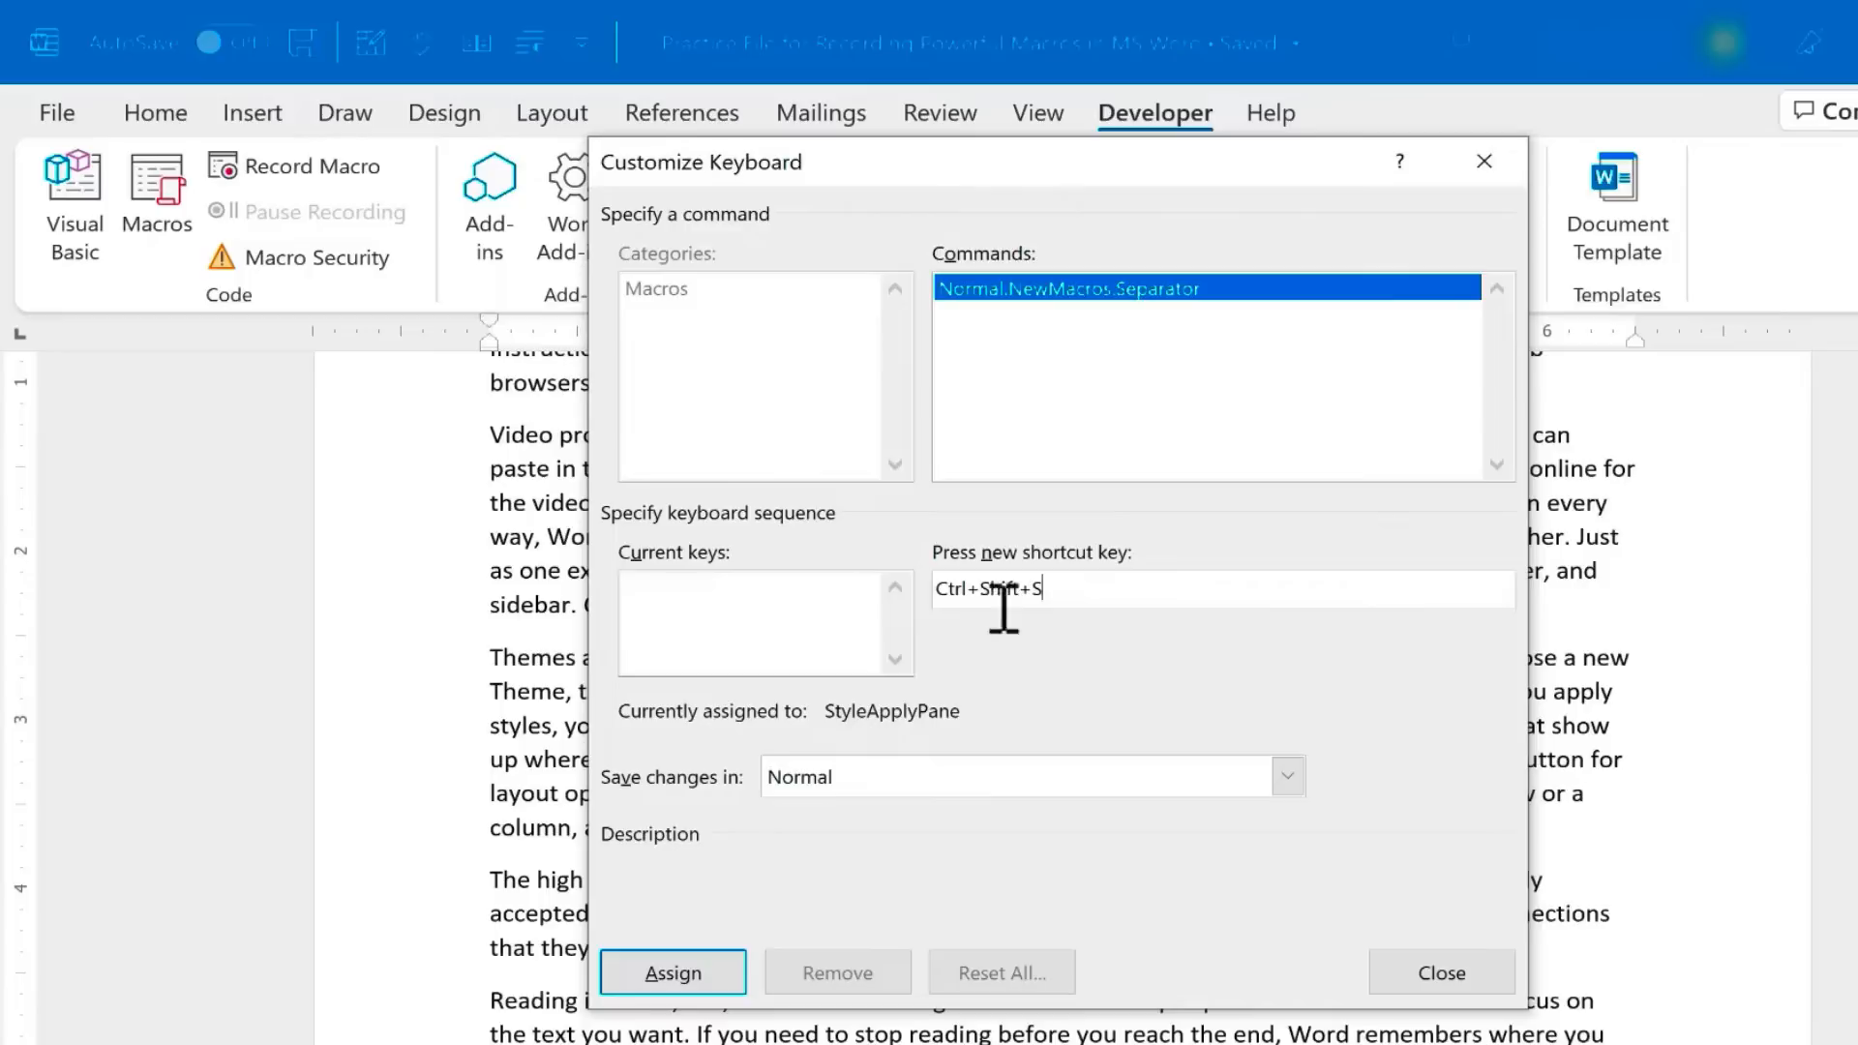
mouse_move(897, 741)
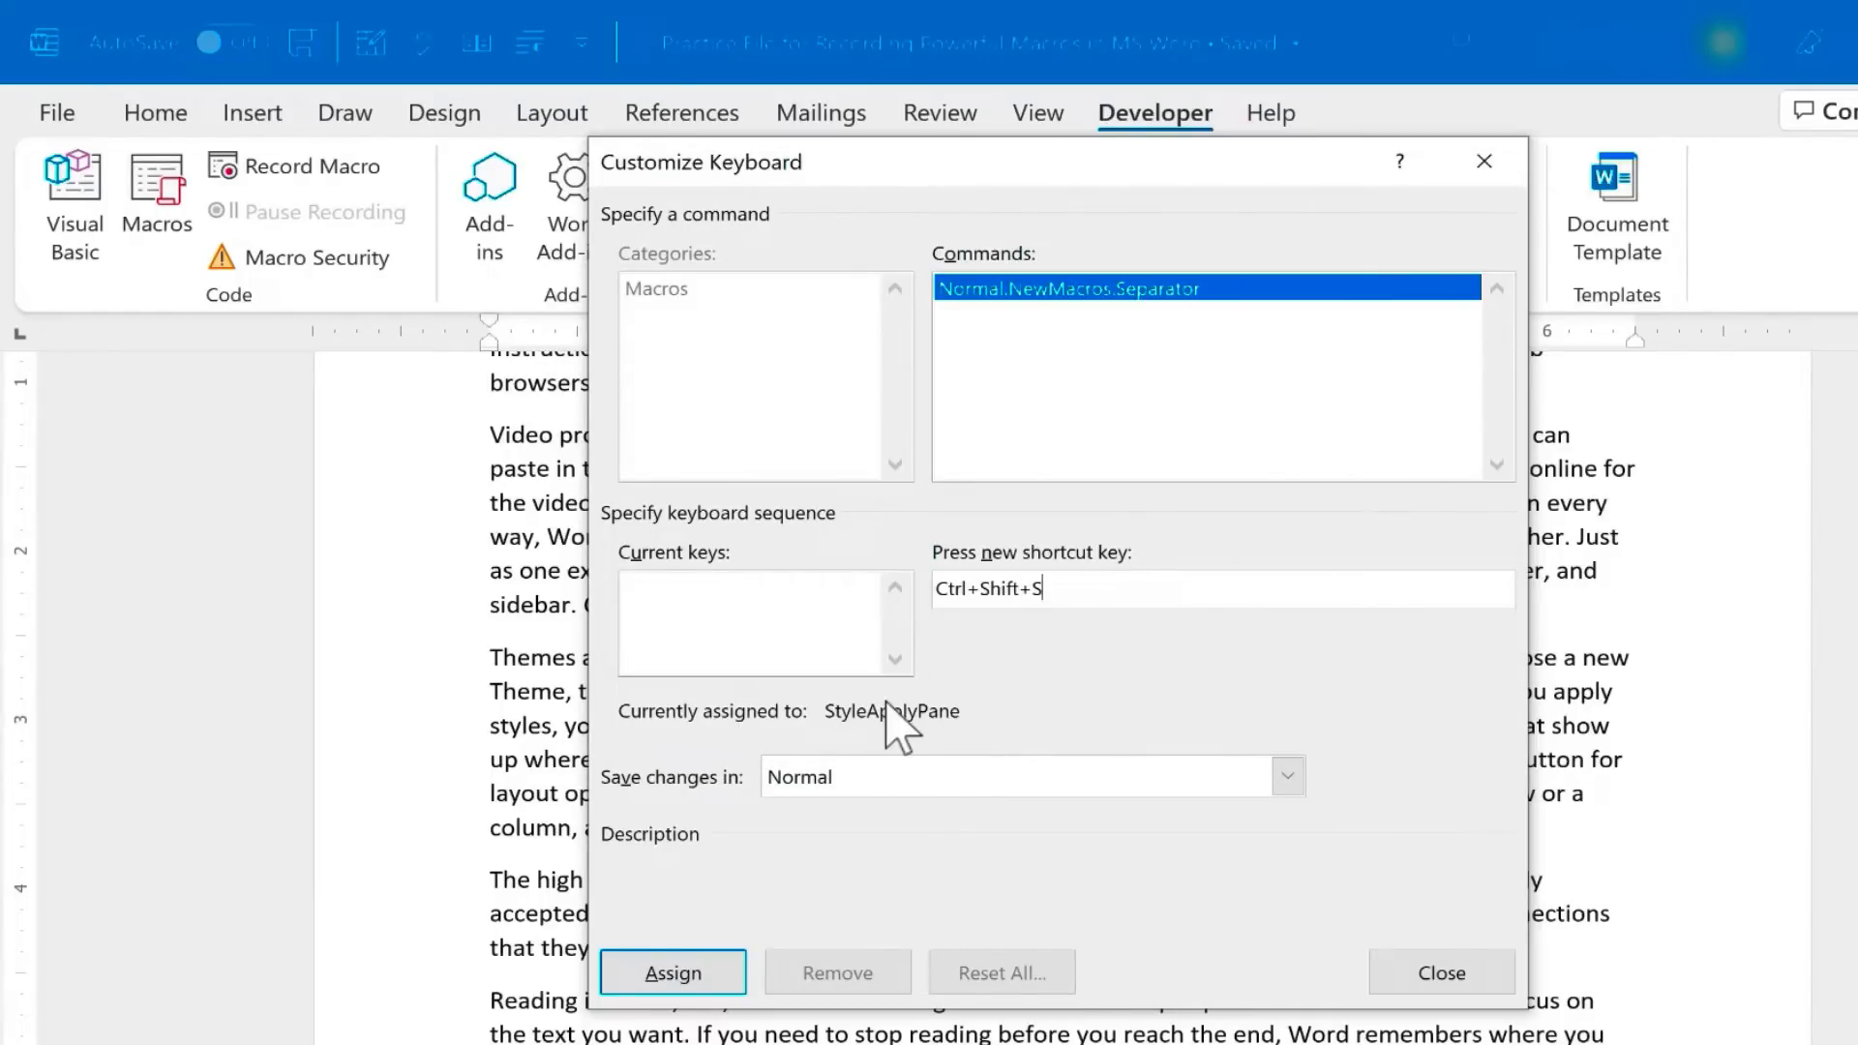
mouse_move(1242, 518)
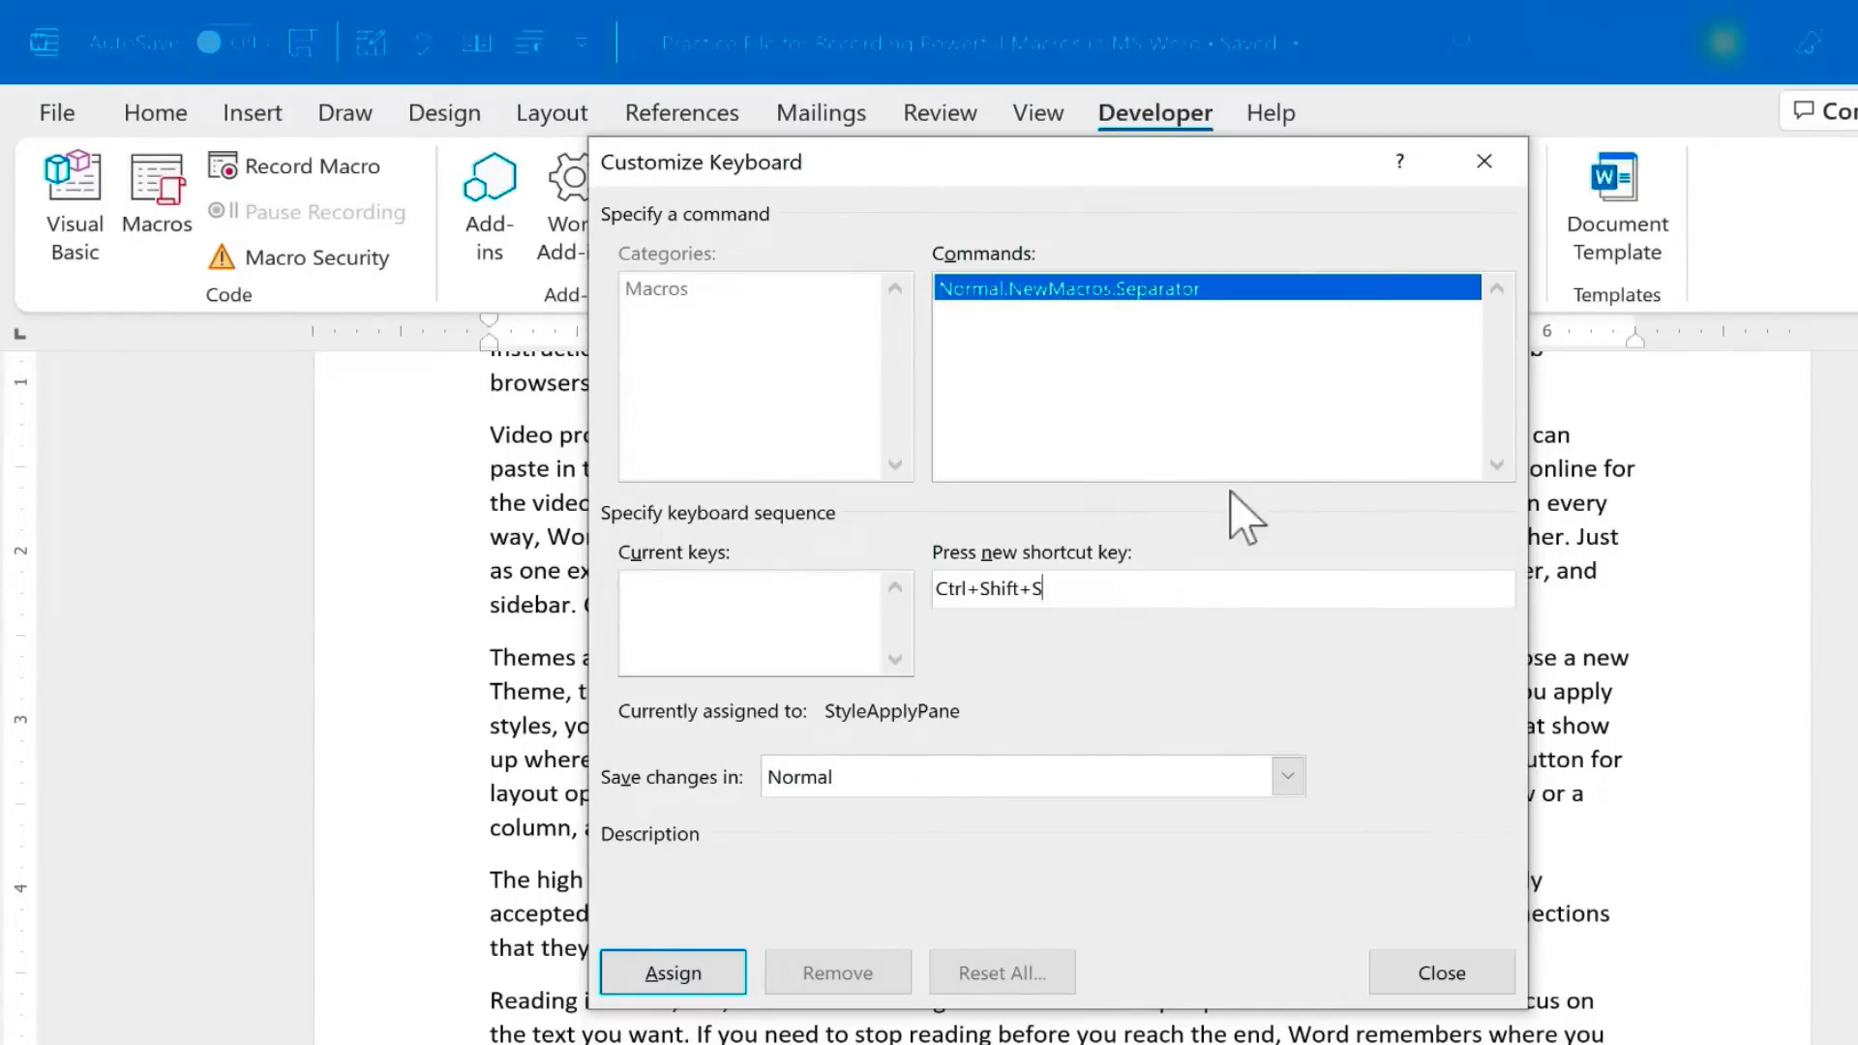
mouse_move(877, 776)
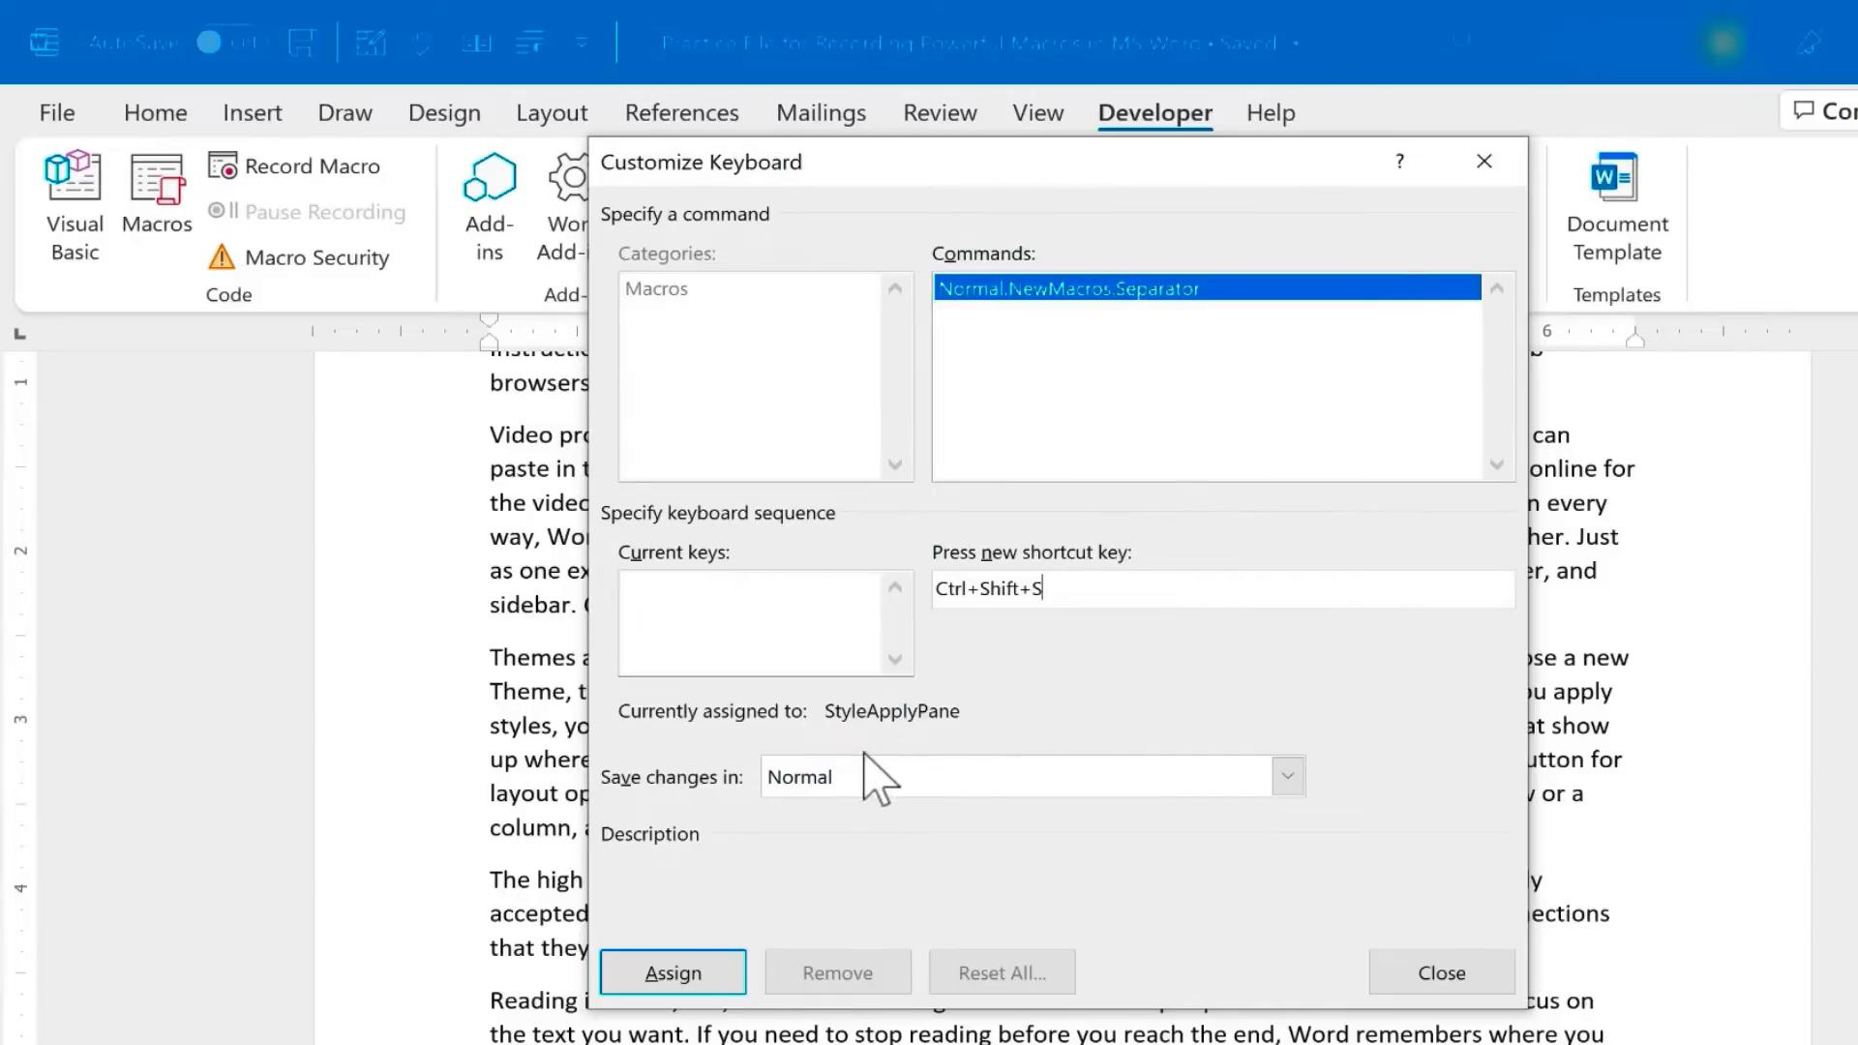
mouse_move(822, 806)
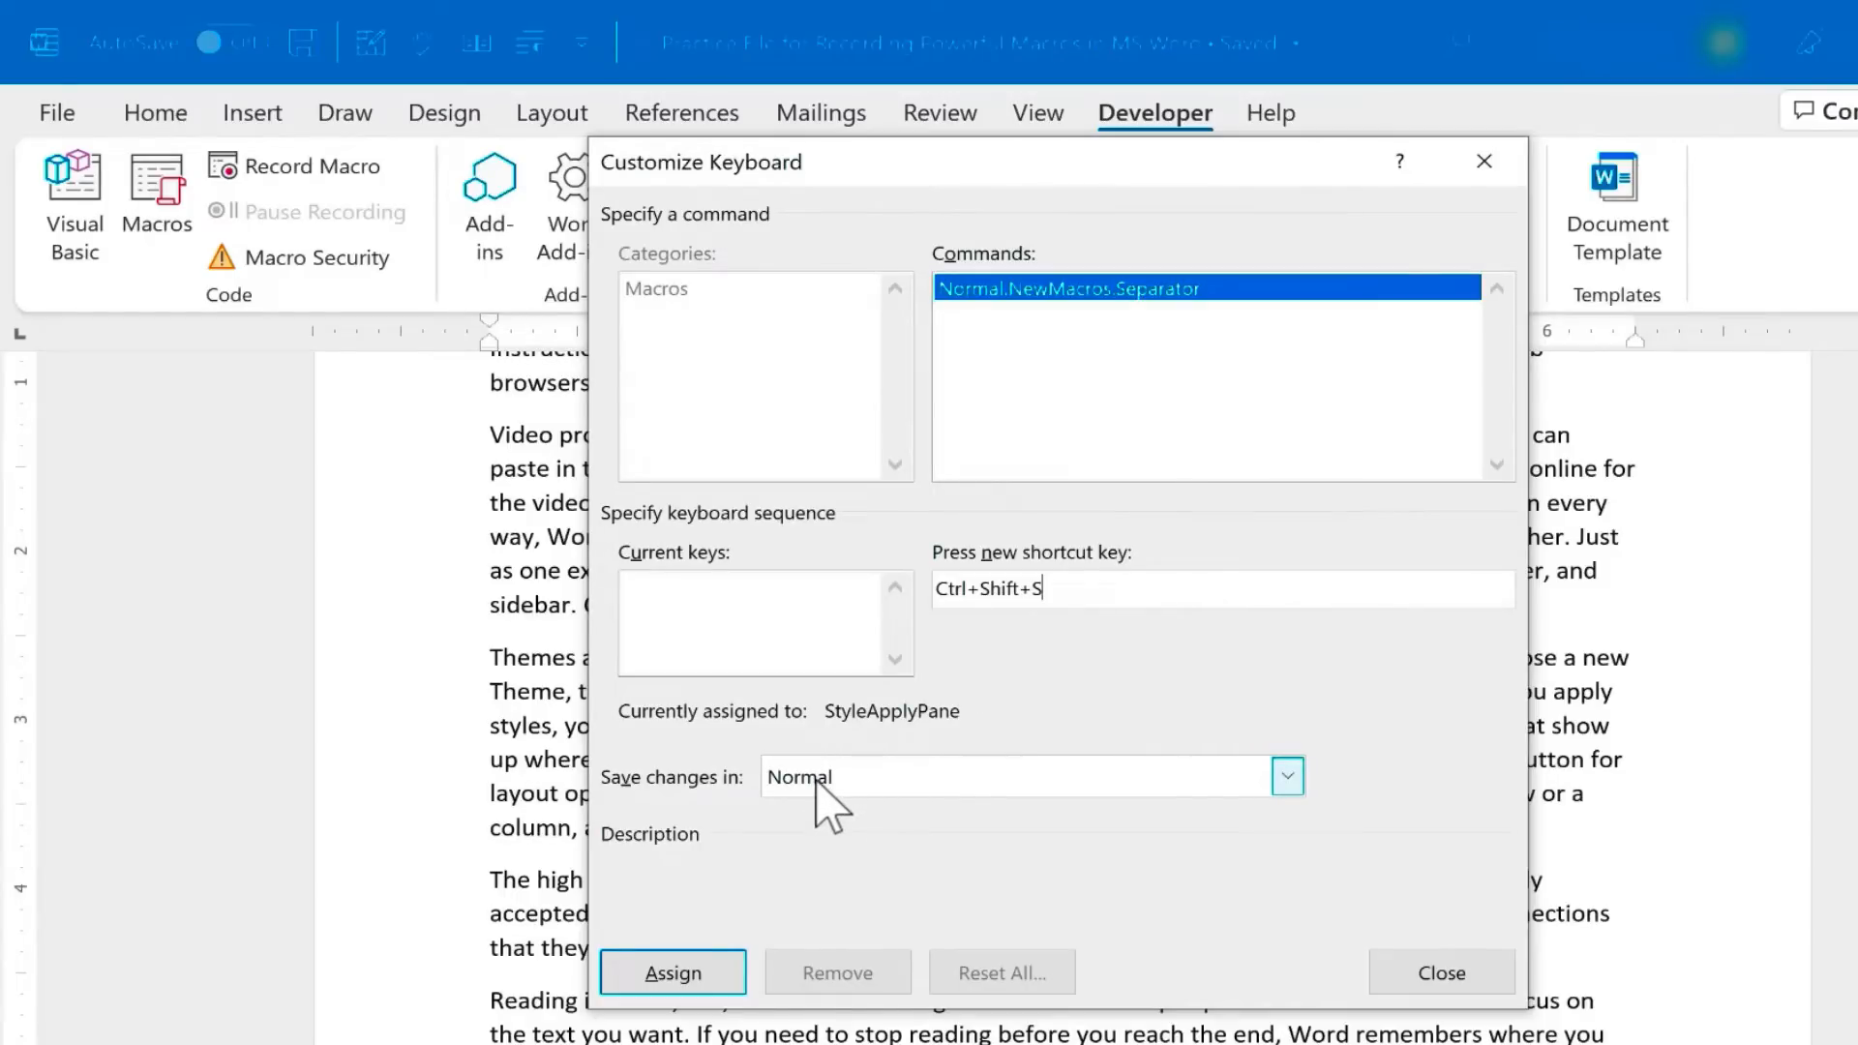
left_click(1287, 776)
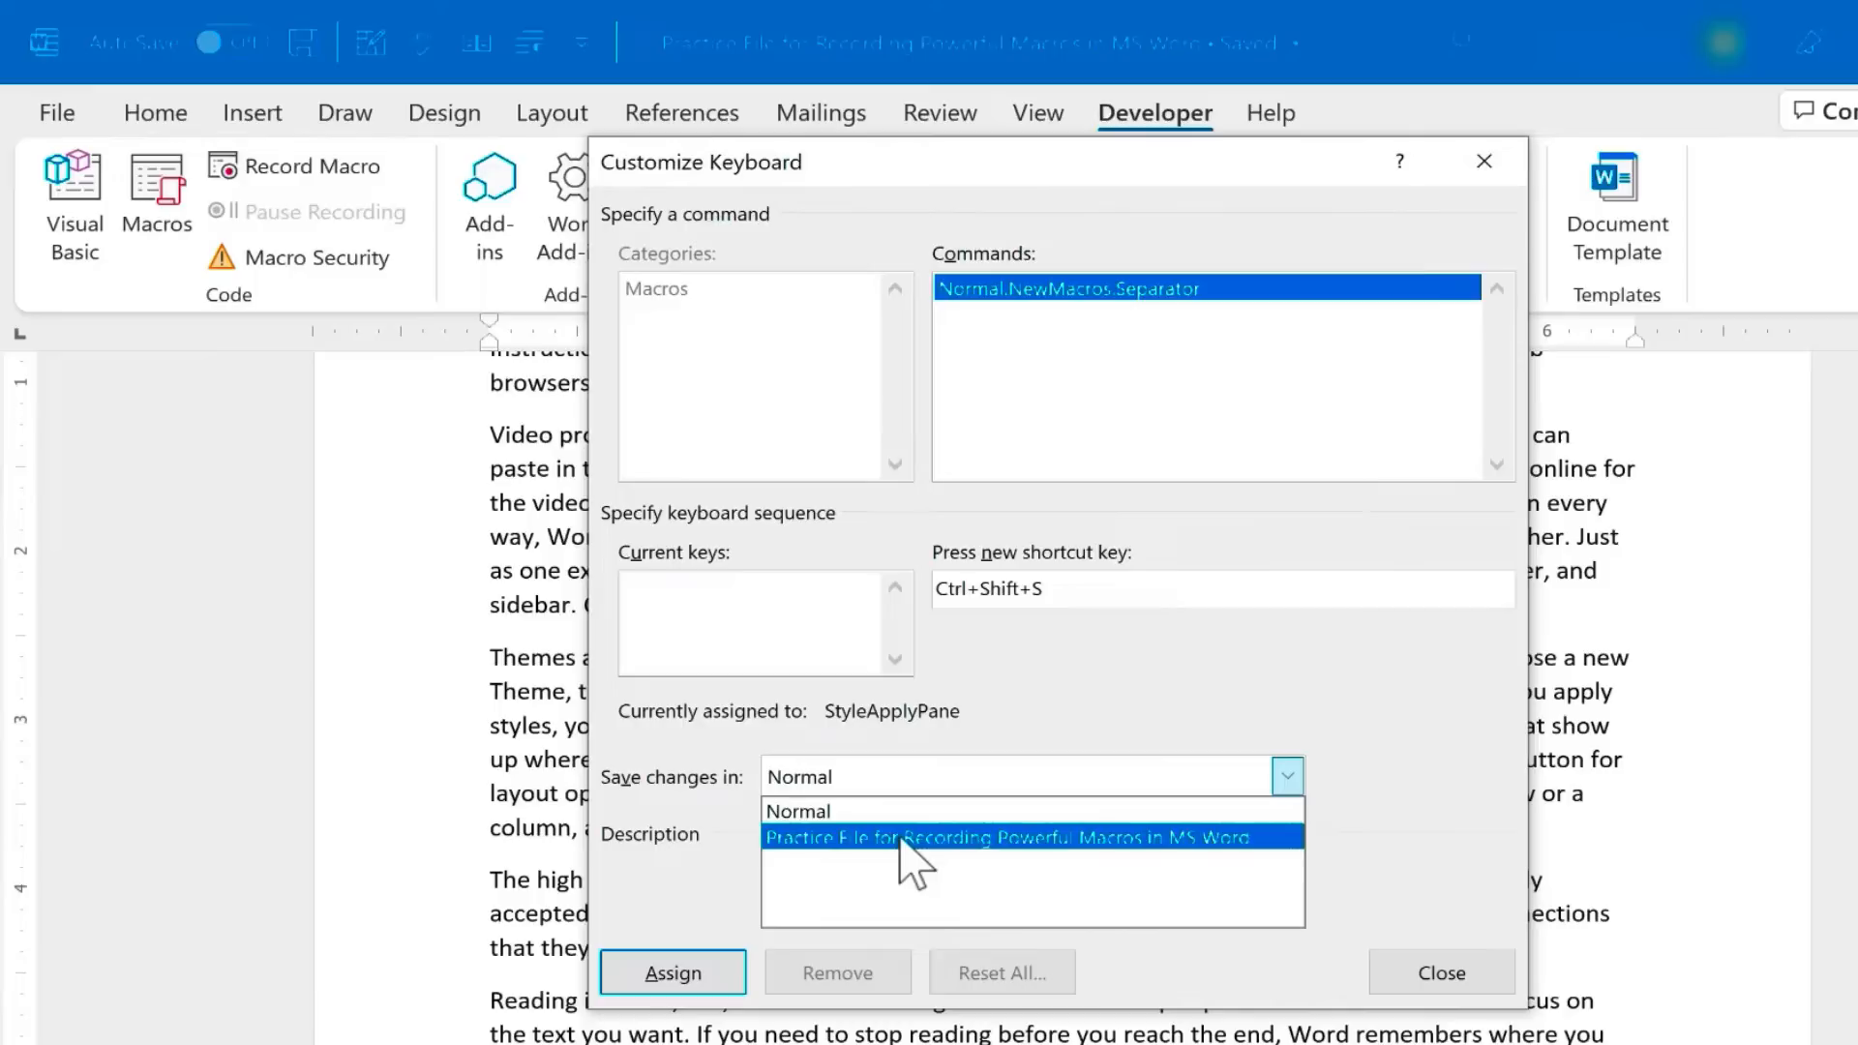
mouse_move(907, 860)
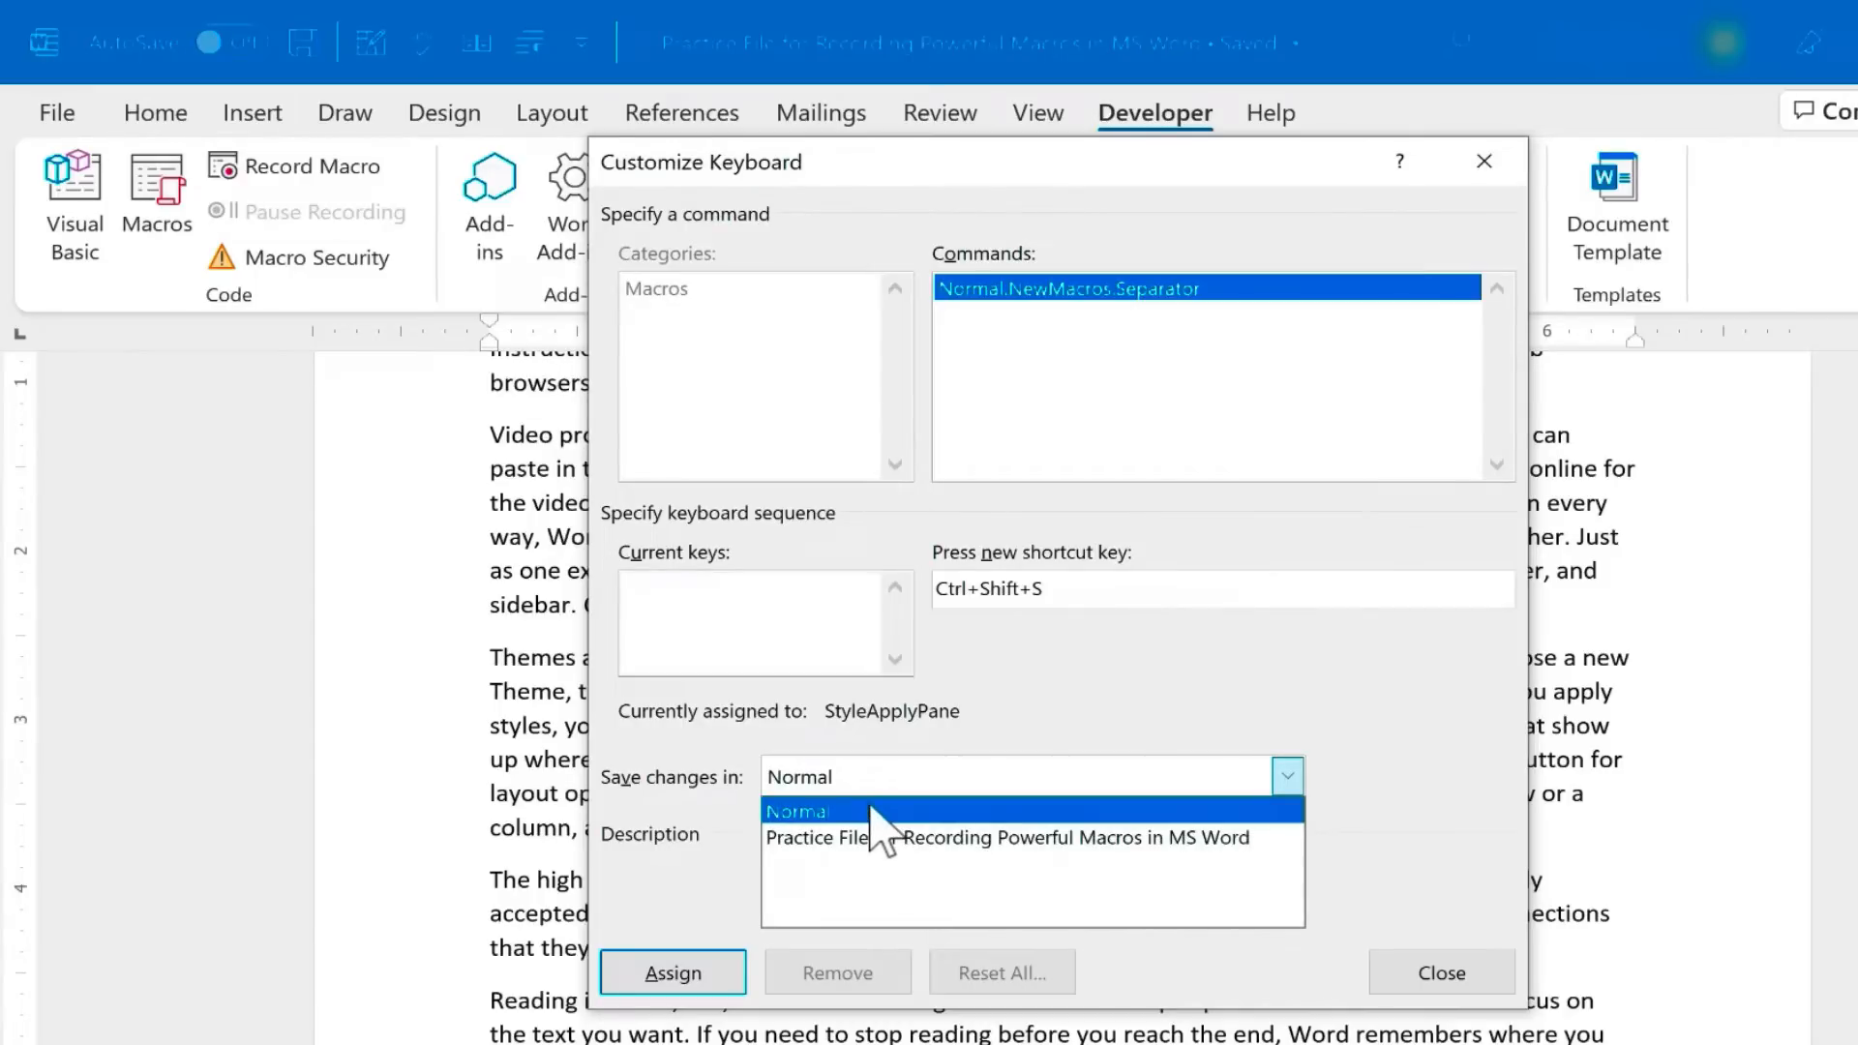
left_click(797, 812)
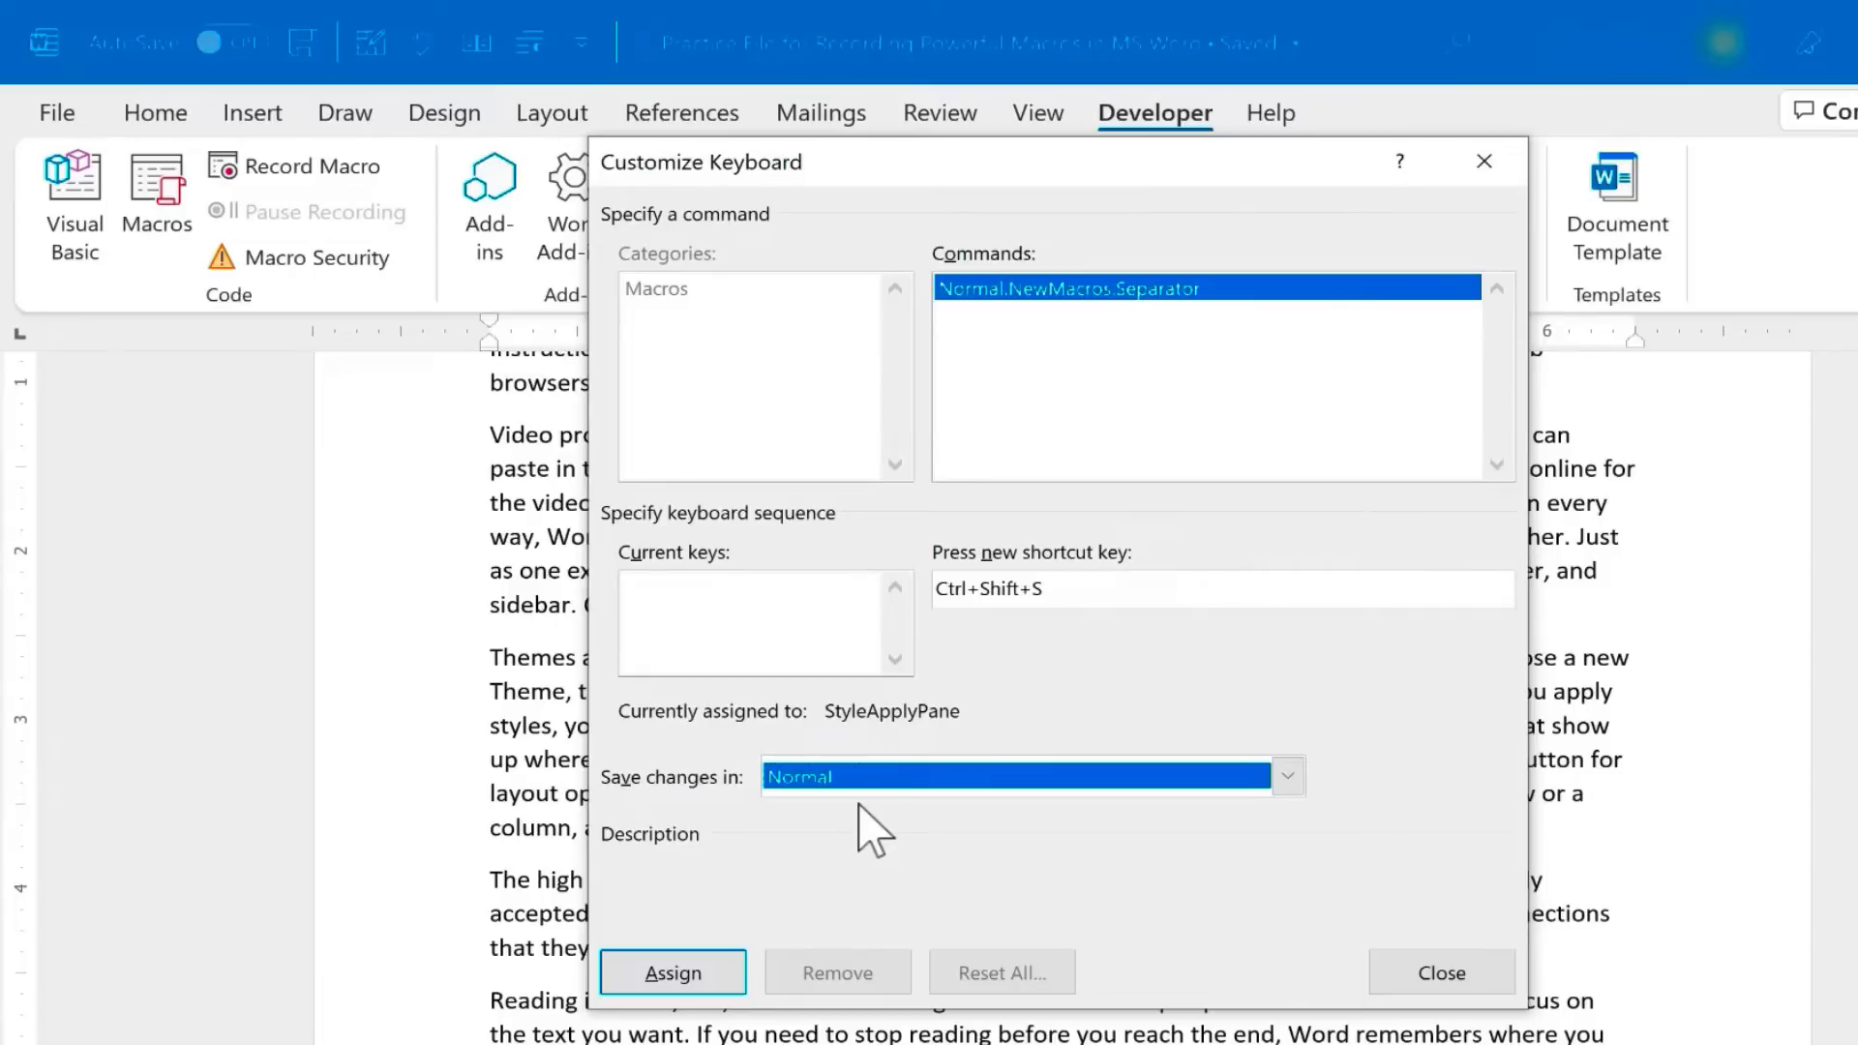
mouse_move(898, 829)
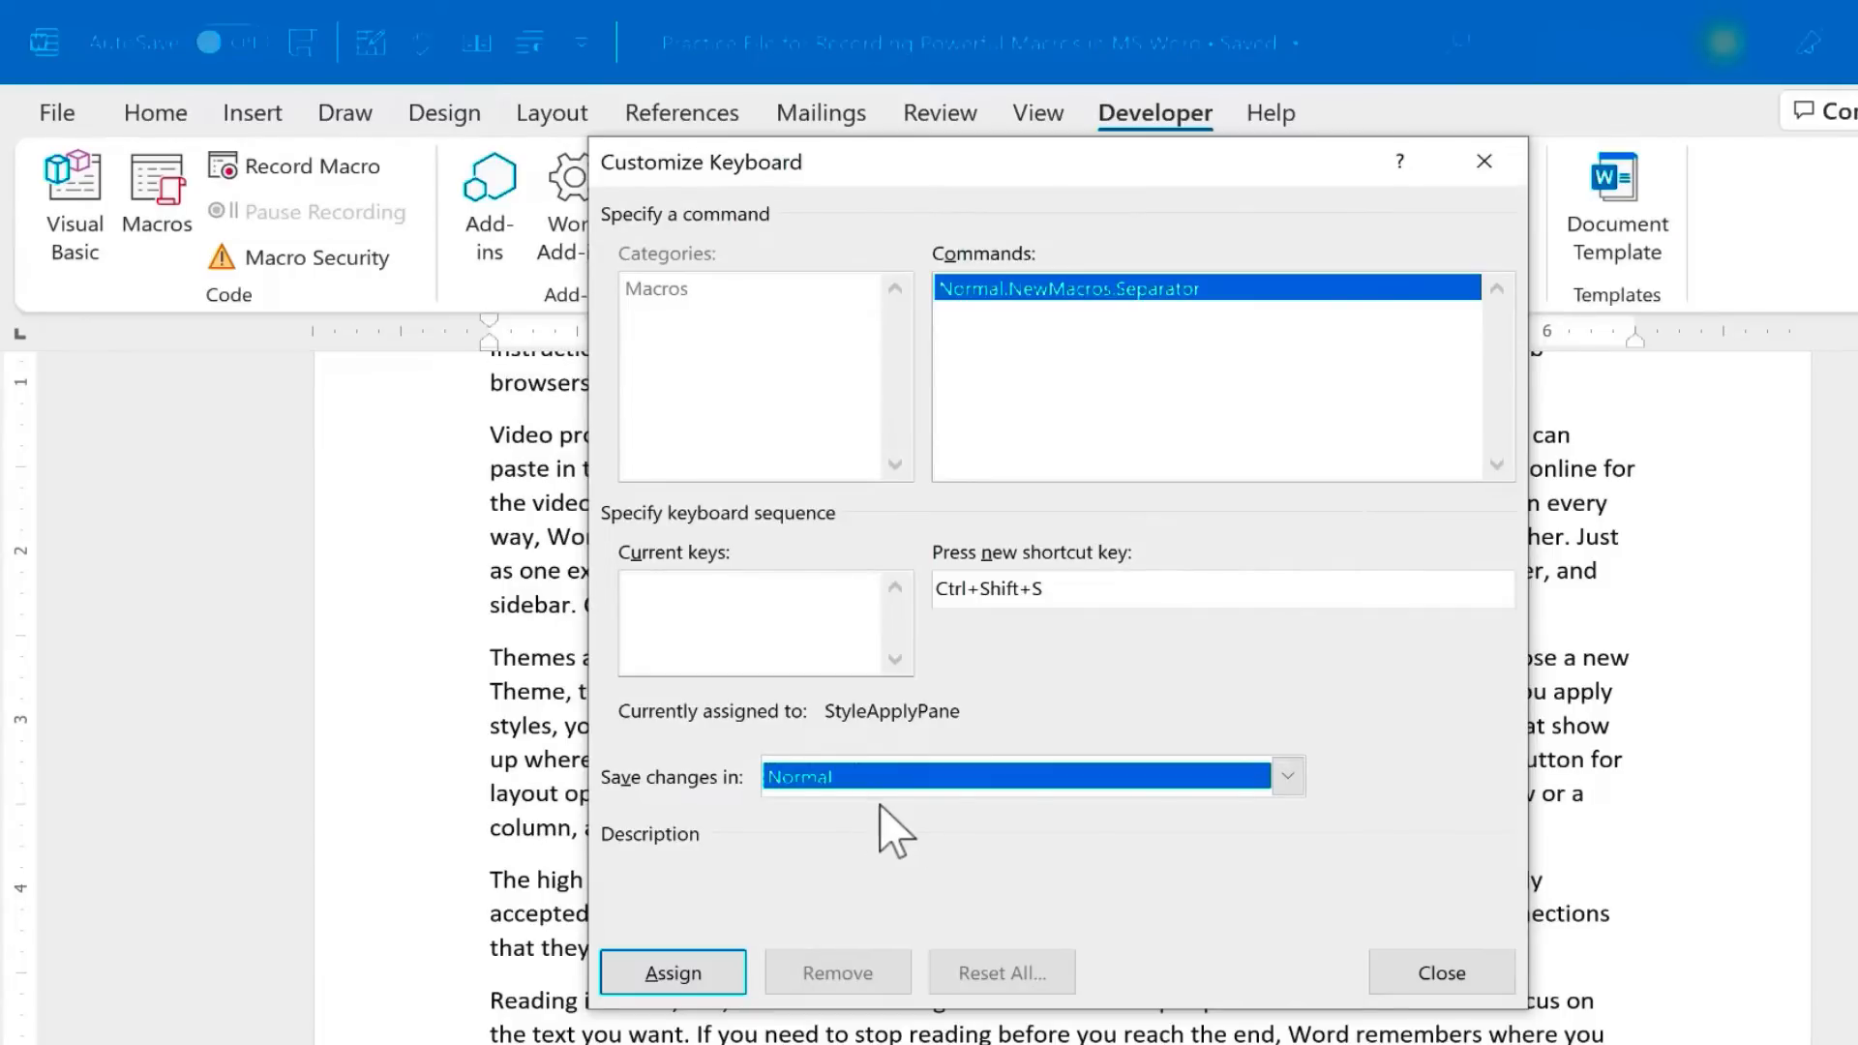
mouse_move(1313, 823)
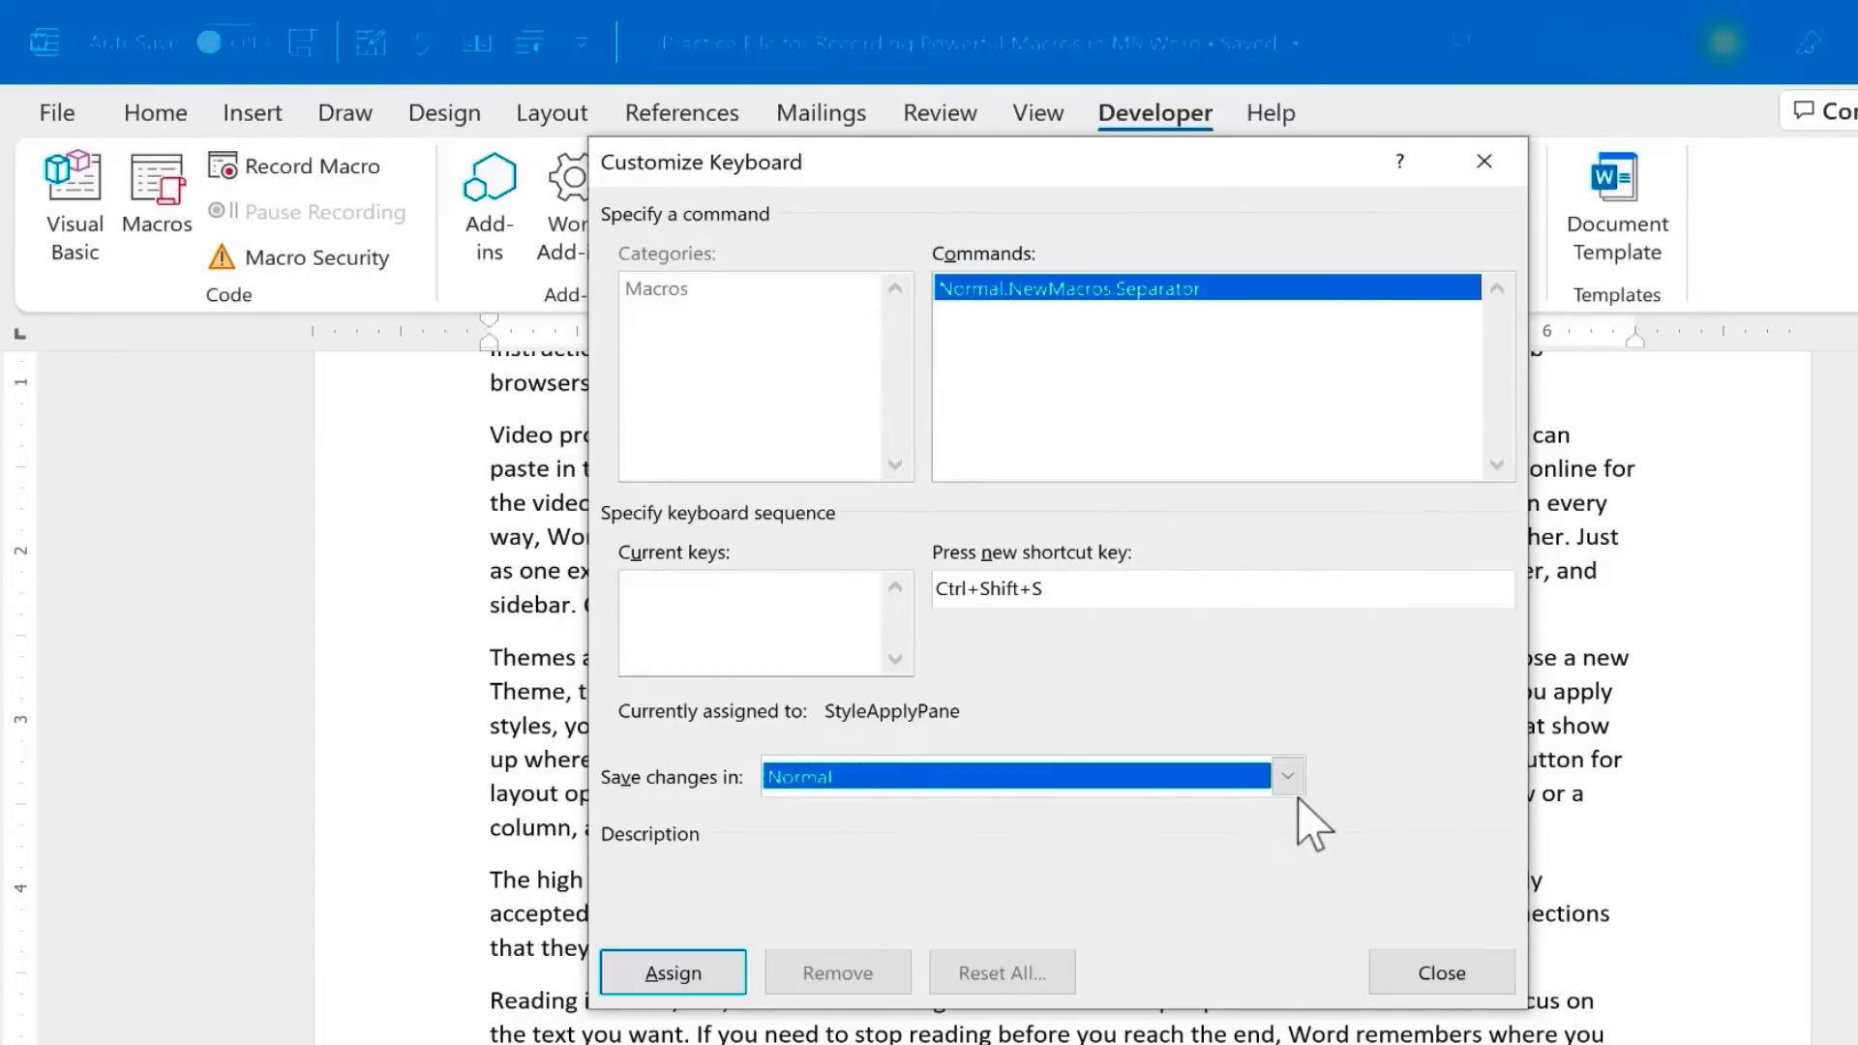
left_click(671, 972)
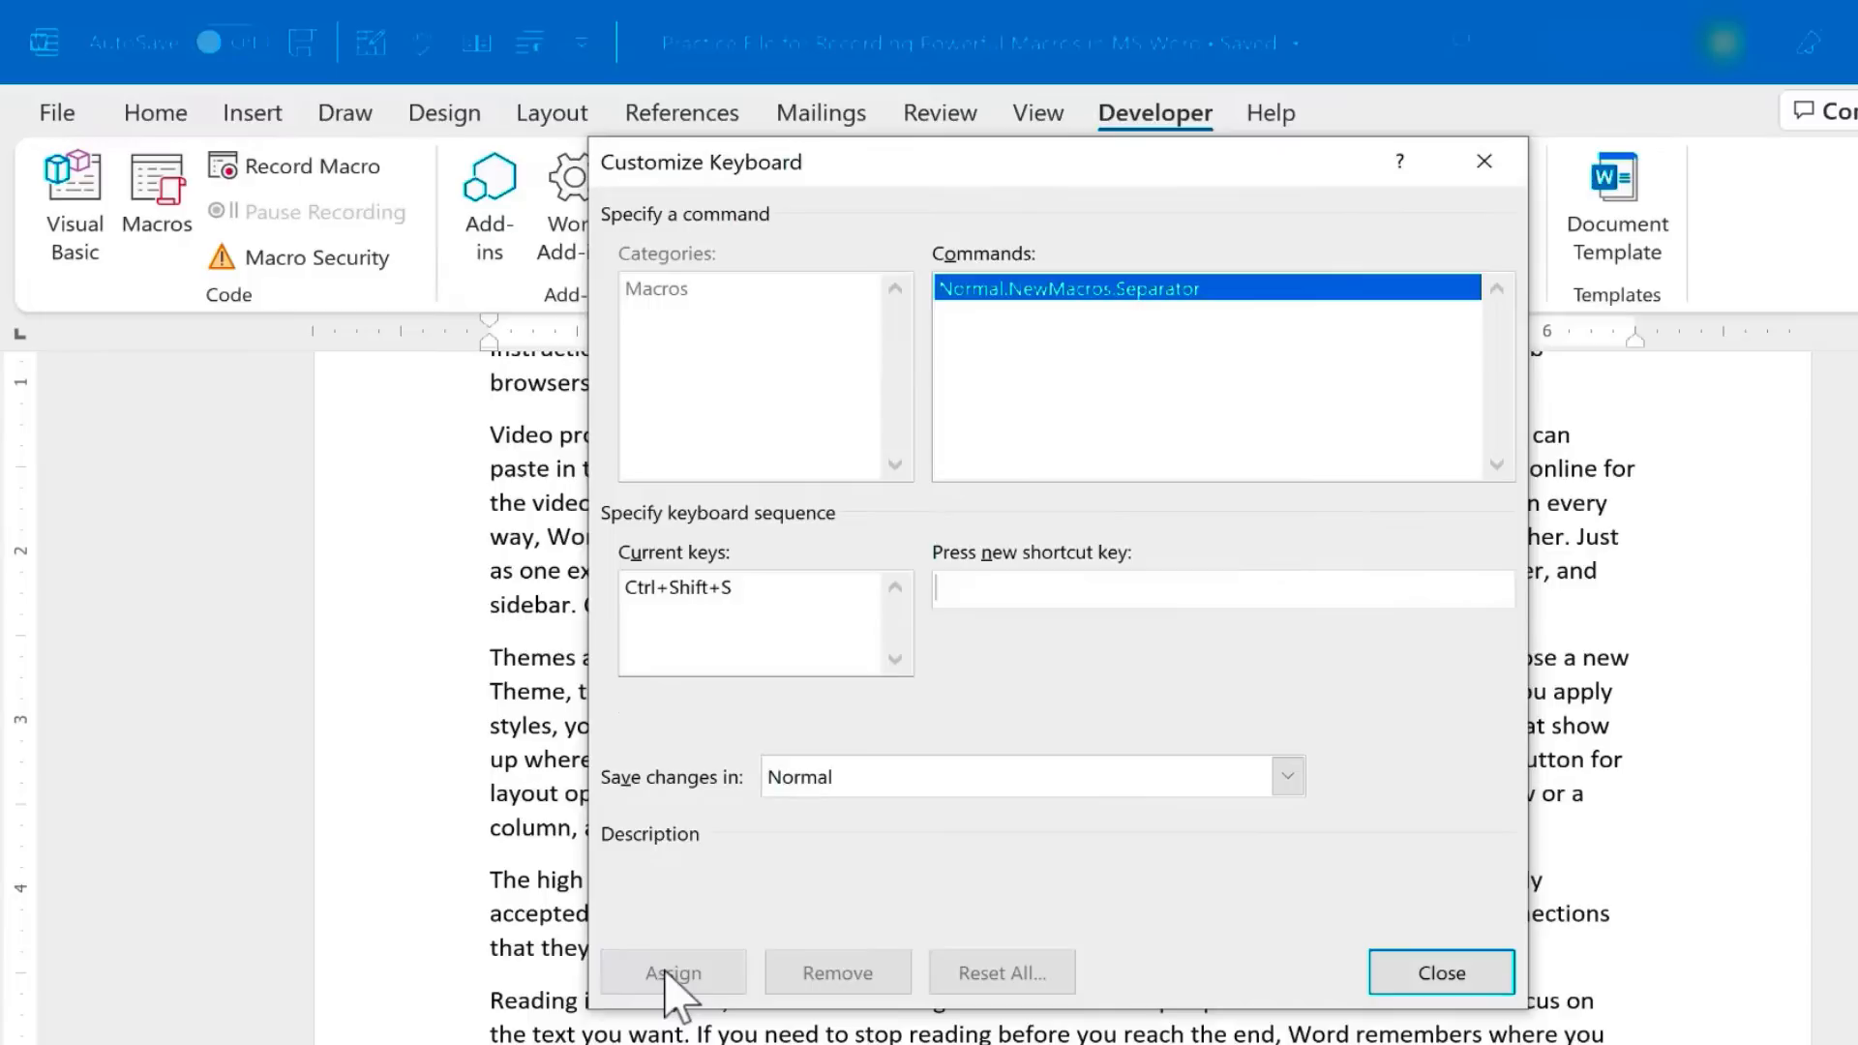
left_click(1442, 973)
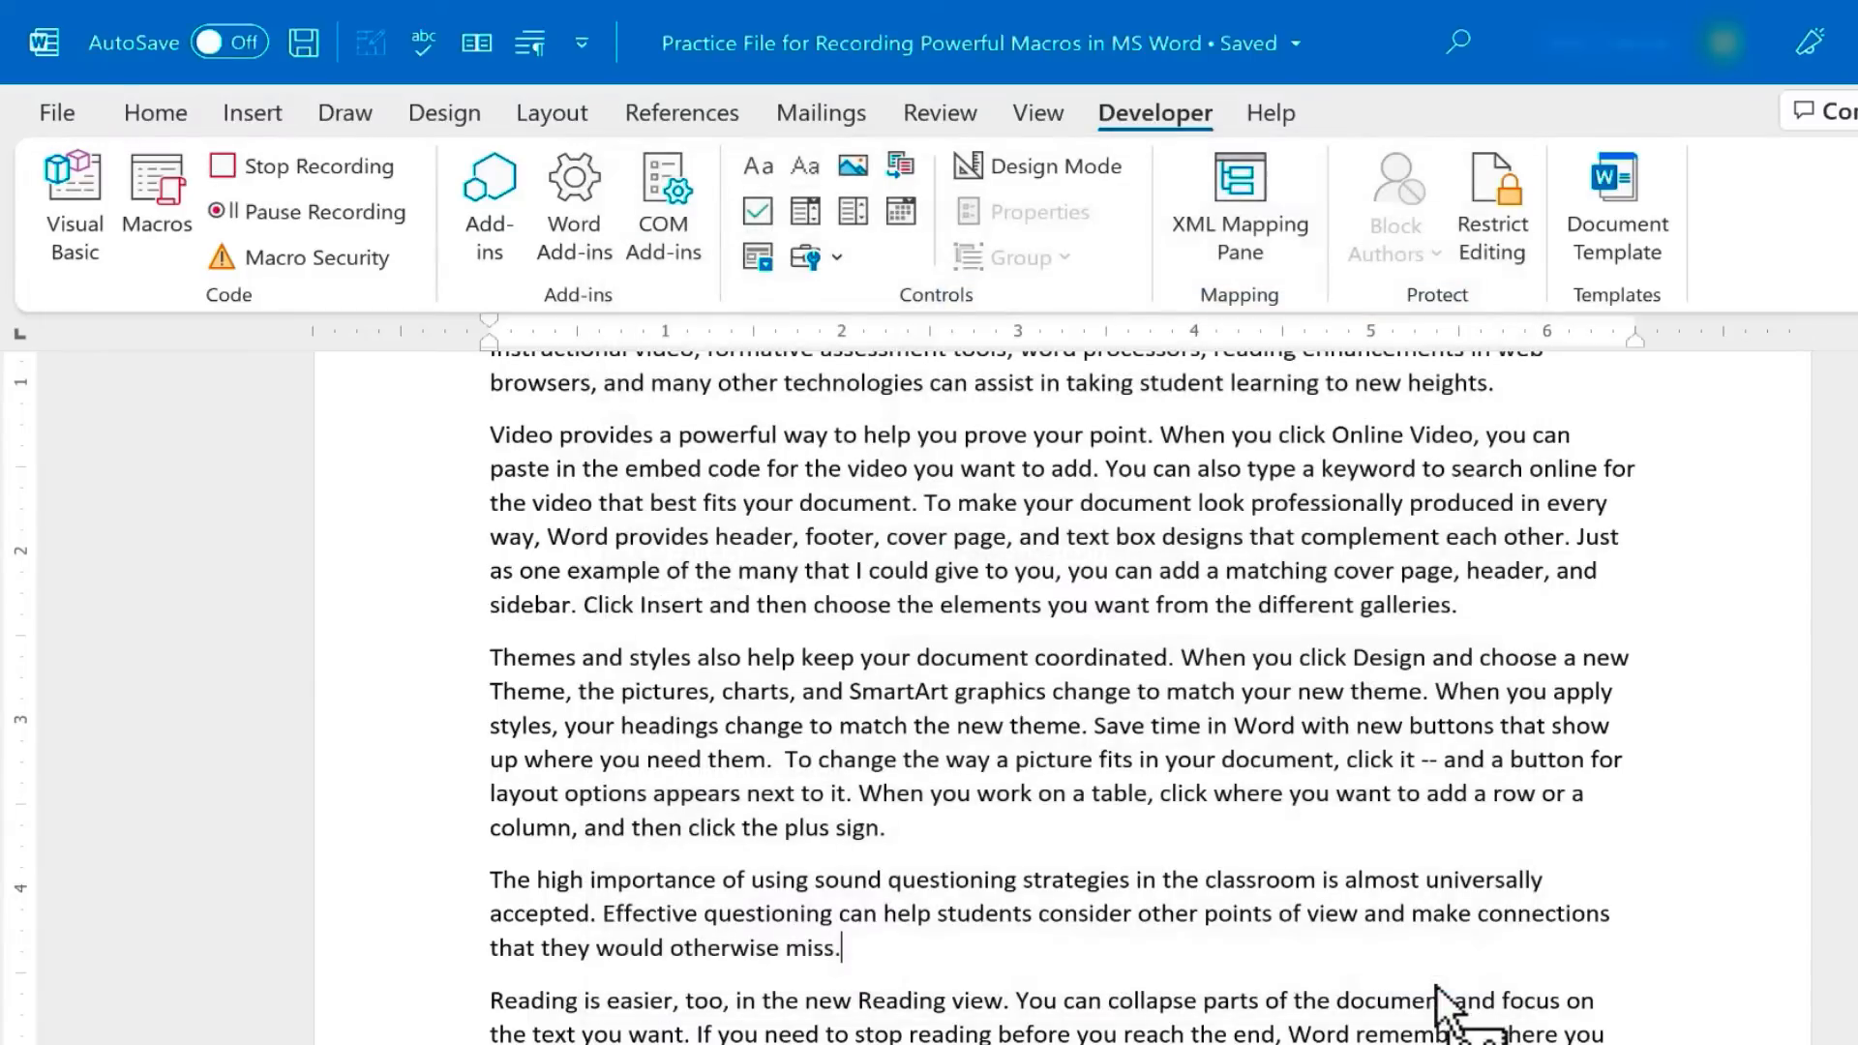
mouse_move(1422, 1014)
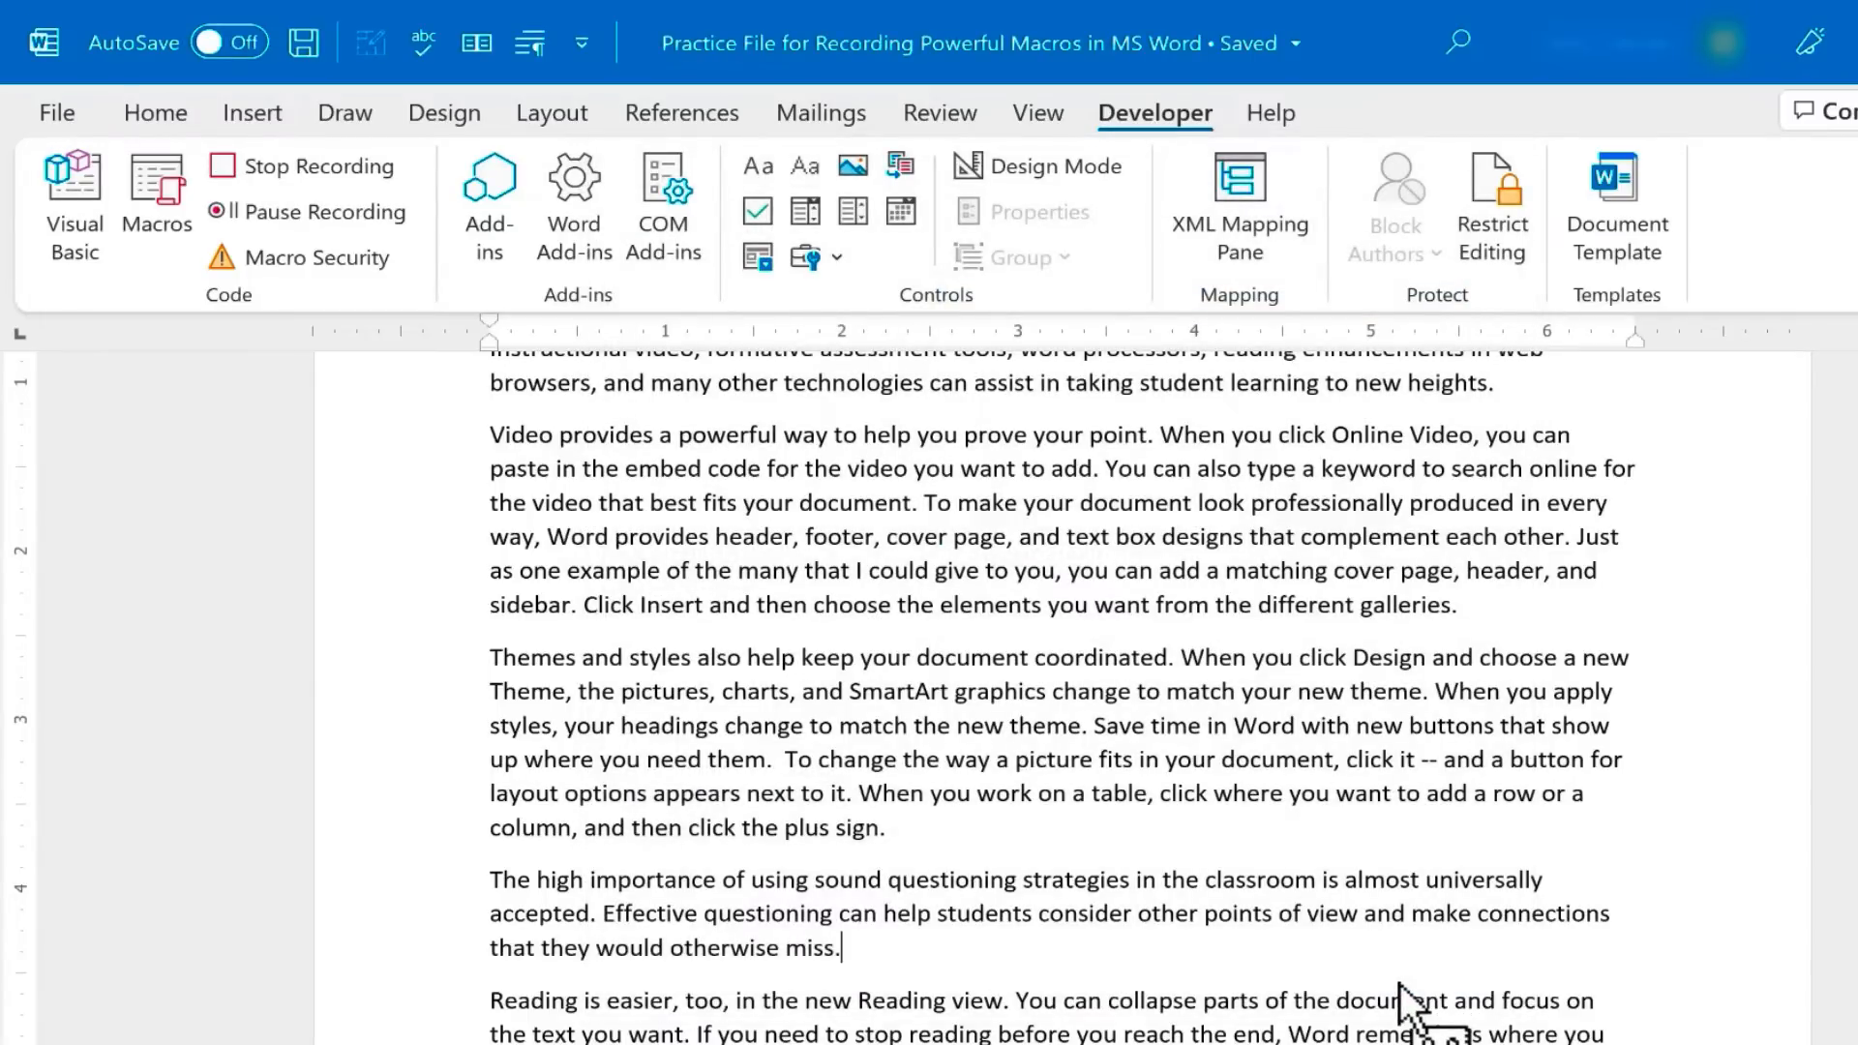
mouse_move(302, 166)
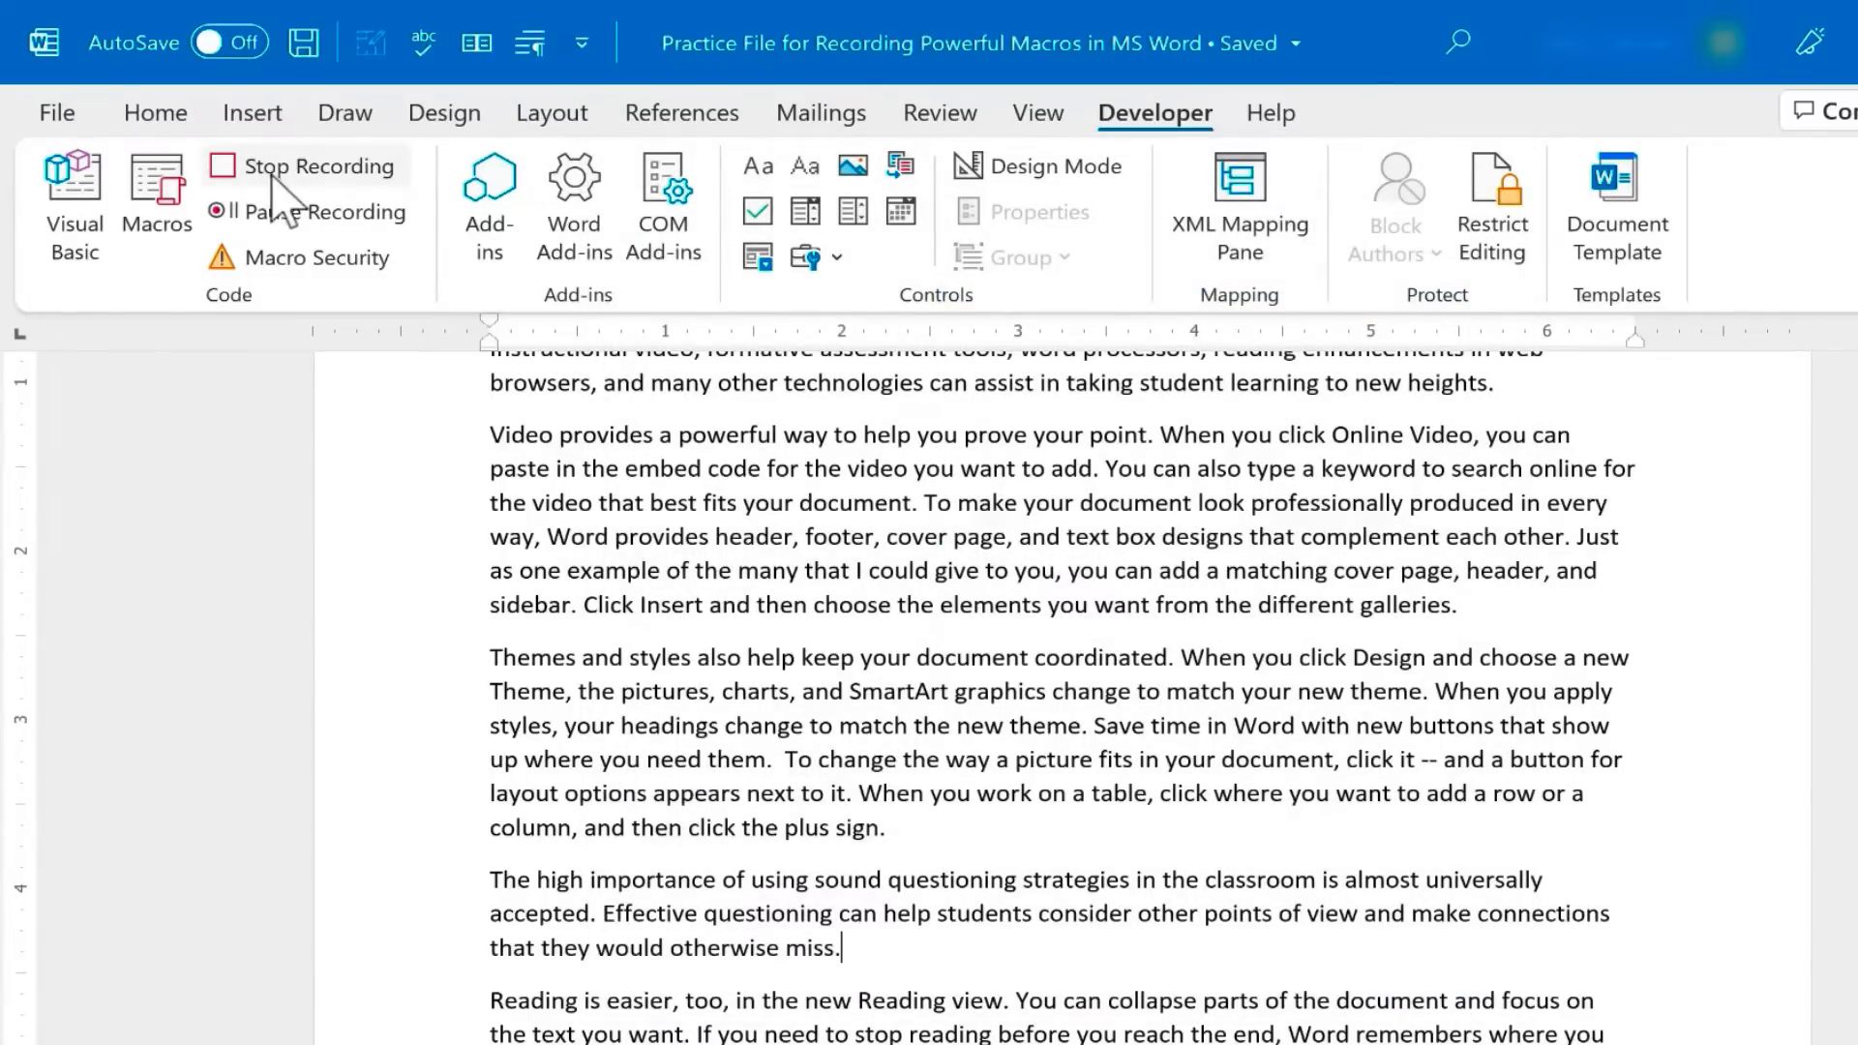
mouse_move(321, 212)
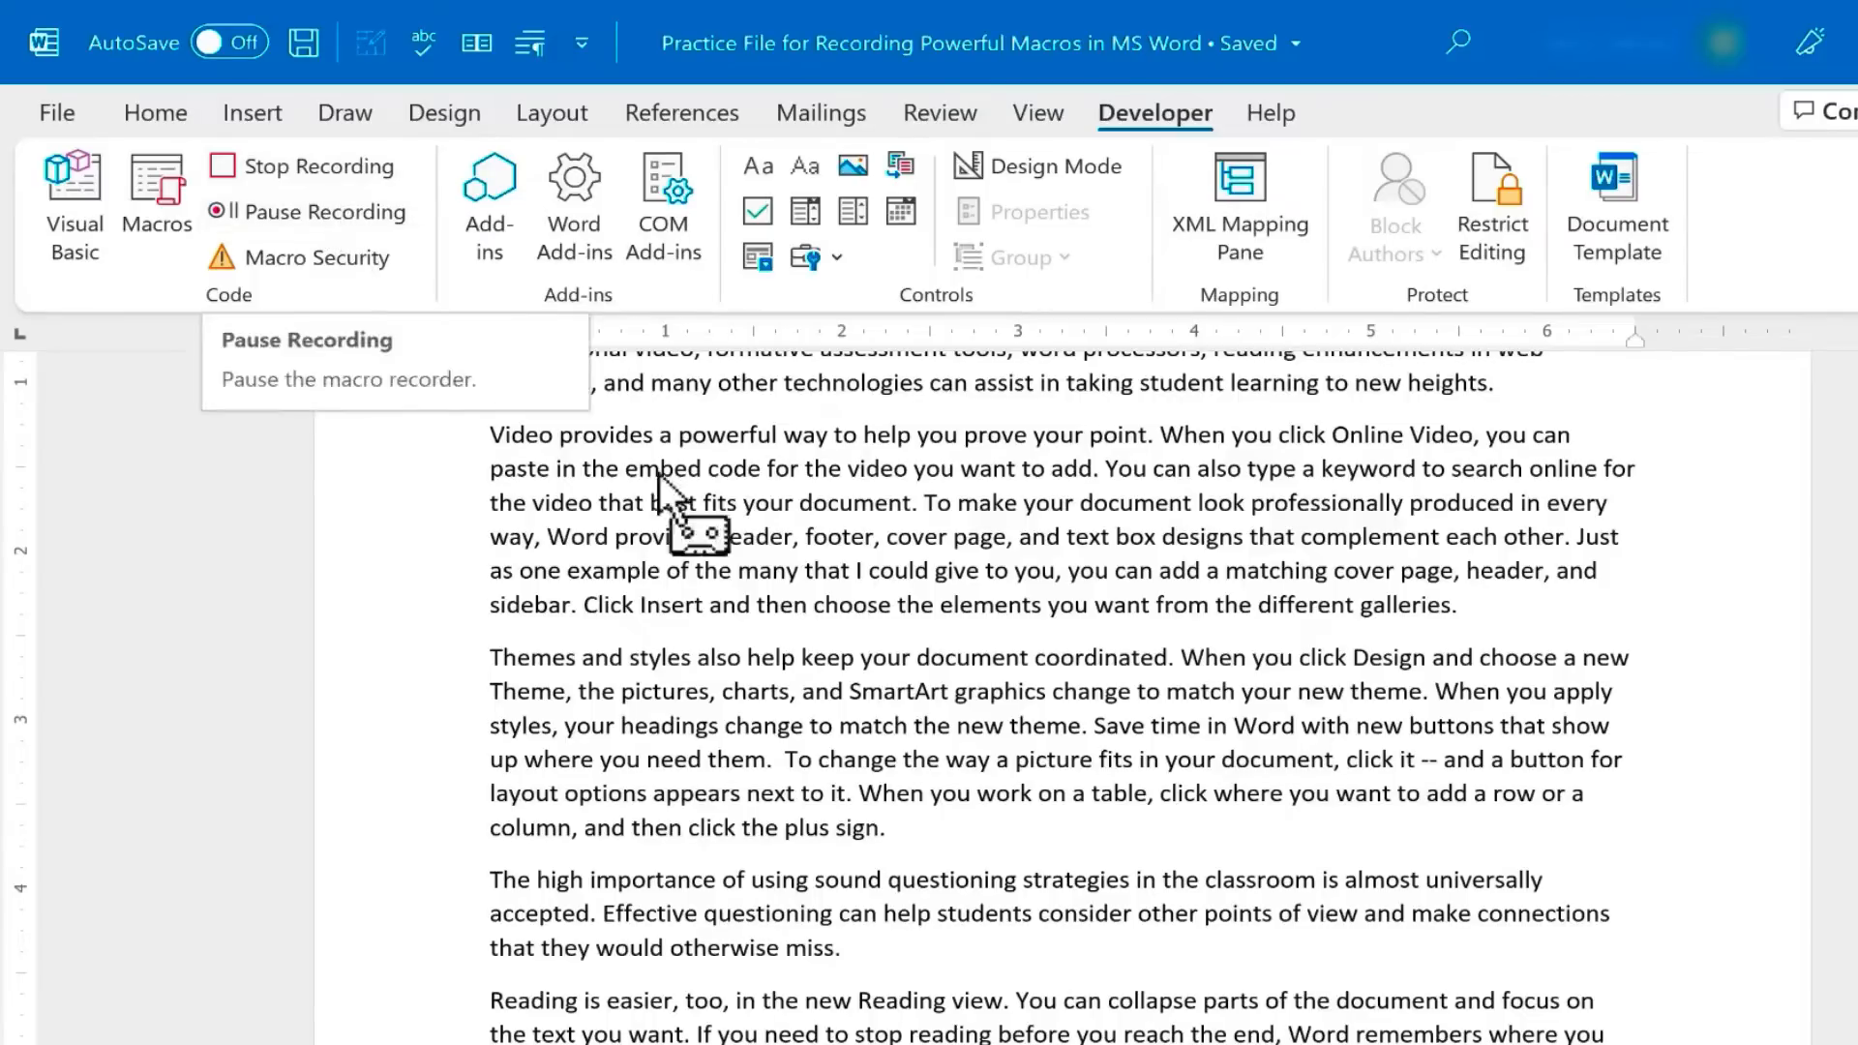
mouse_move(856, 1029)
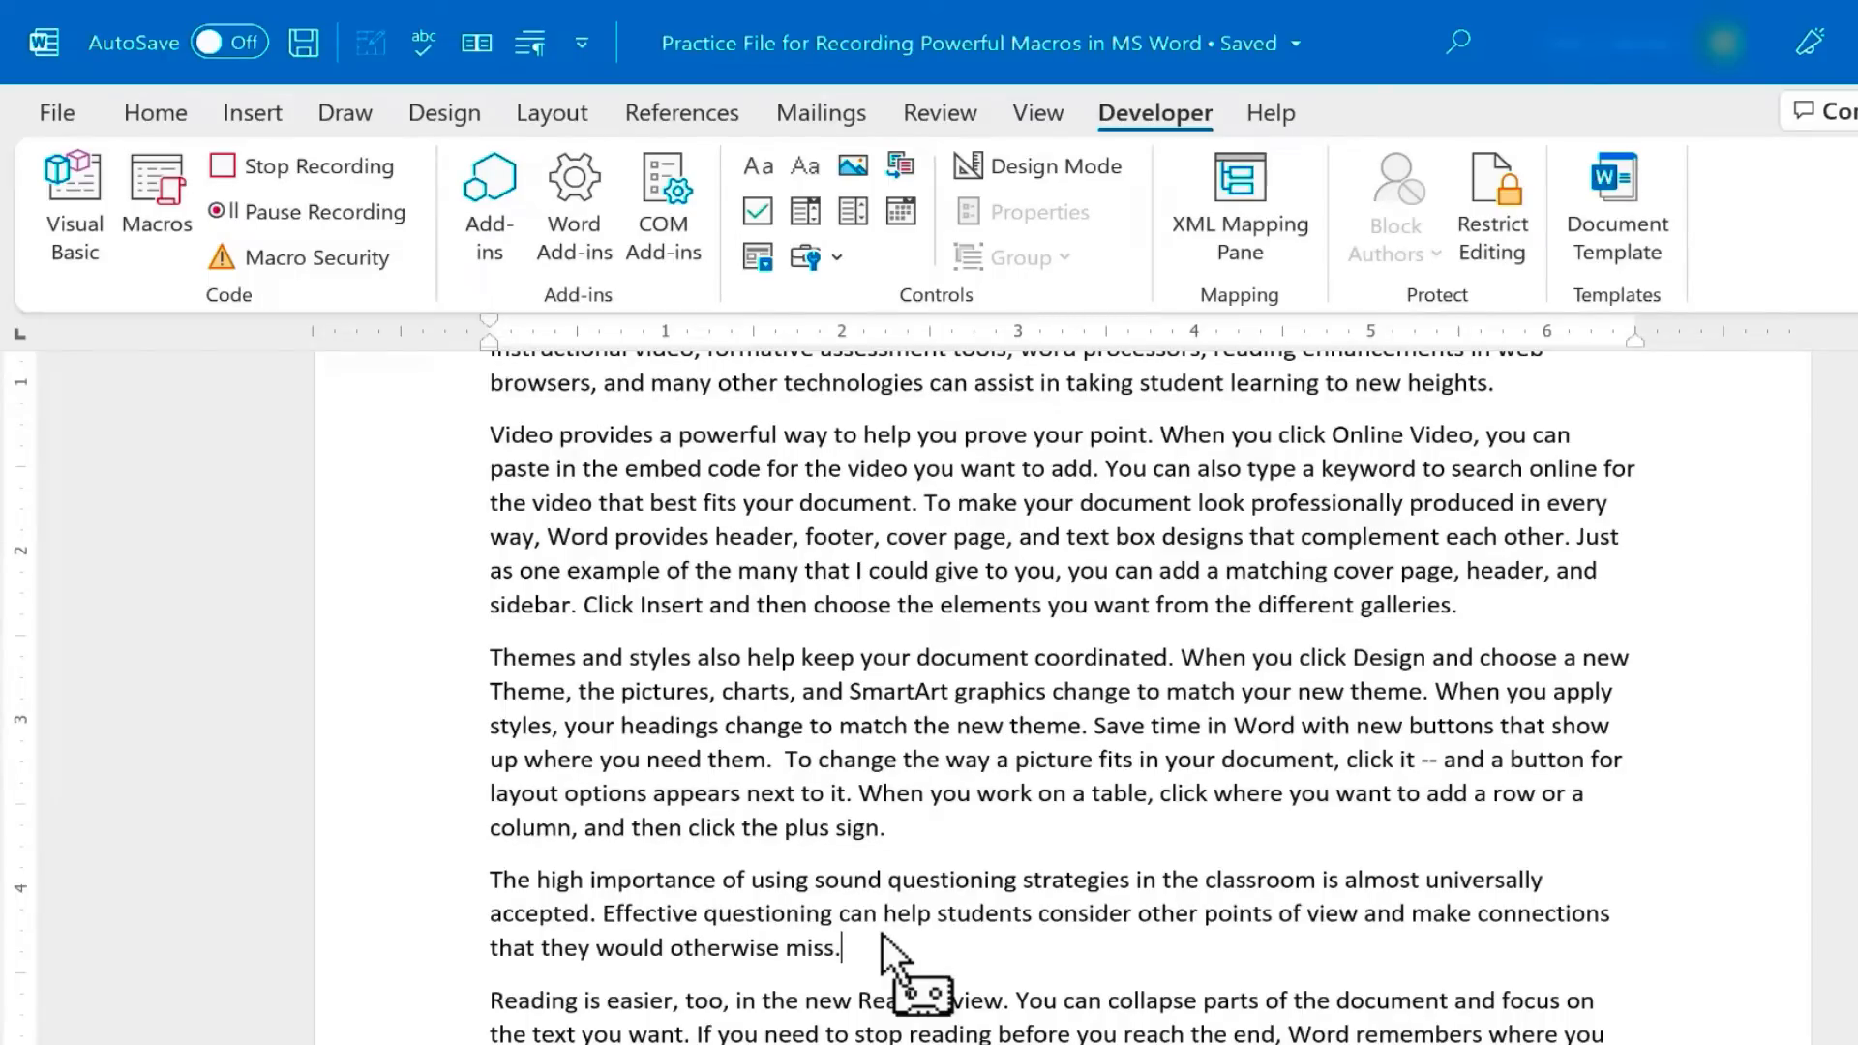
mouse_move(866, 960)
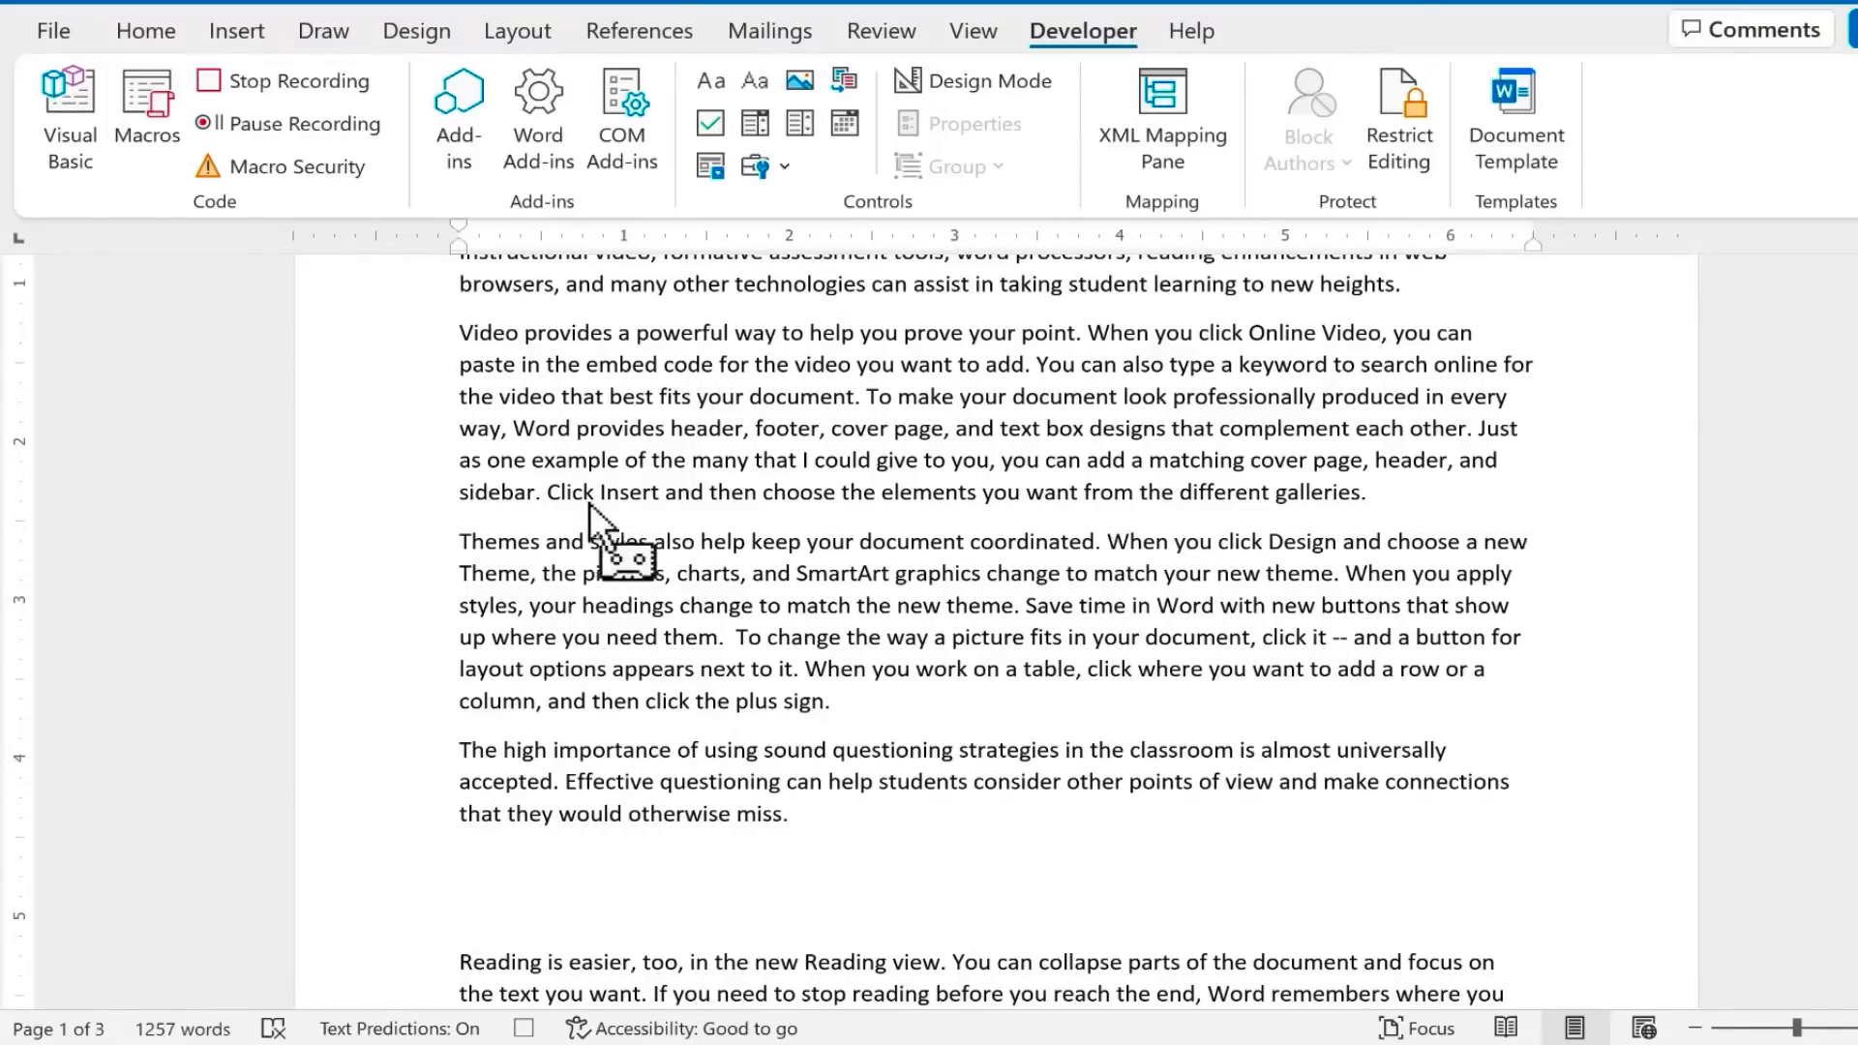
- Insert a Horizontal Line border below the 'otherwise miss.' paragraph
left_click(144, 30)
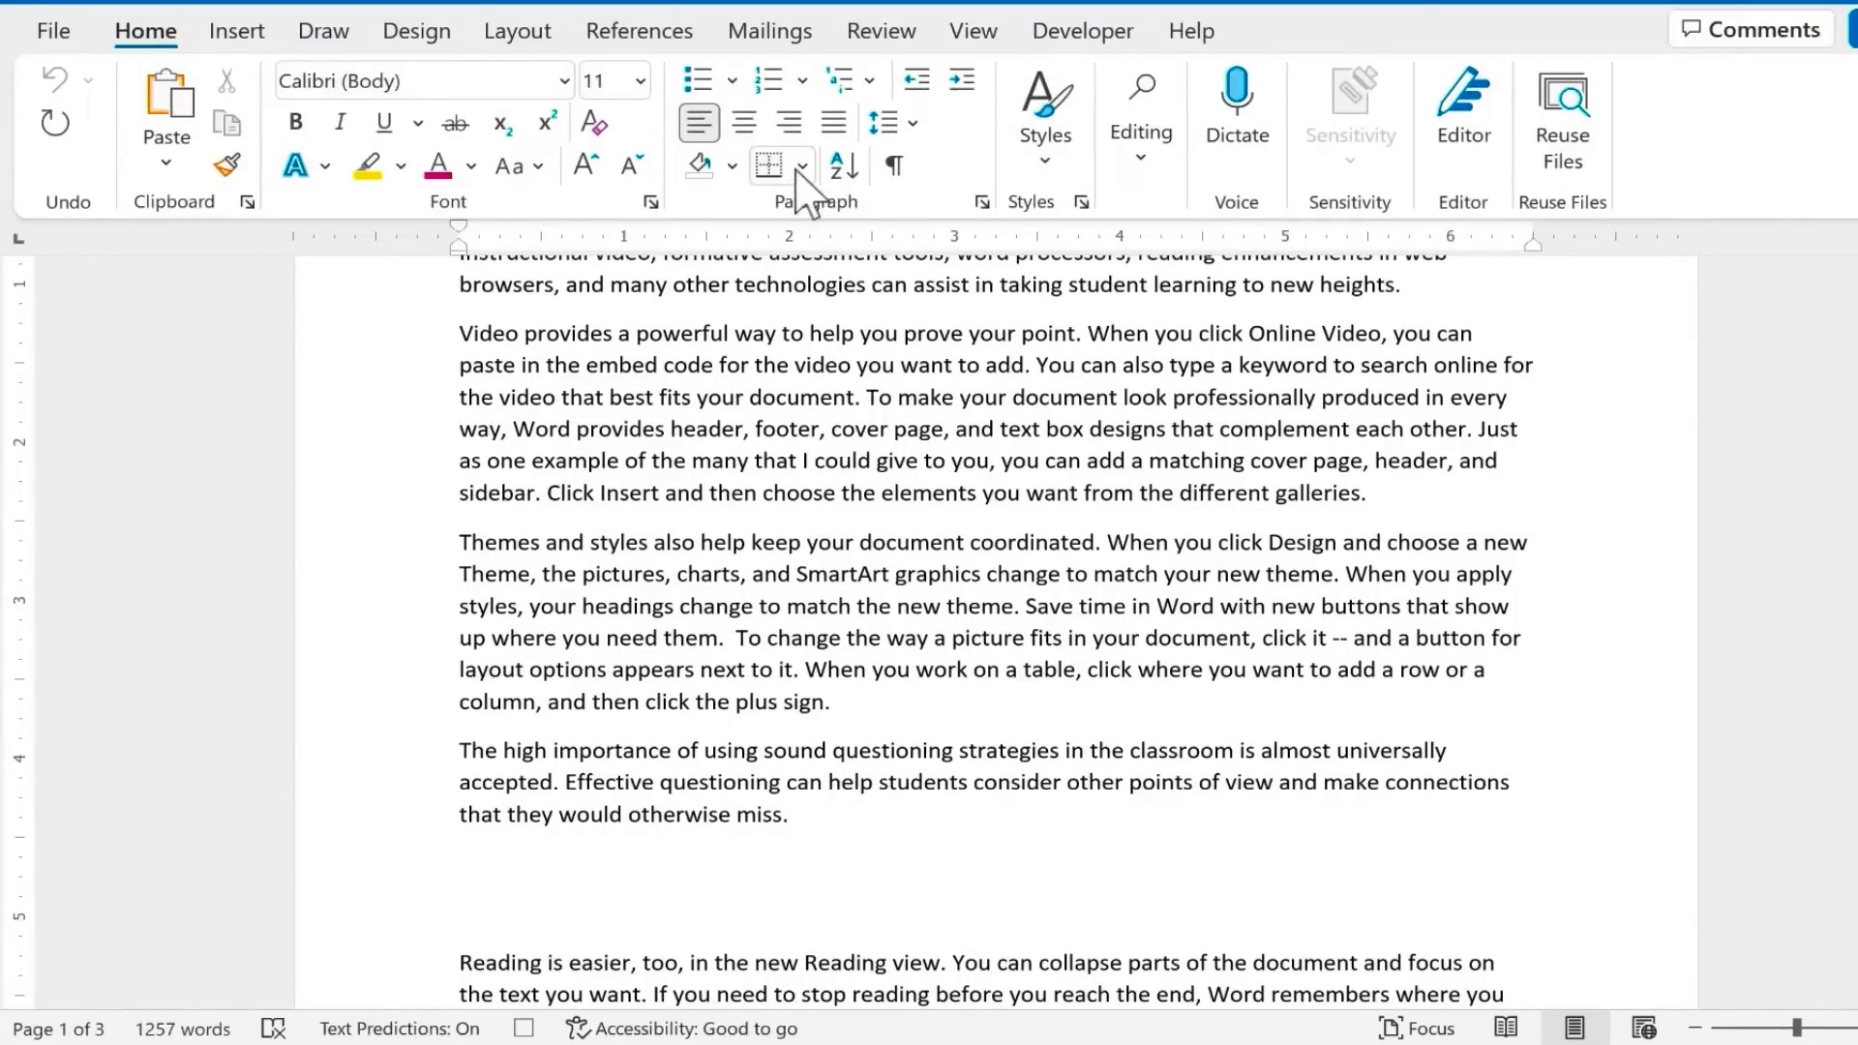
left_click(809, 165)
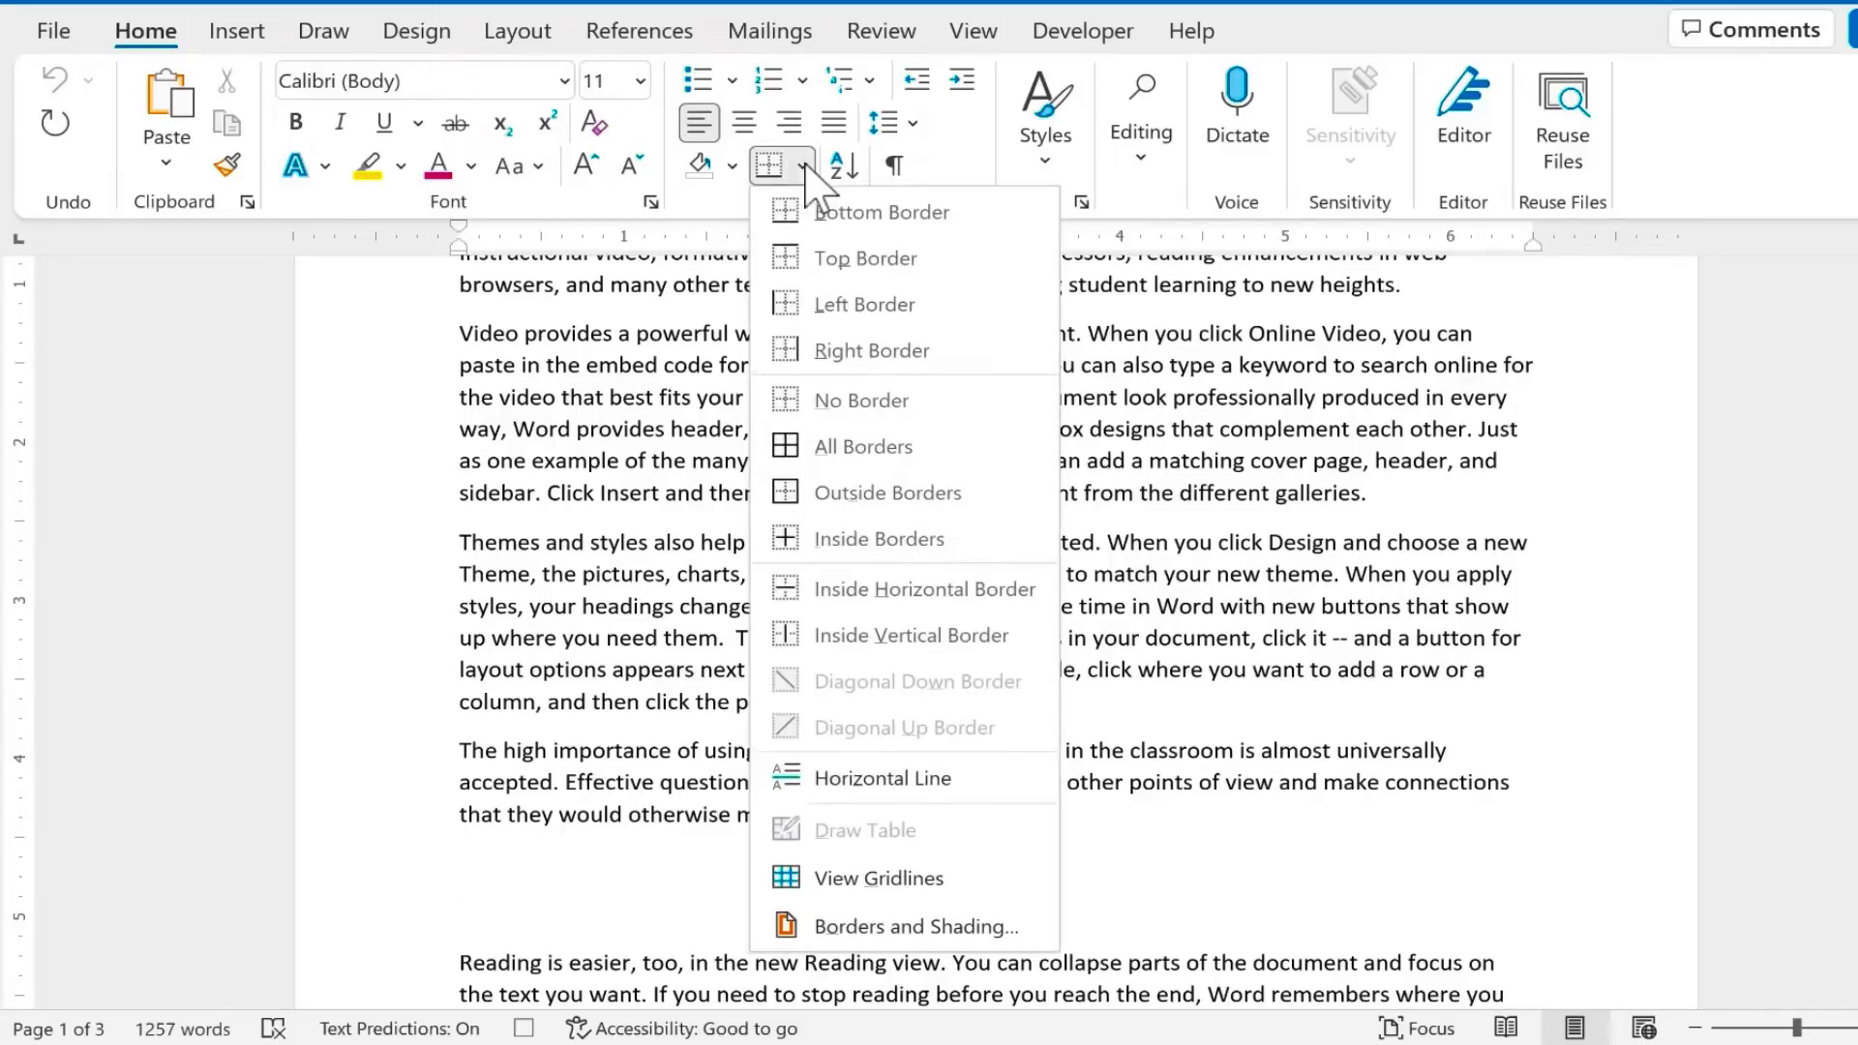
mouse_move(919, 765)
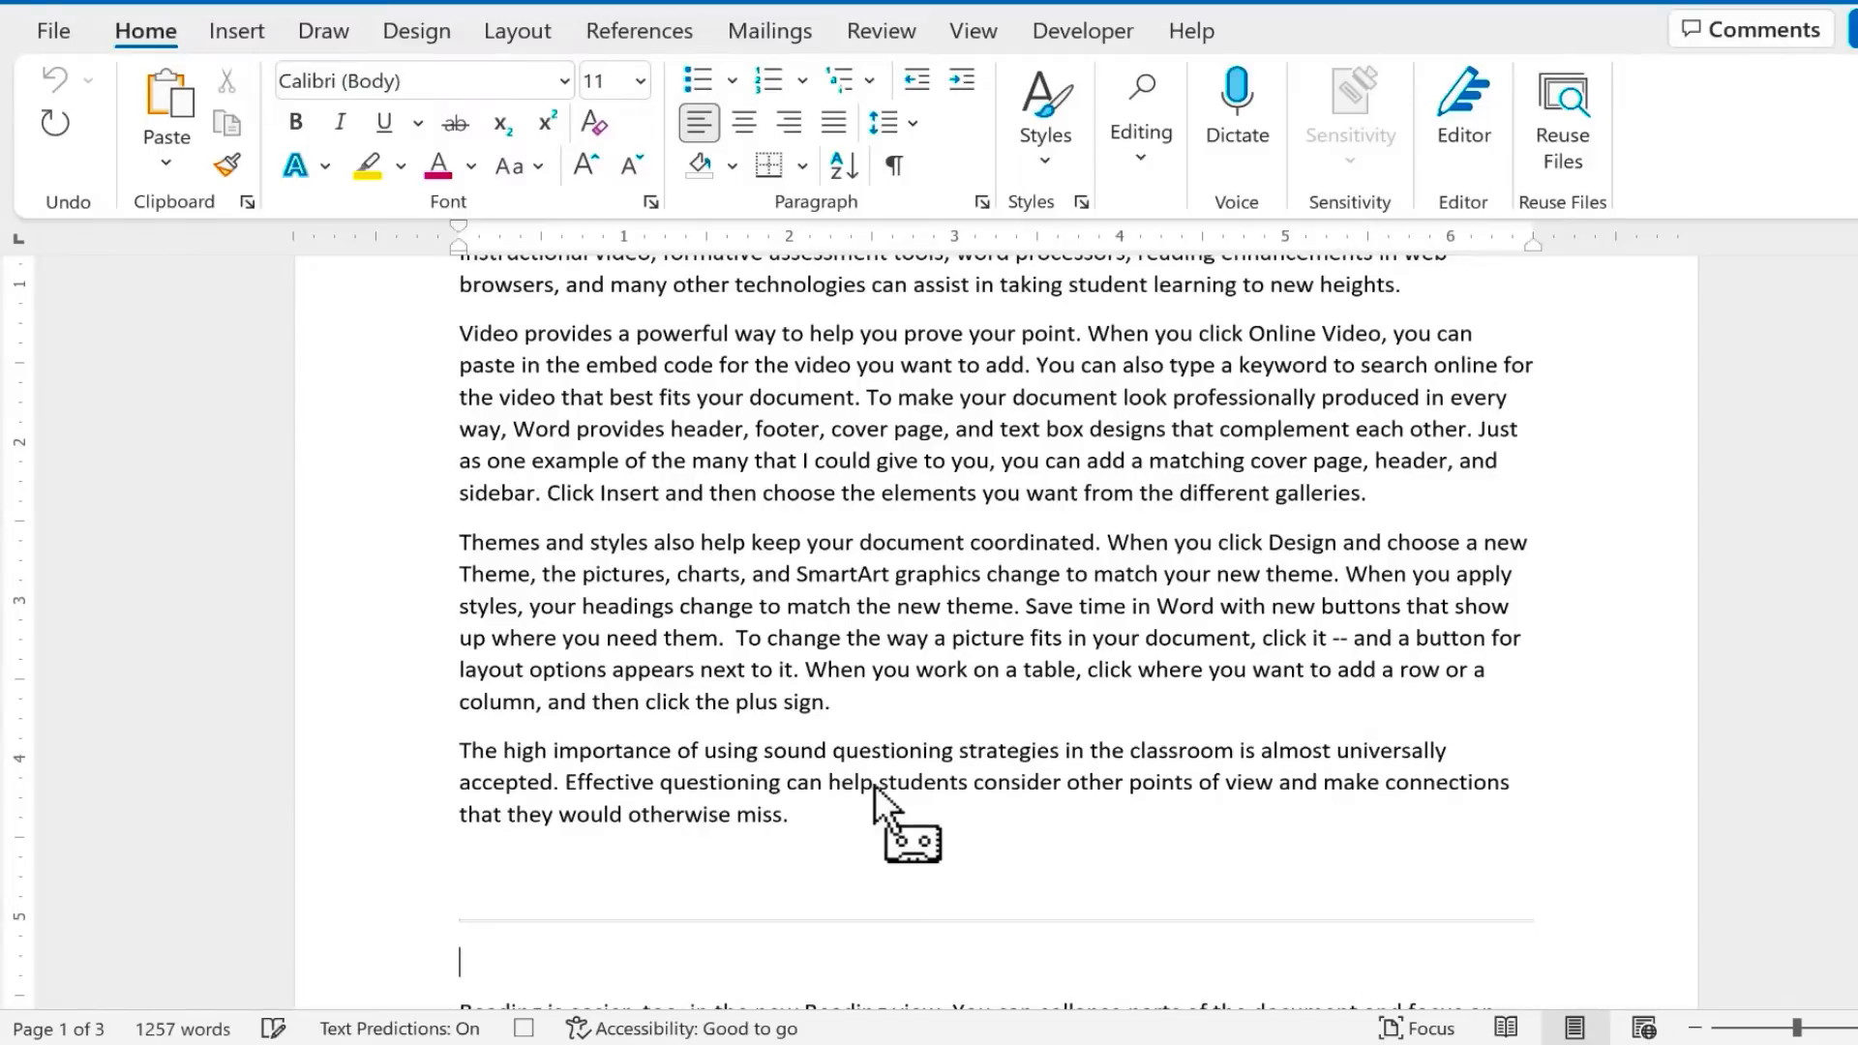
scroll("down", 3)
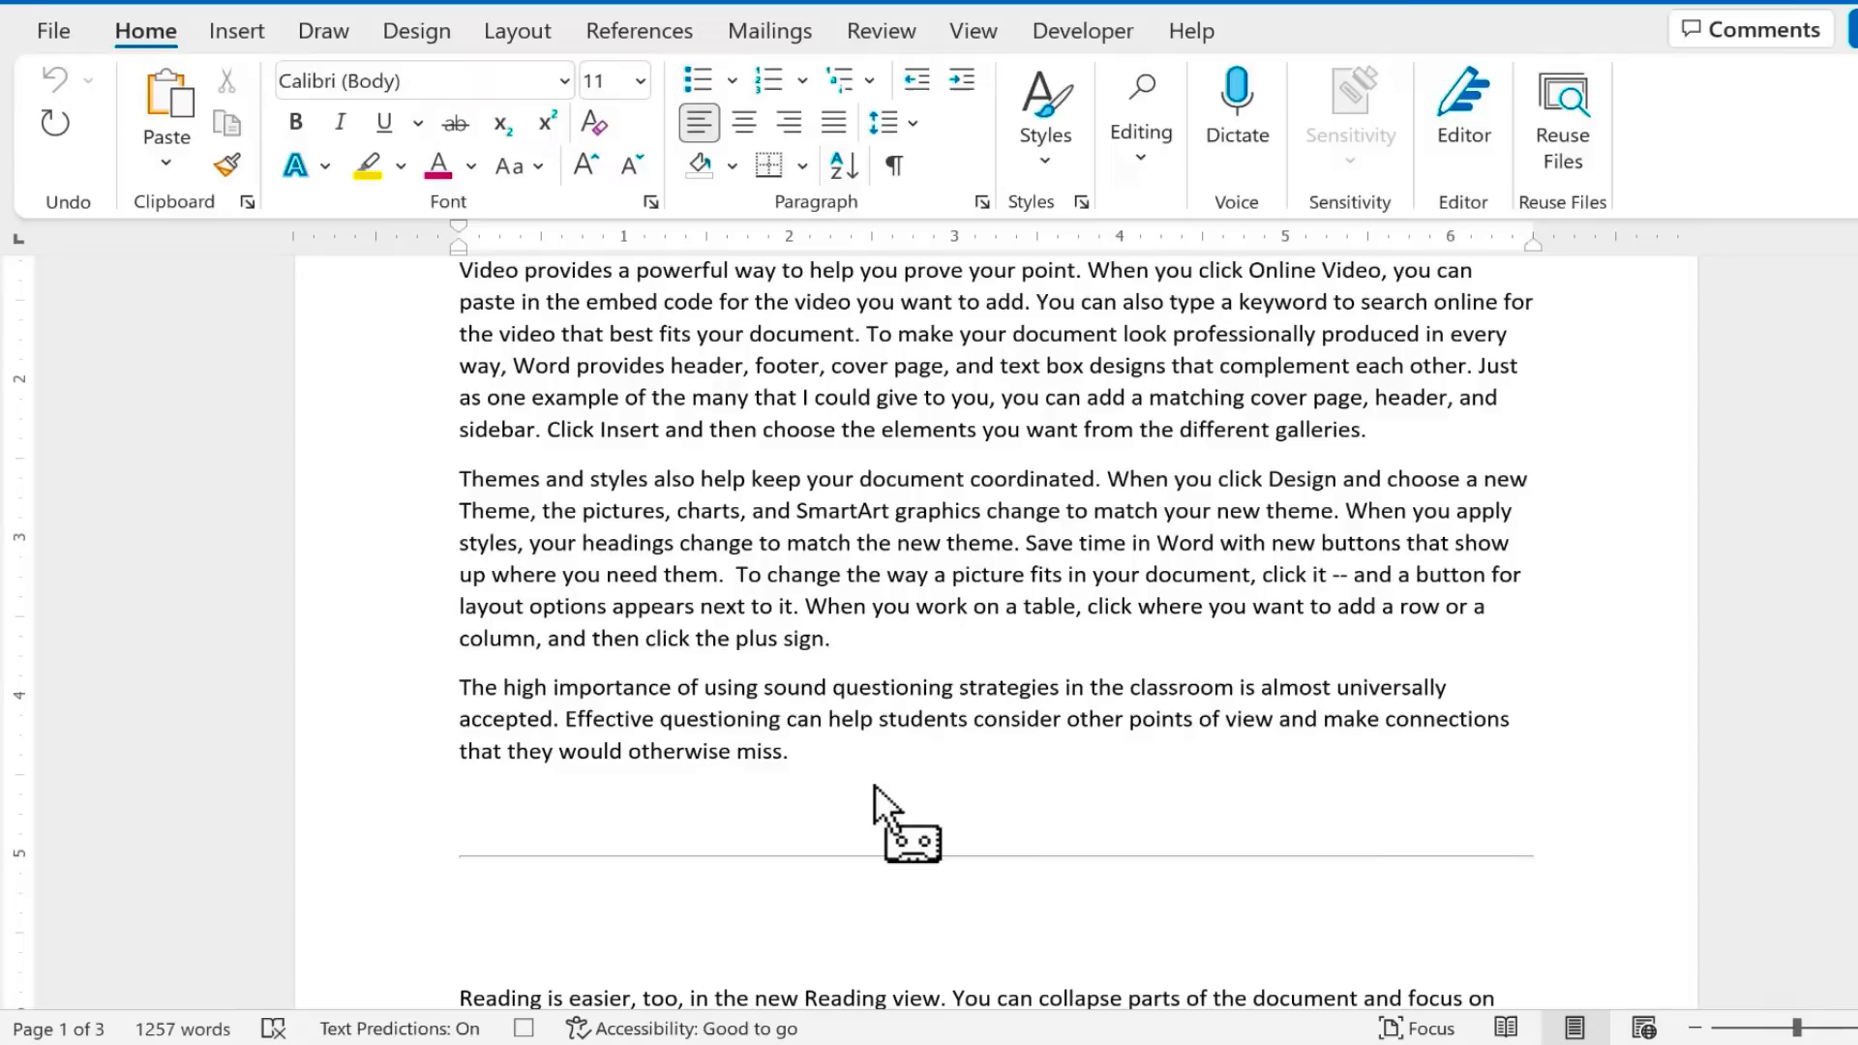
left_click(460, 948)
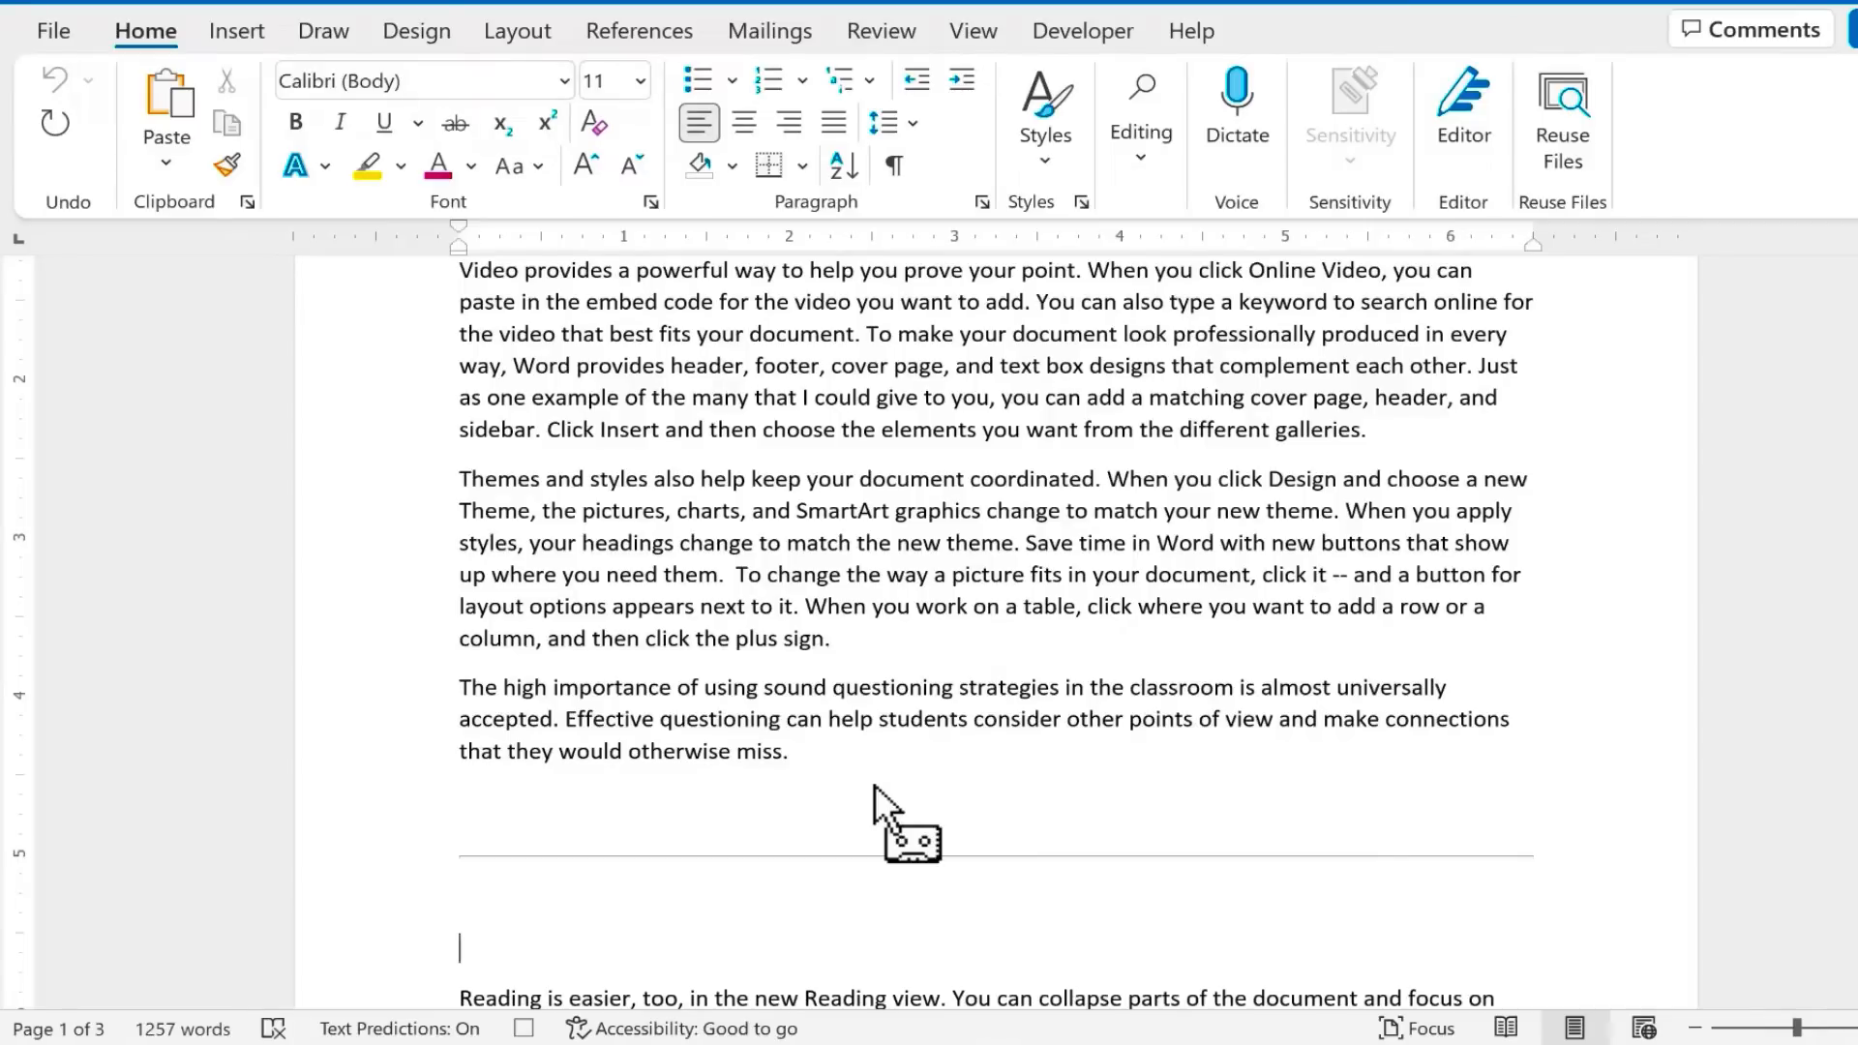
mouse_move(929, 786)
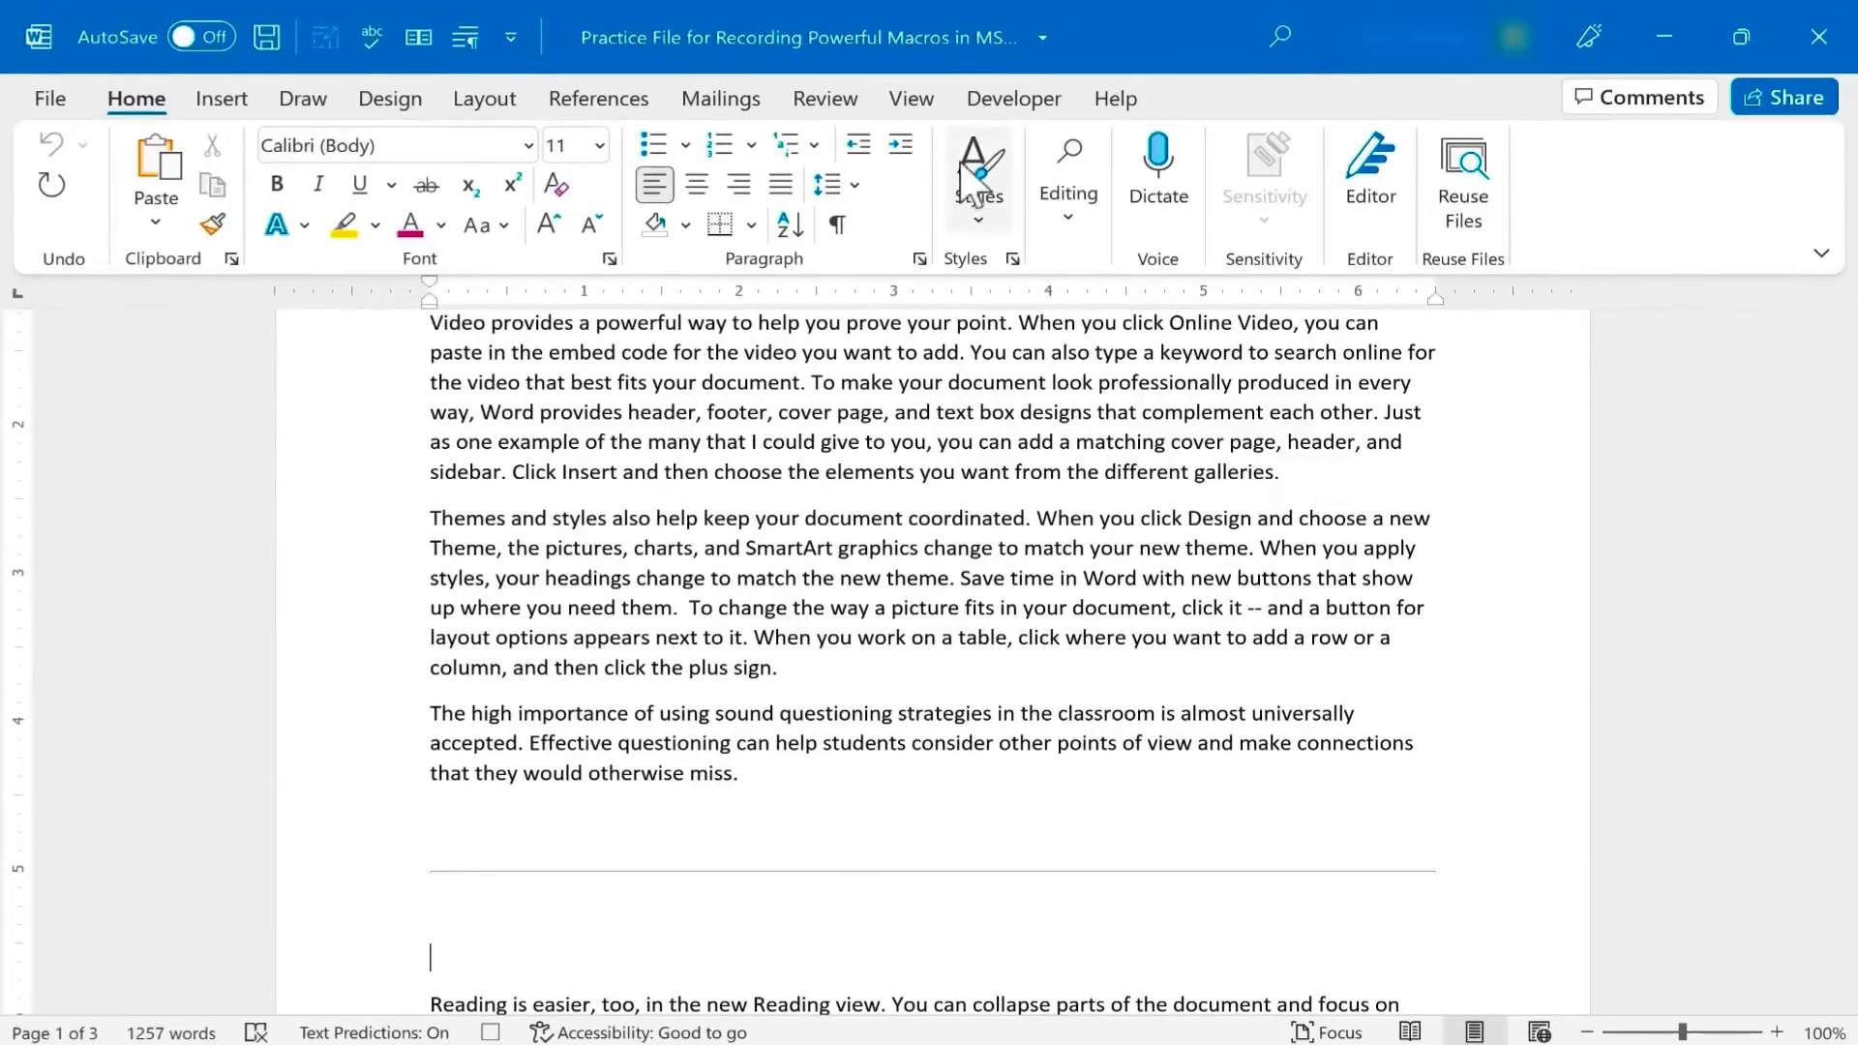
- Return to the Developer tab and stop recording the Separator macro
left_click(1013, 99)
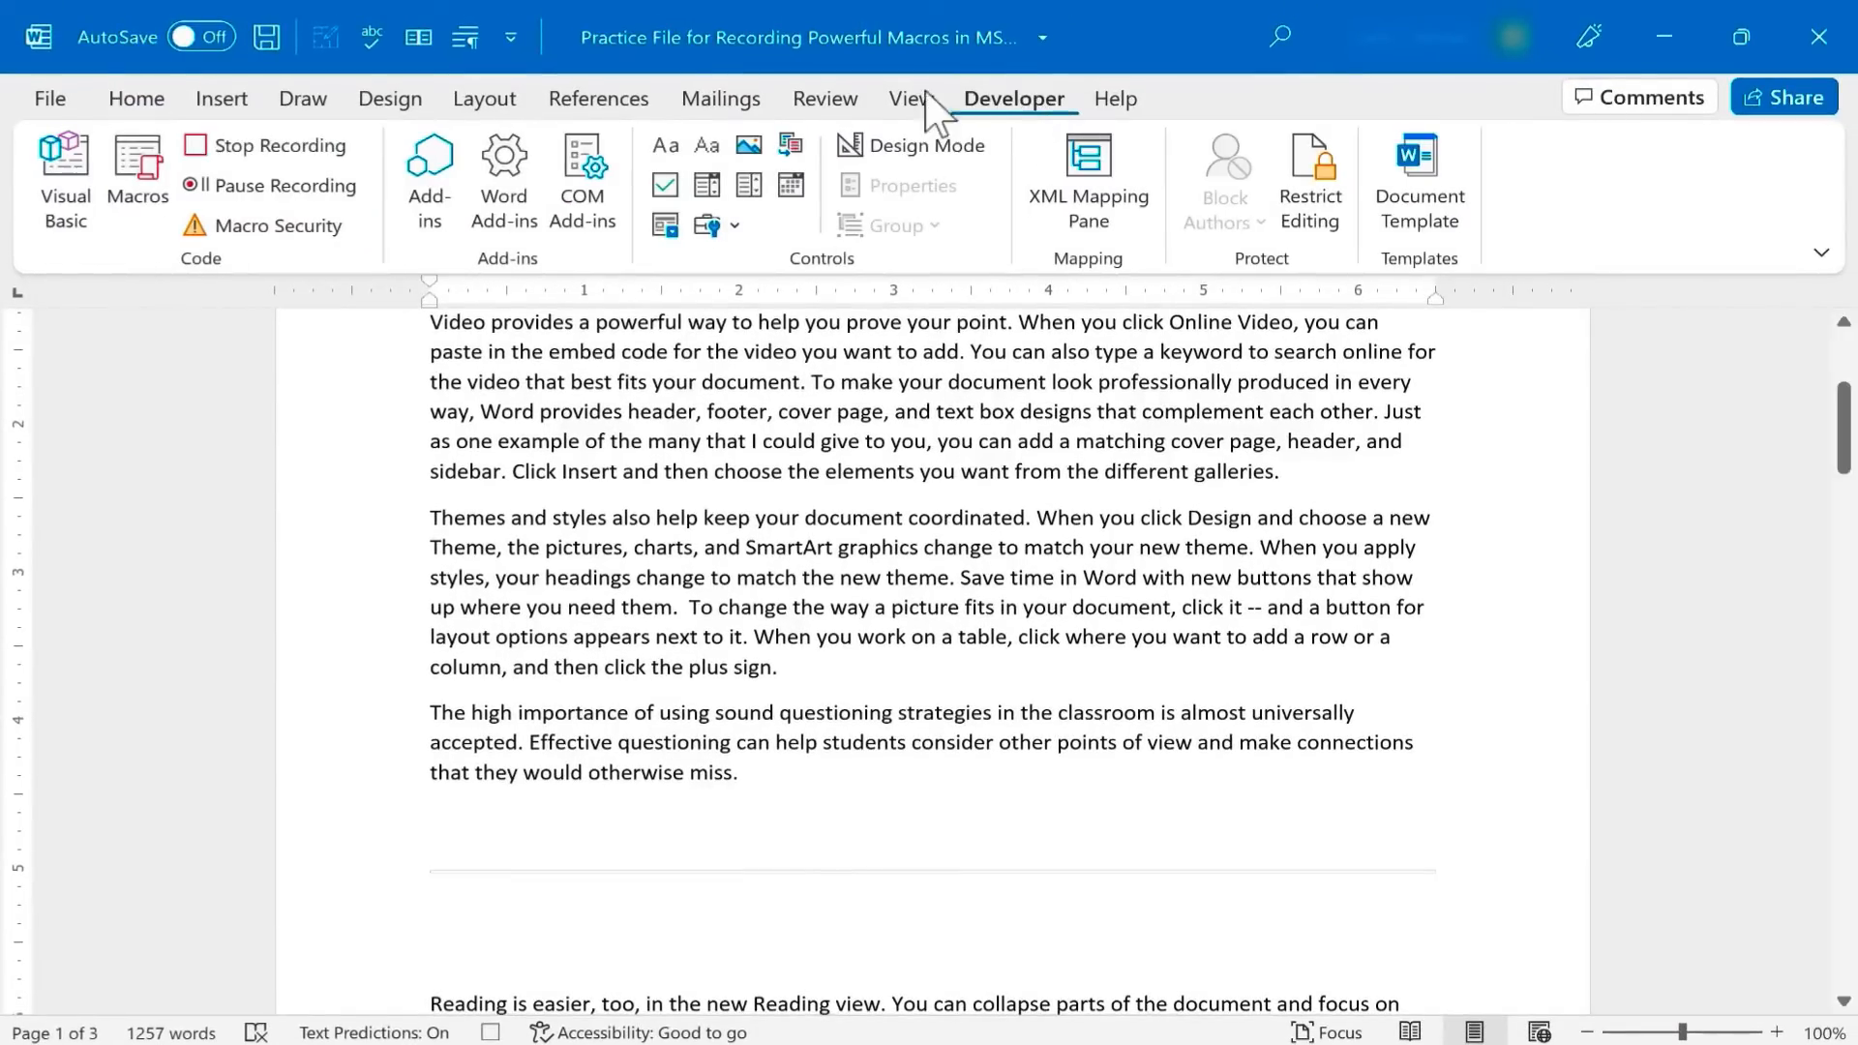
mouse_move(272, 144)
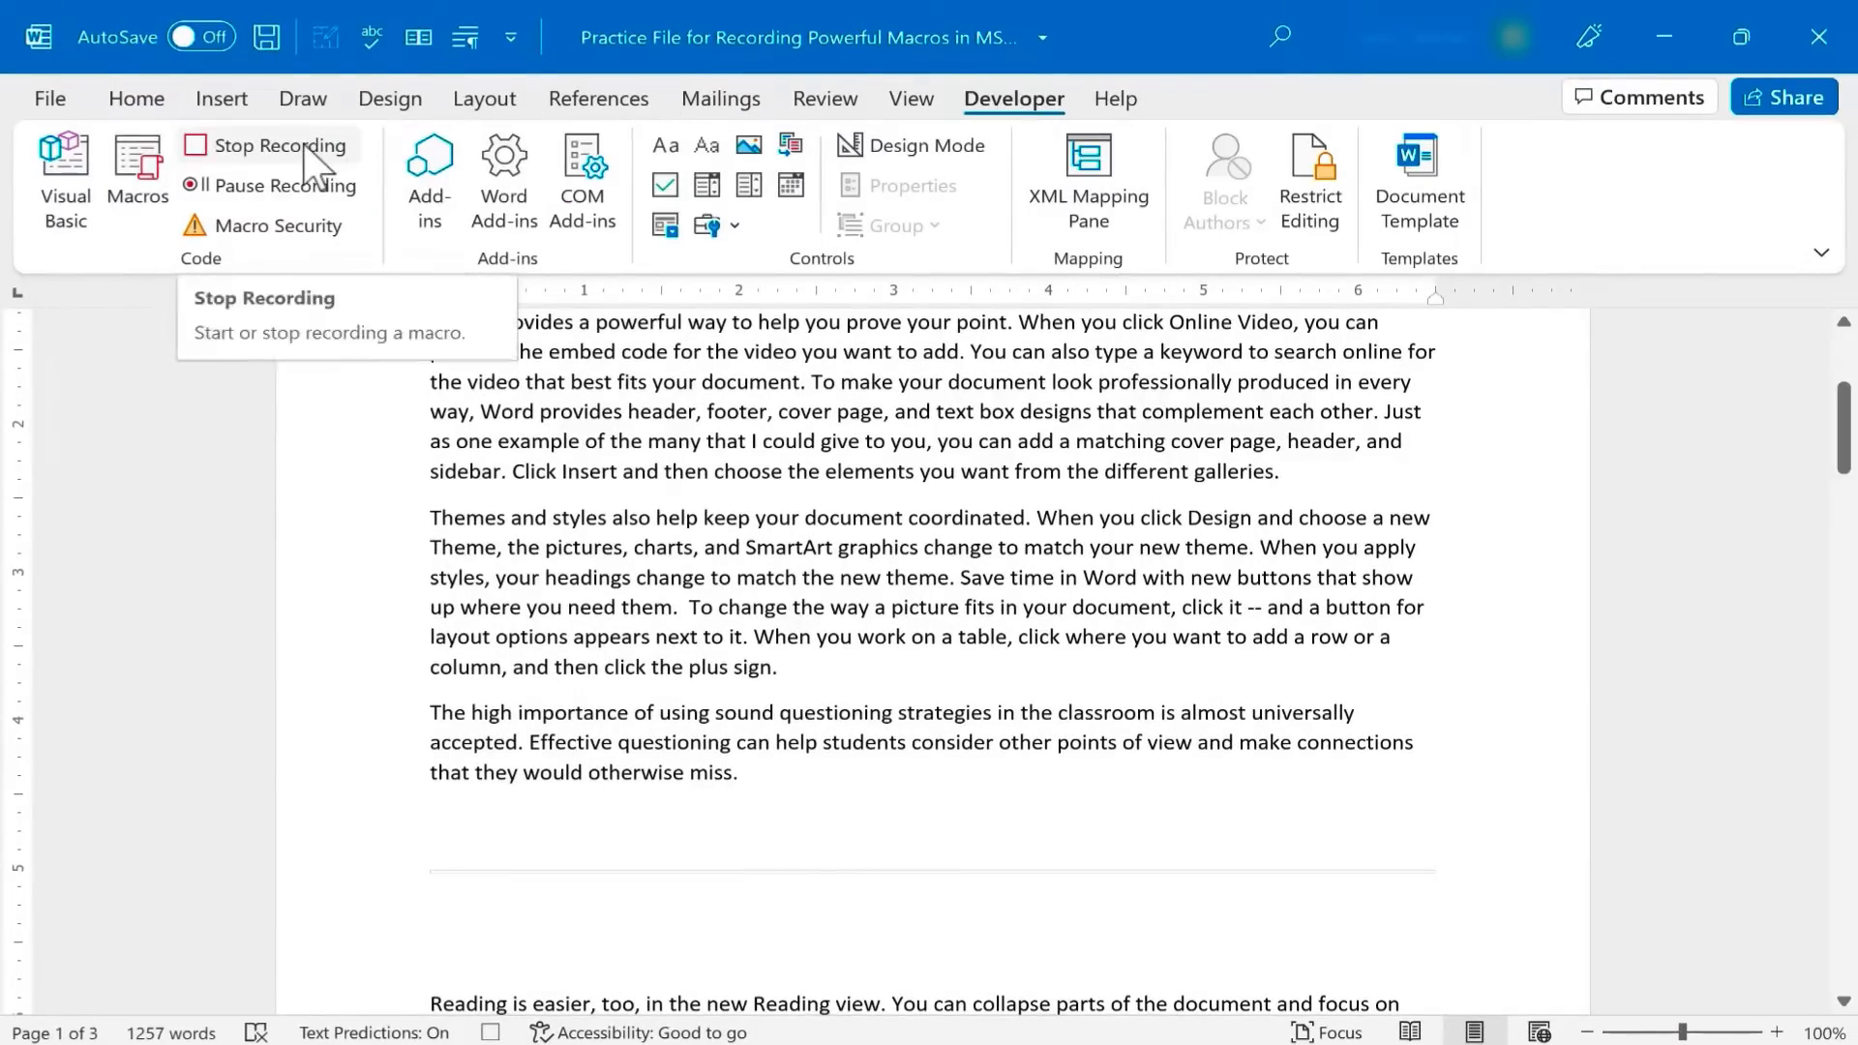
mouse_move(912, 125)
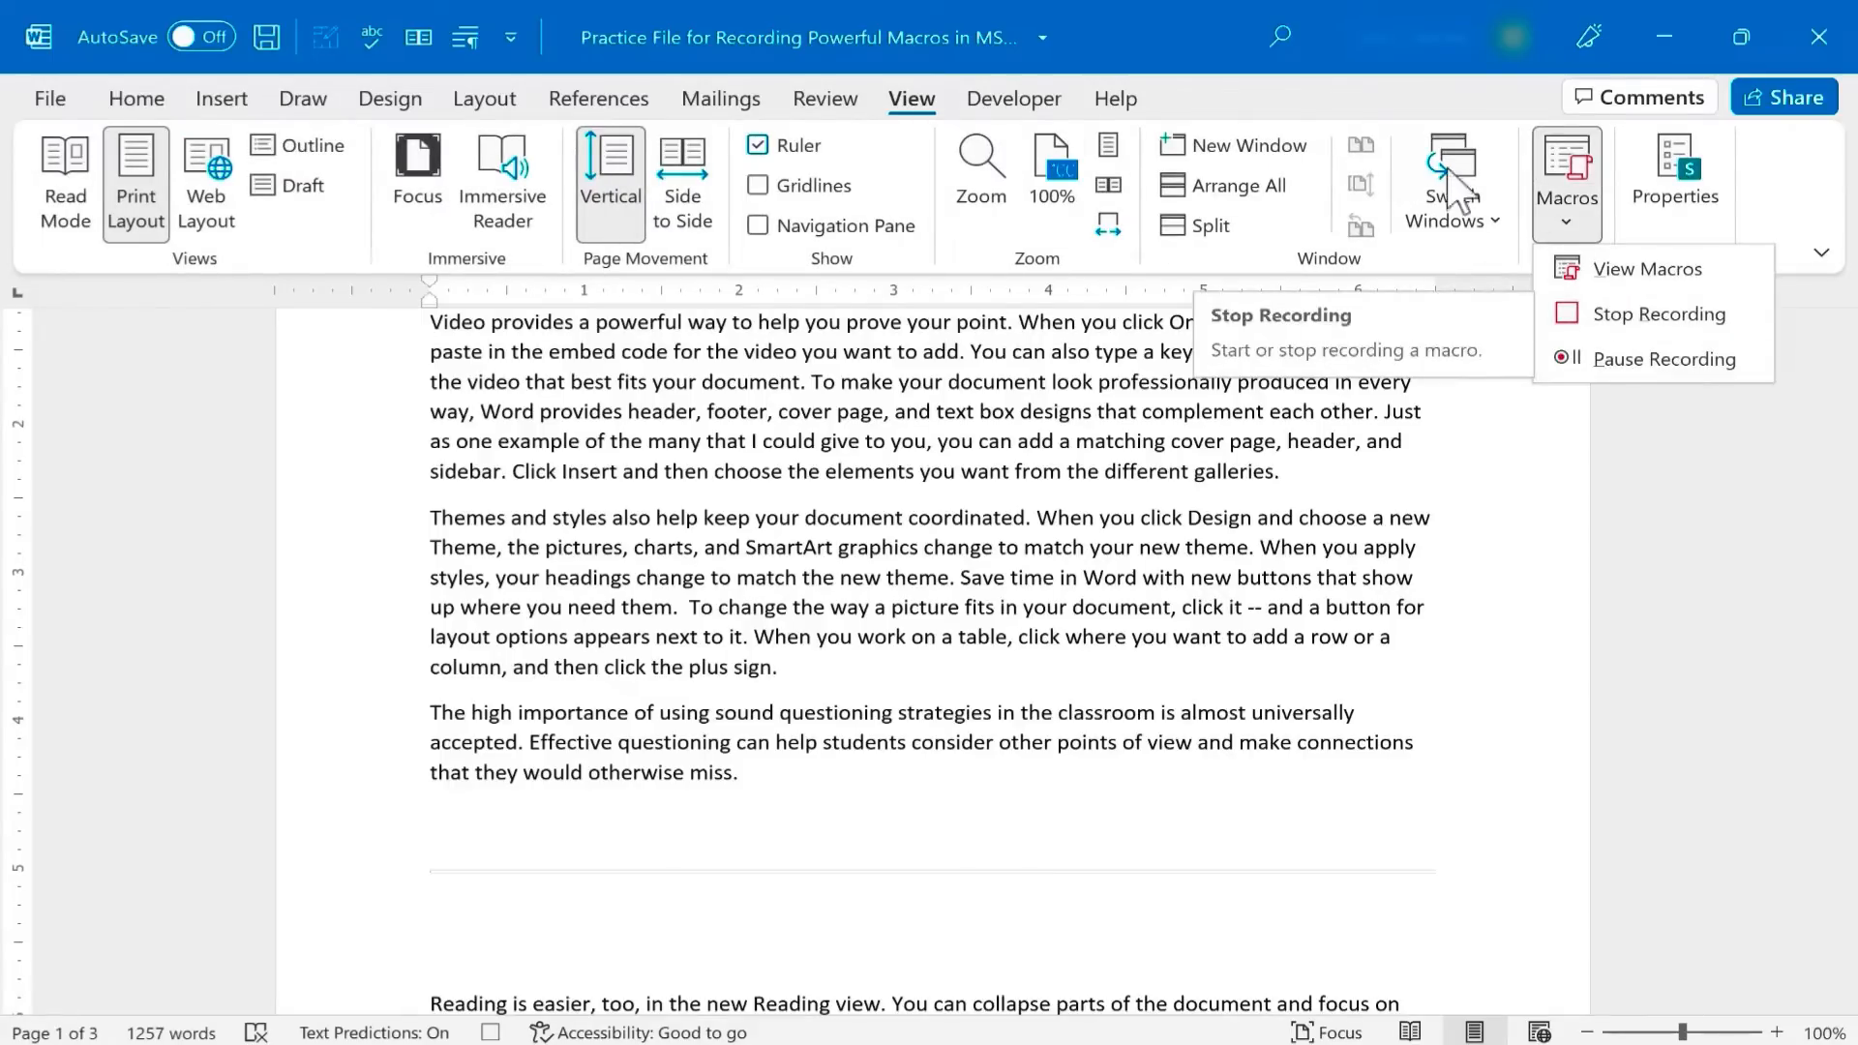
left_click(1014, 99)
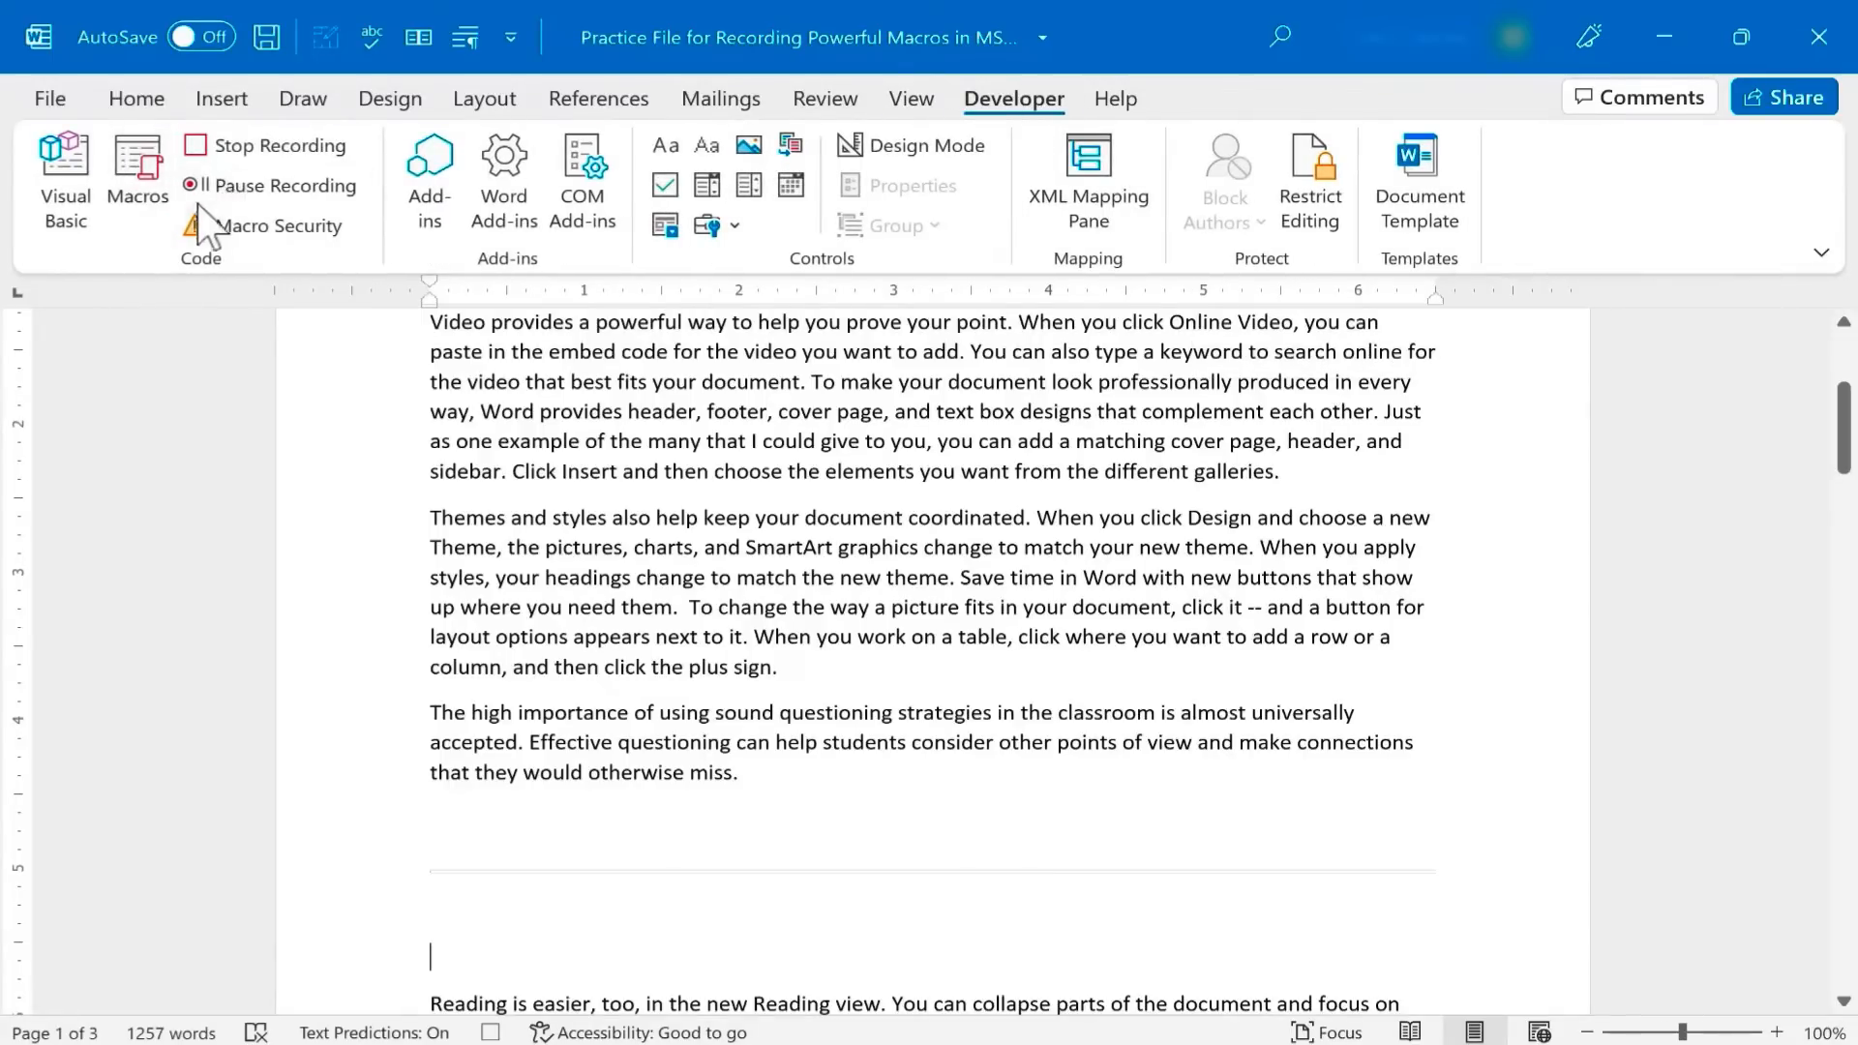
mouse_move(282, 185)
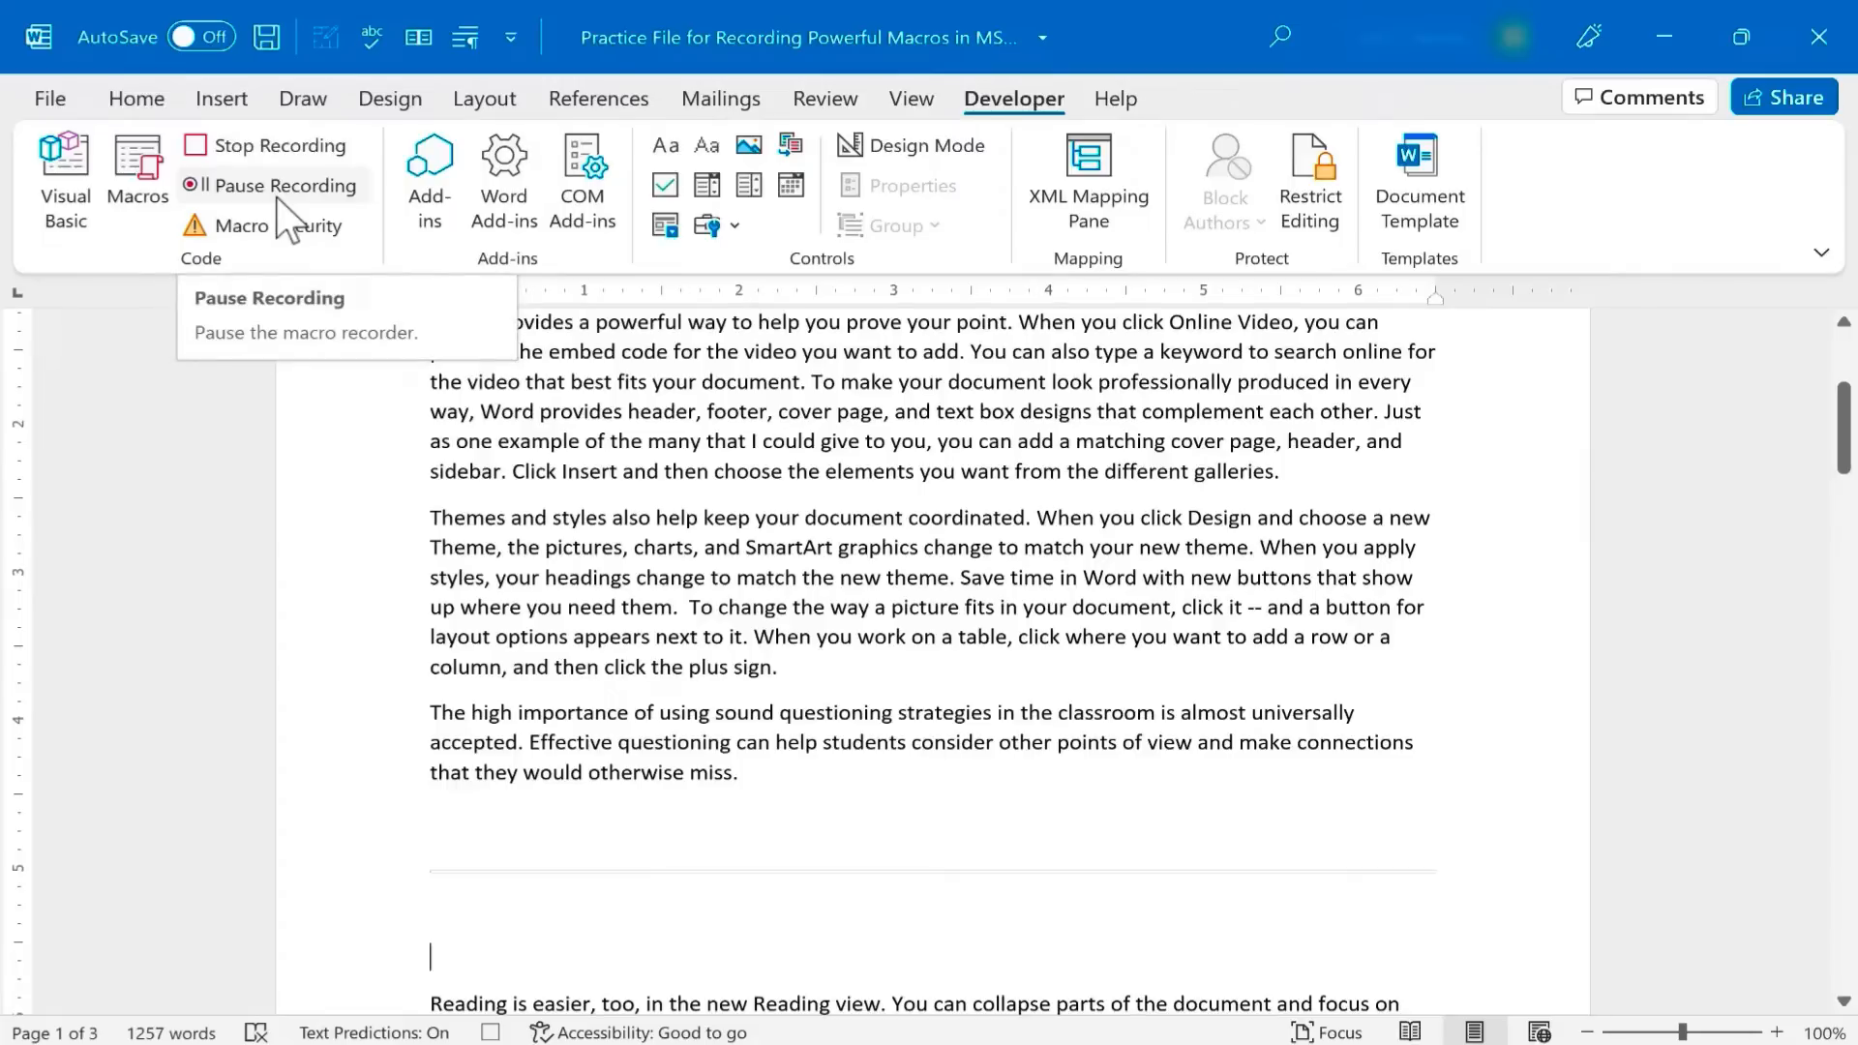
left_click(281, 144)
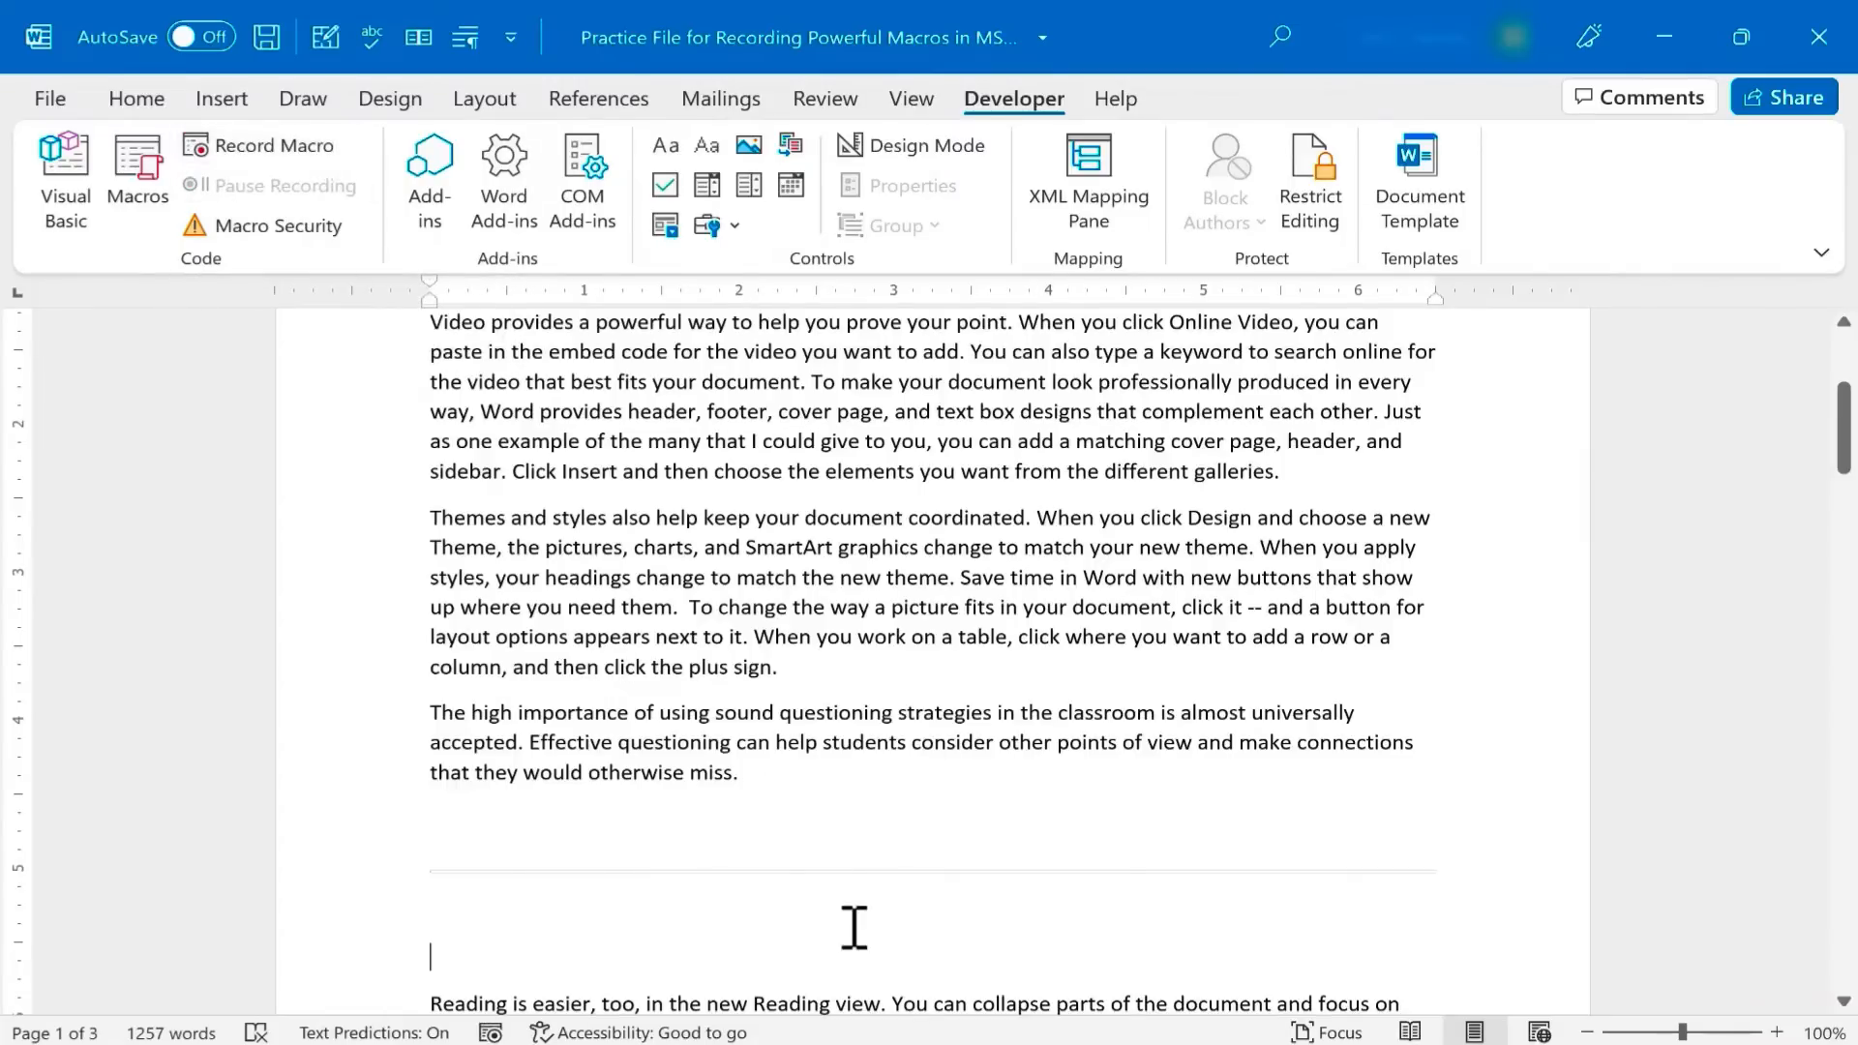
- Run Separator before the 'Save time in Word' paragraph, then scroll to page 3
scroll("up", 3)
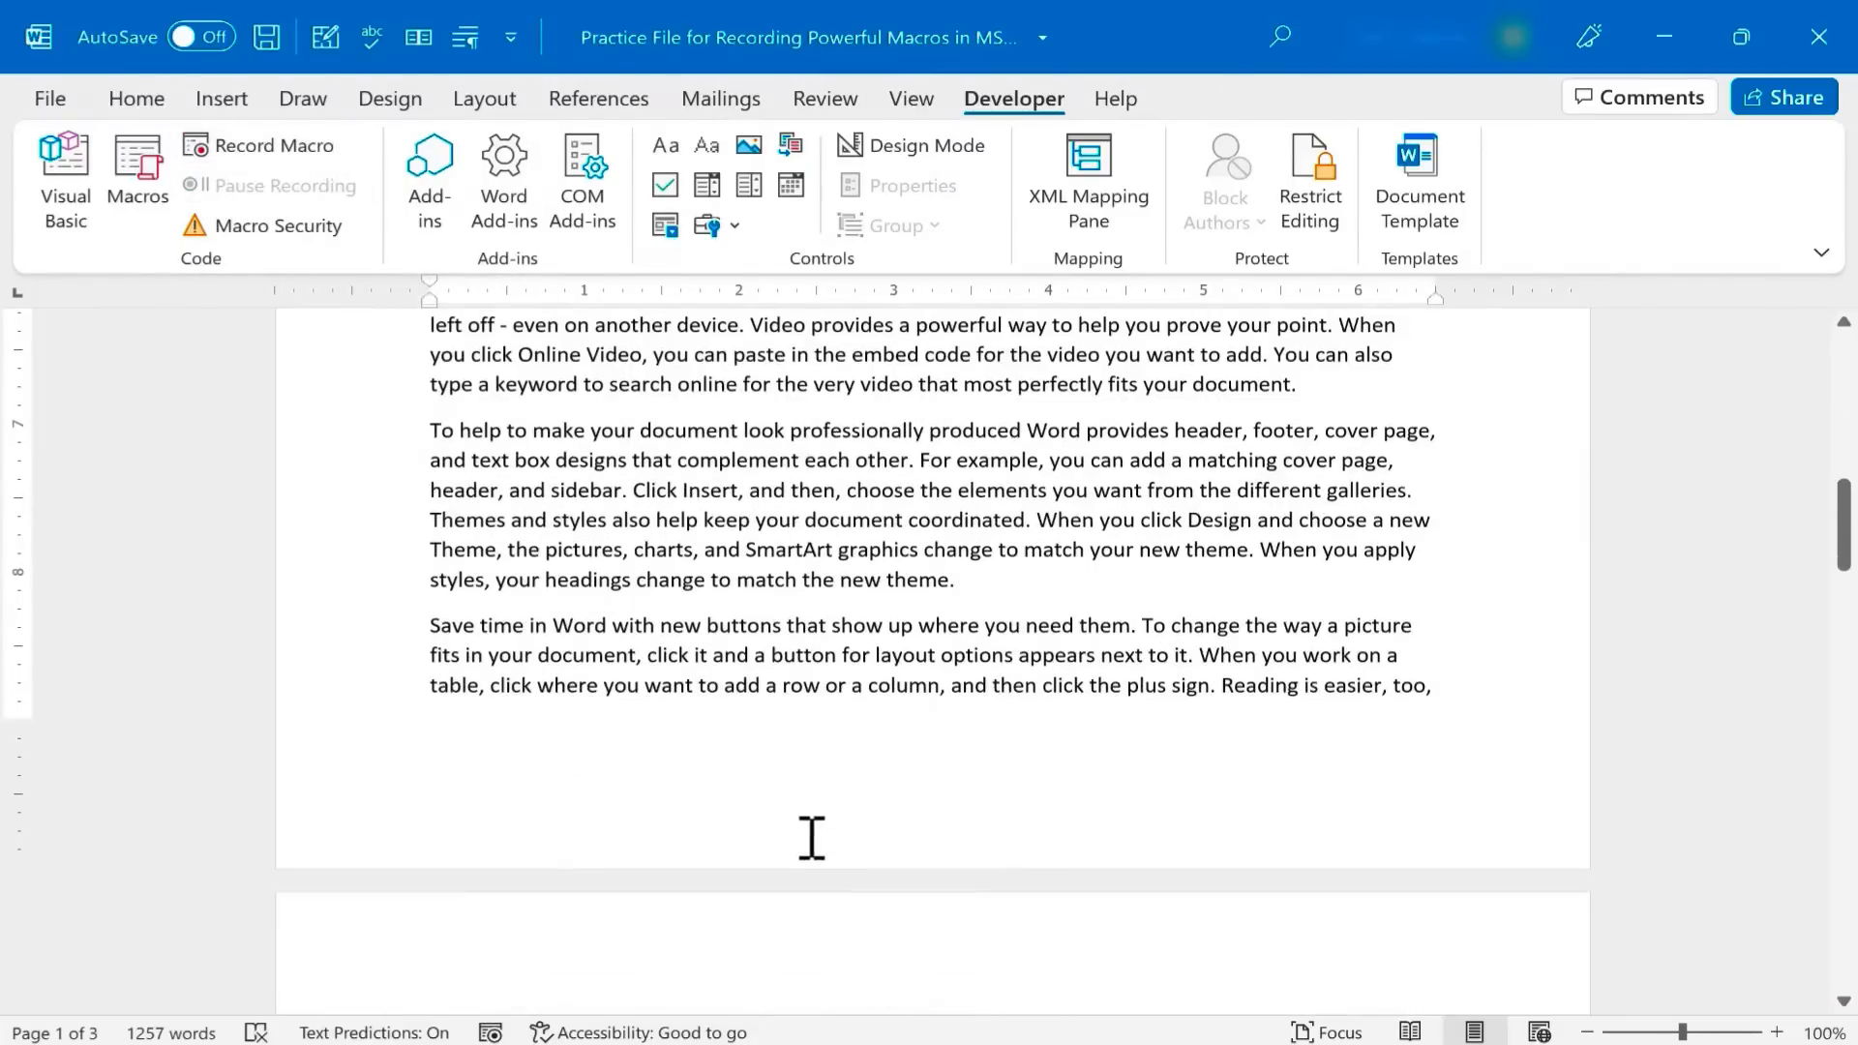
scroll("down", 3)
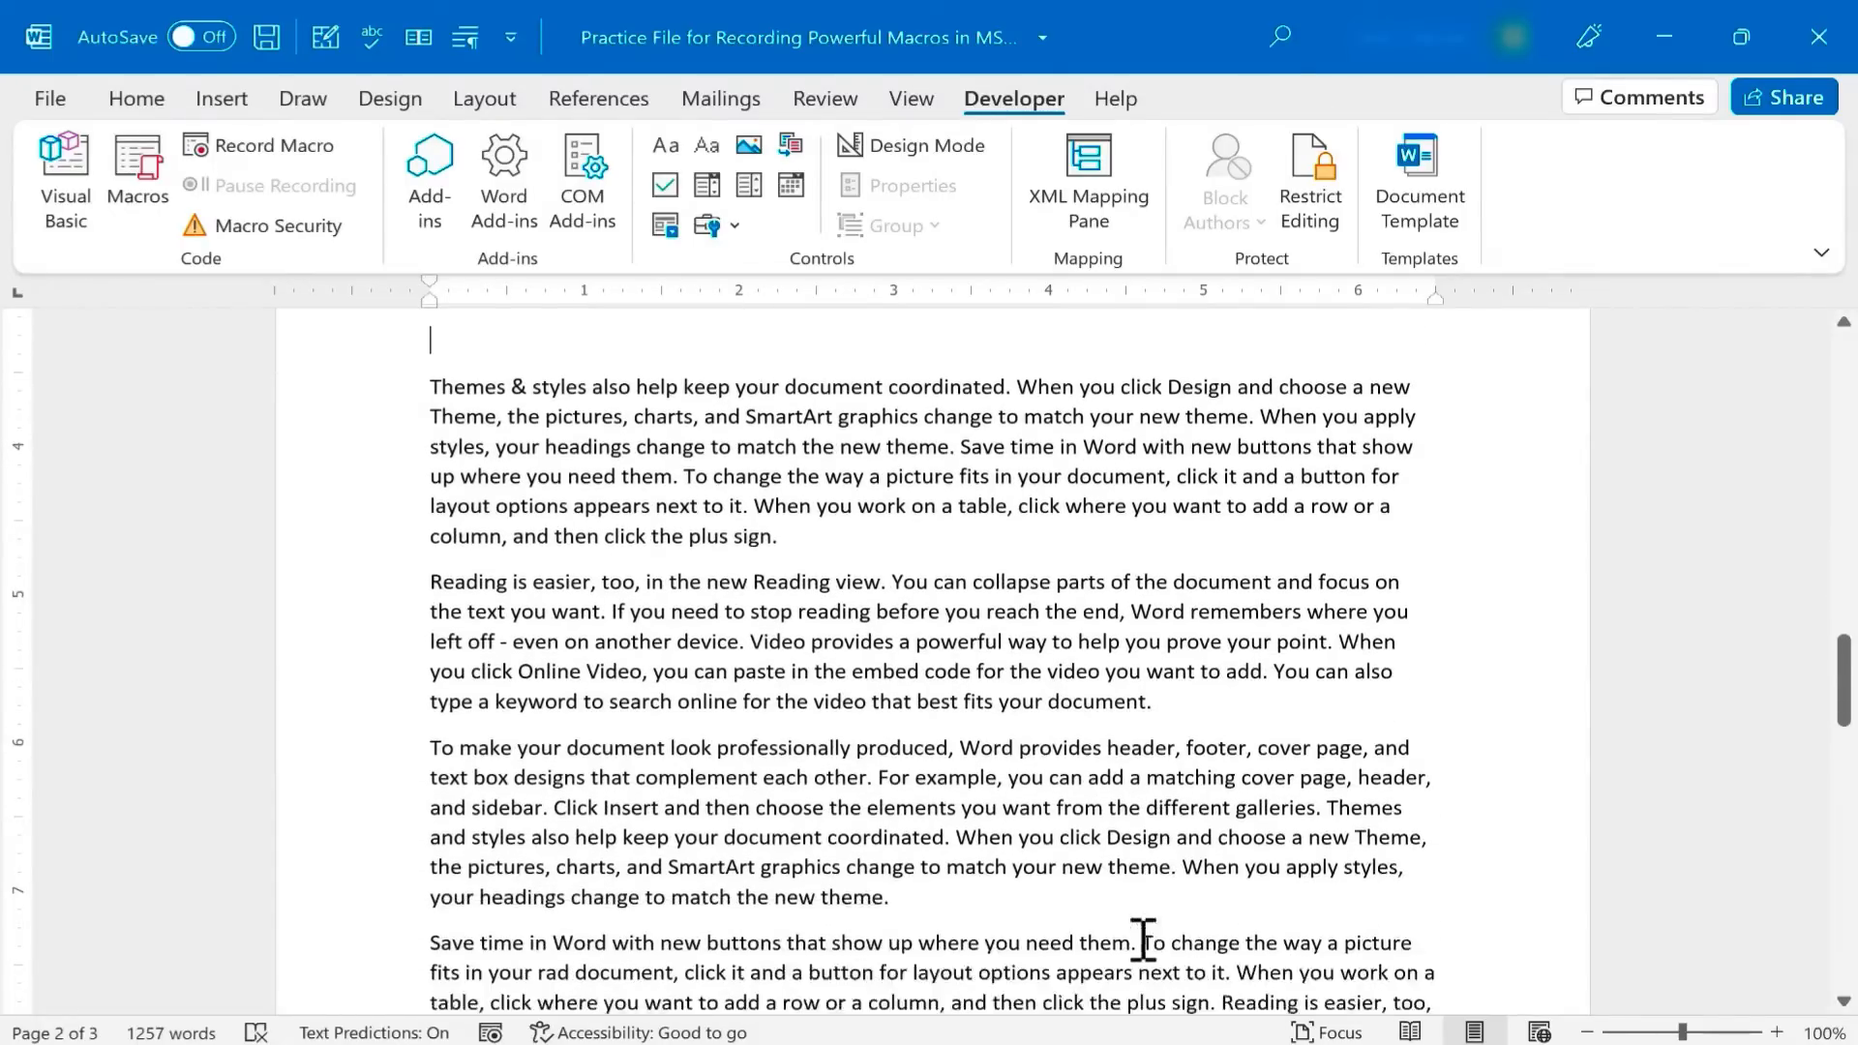
scroll("down", 3)
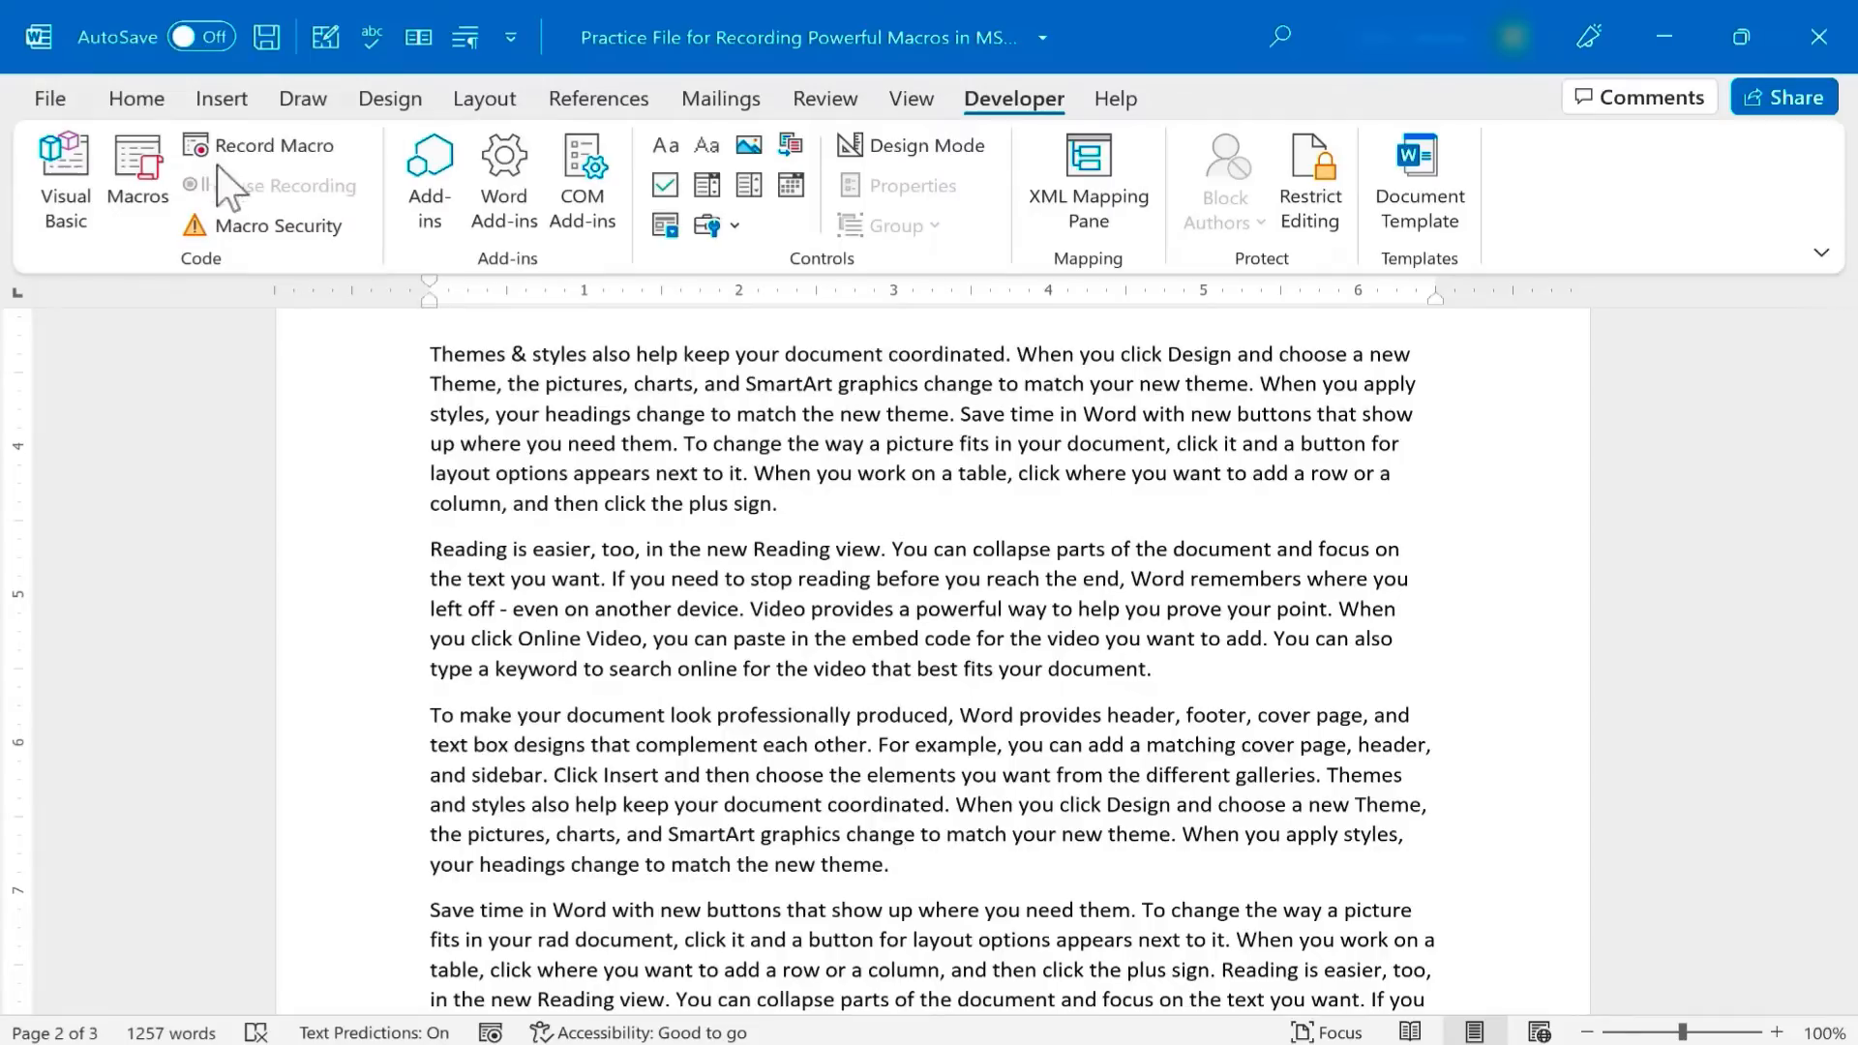
left_click(136, 99)
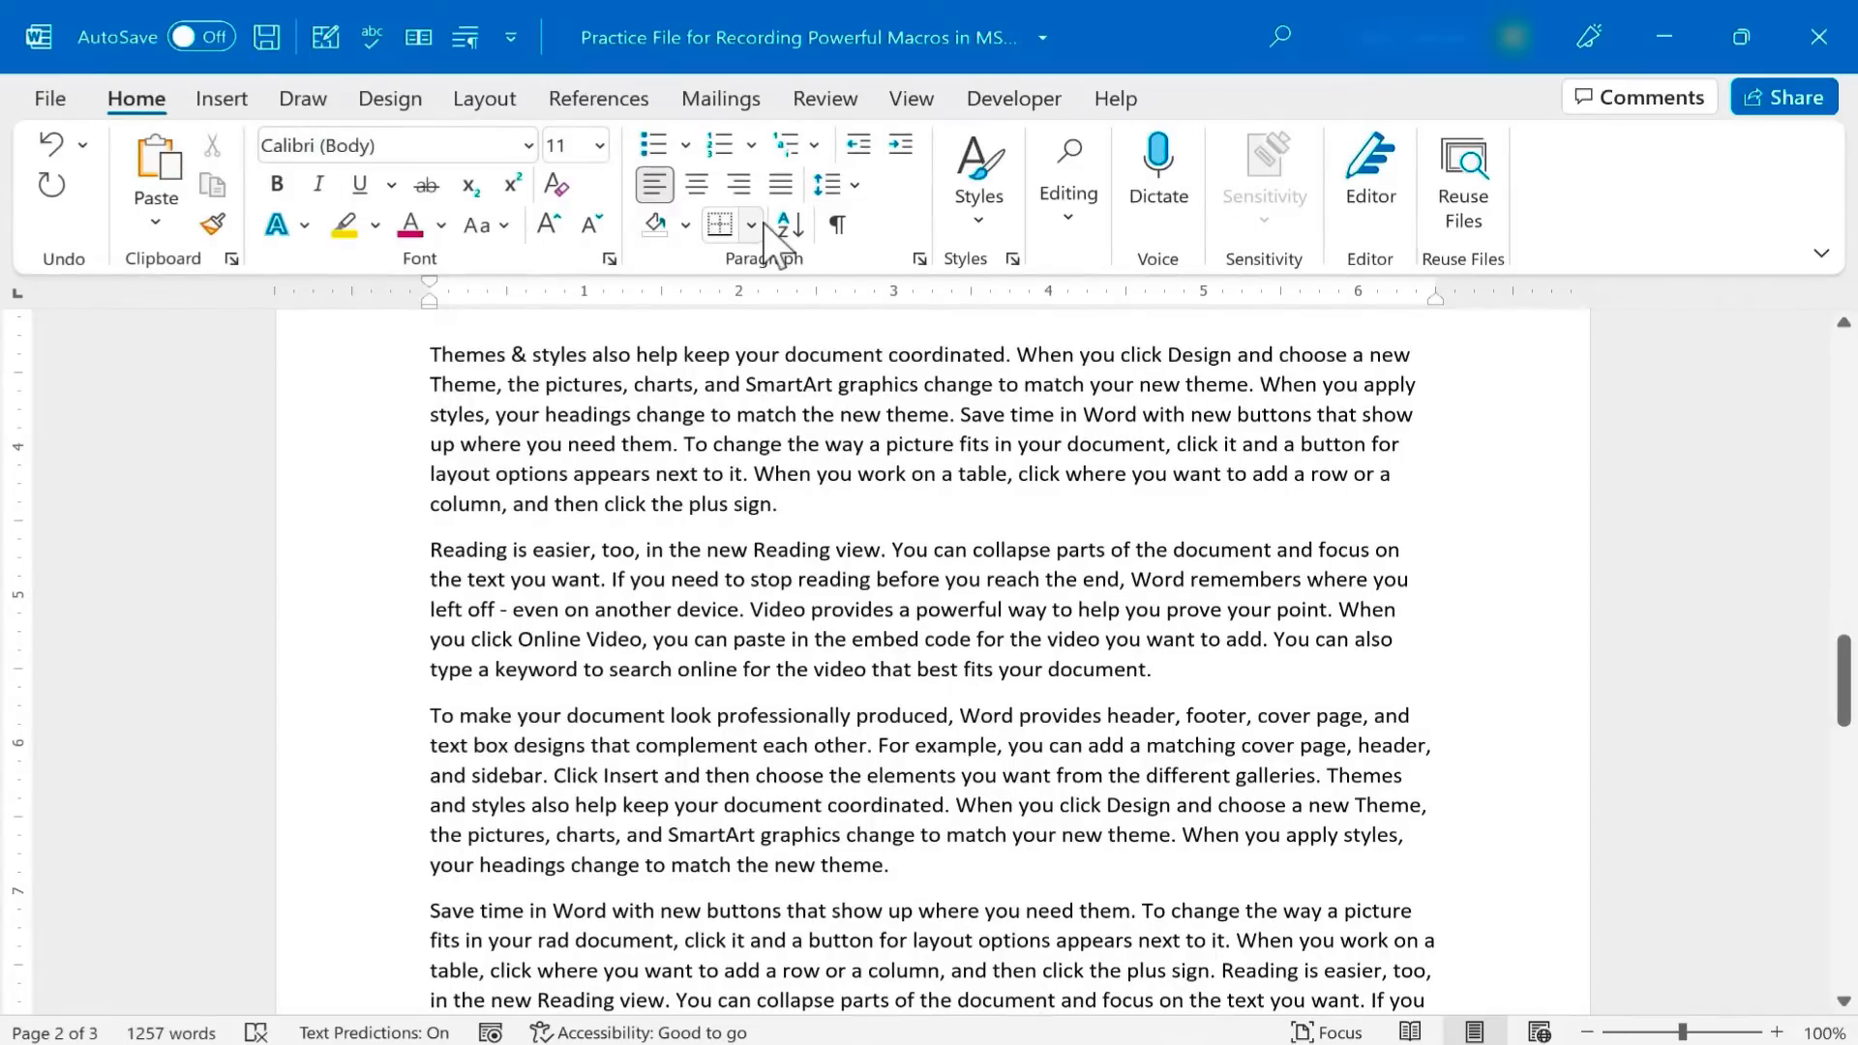
left_click(754, 225)
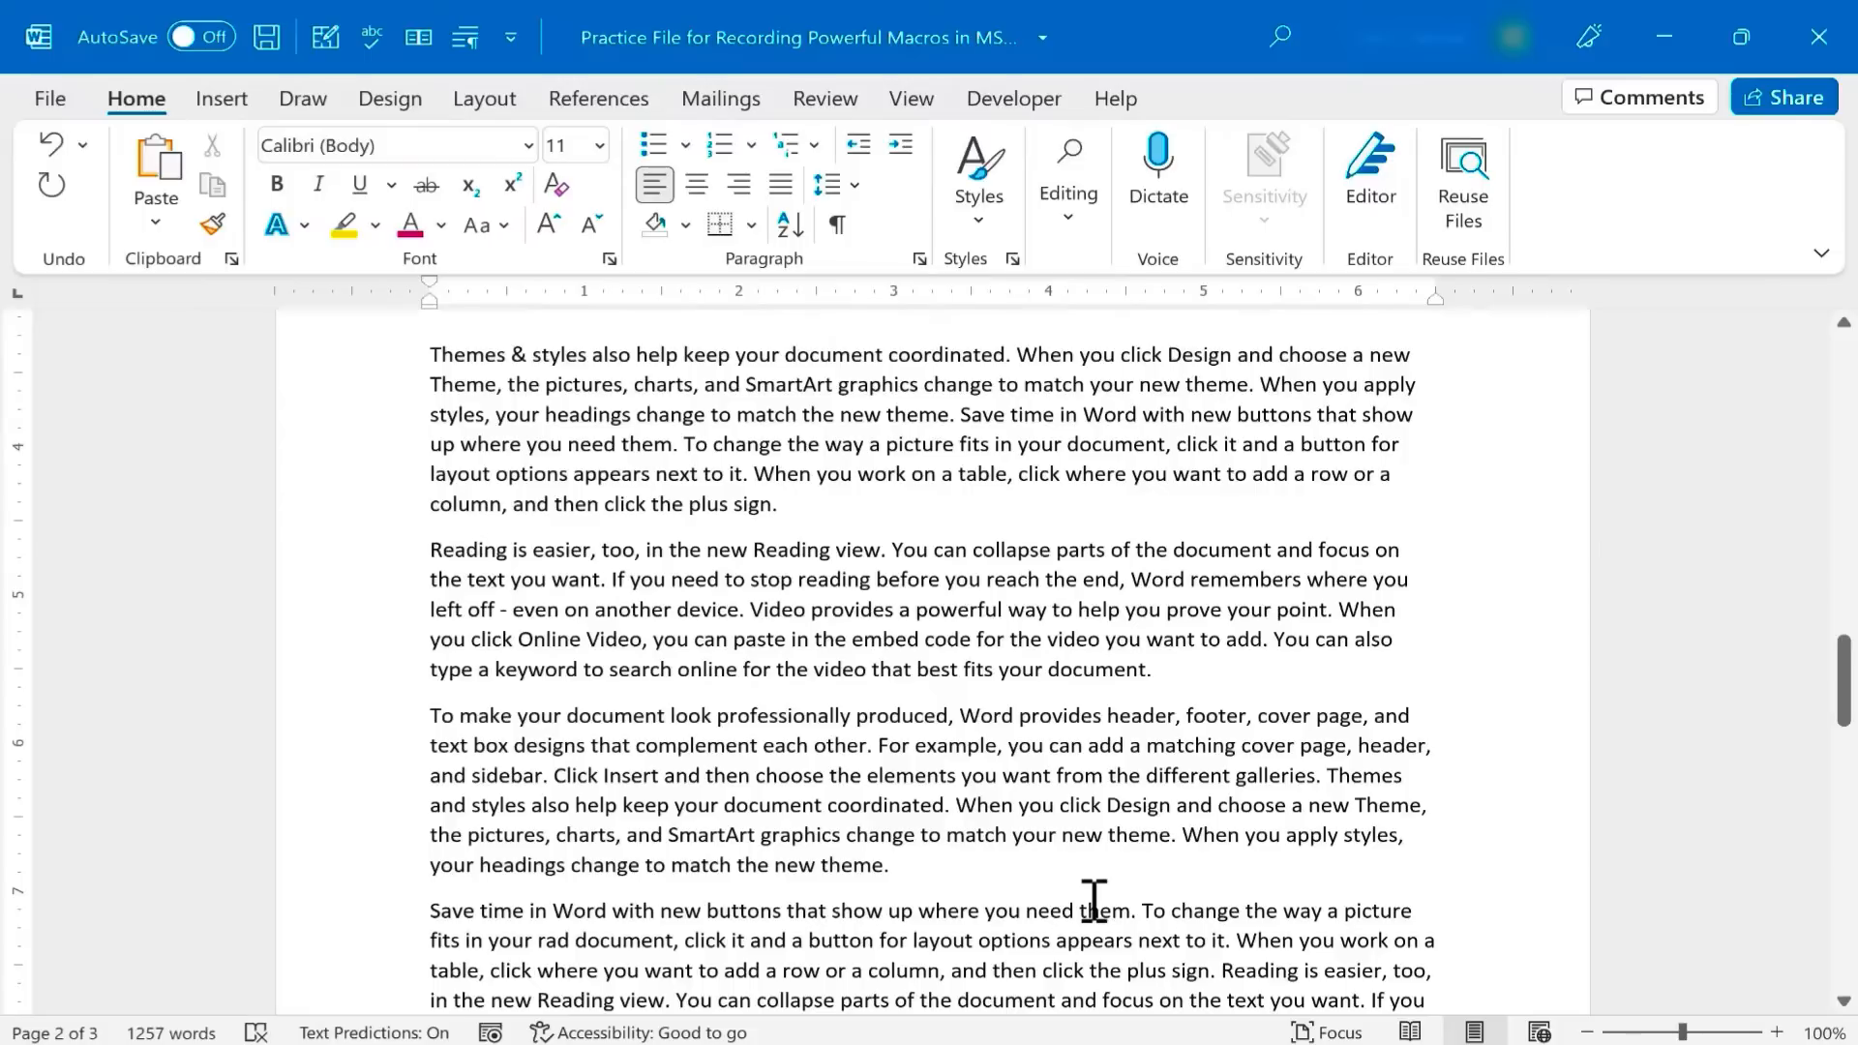
scroll("down", 3)
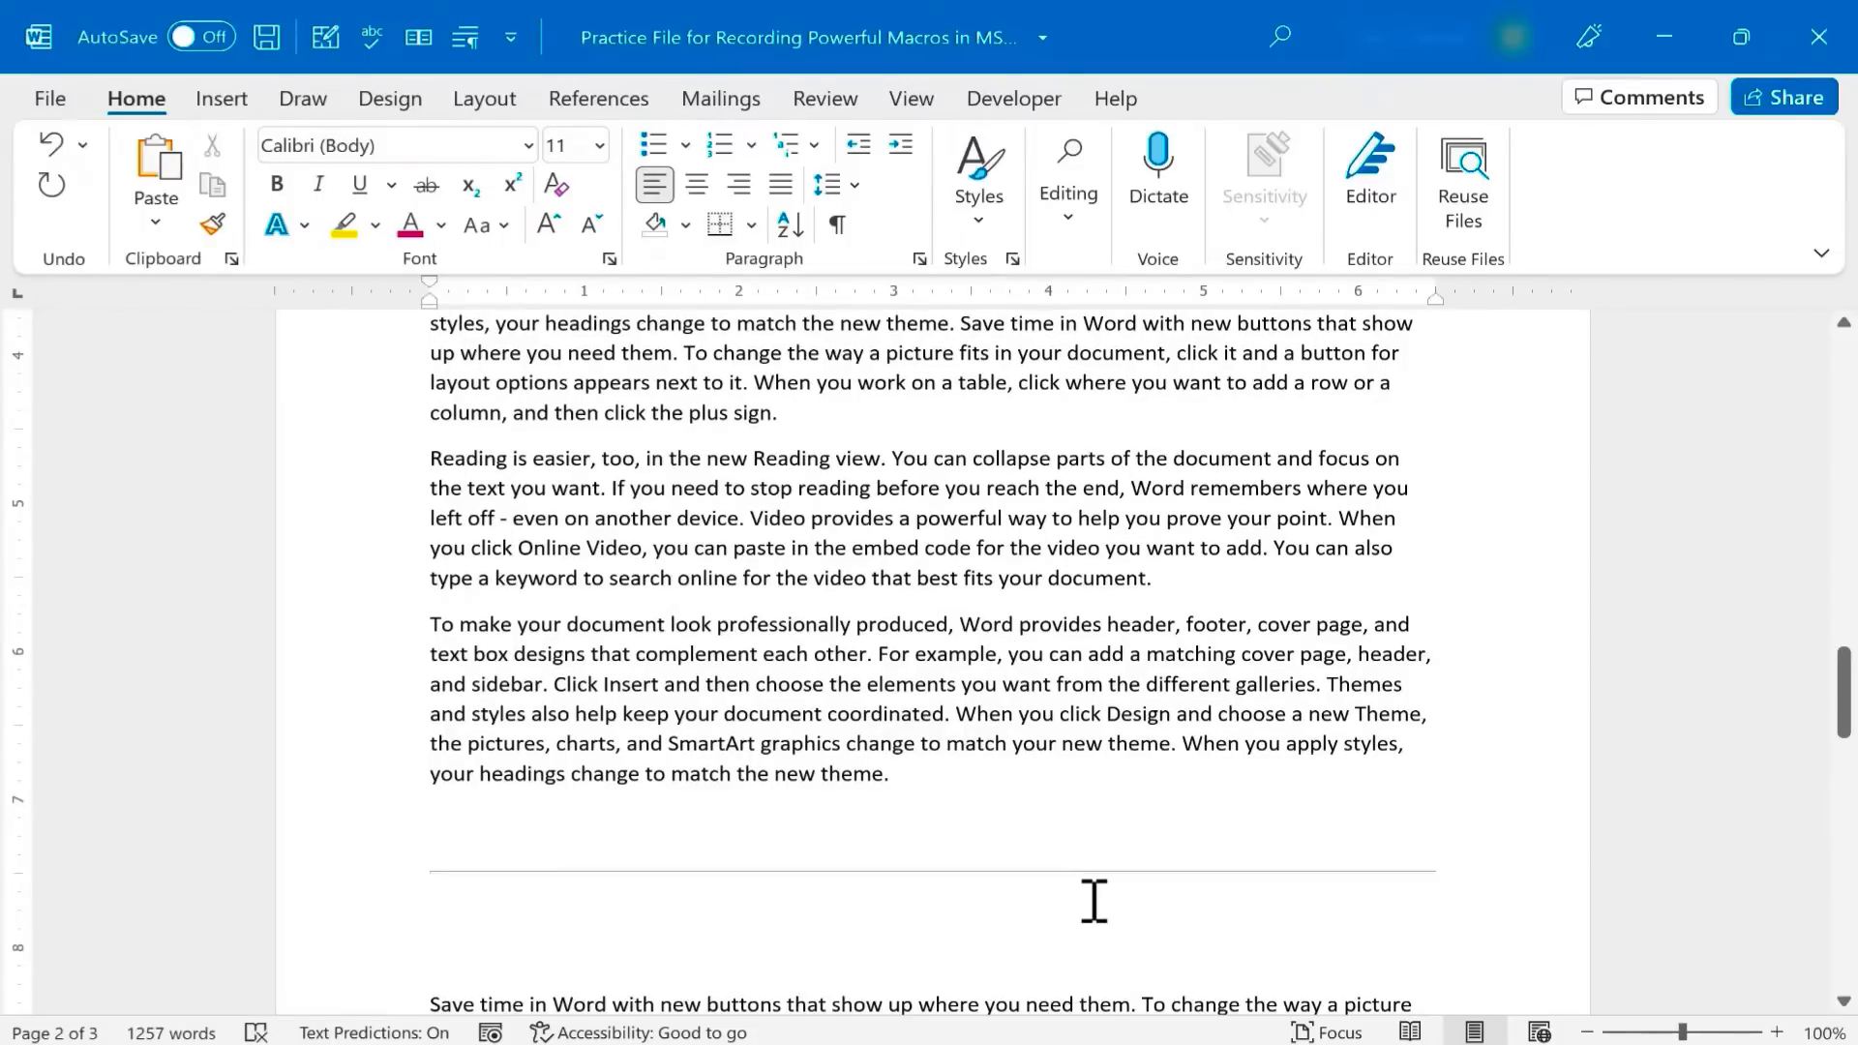
scroll("down", 3)
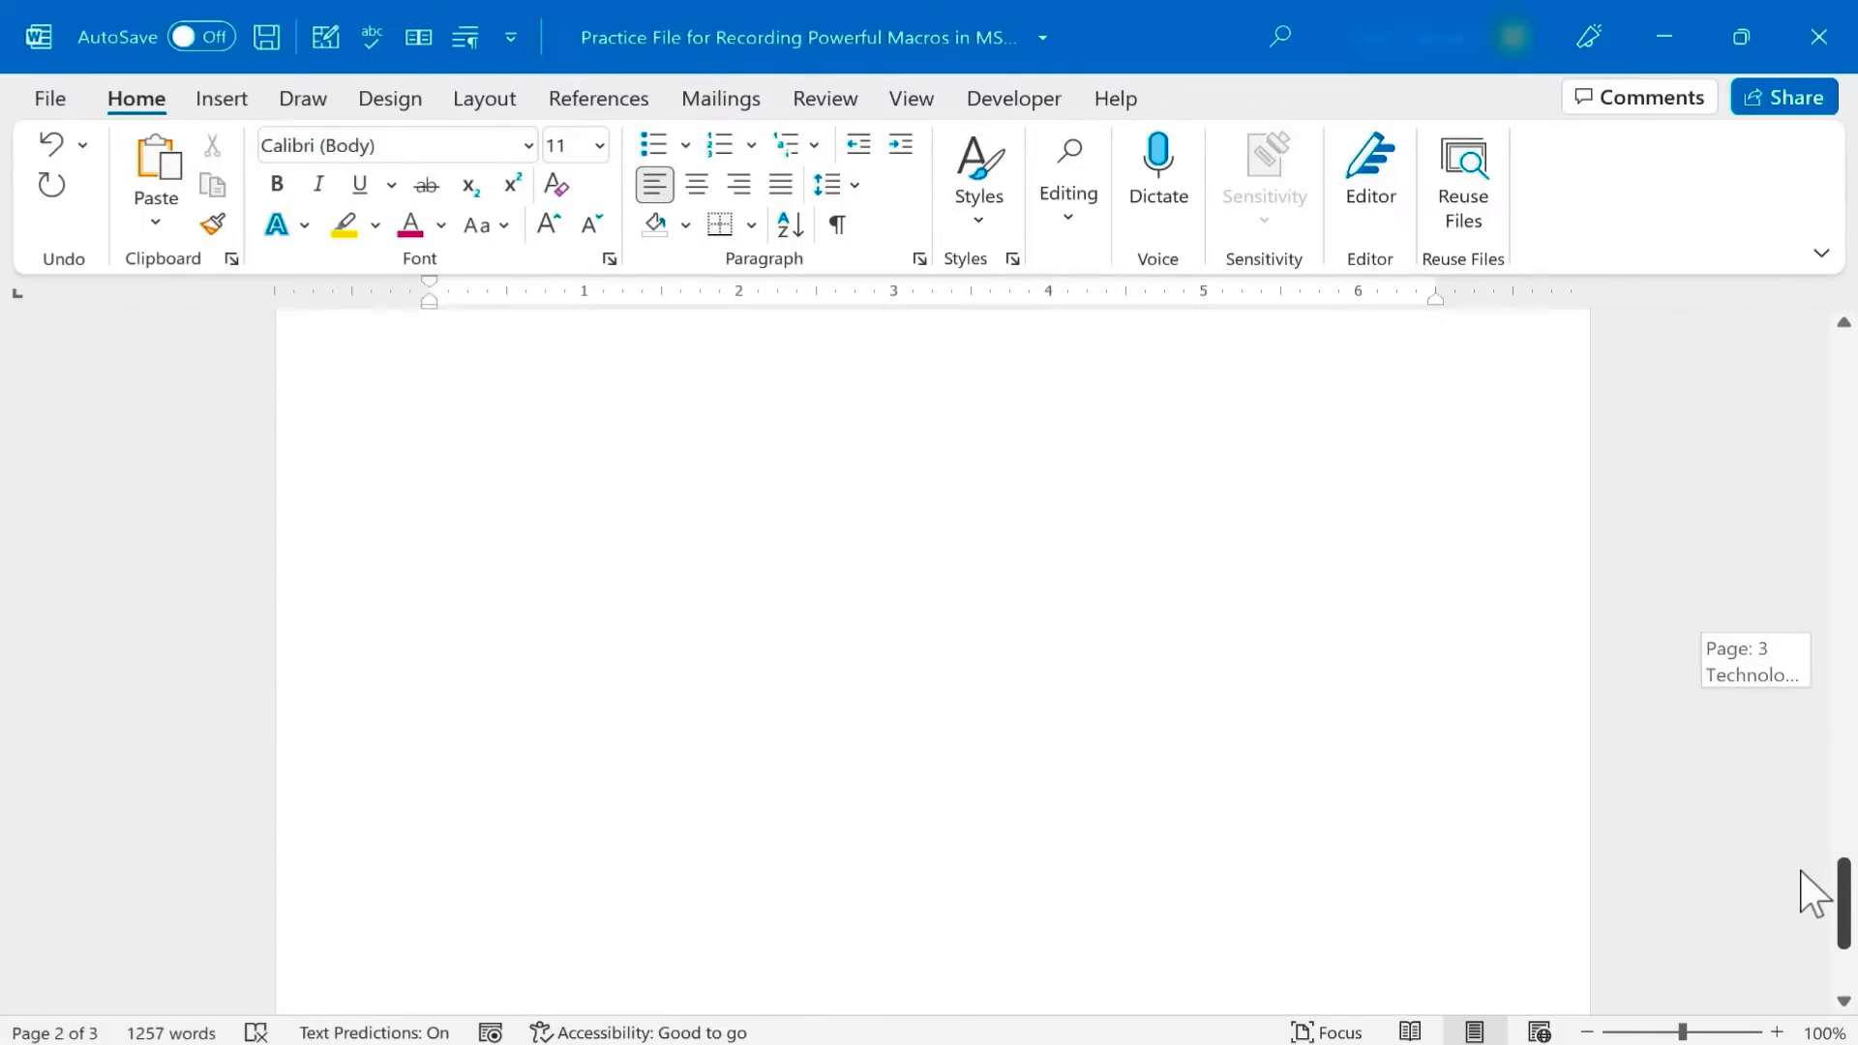
scroll("down", 3)
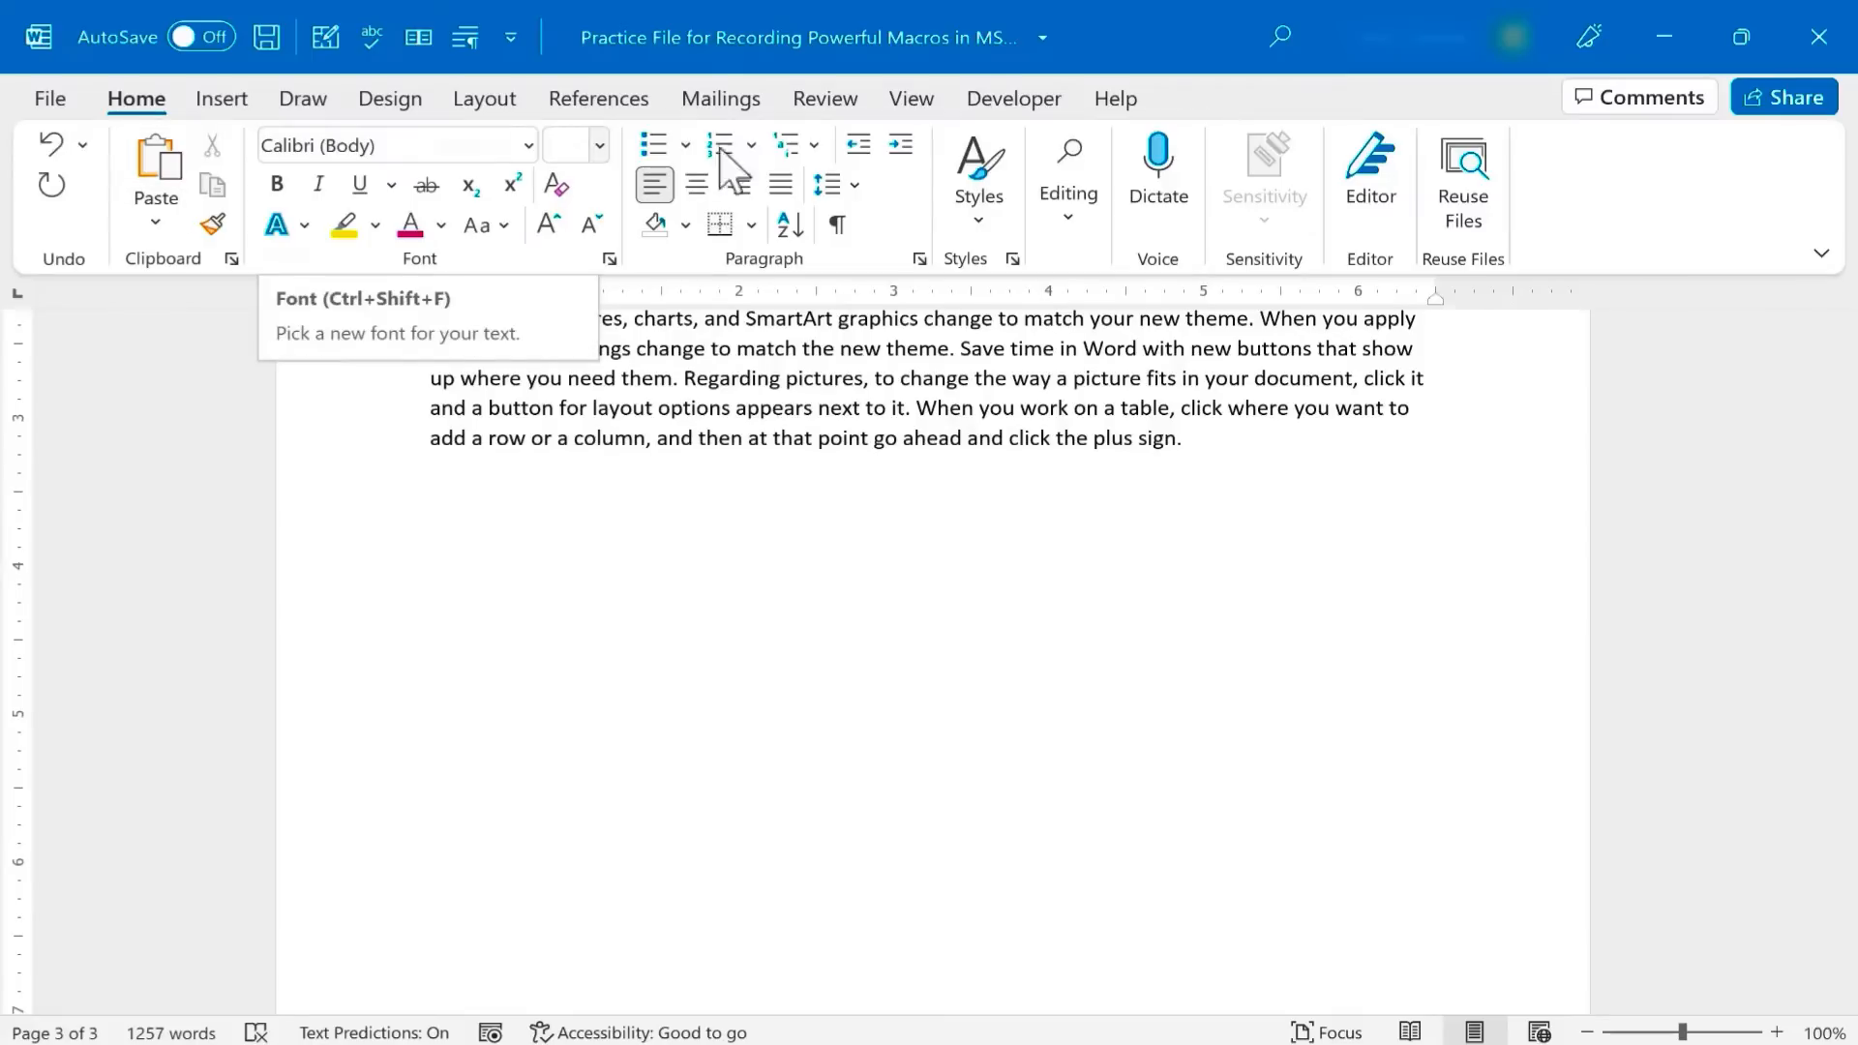
- Name the macro ContactInfo, assign Ctrl+Shift+C saved in Normal, and start recording
left_click(1014, 98)
type("ContactIn")
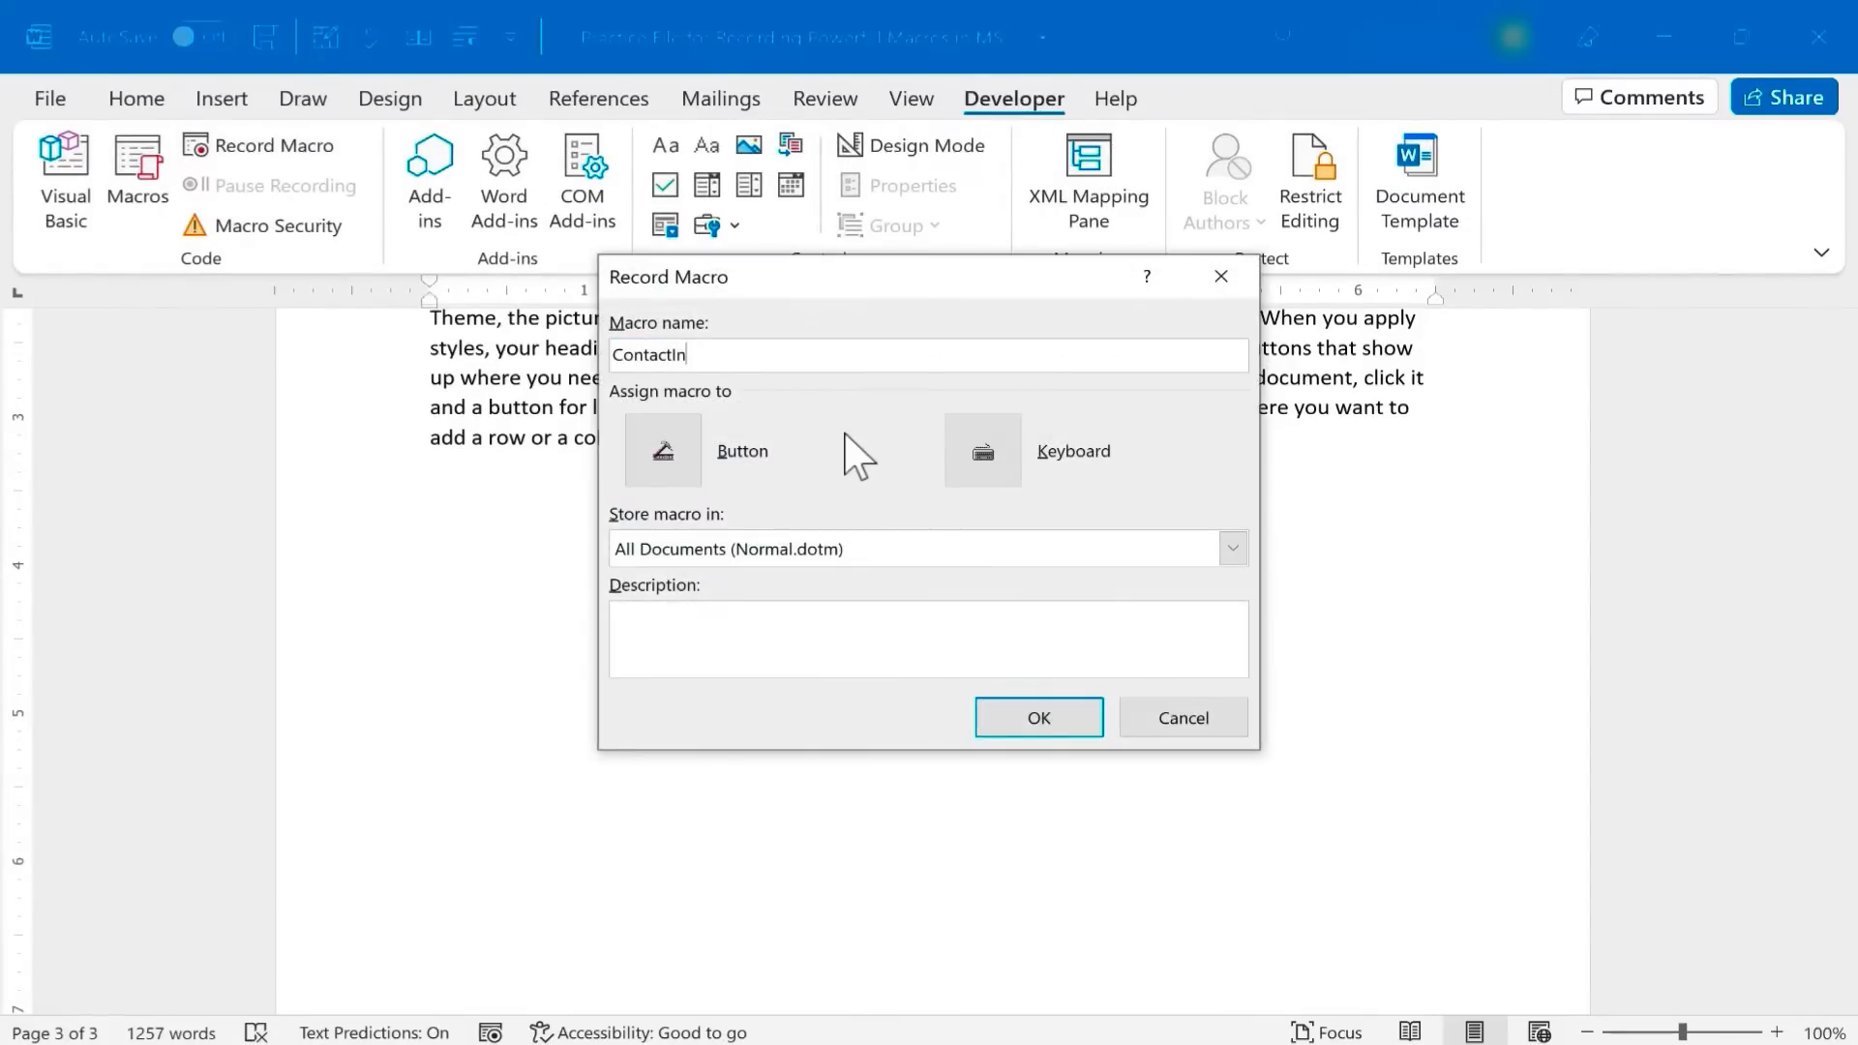
type("fo")
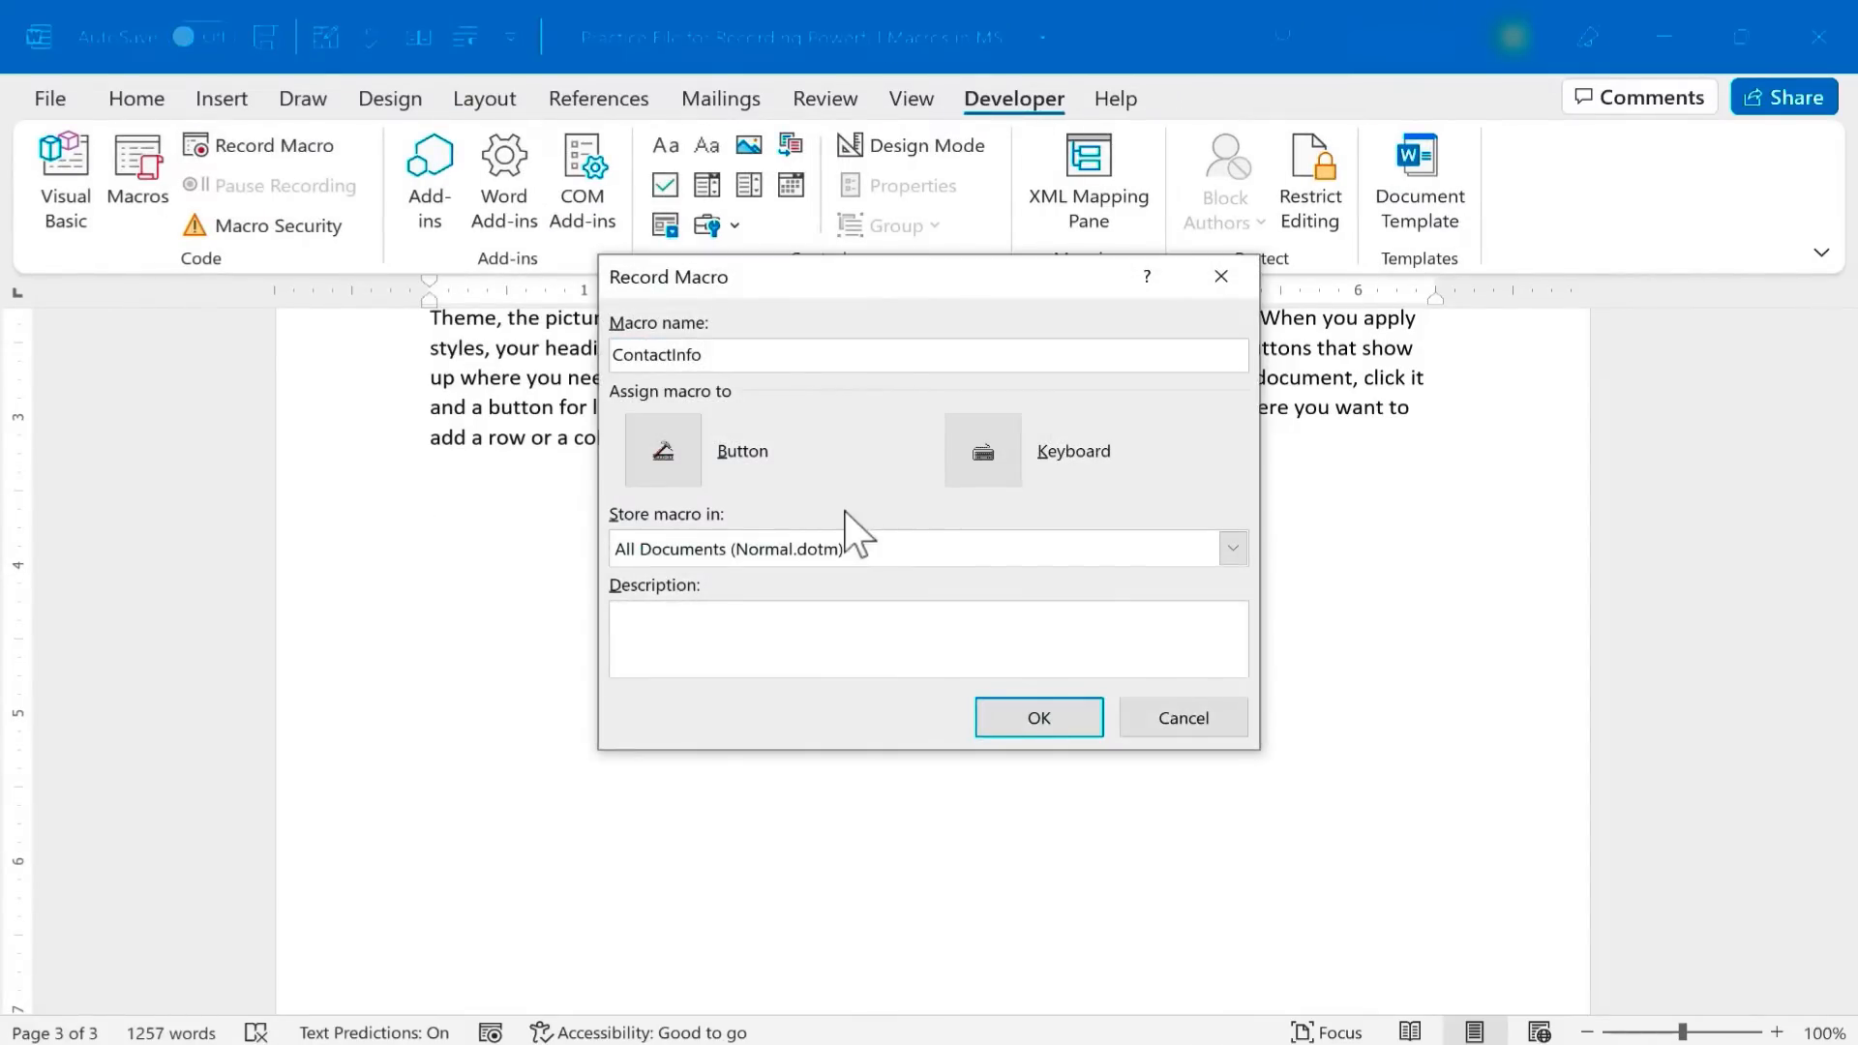
left_click(981, 450)
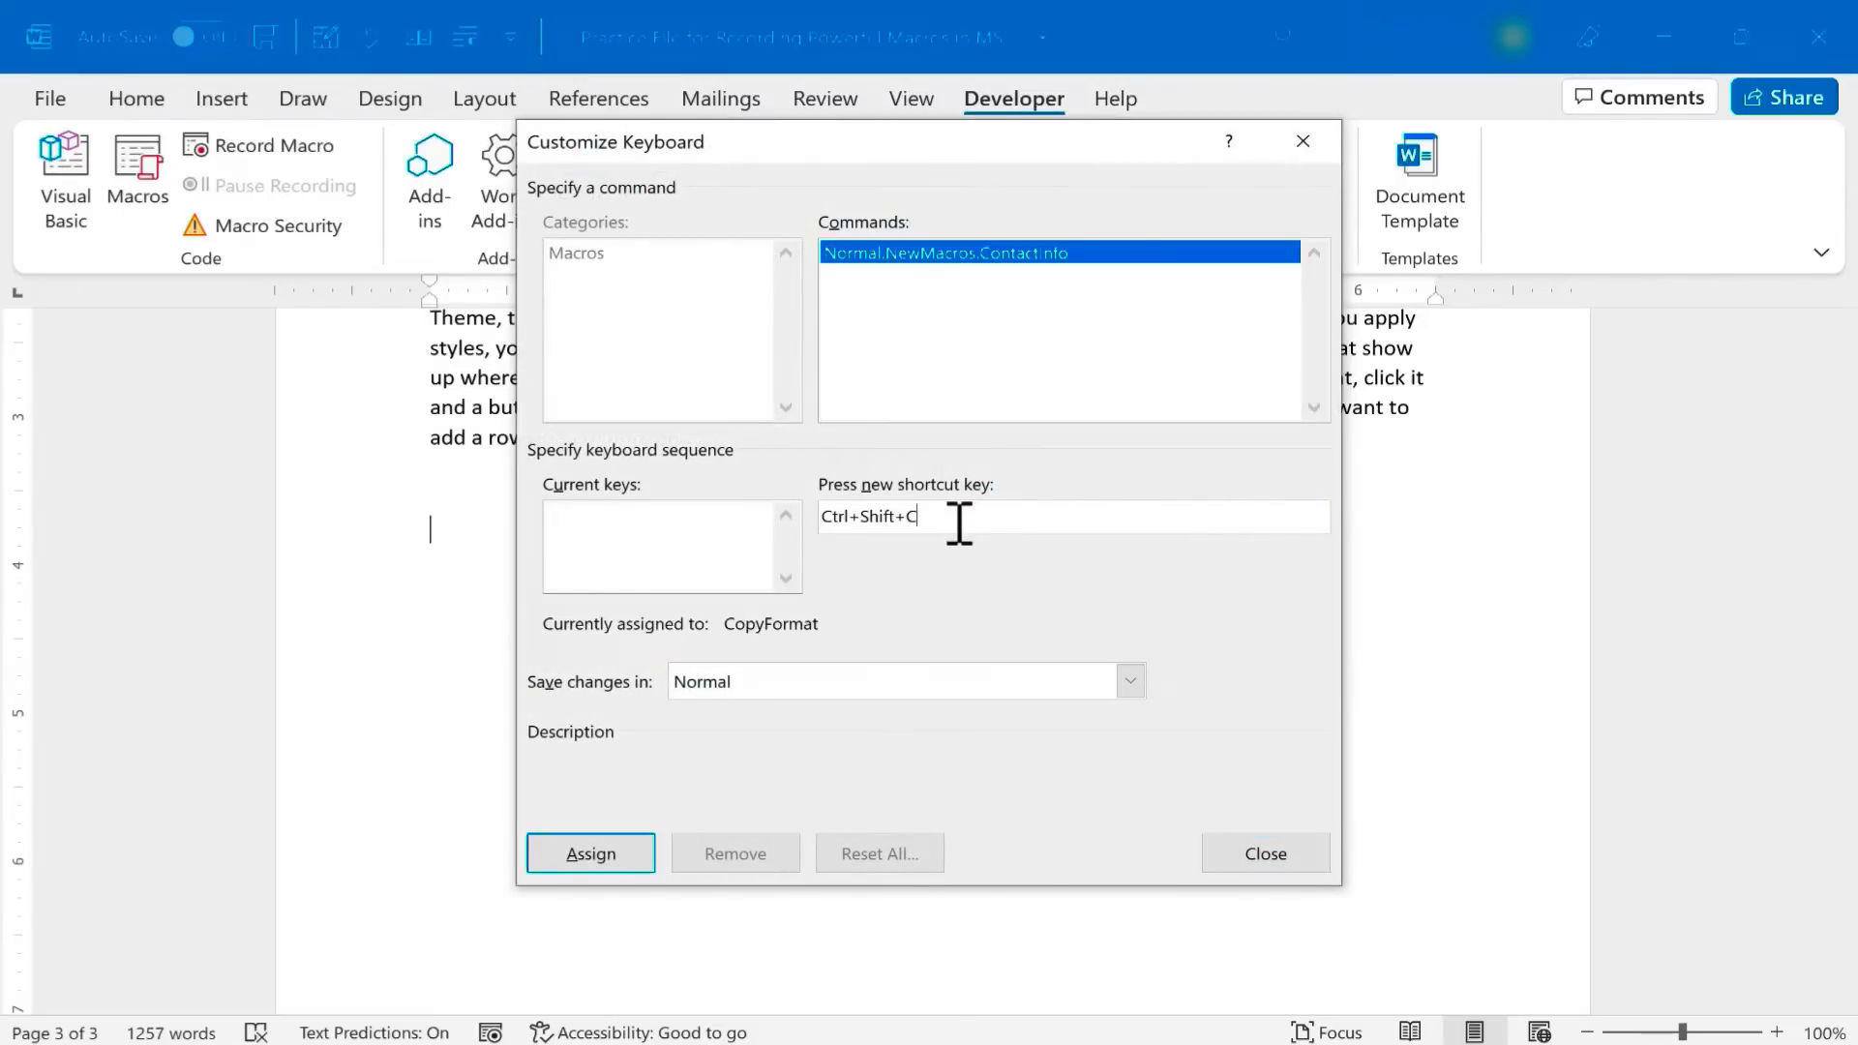
mouse_move(875, 725)
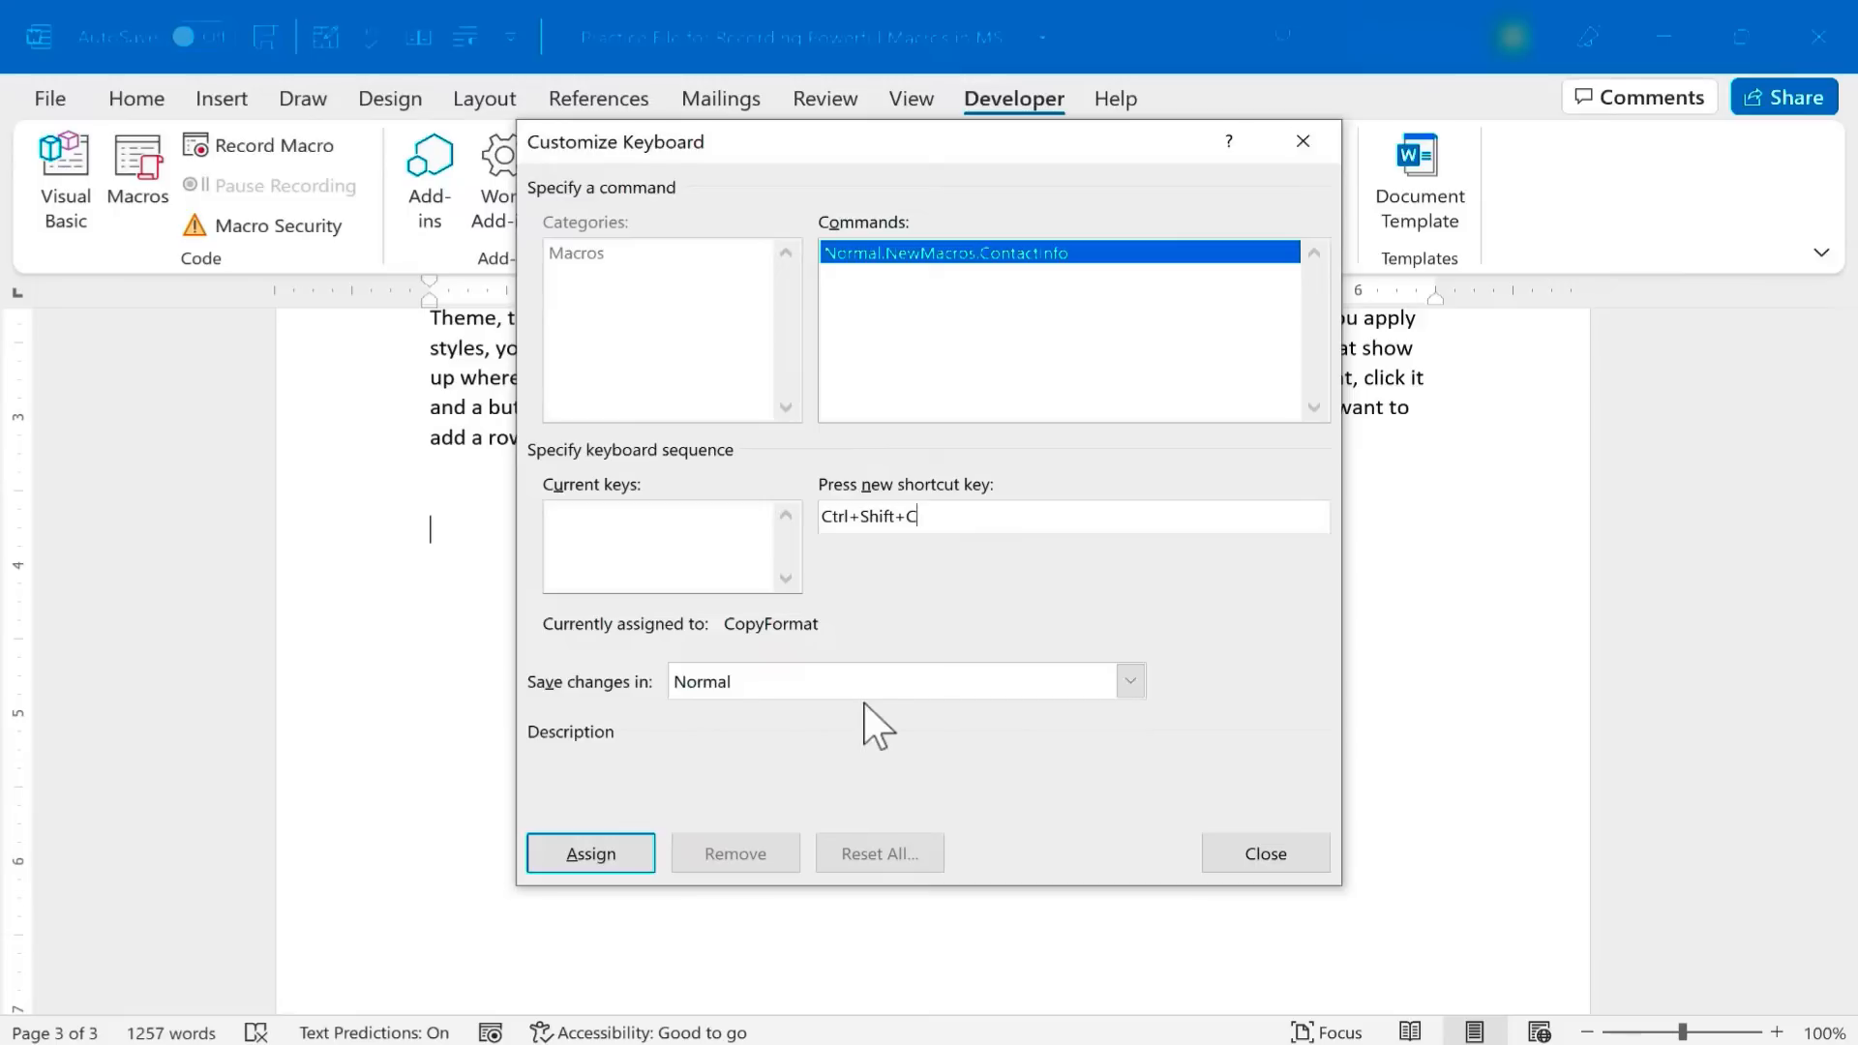
left_click(1127, 680)
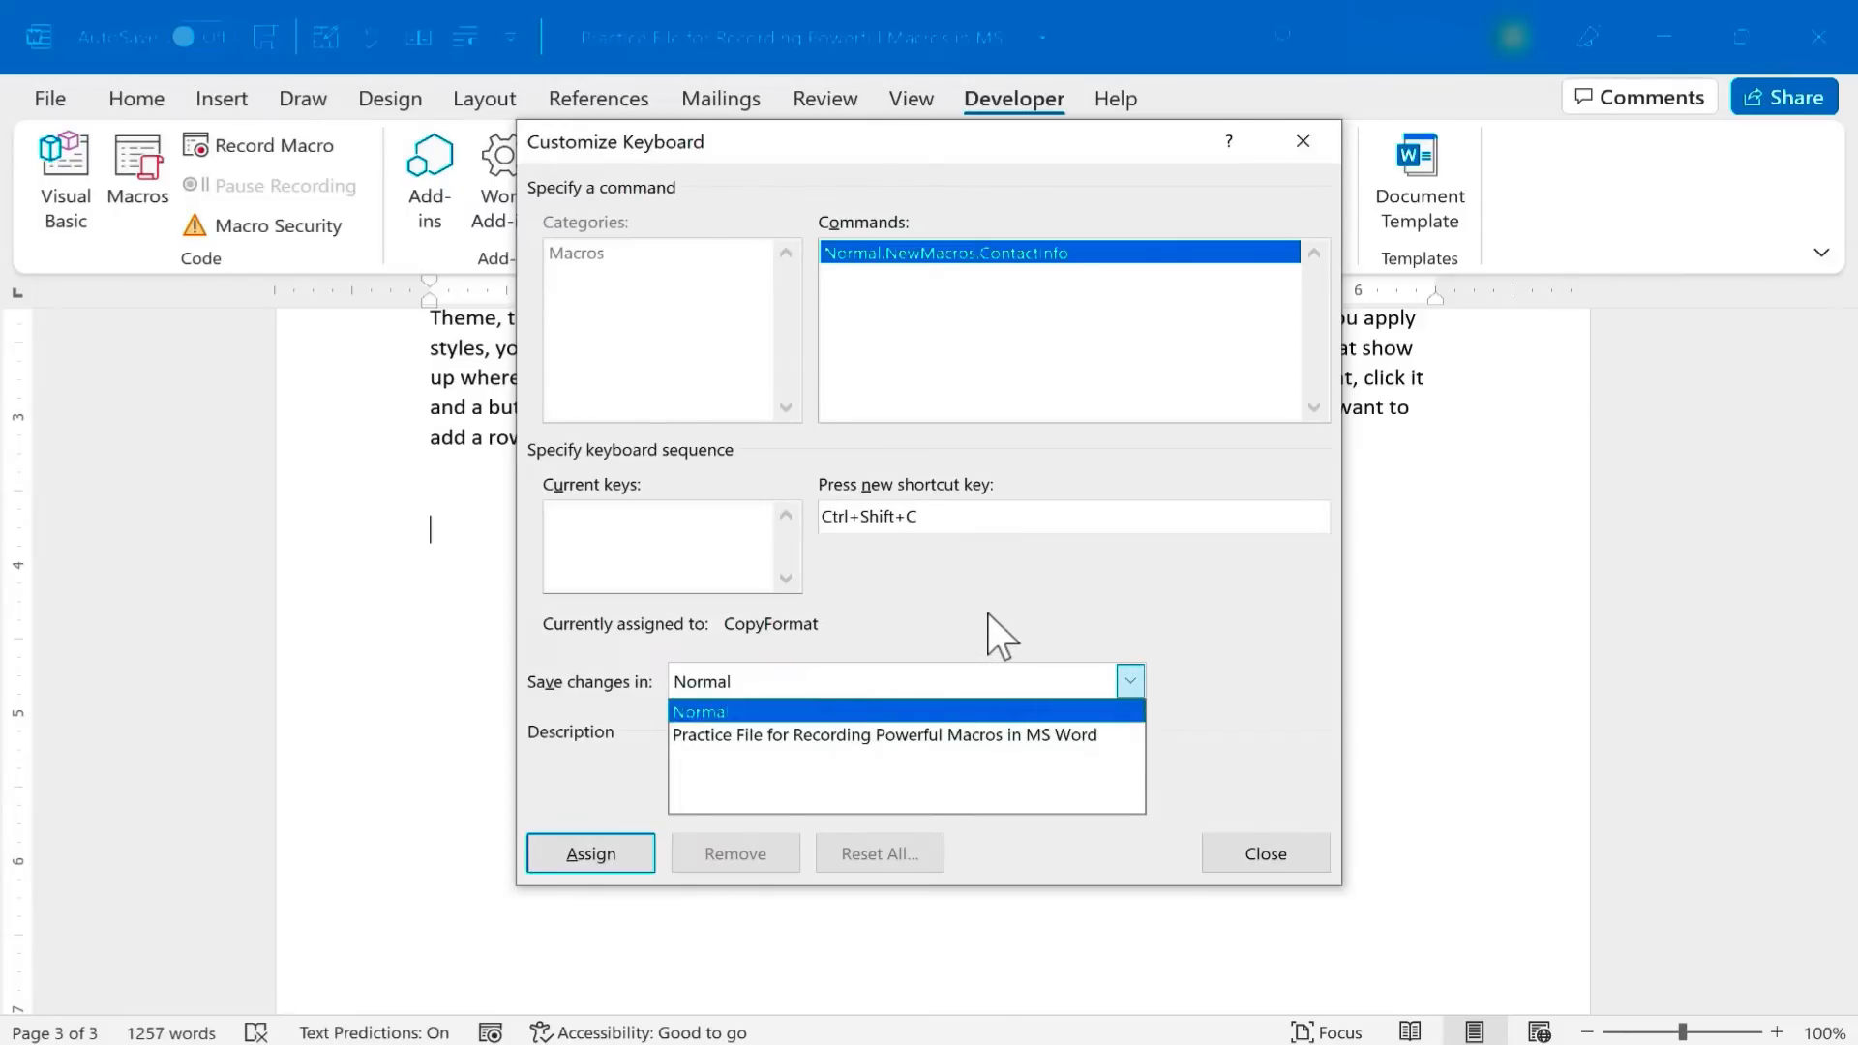
mouse_move(942, 740)
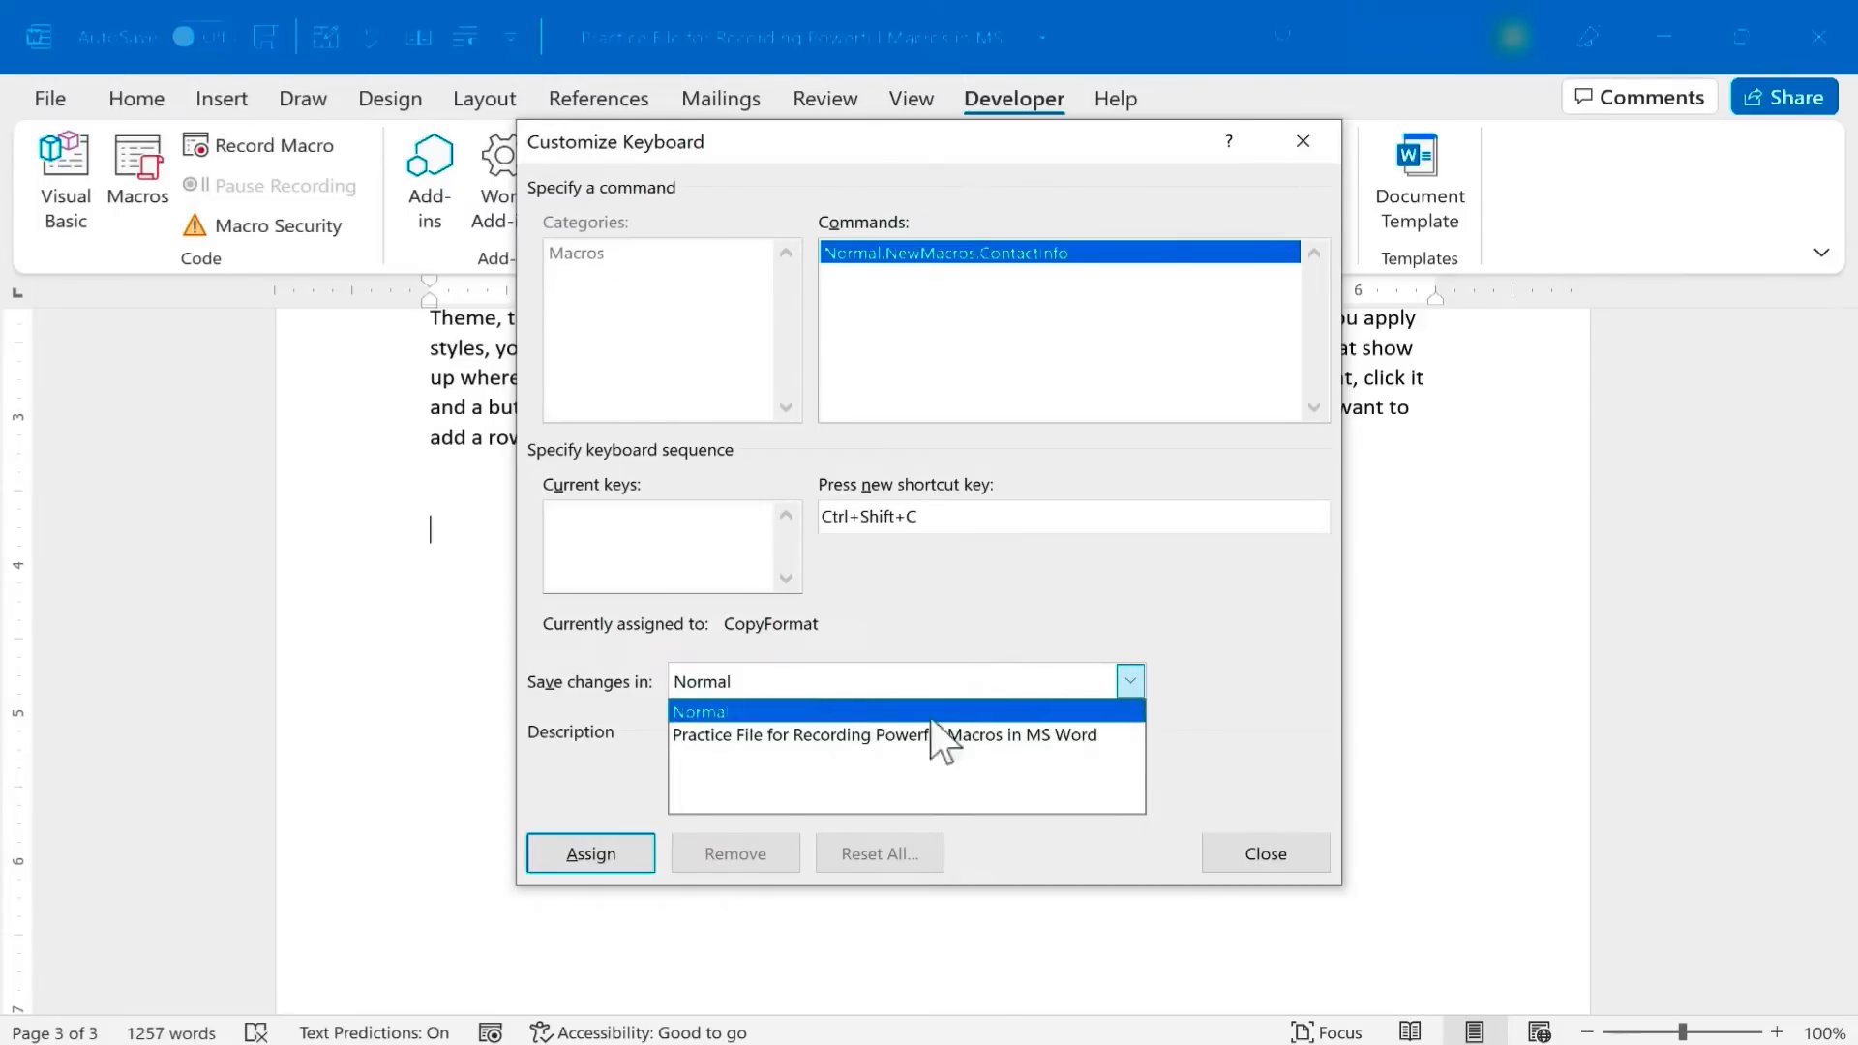
left_click(590, 853)
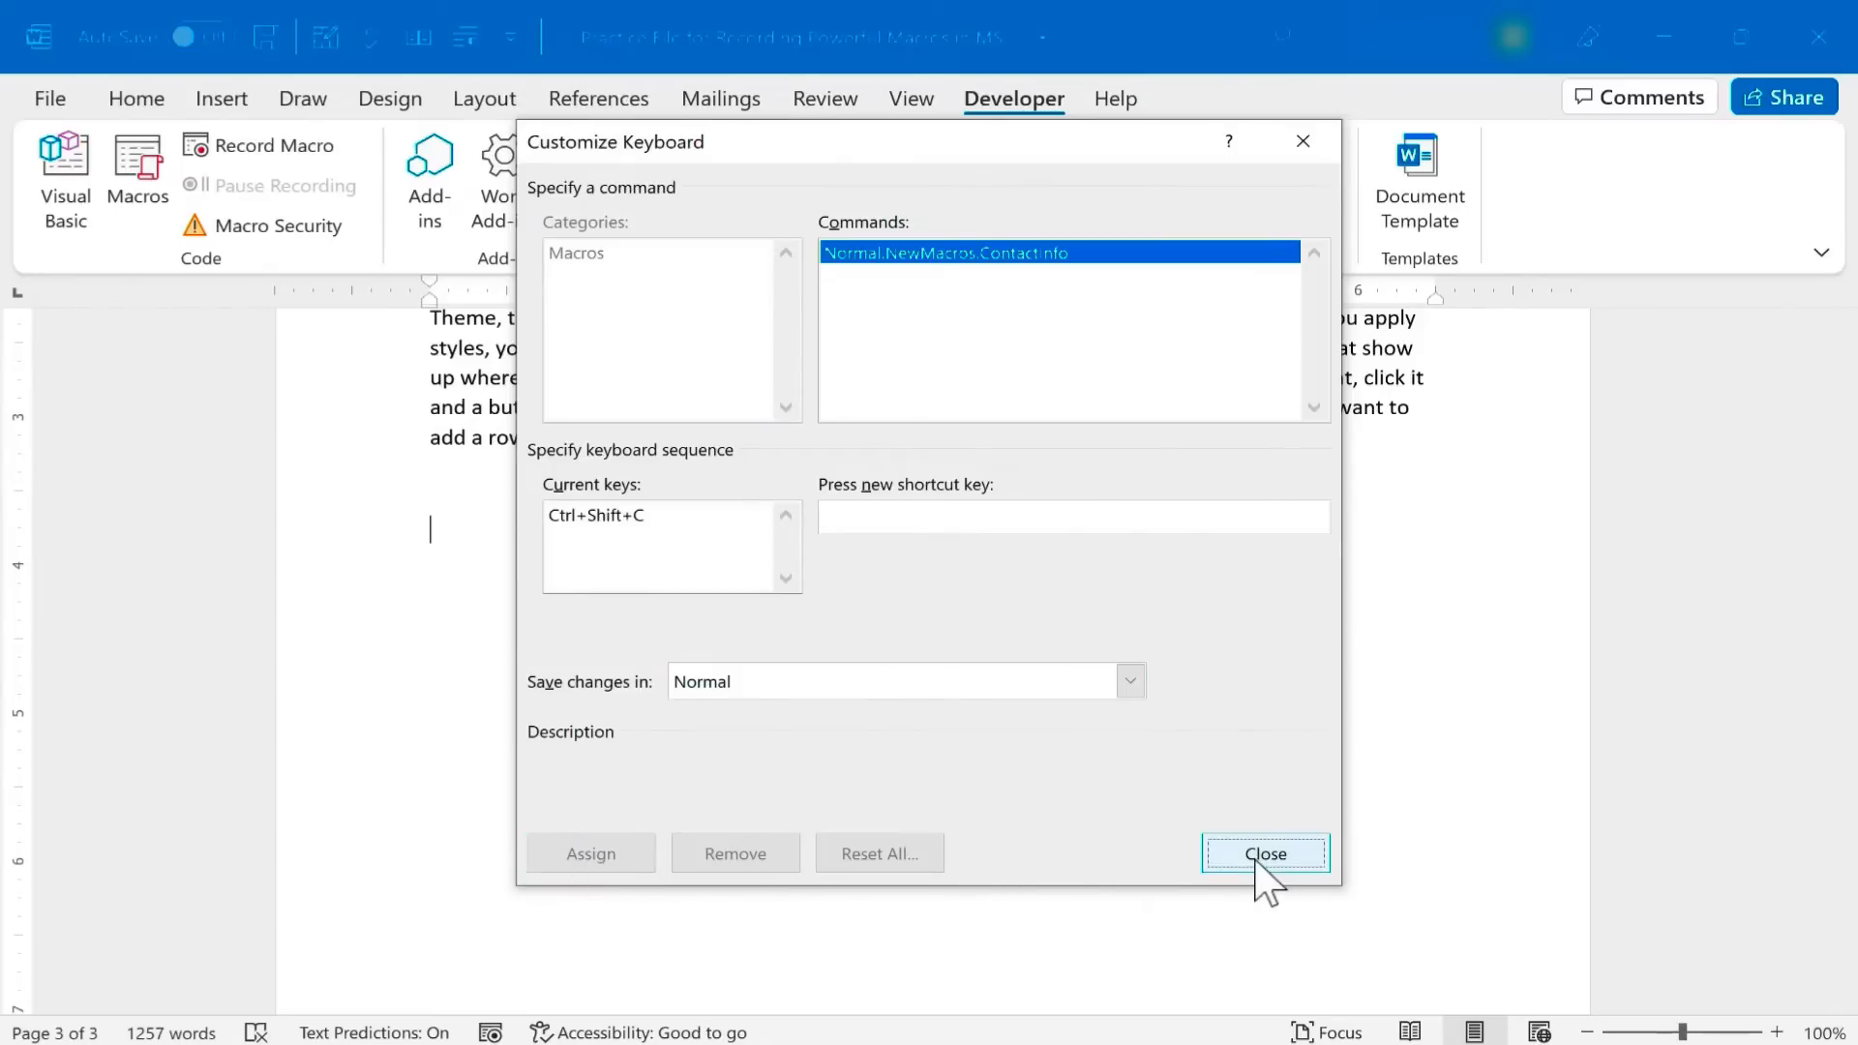
left_click(1266, 853)
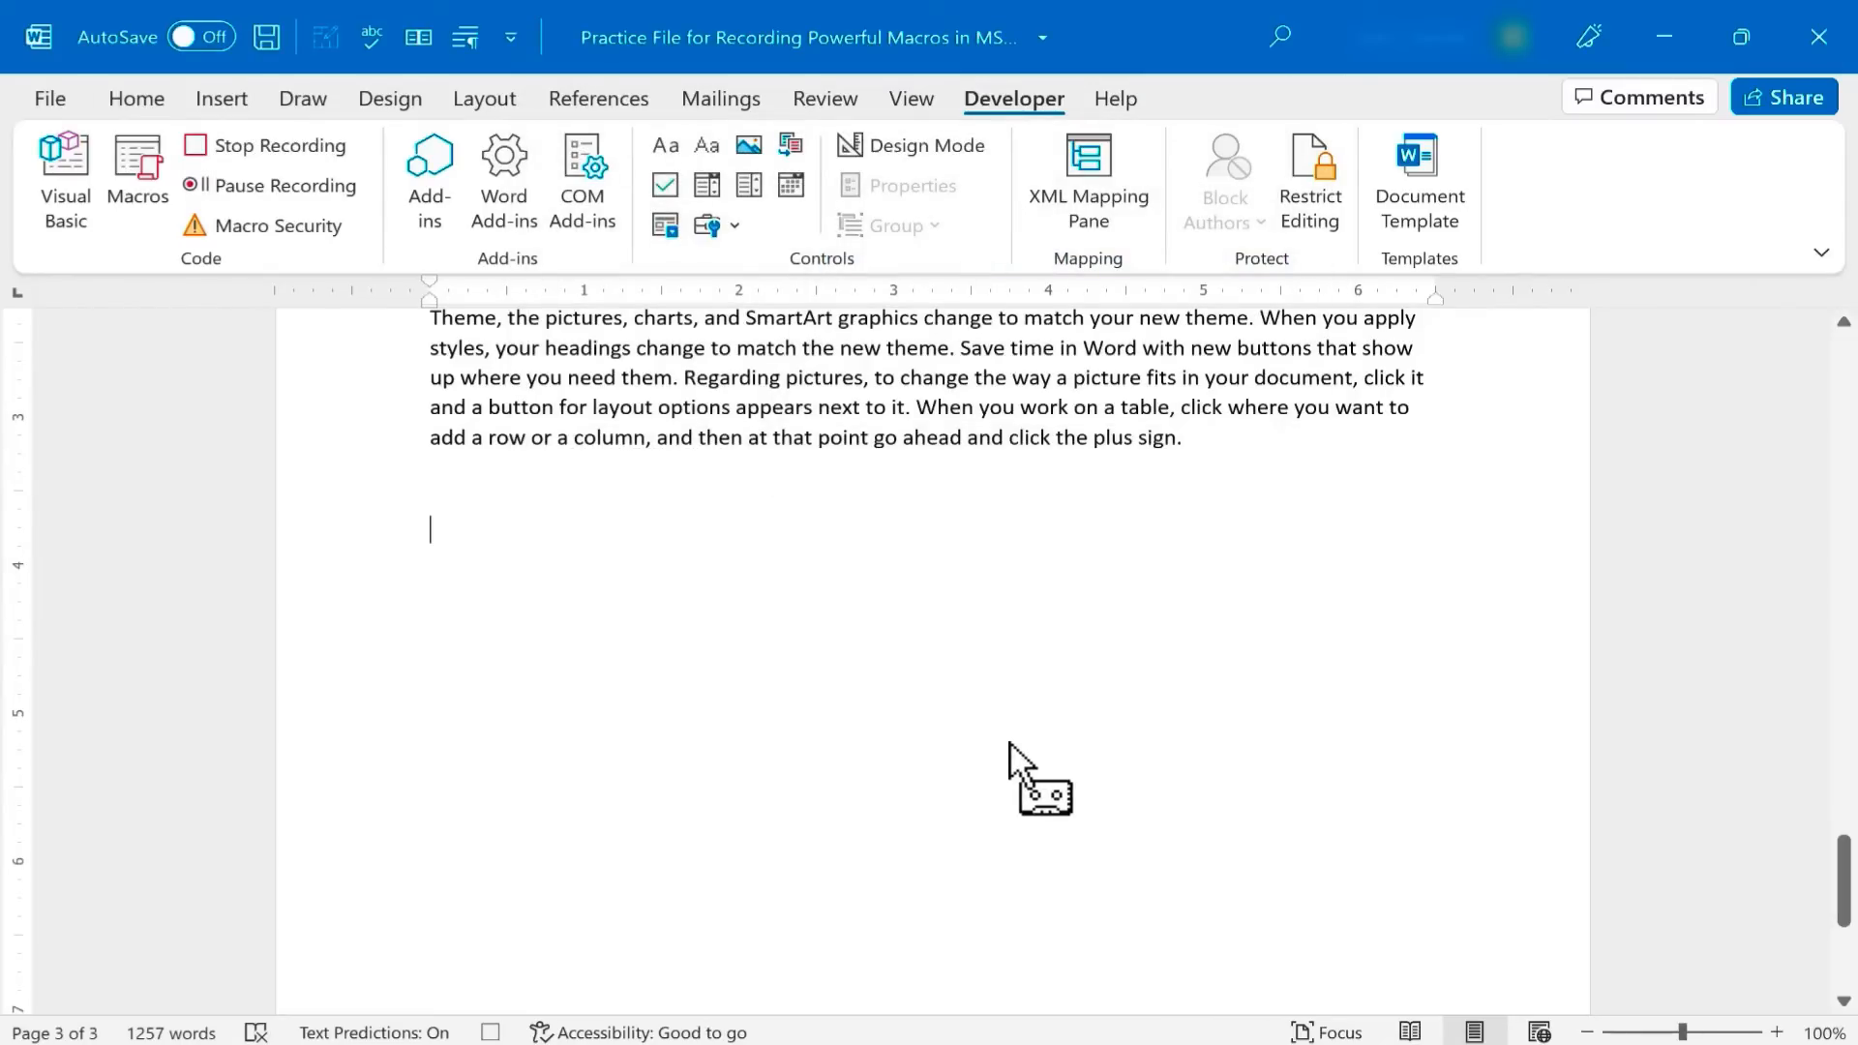
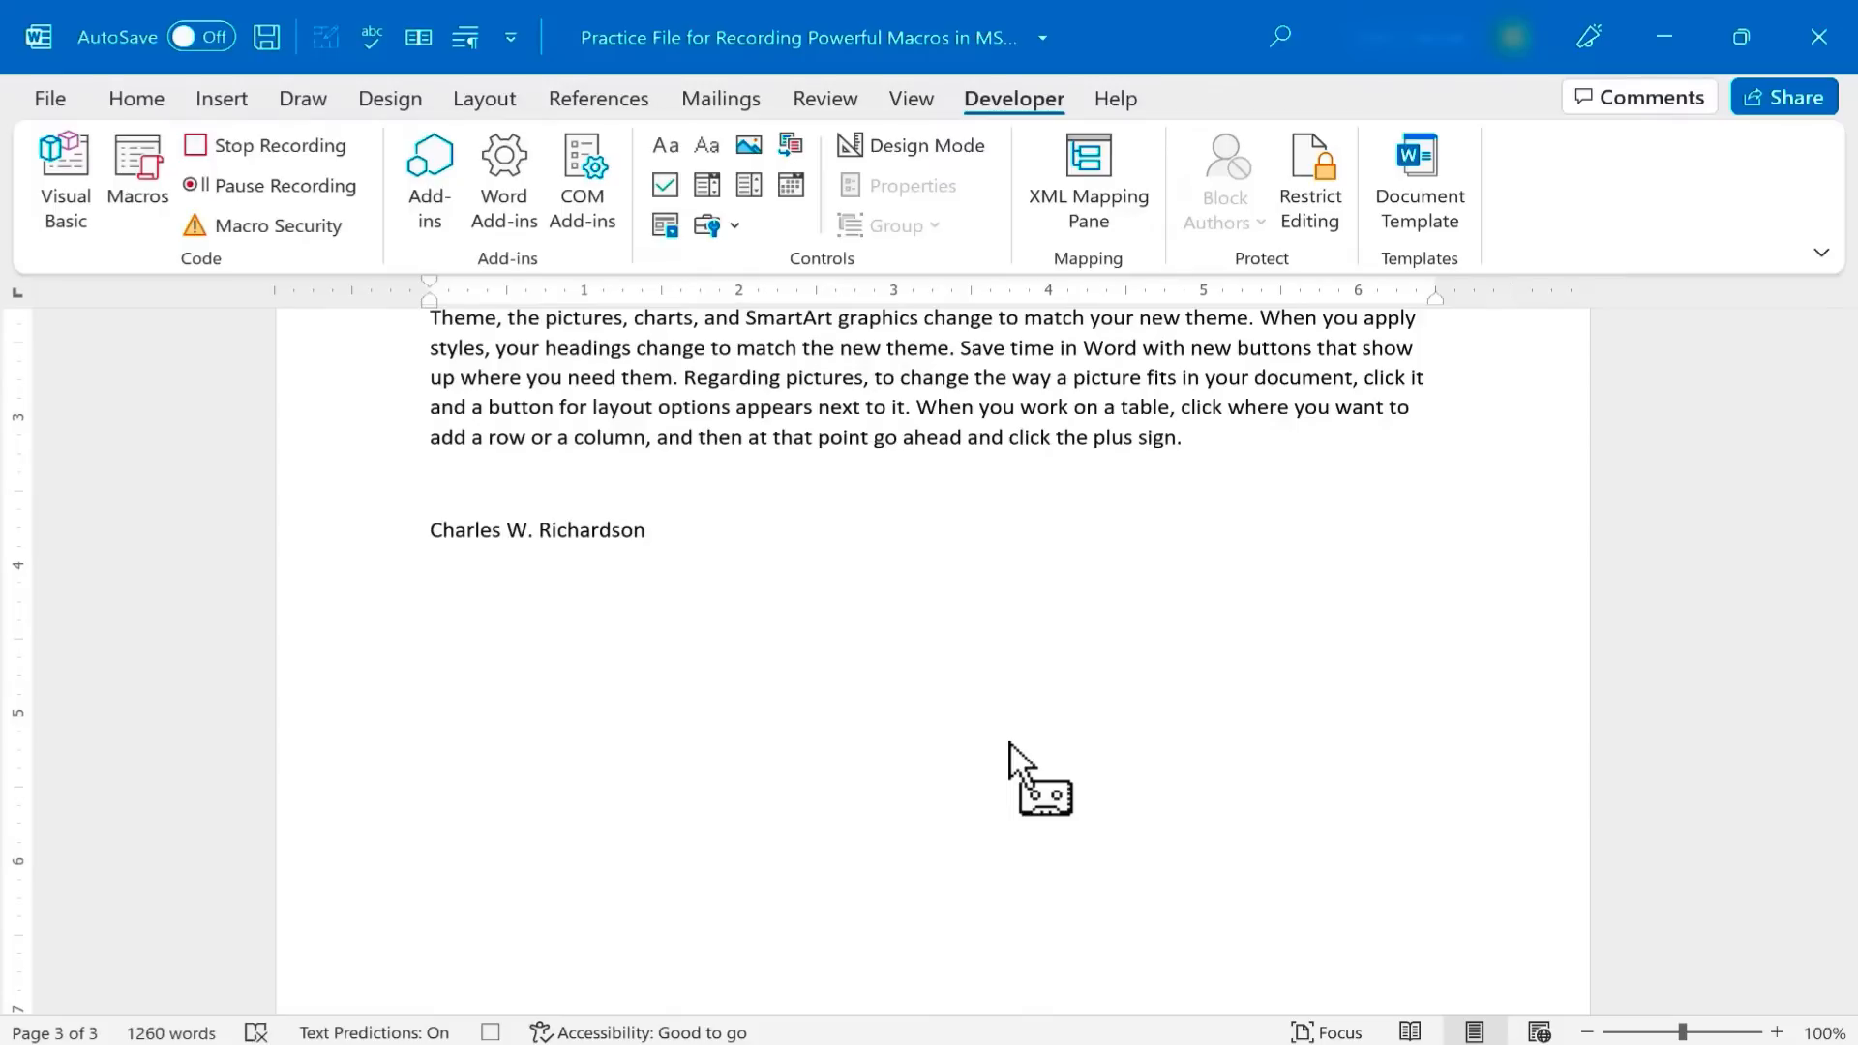
type("asjlfljas")
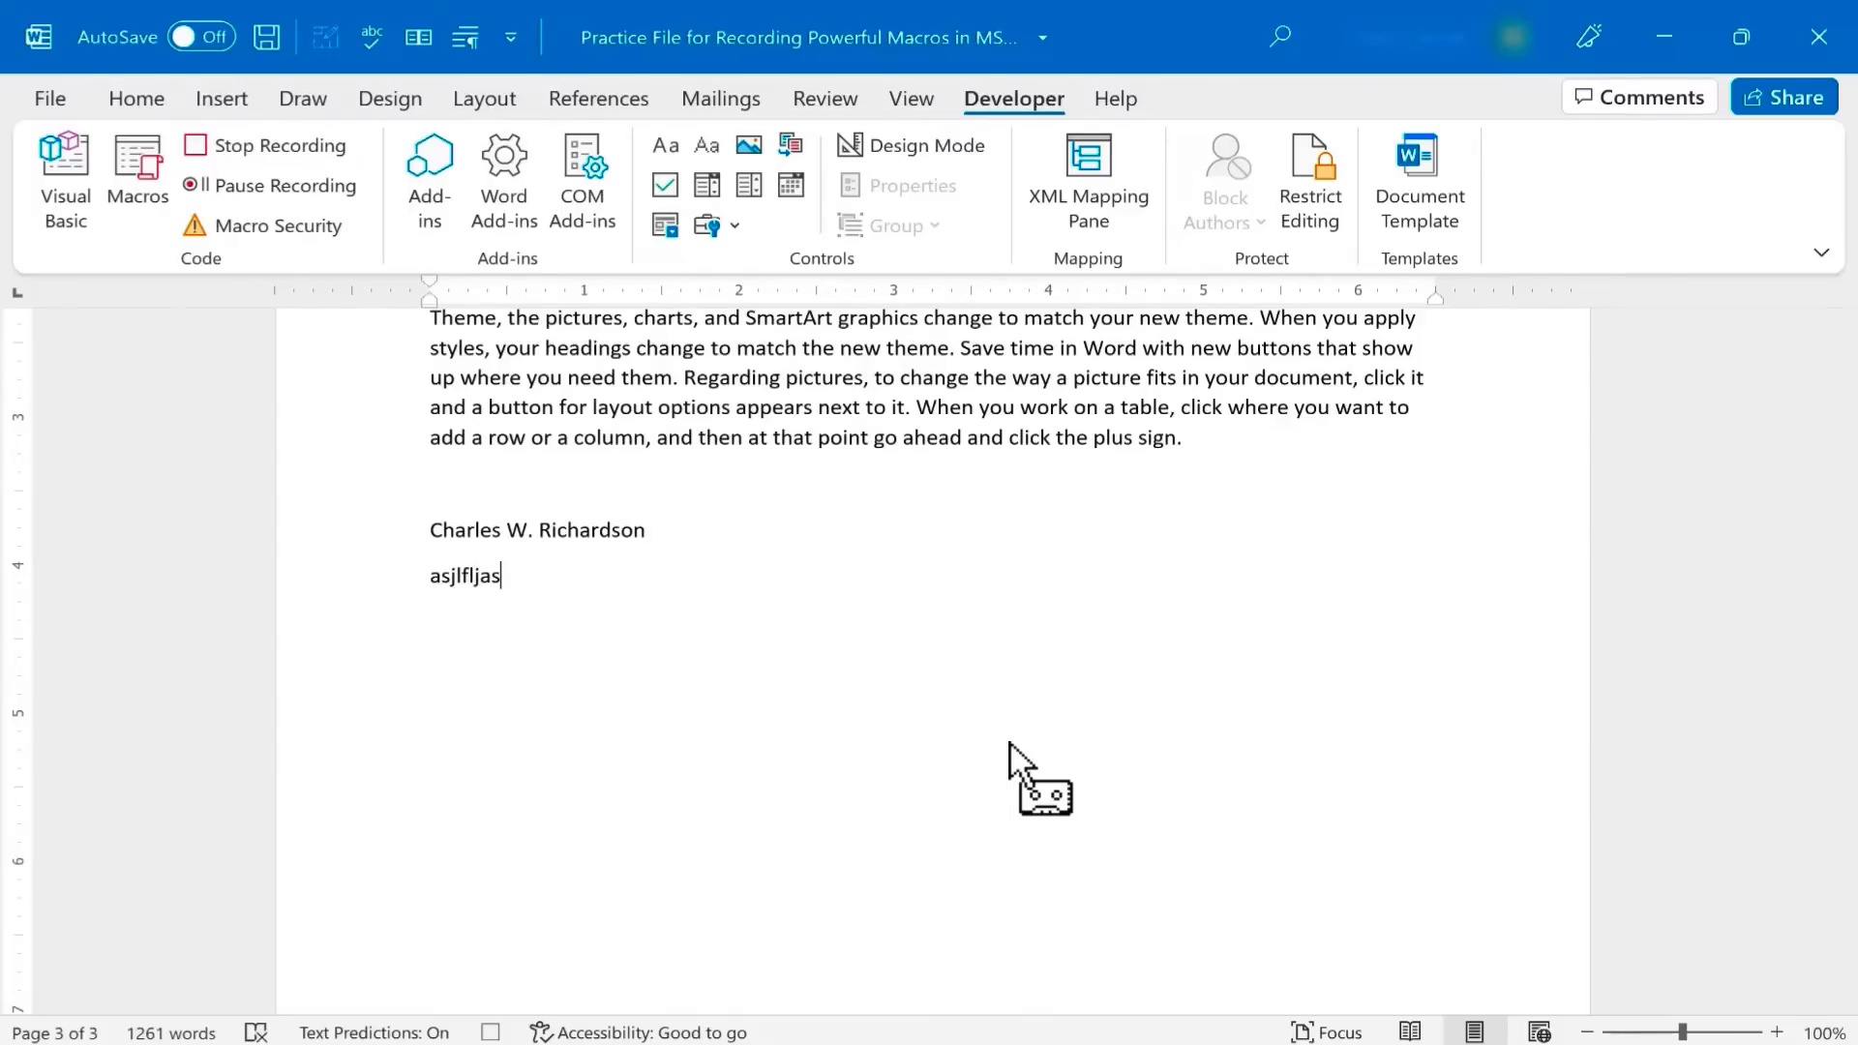
mouse_move(463, 593)
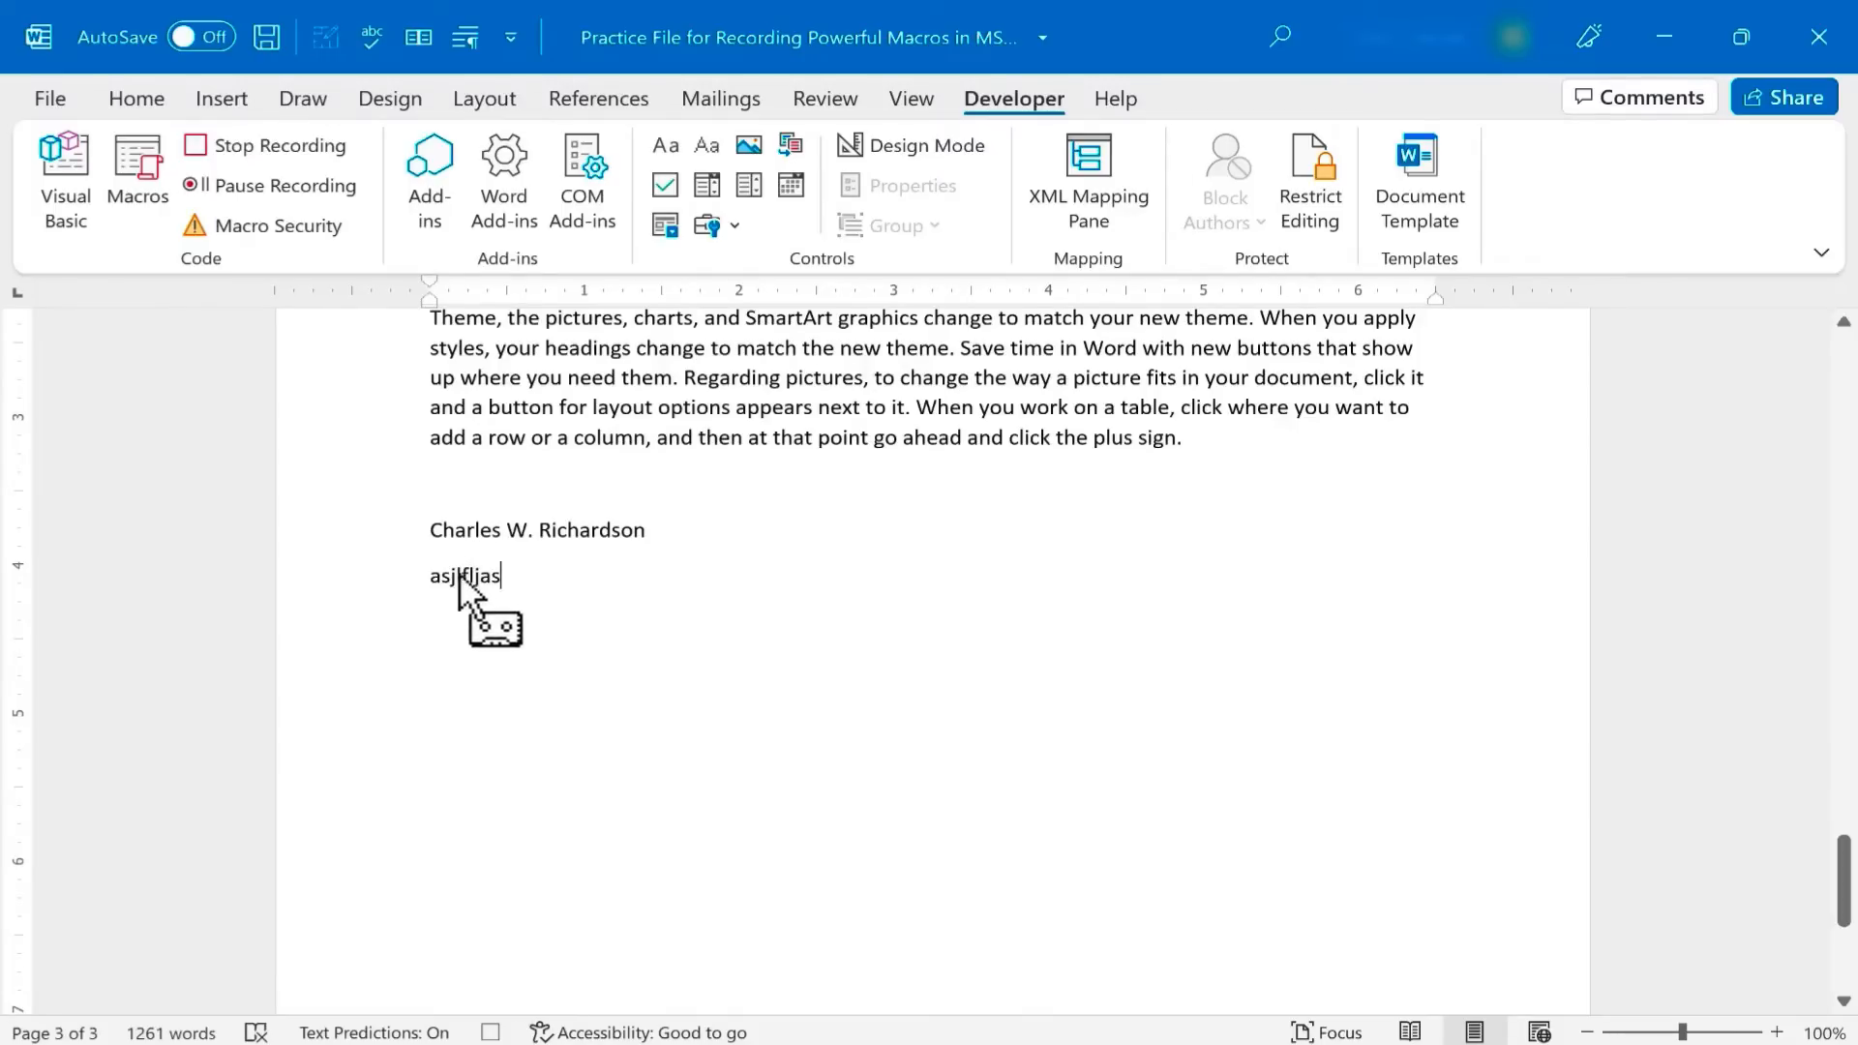
type("lf")
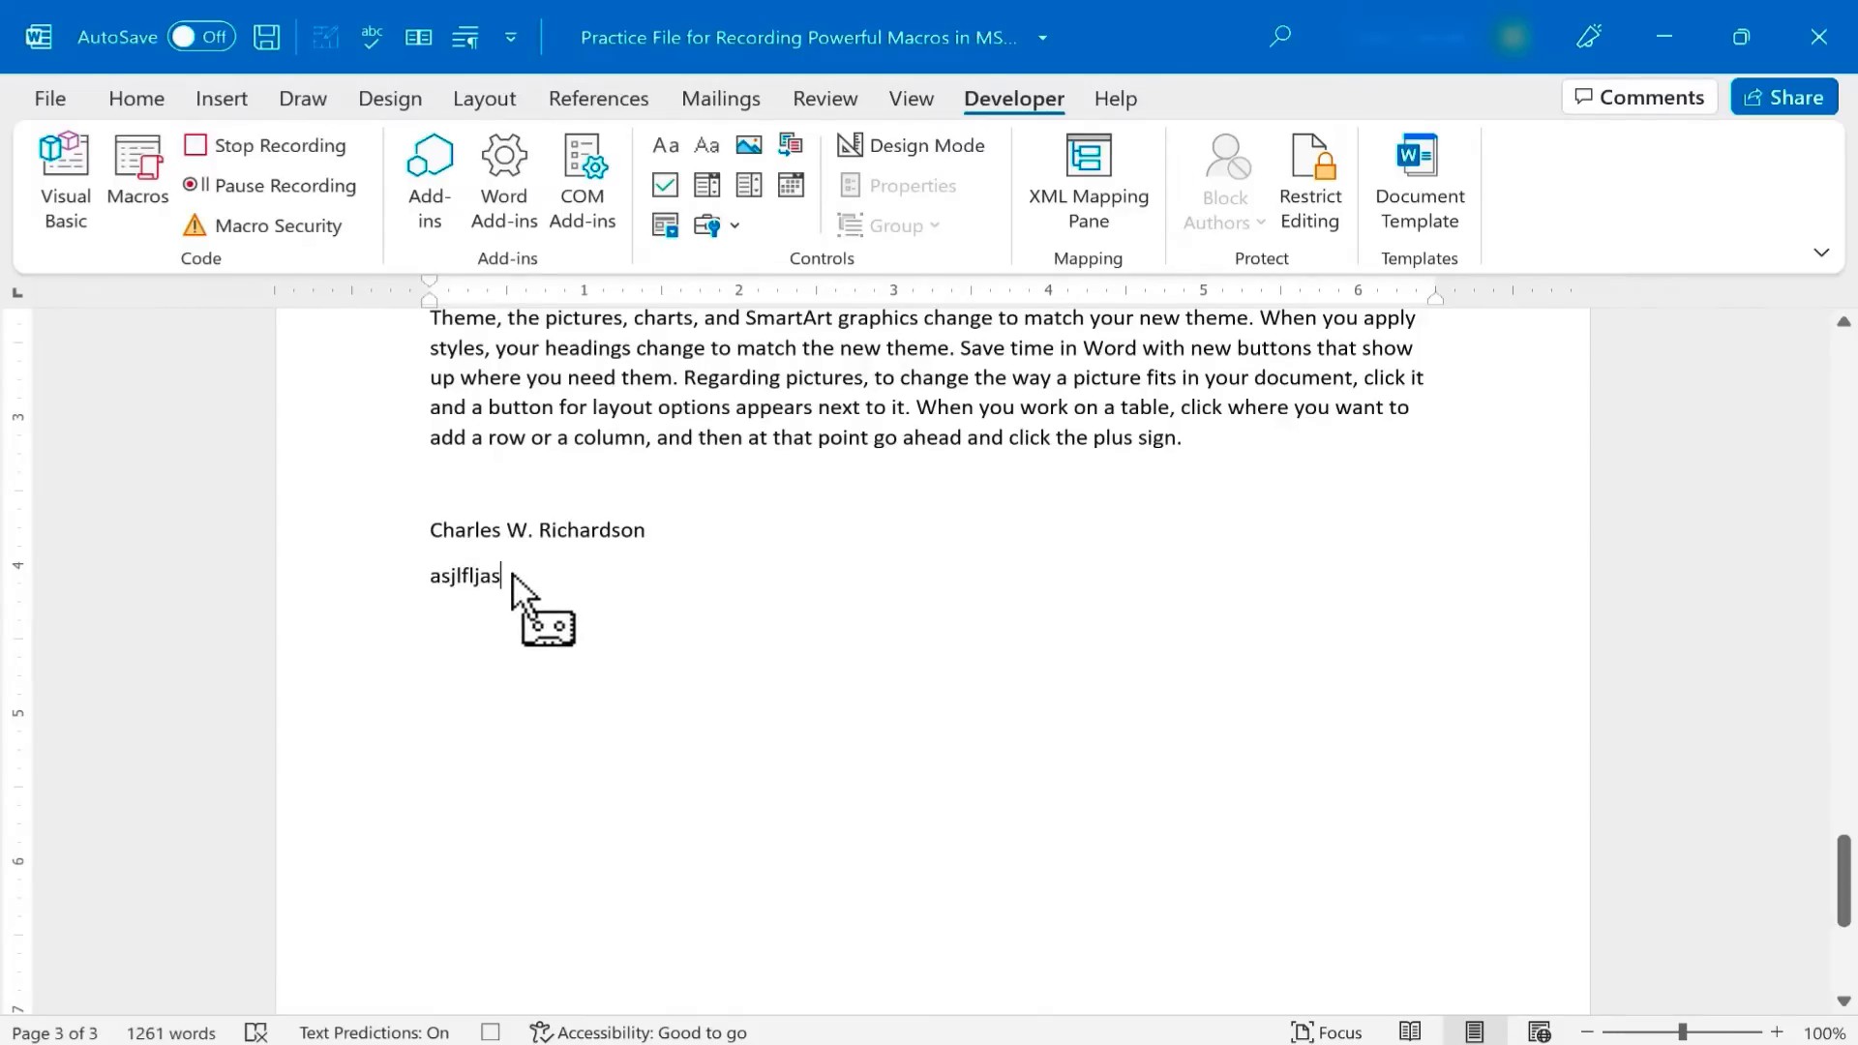
key("backspace")
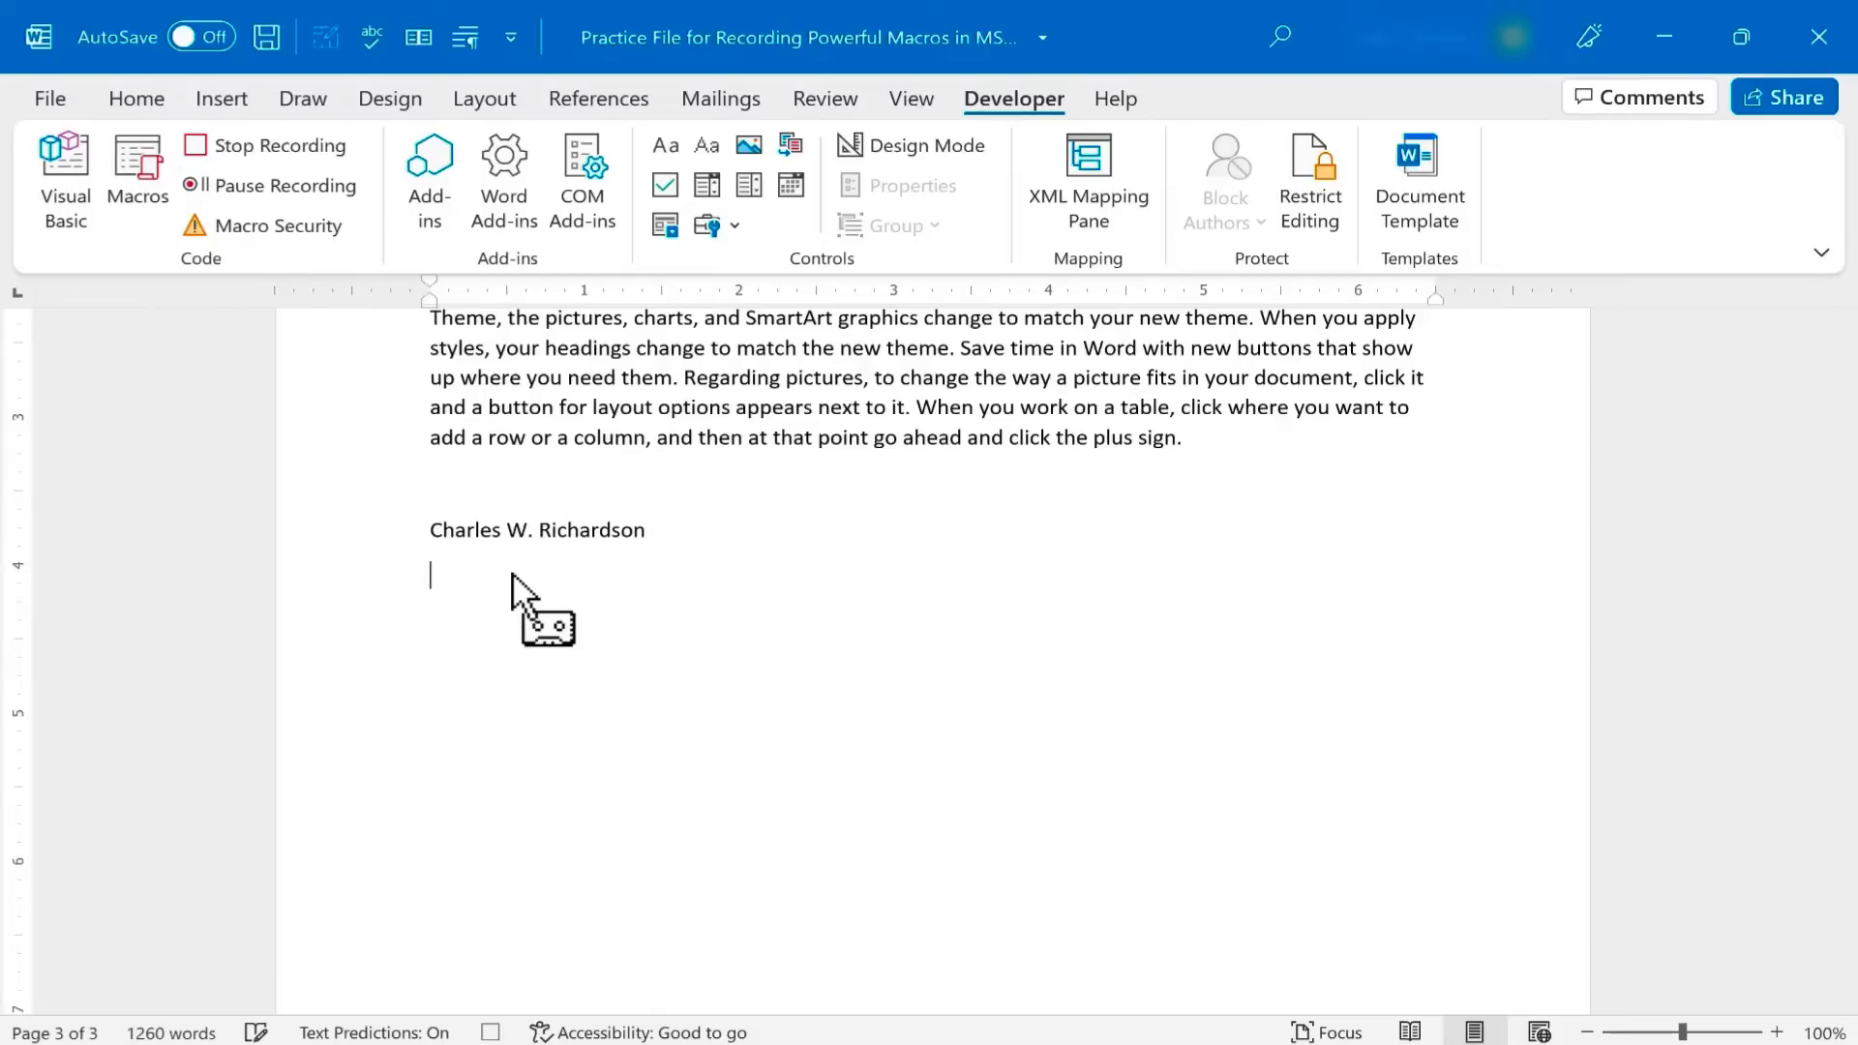
left_click(647, 530)
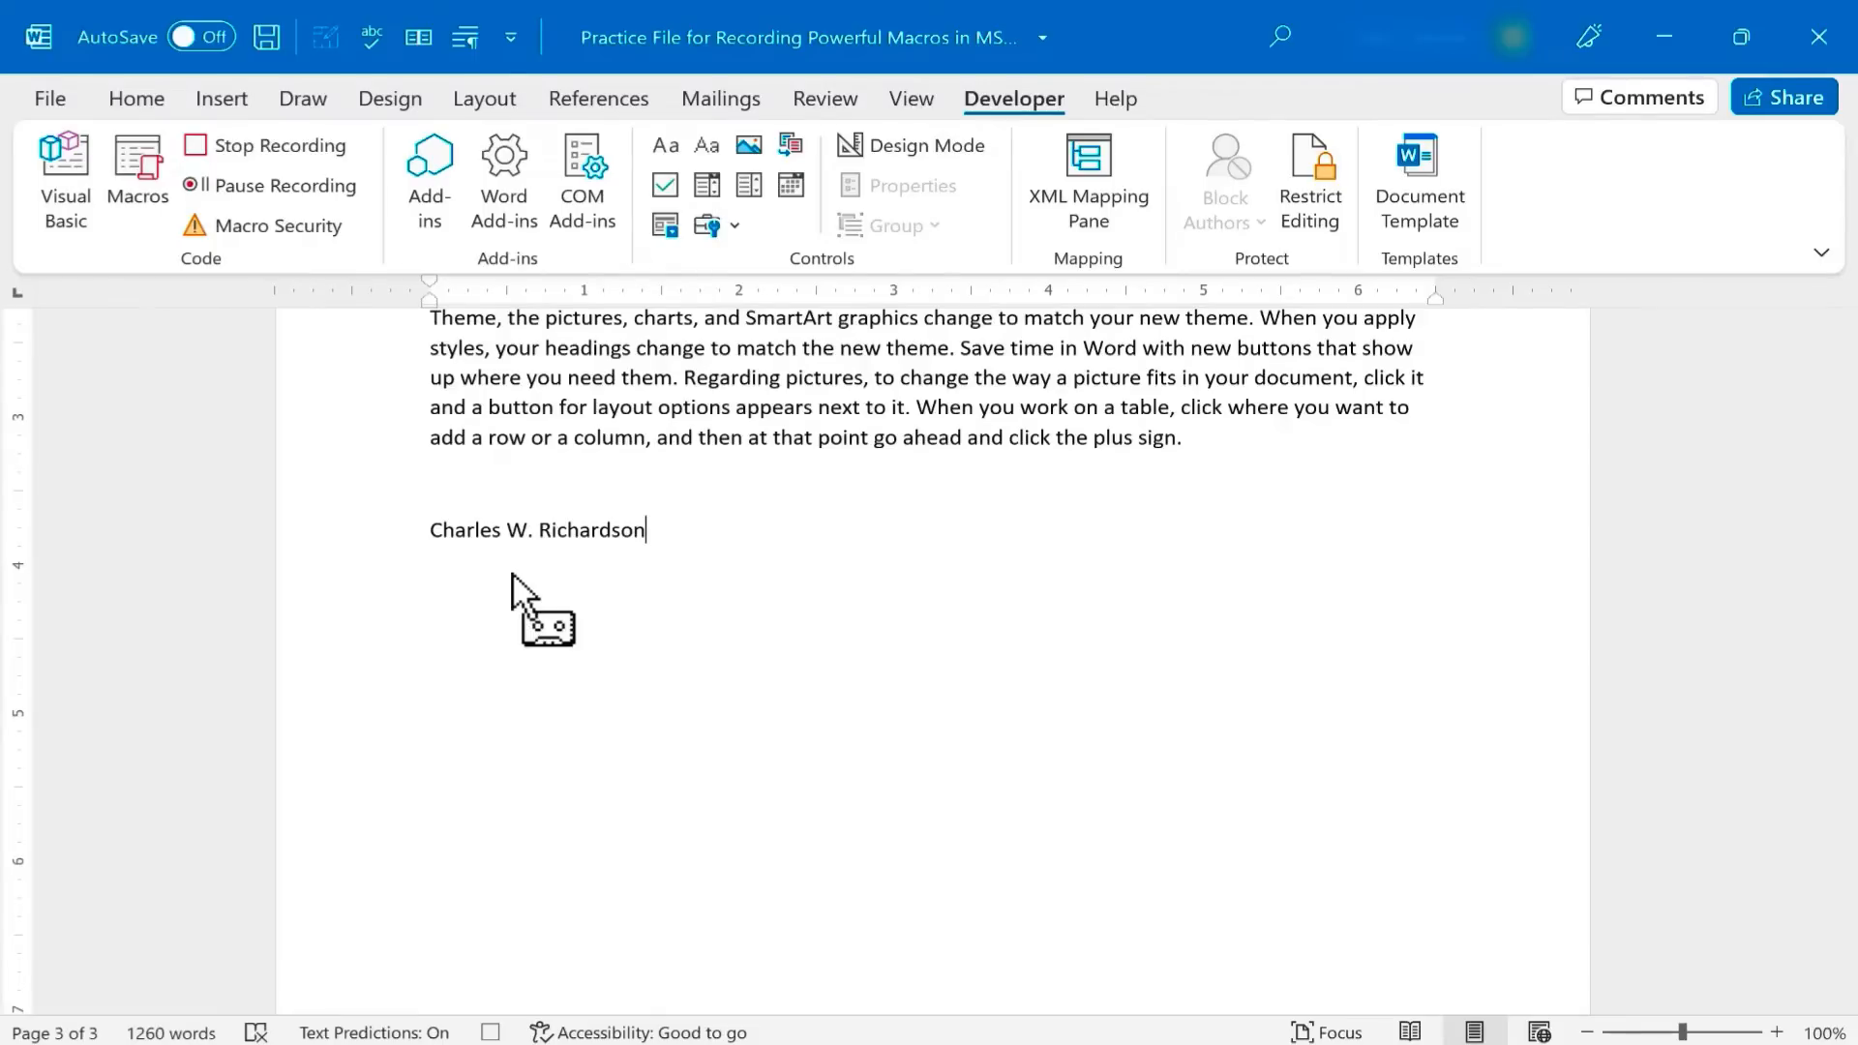
- Add 'Assistant Regional Manager' and 'Hialeah RD' lines, then stop recording ContactInfo
key("shift+enter")
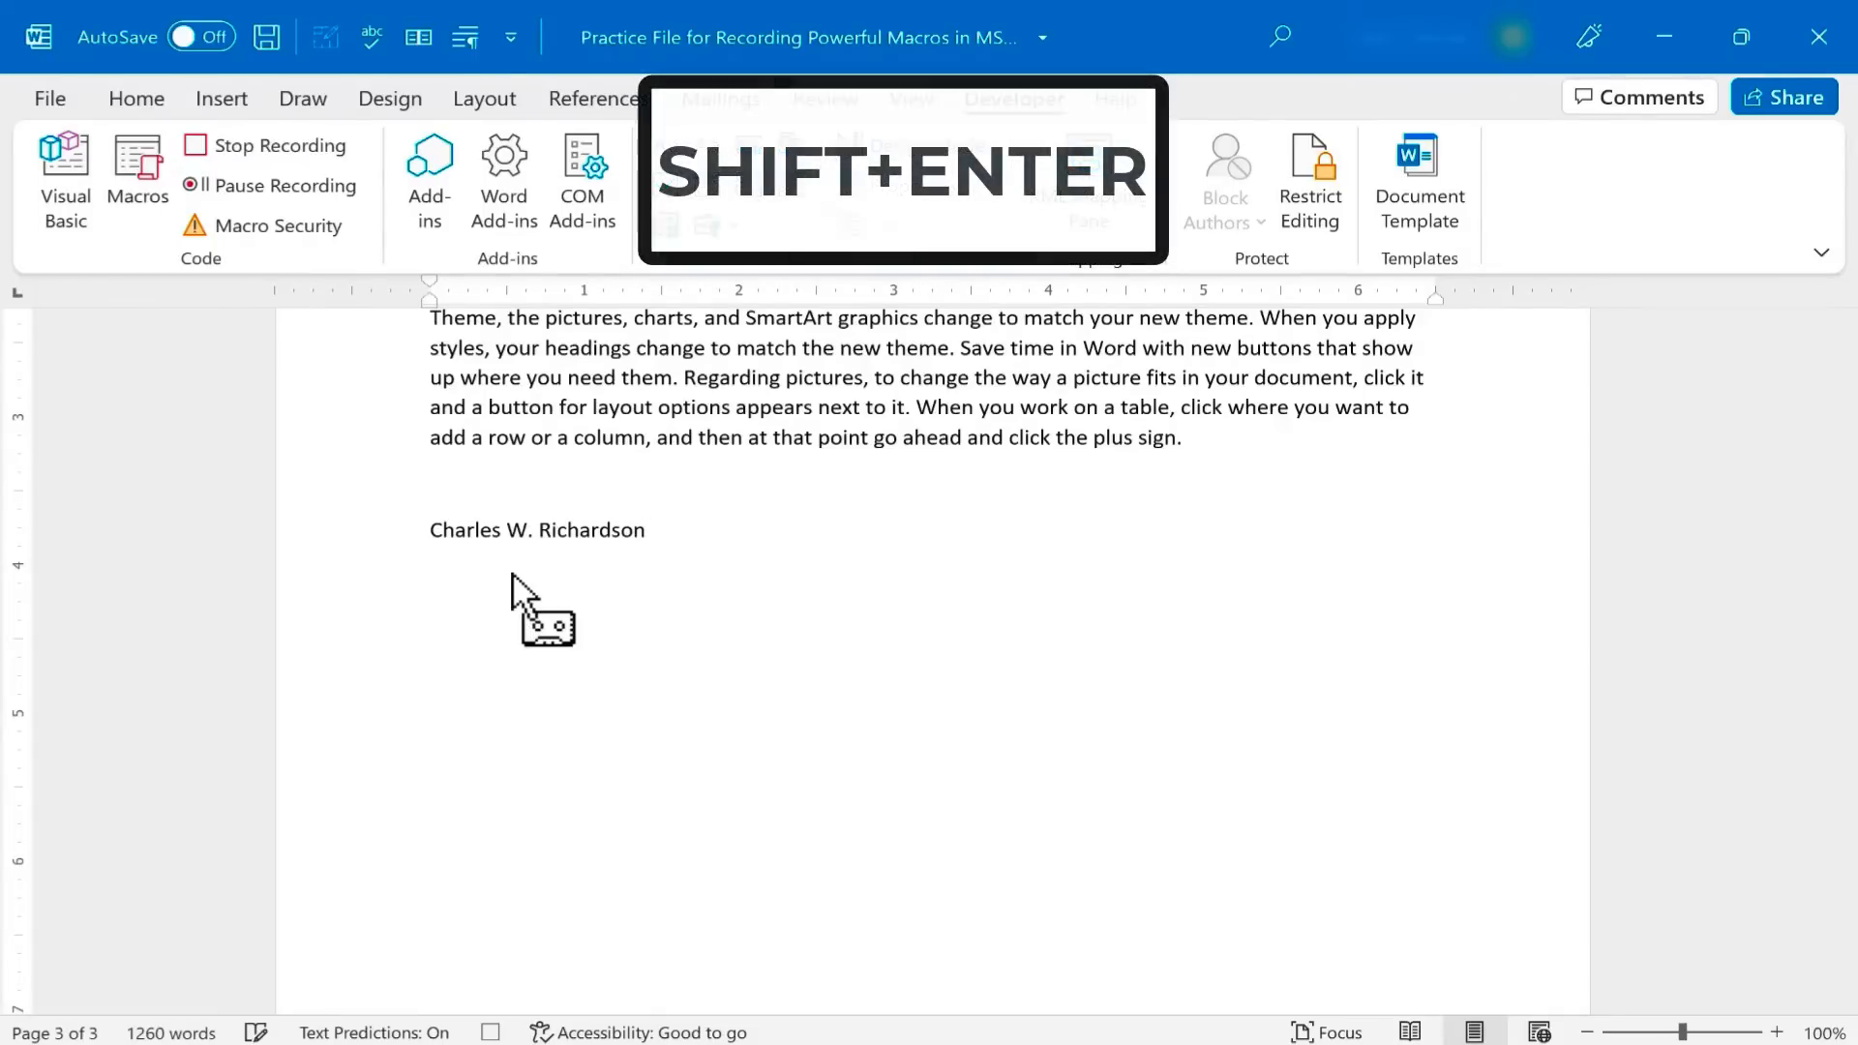
key("shift+enter")
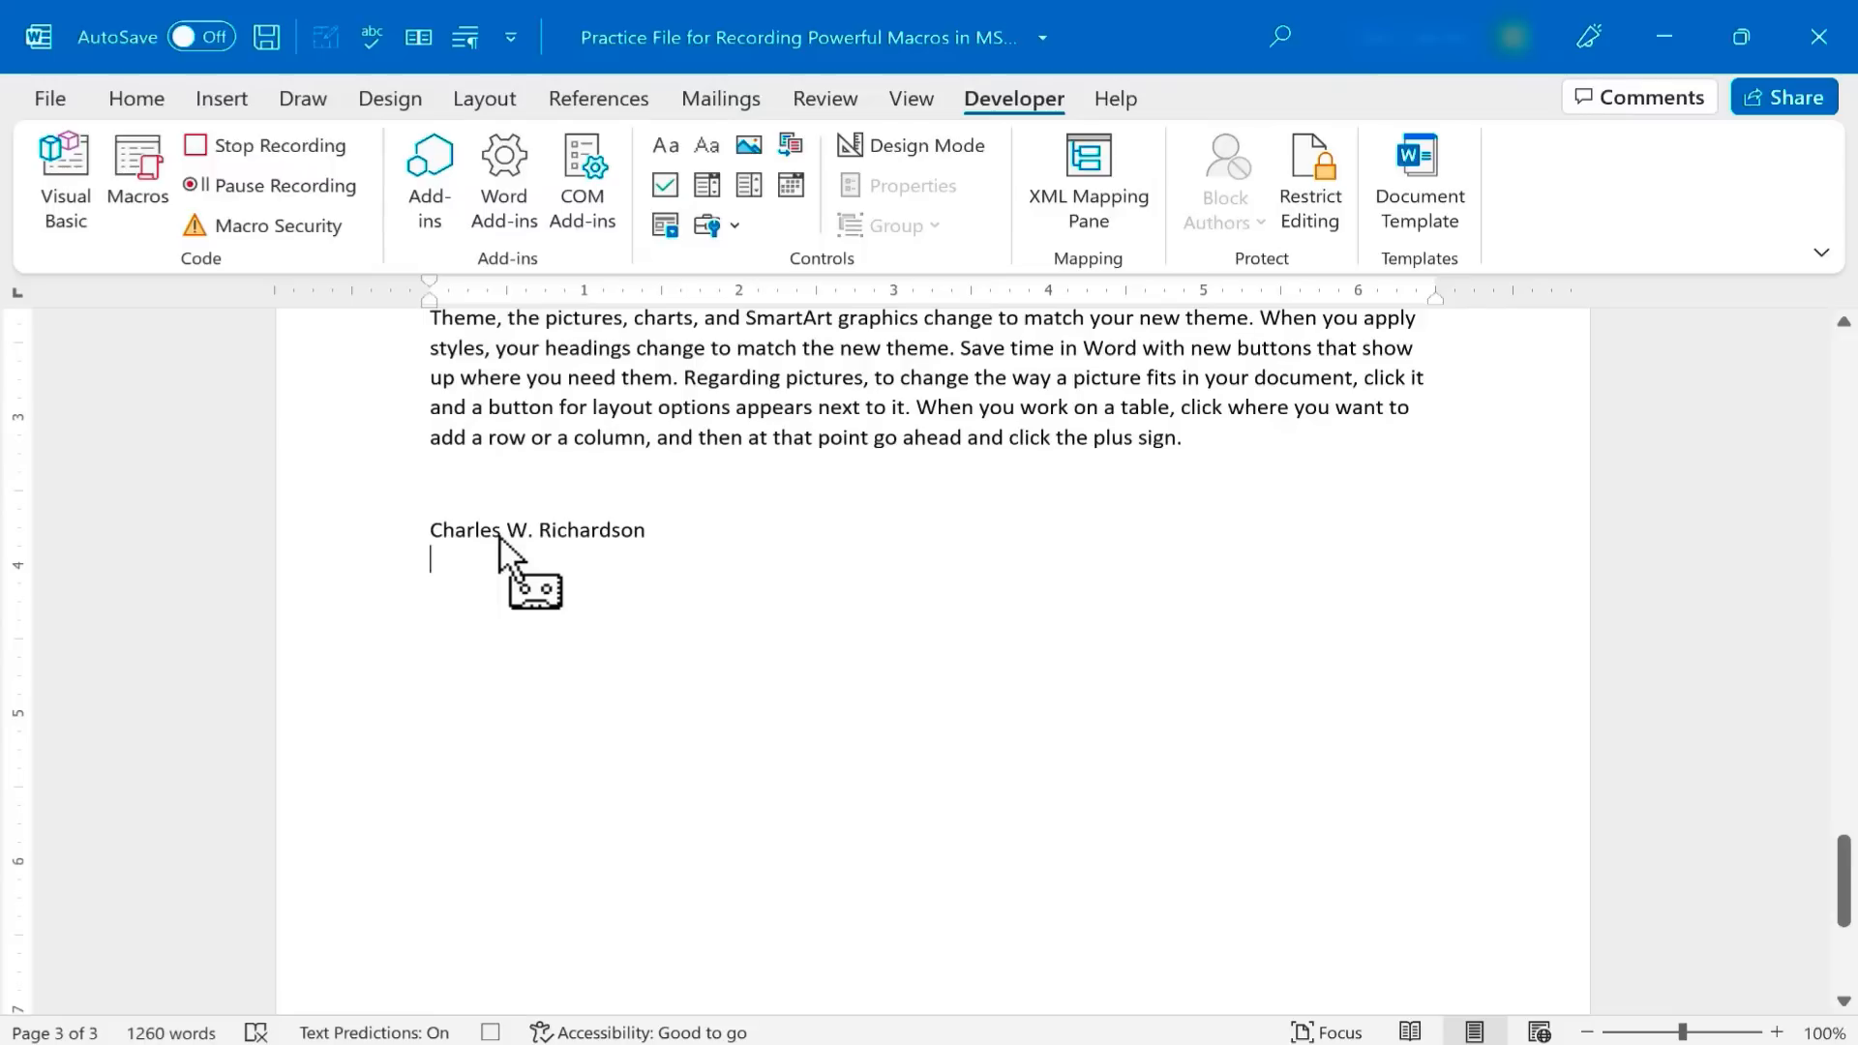
type("Assistant Regional Manager")
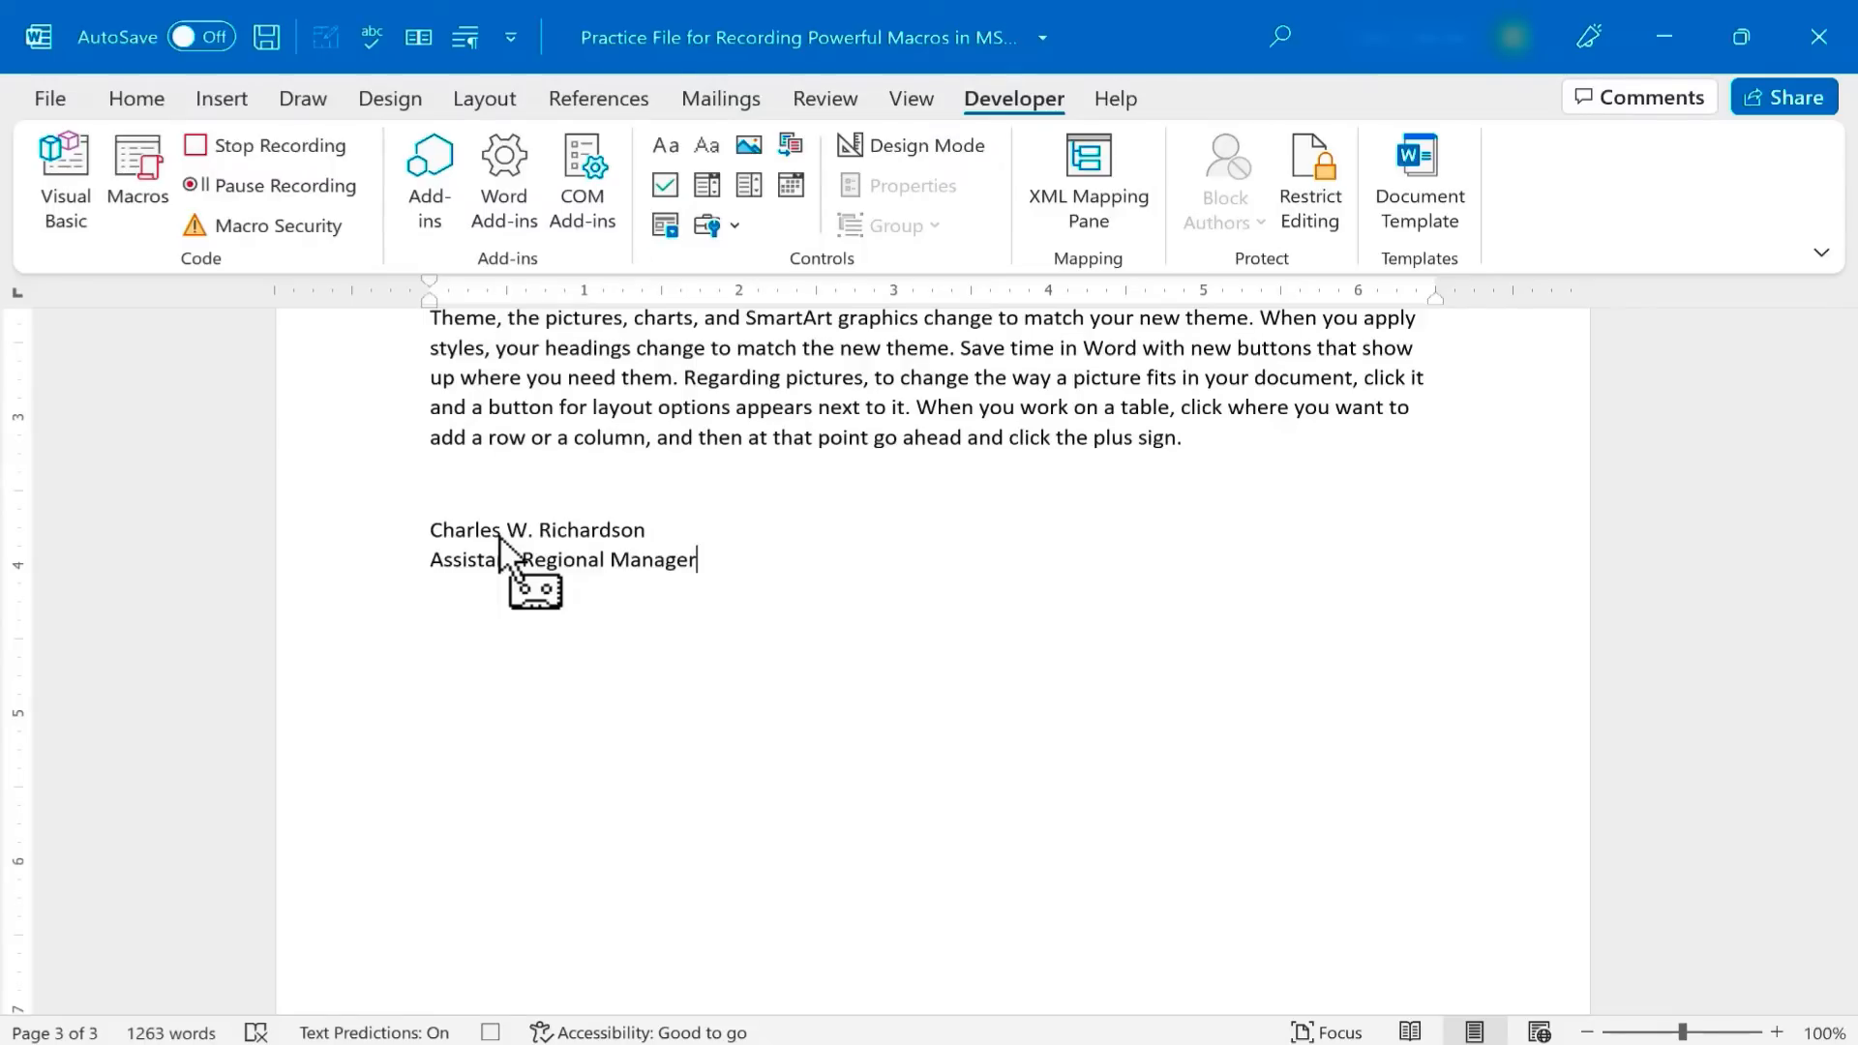
key("shift+enter")
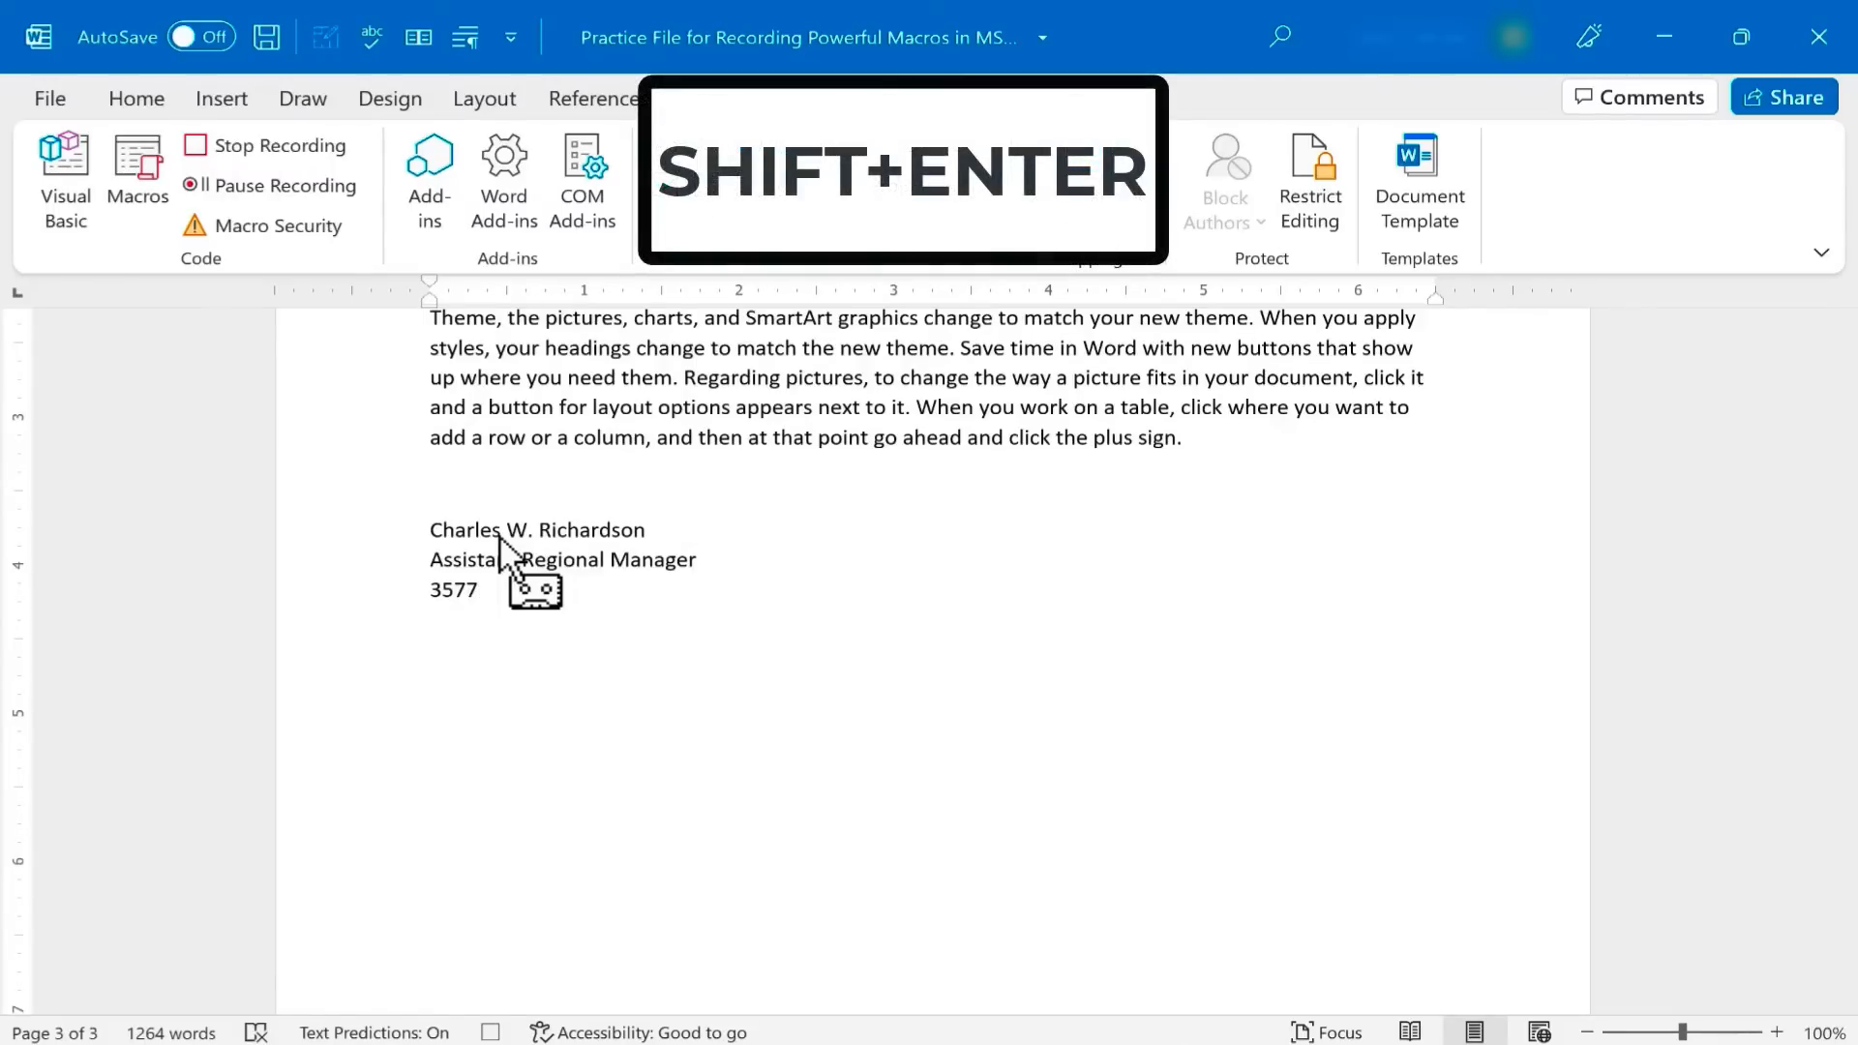
type("Hialeah RD")
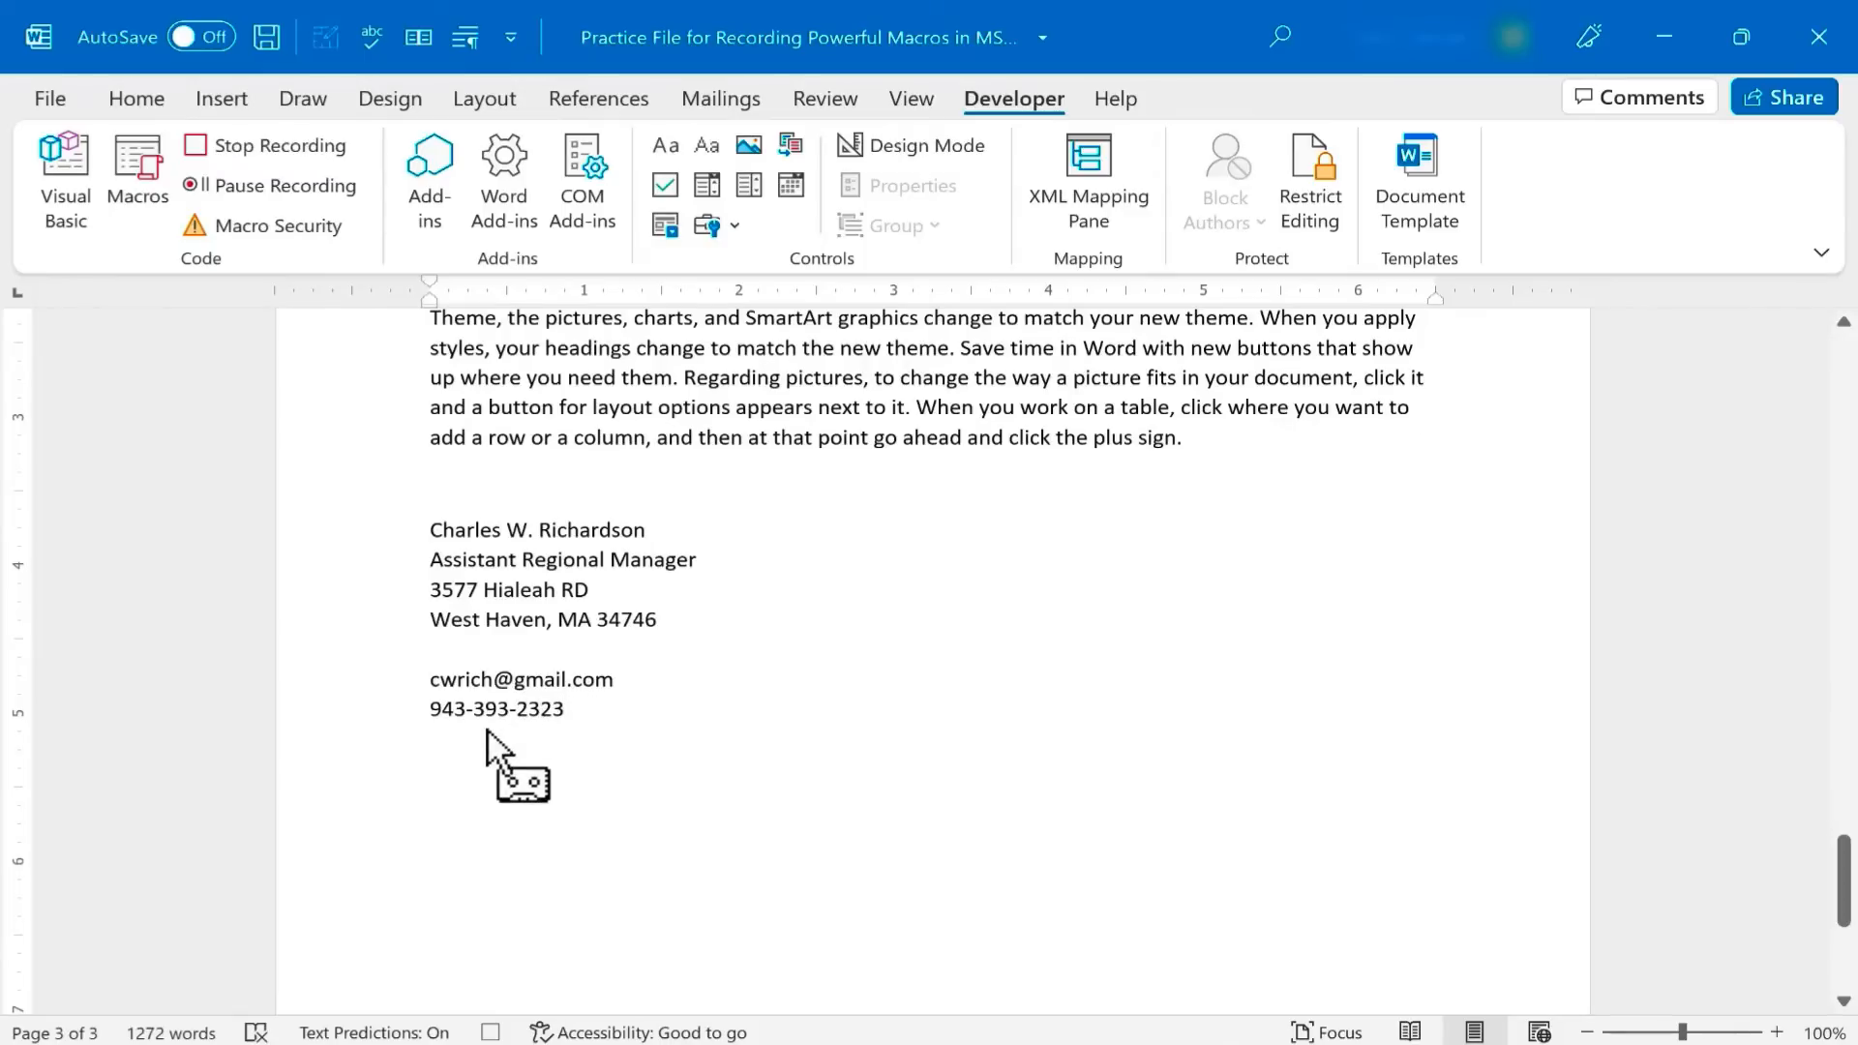
left_click(565, 709)
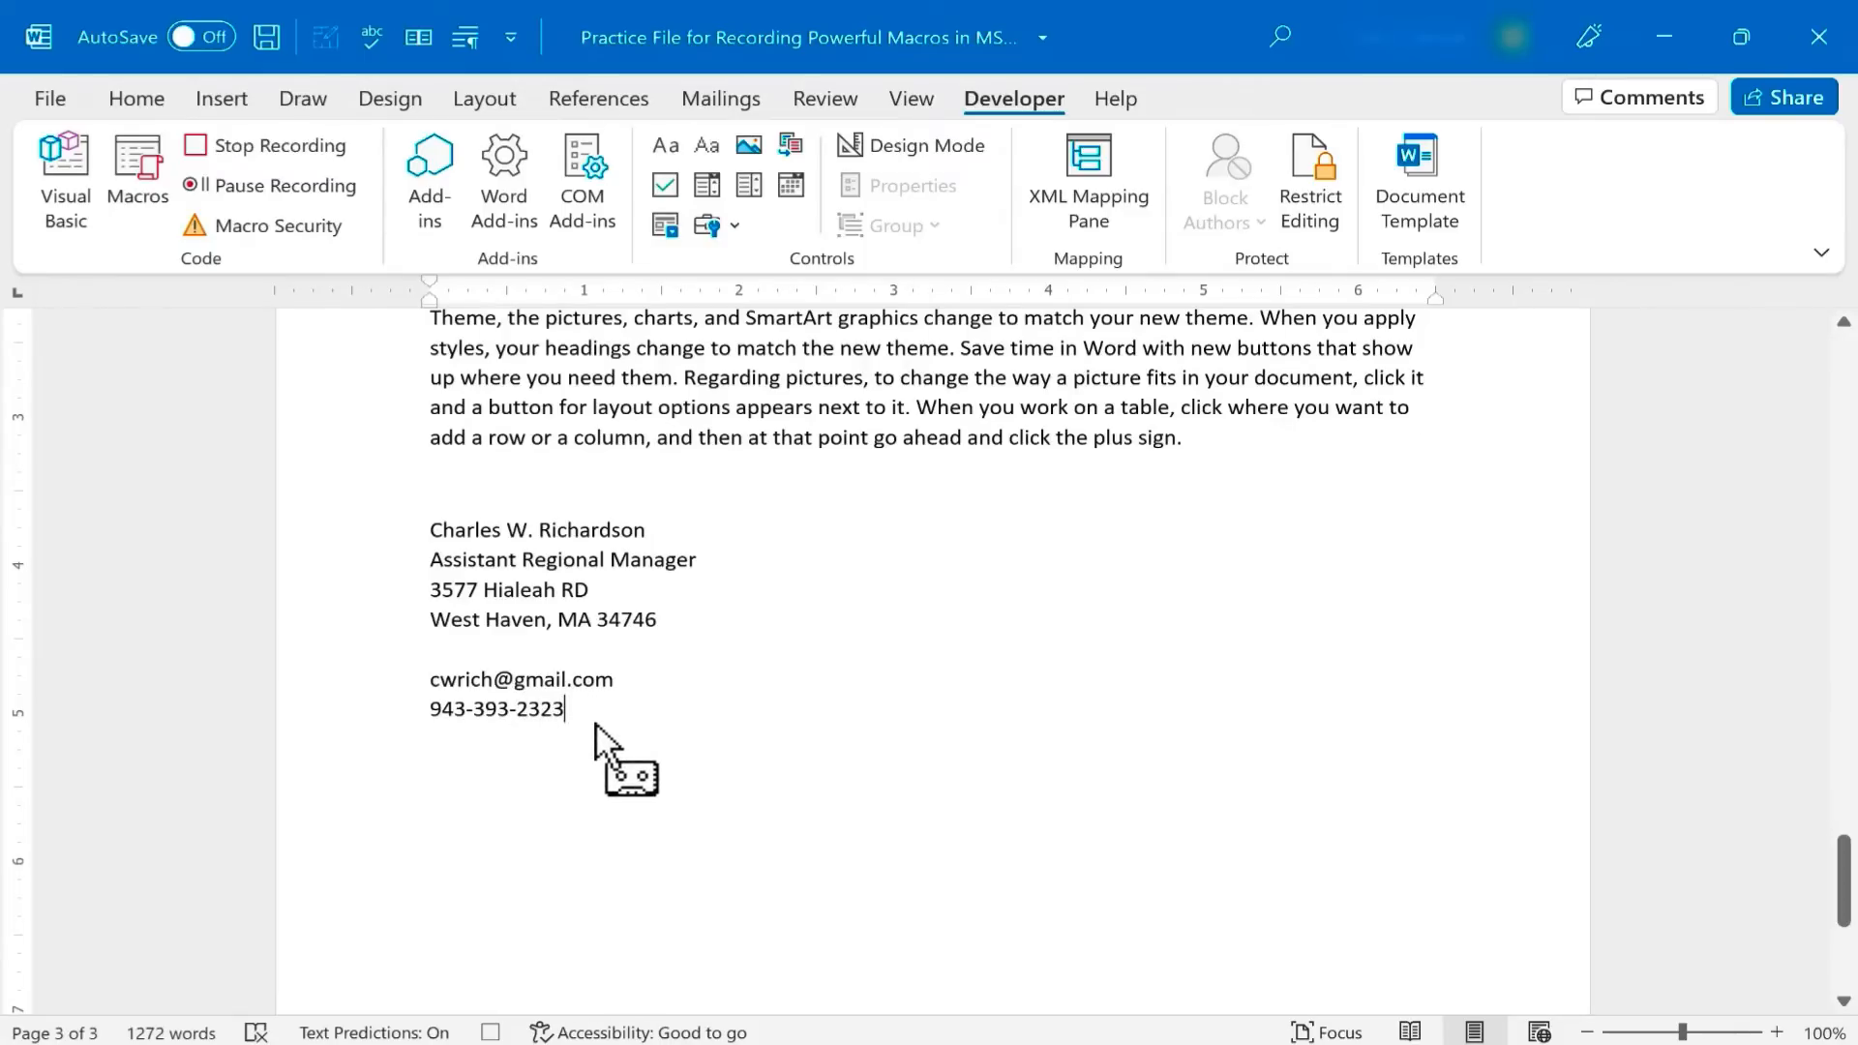
left_click(271, 144)
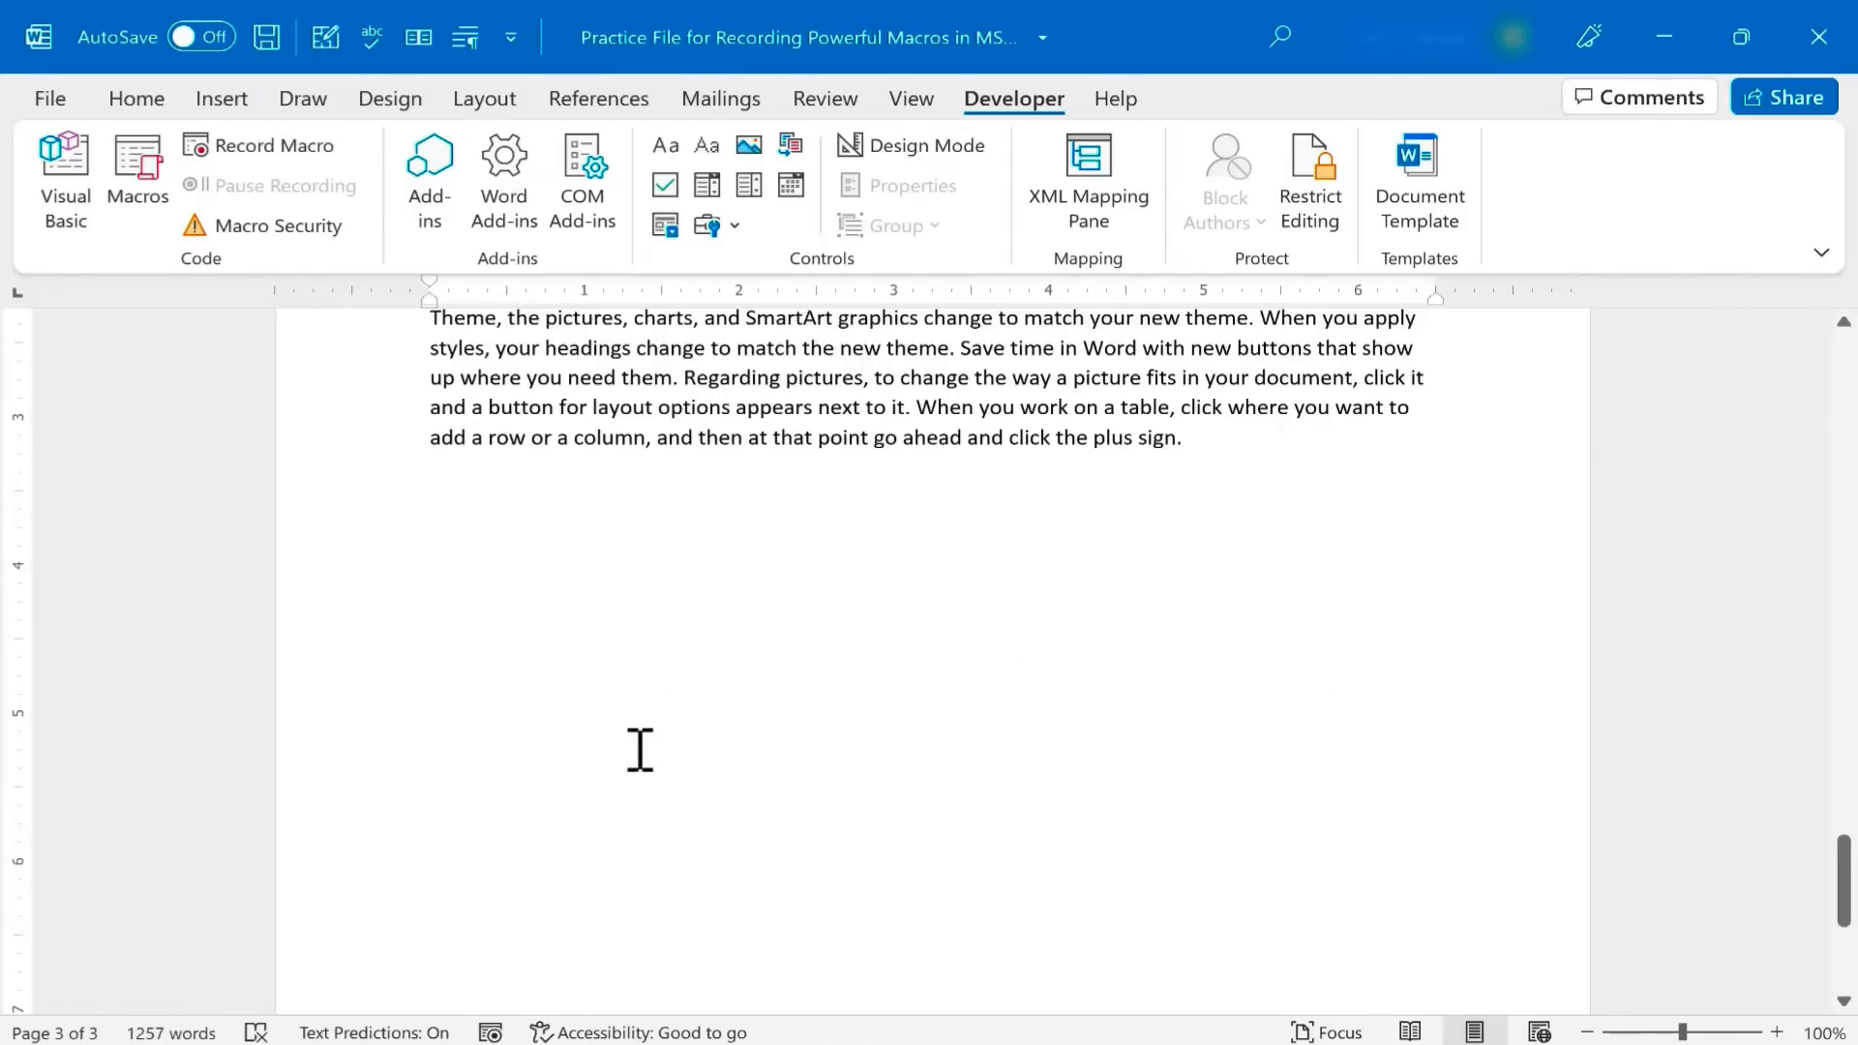
- Run the ContactInfo macro below the last paragraph, then scroll to review the inserted contact block
left_click(430, 575)
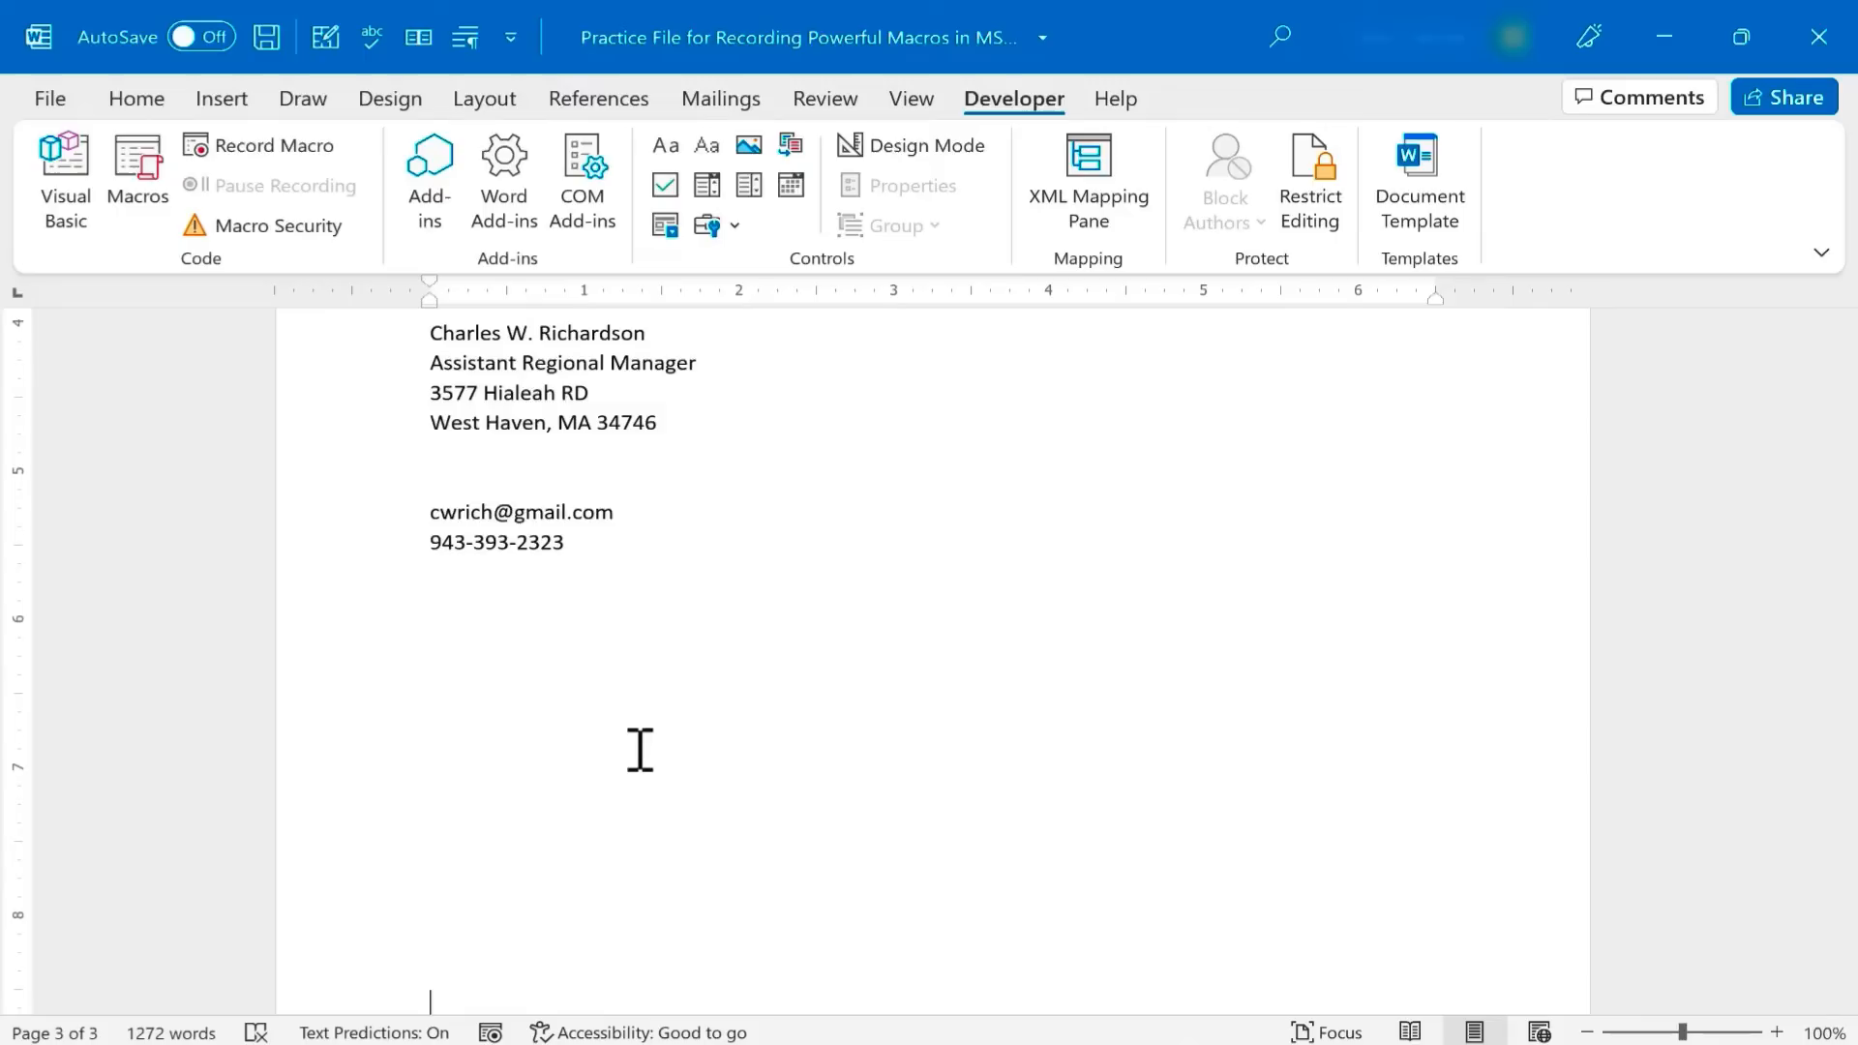
scroll("down", 3)
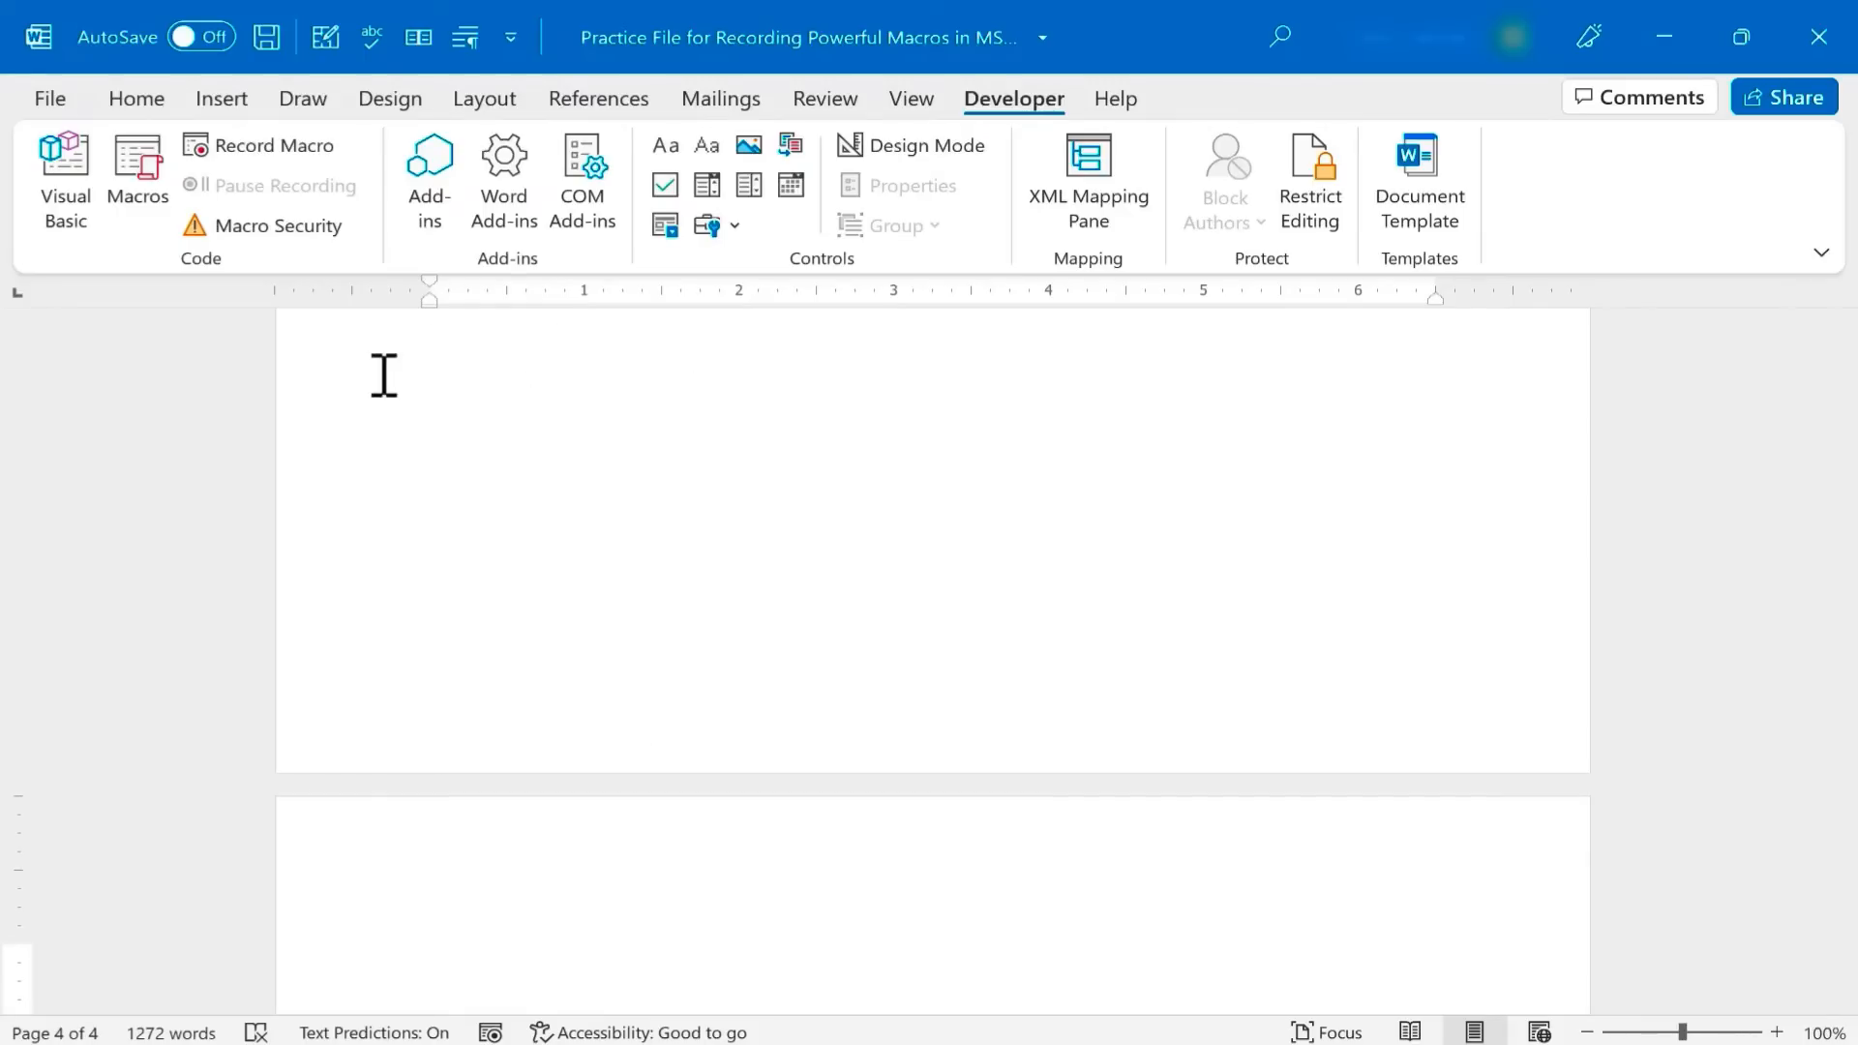
scroll("down", 3)
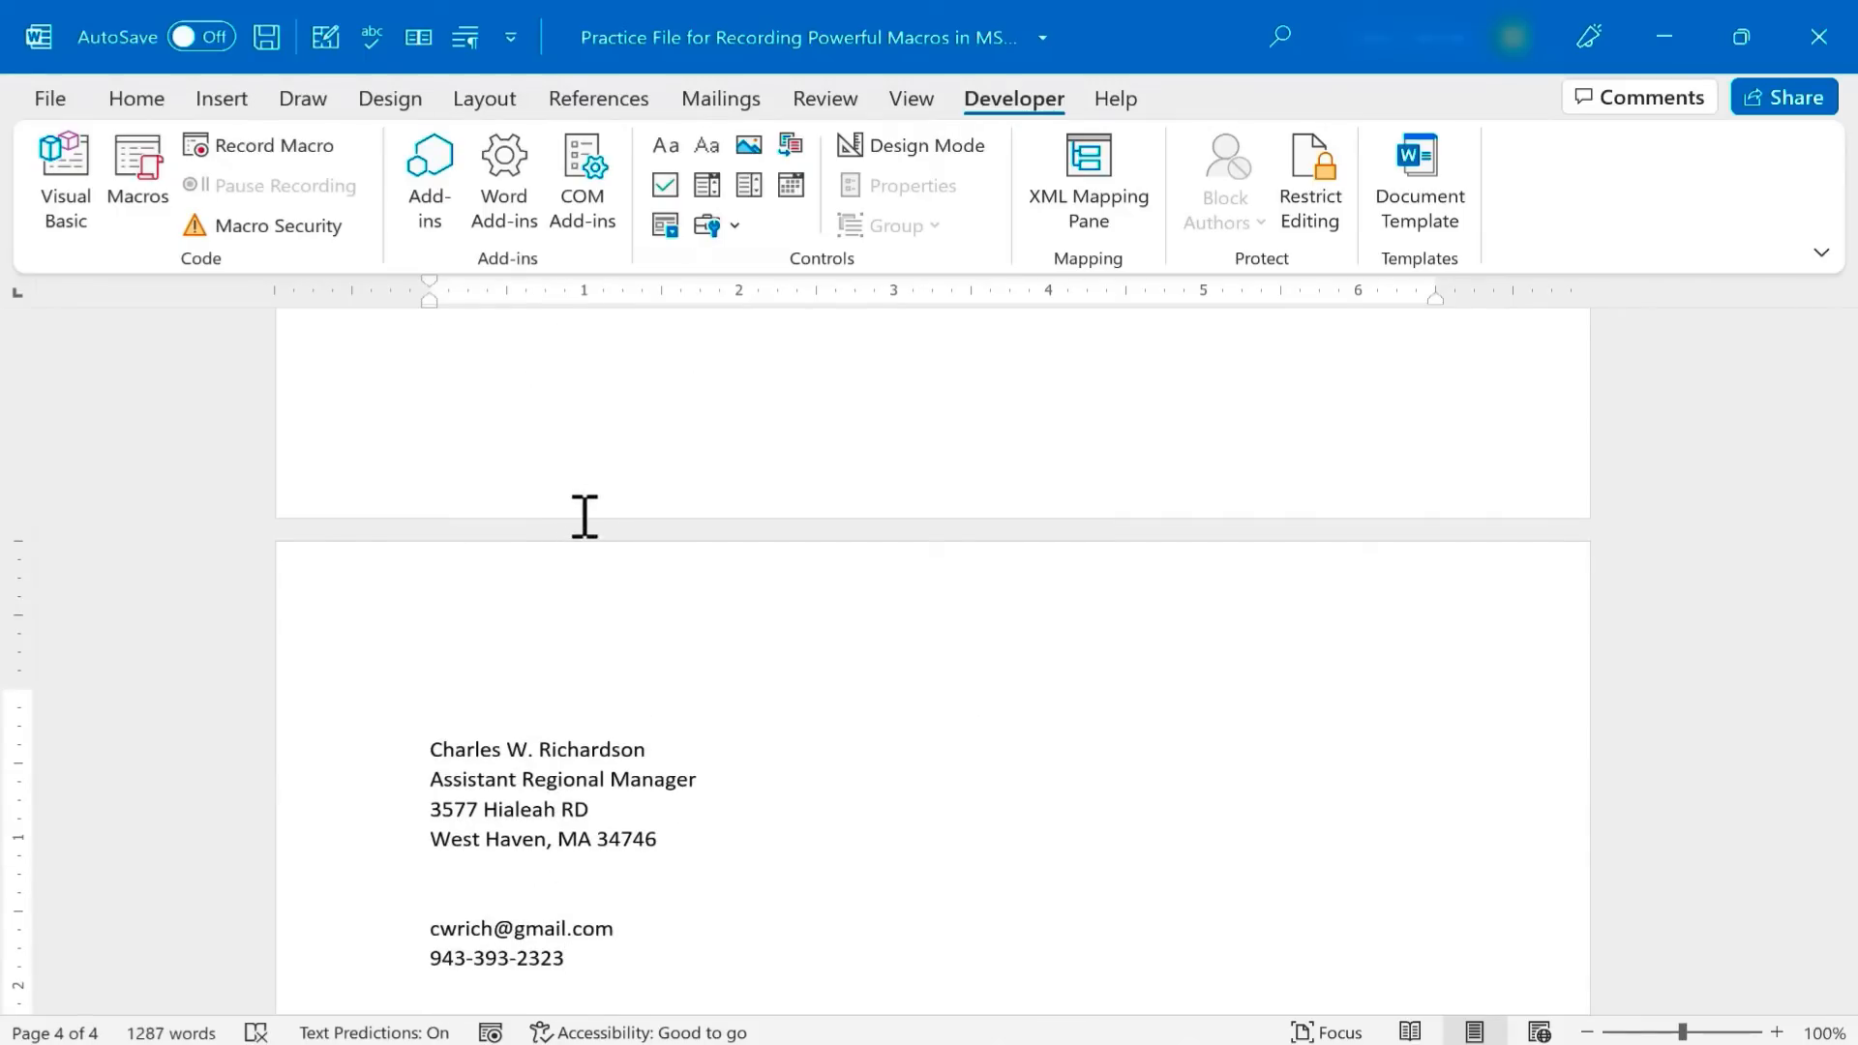
scroll("up", 3)
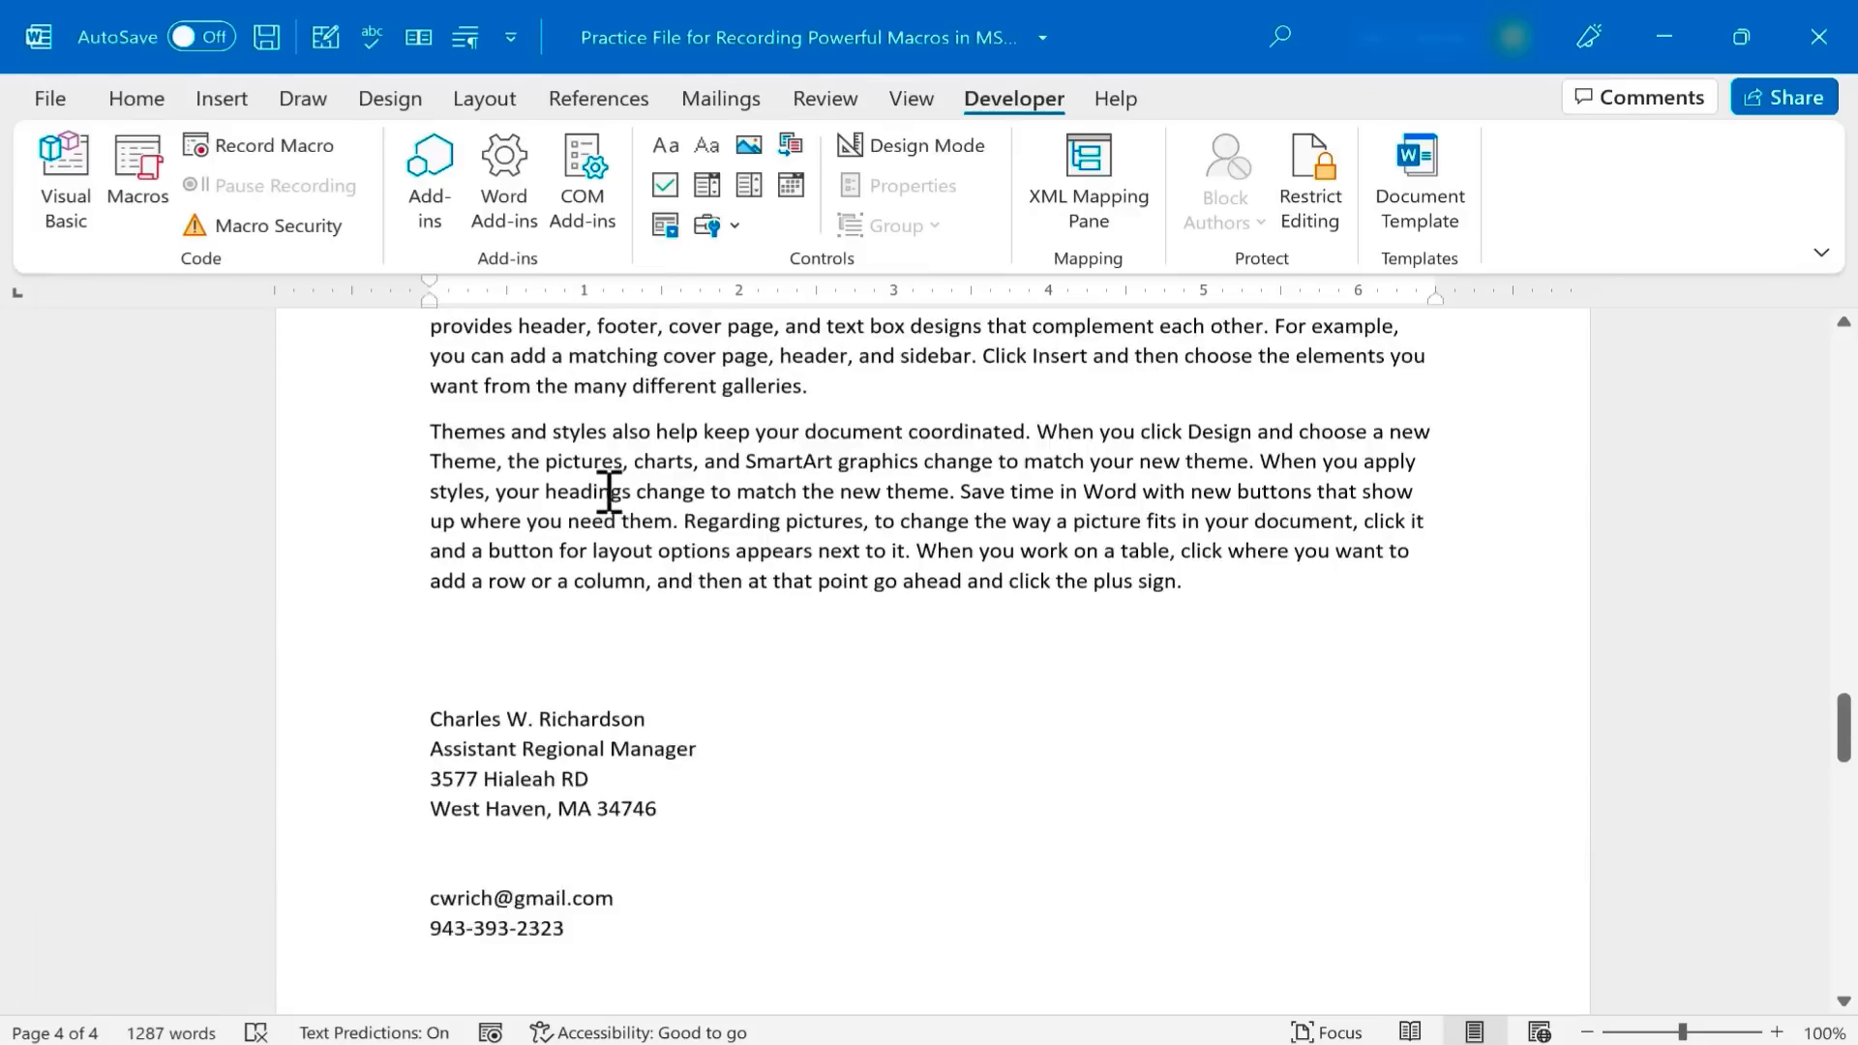
scroll("up", 3)
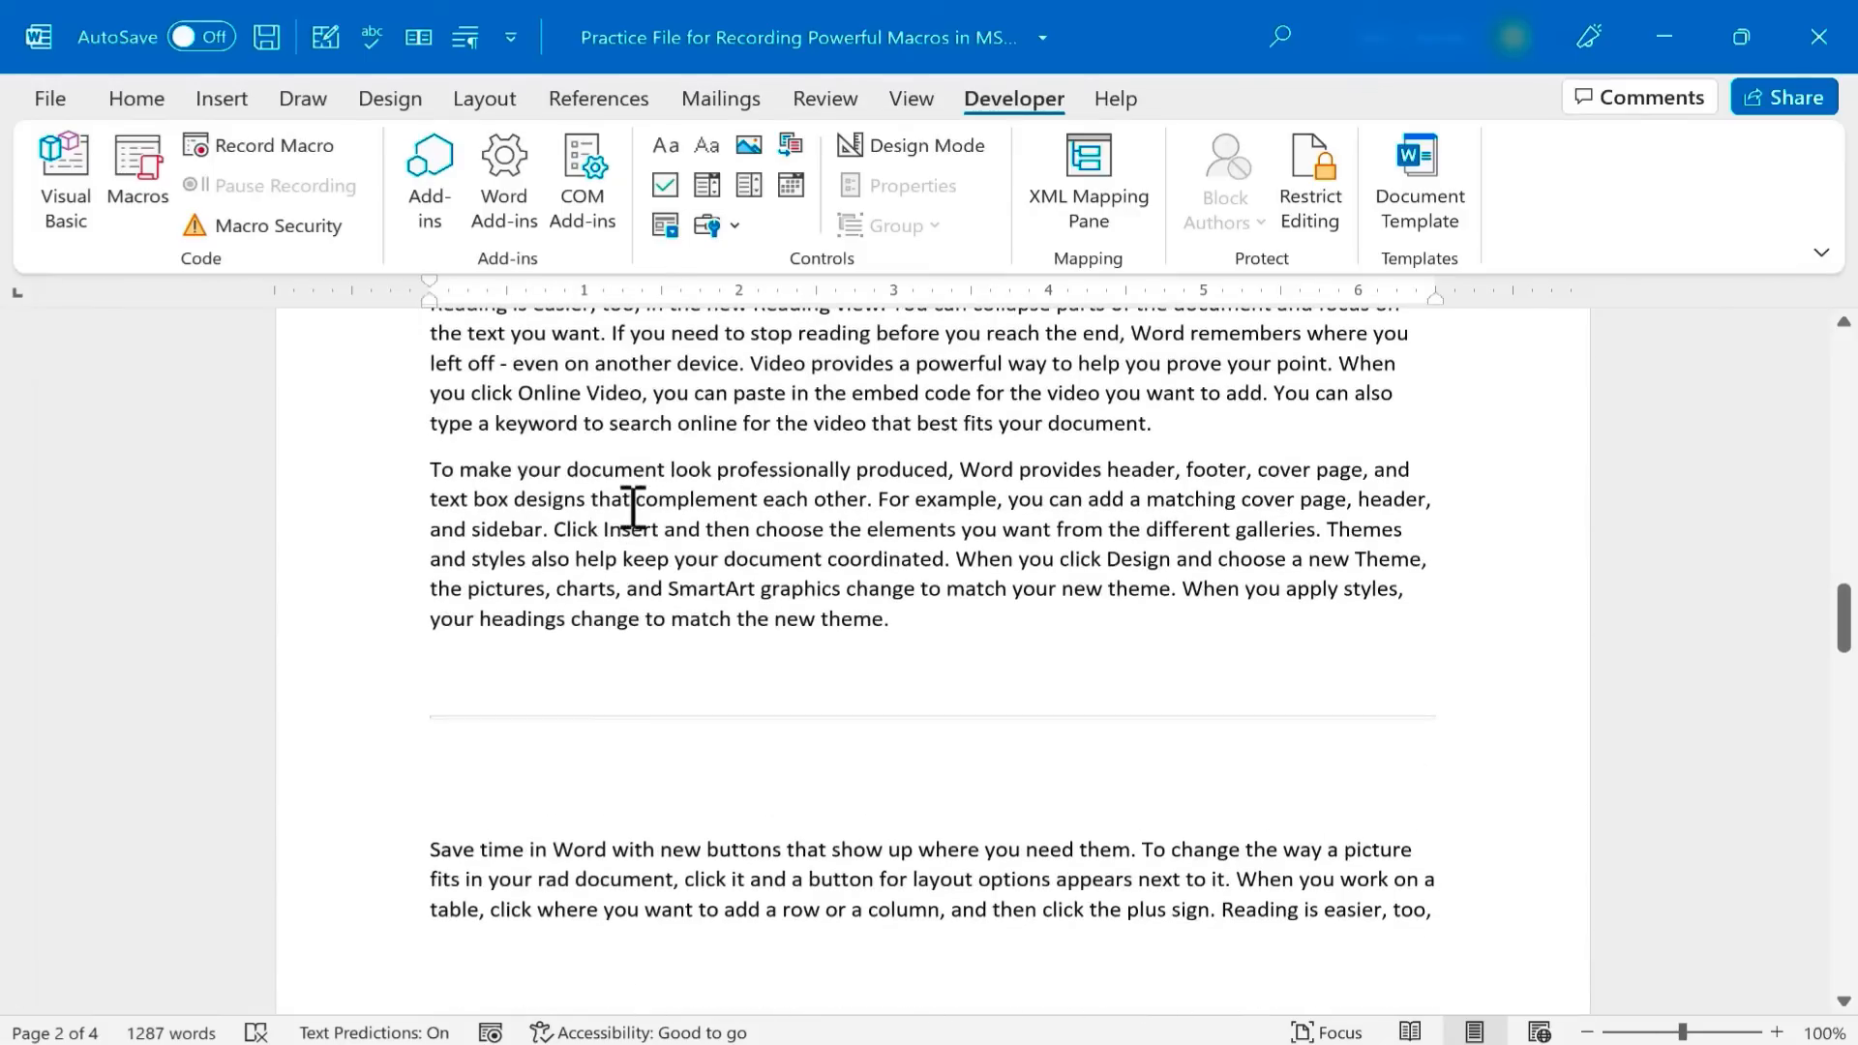
scroll("up", 3)
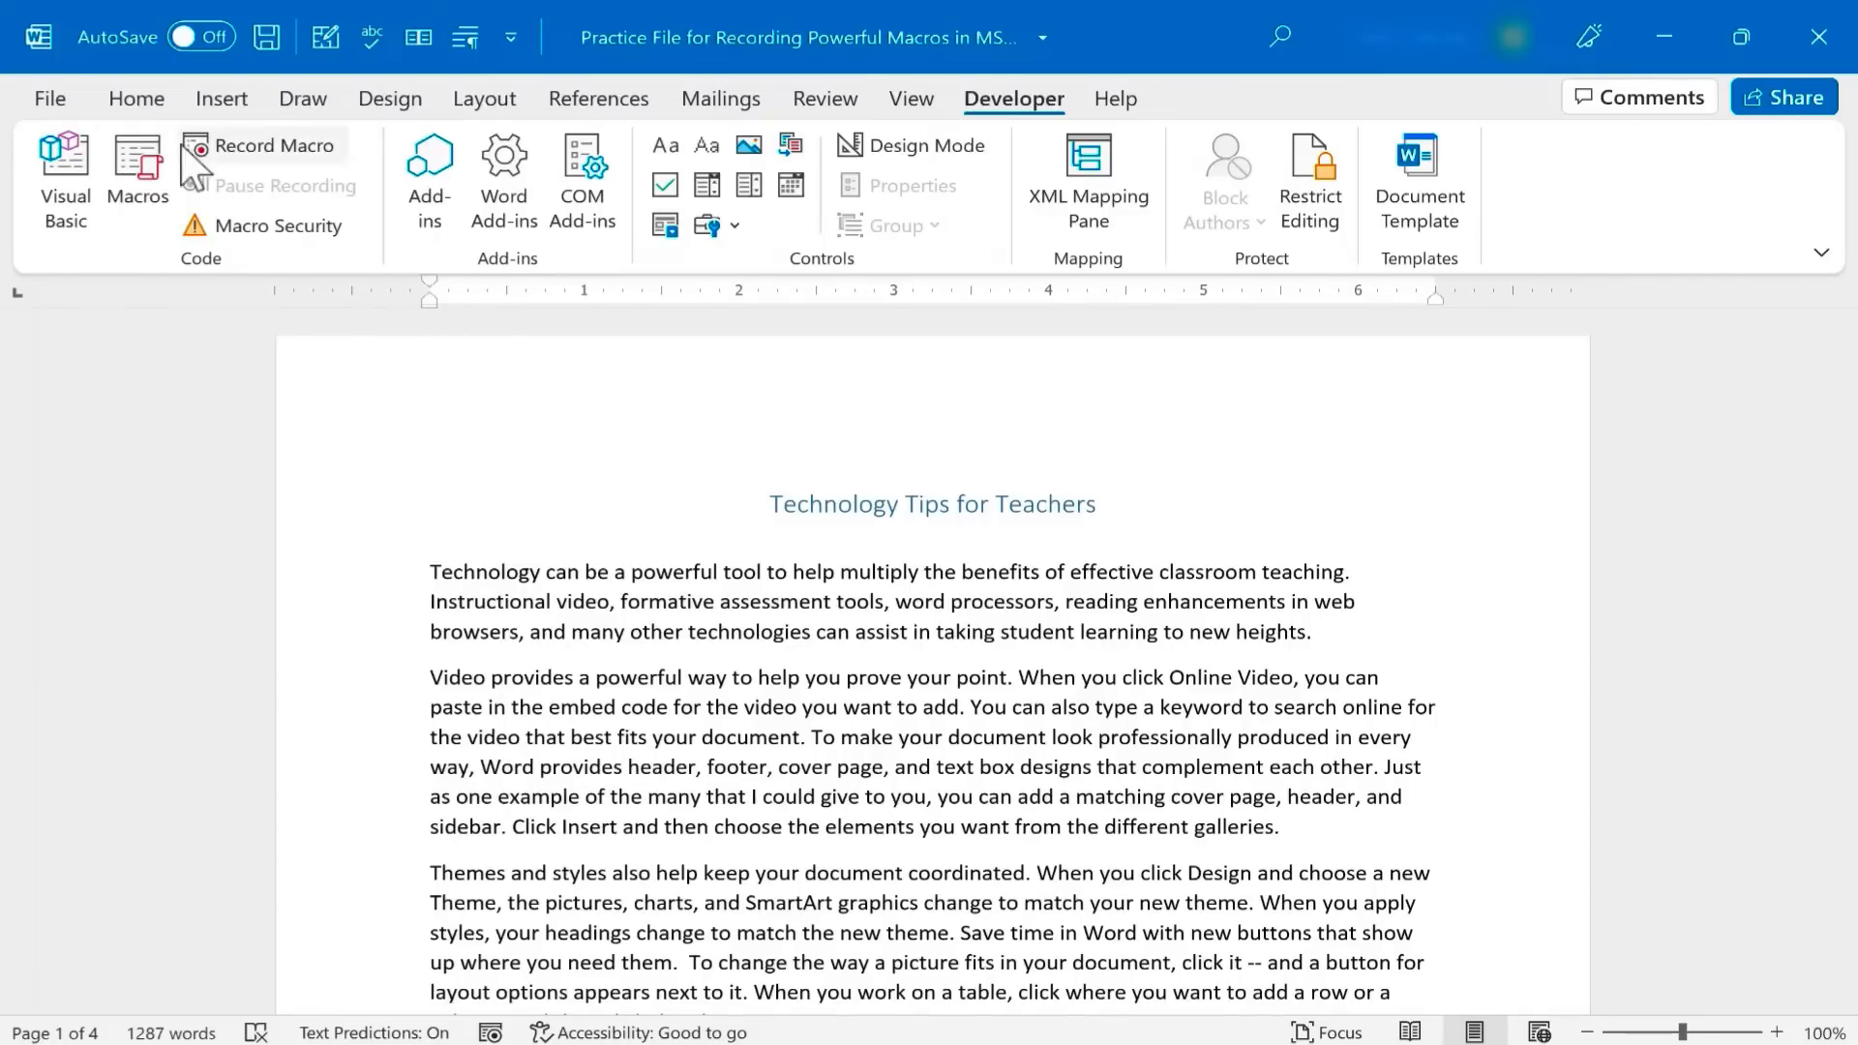
mouse_move(136, 178)
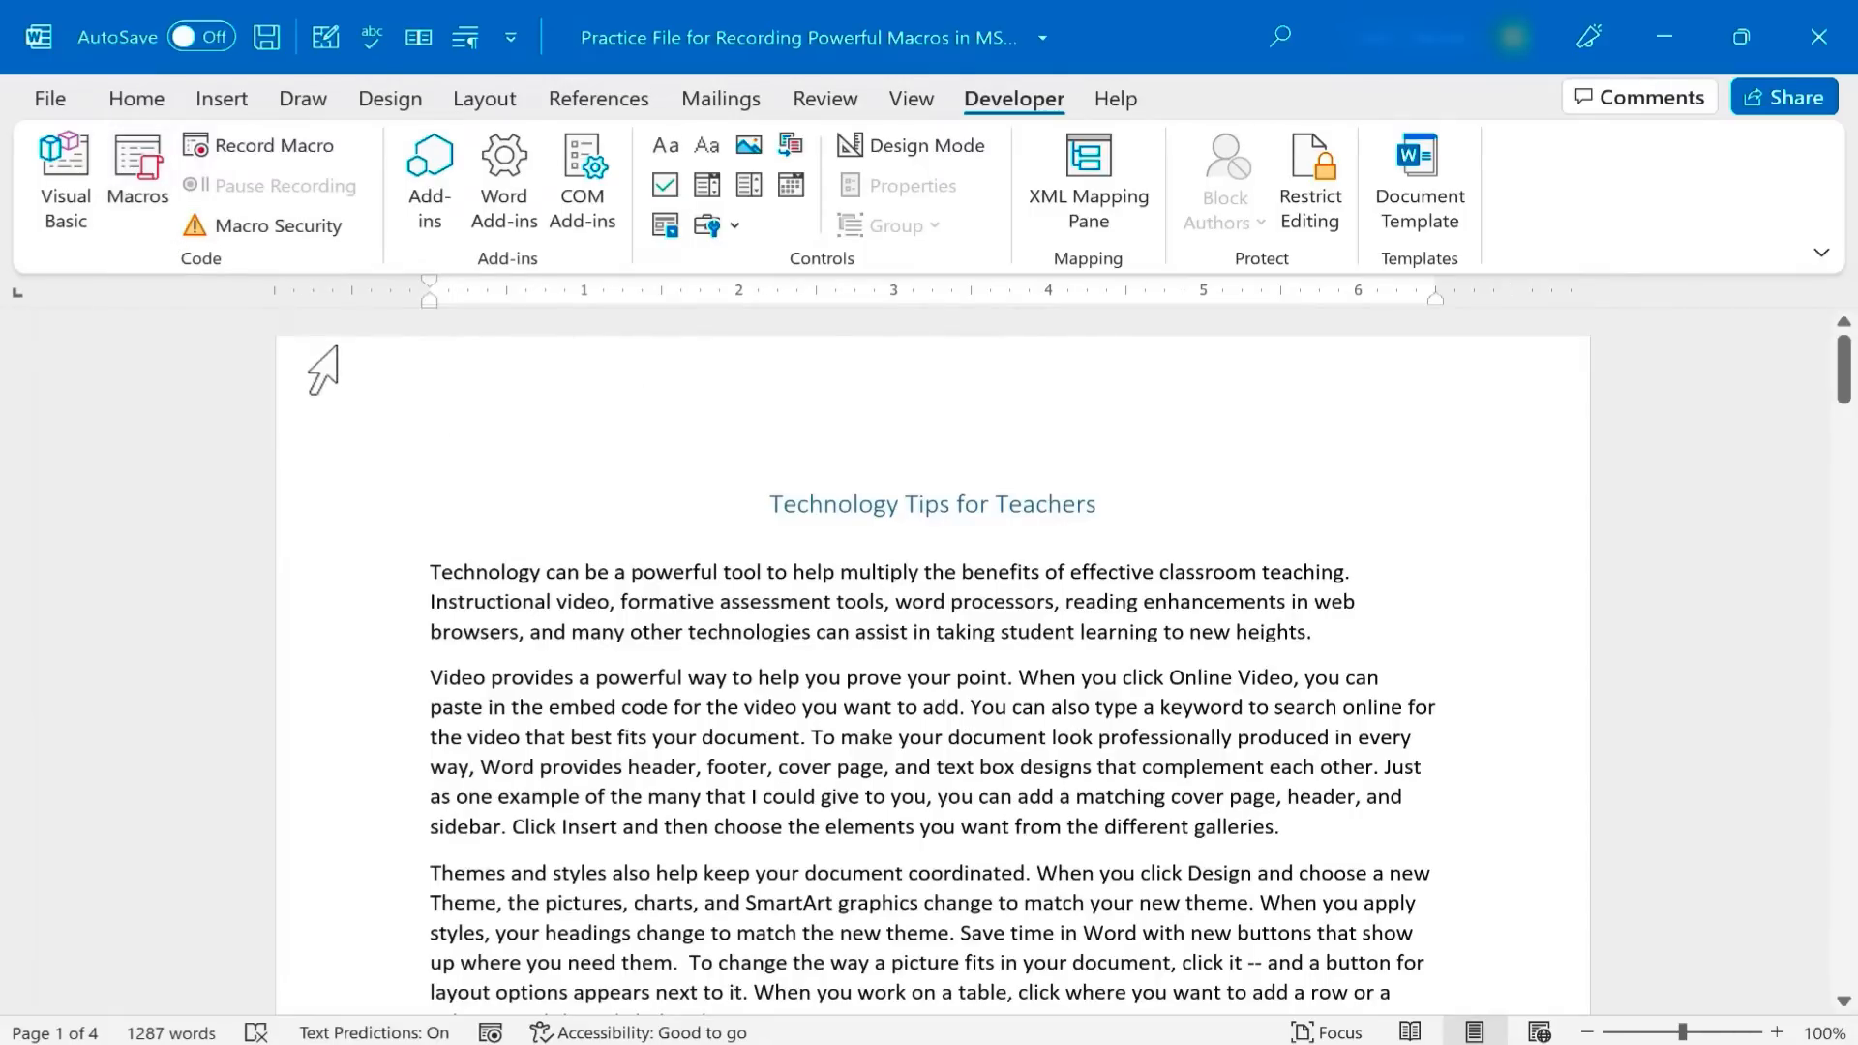
mouse_move(1072, 136)
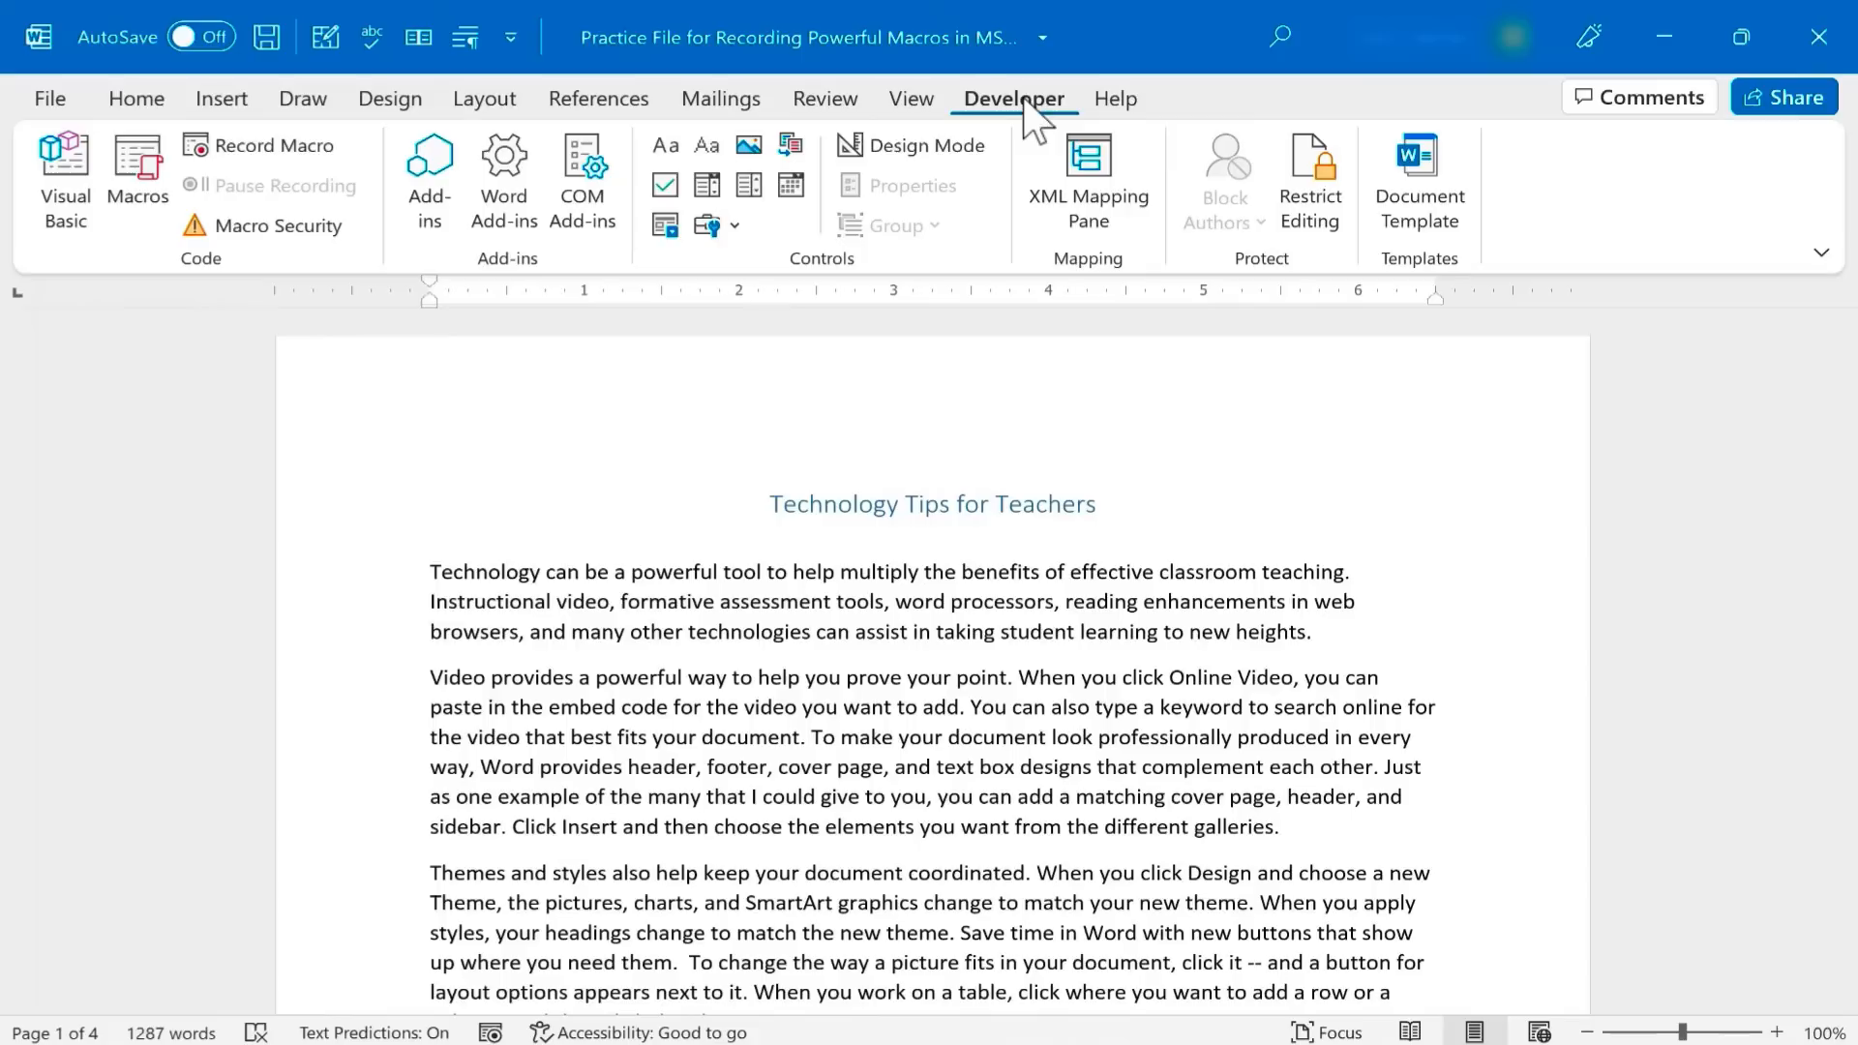
mouse_move(284, 144)
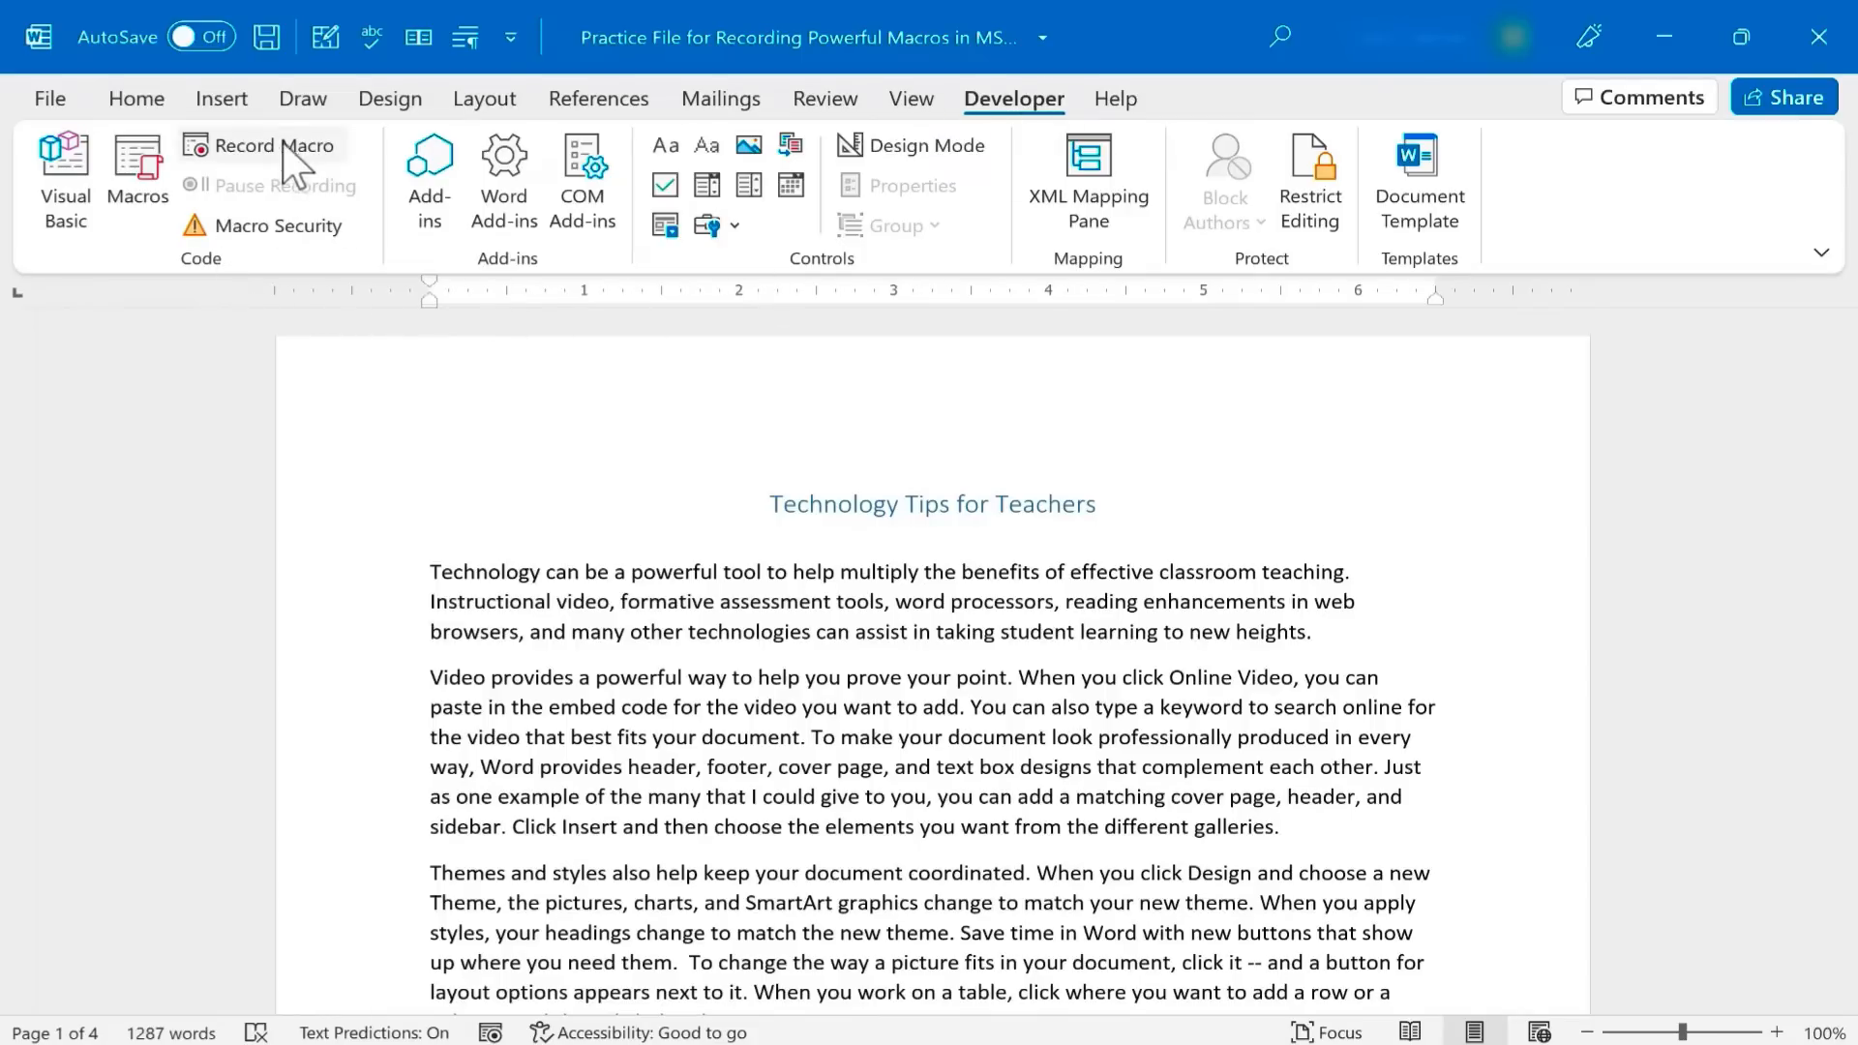
mouse_move(280, 226)
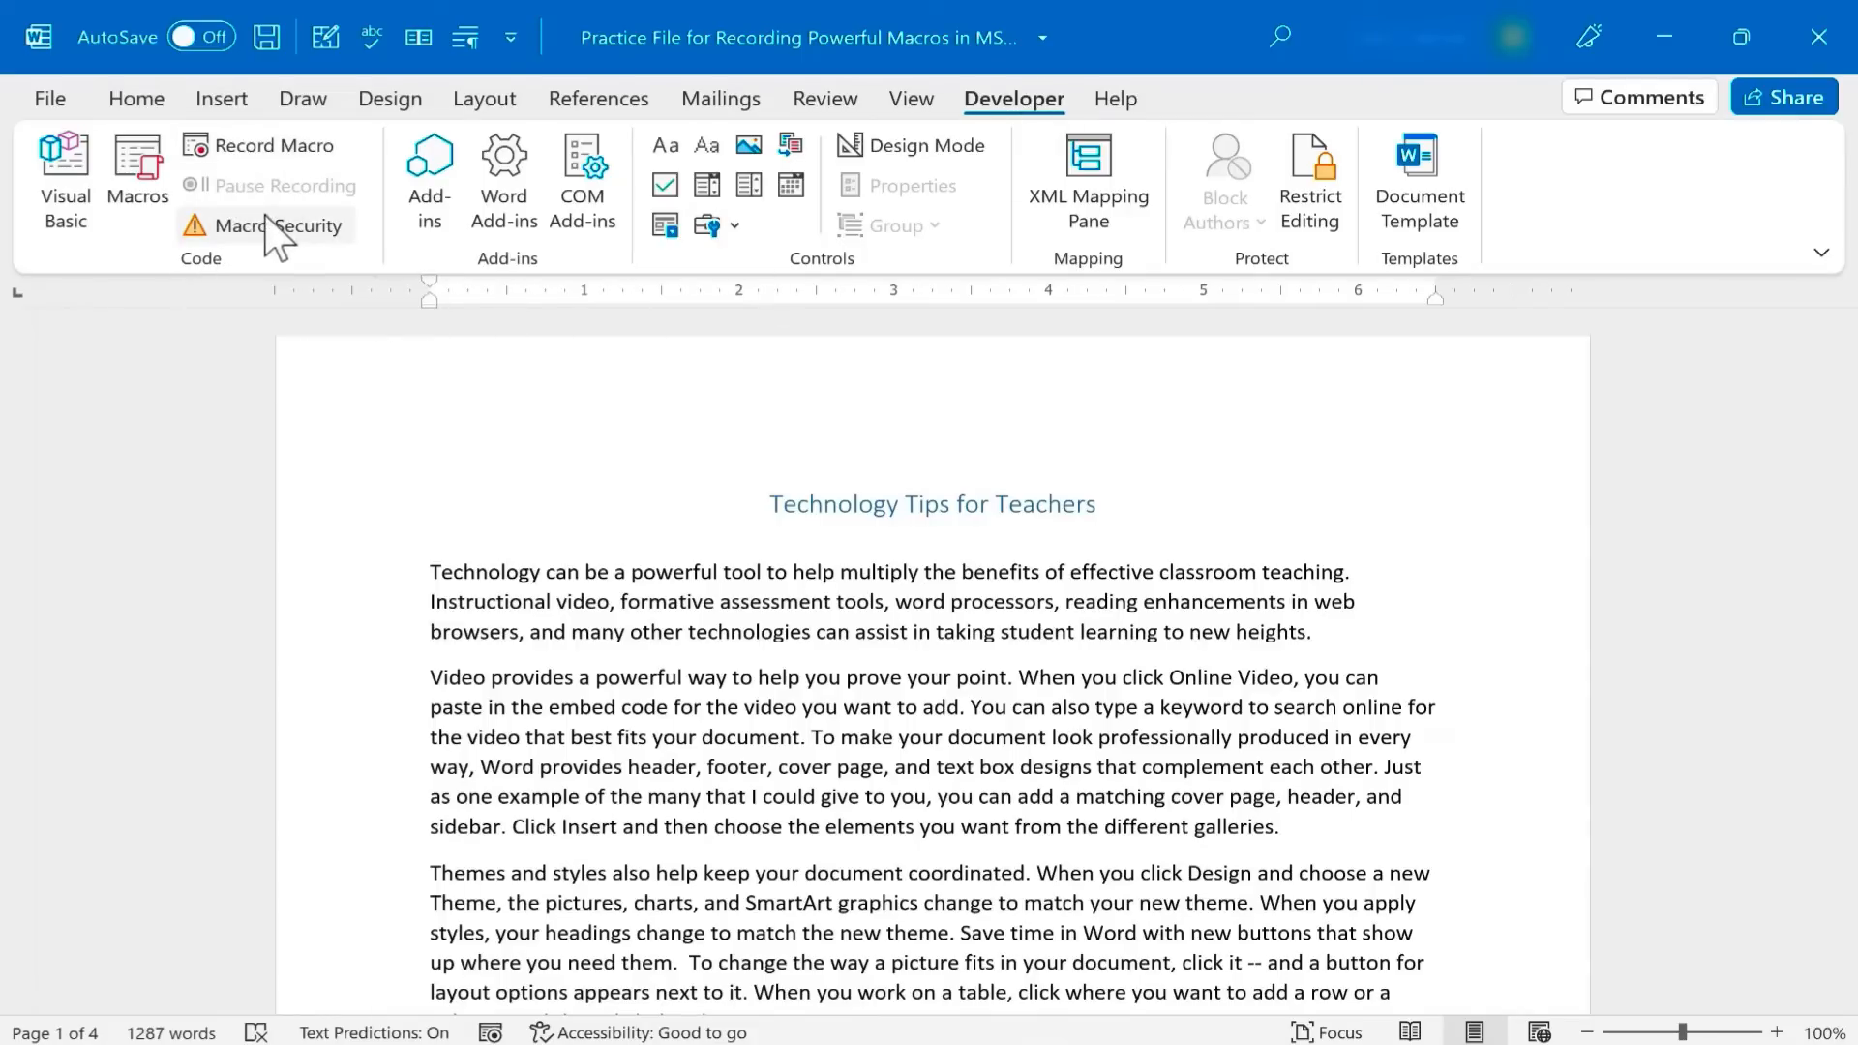
- Open Macro Security from the Developer tab to reach the Trust Center macro settings
left_click(280, 226)
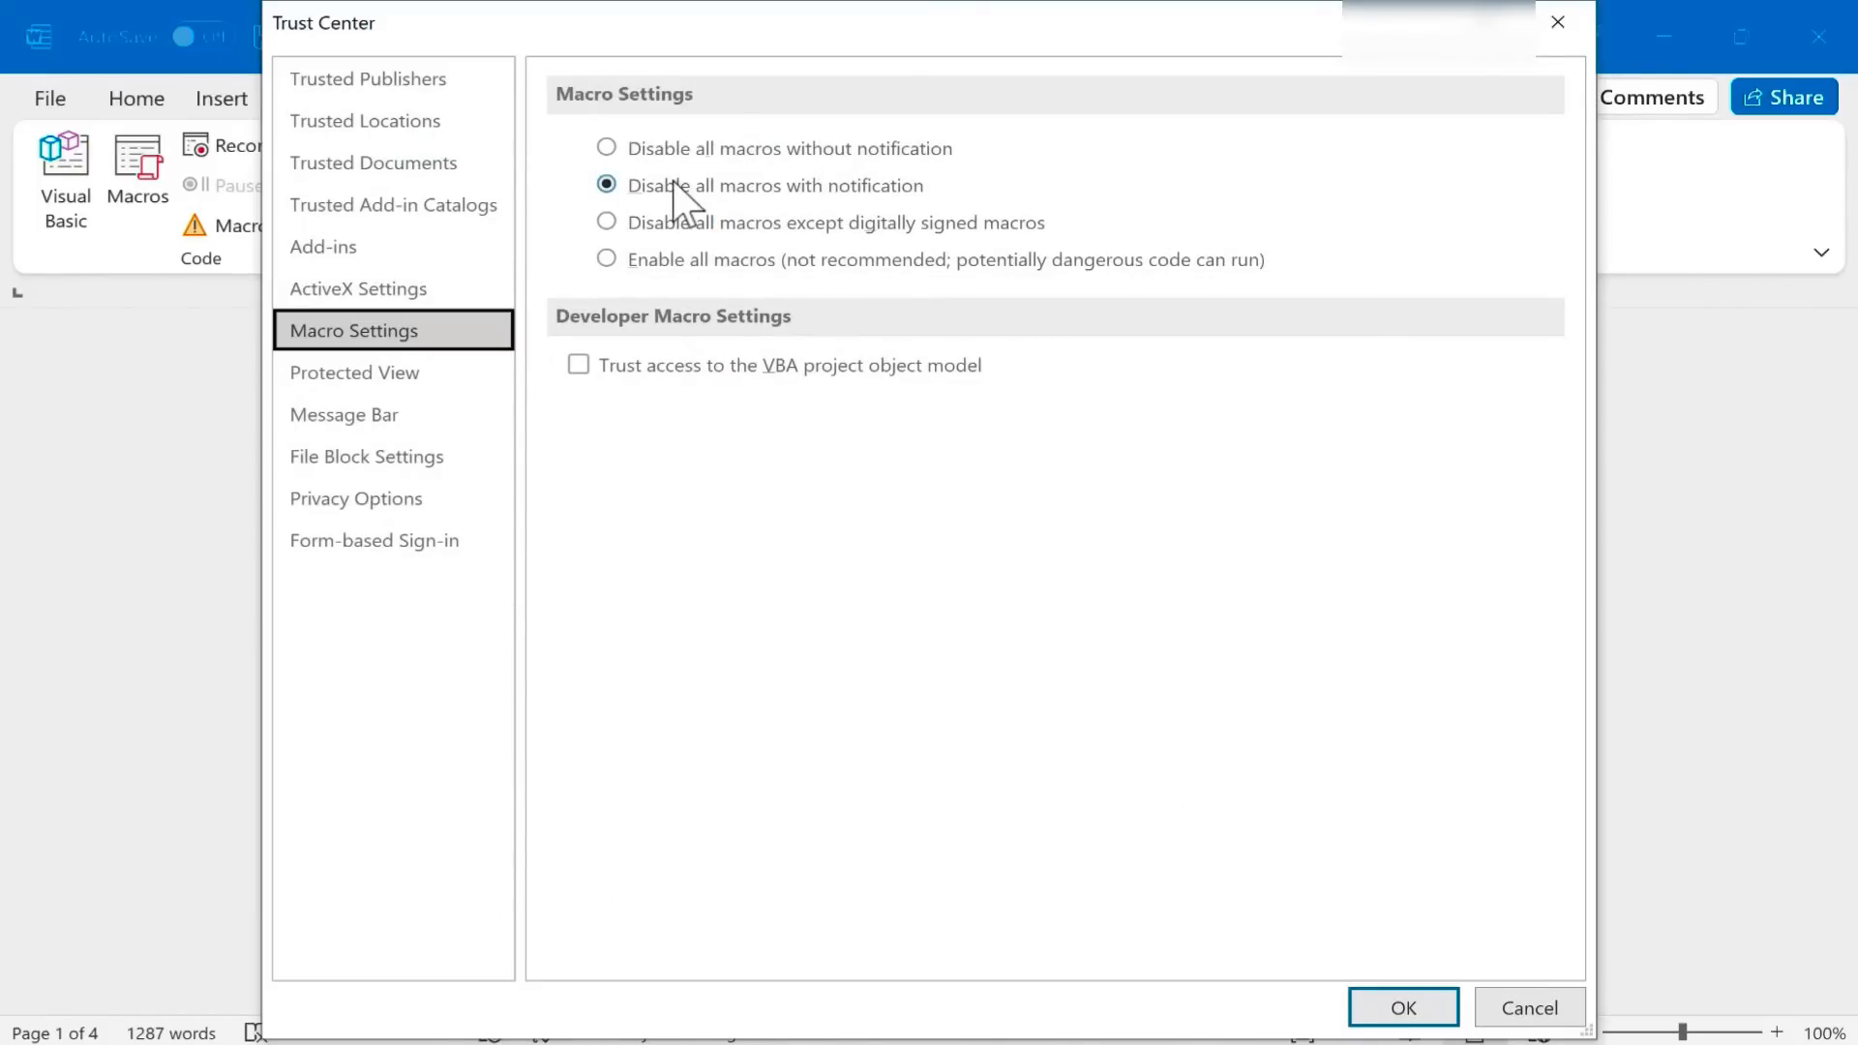
mouse_move(741, 226)
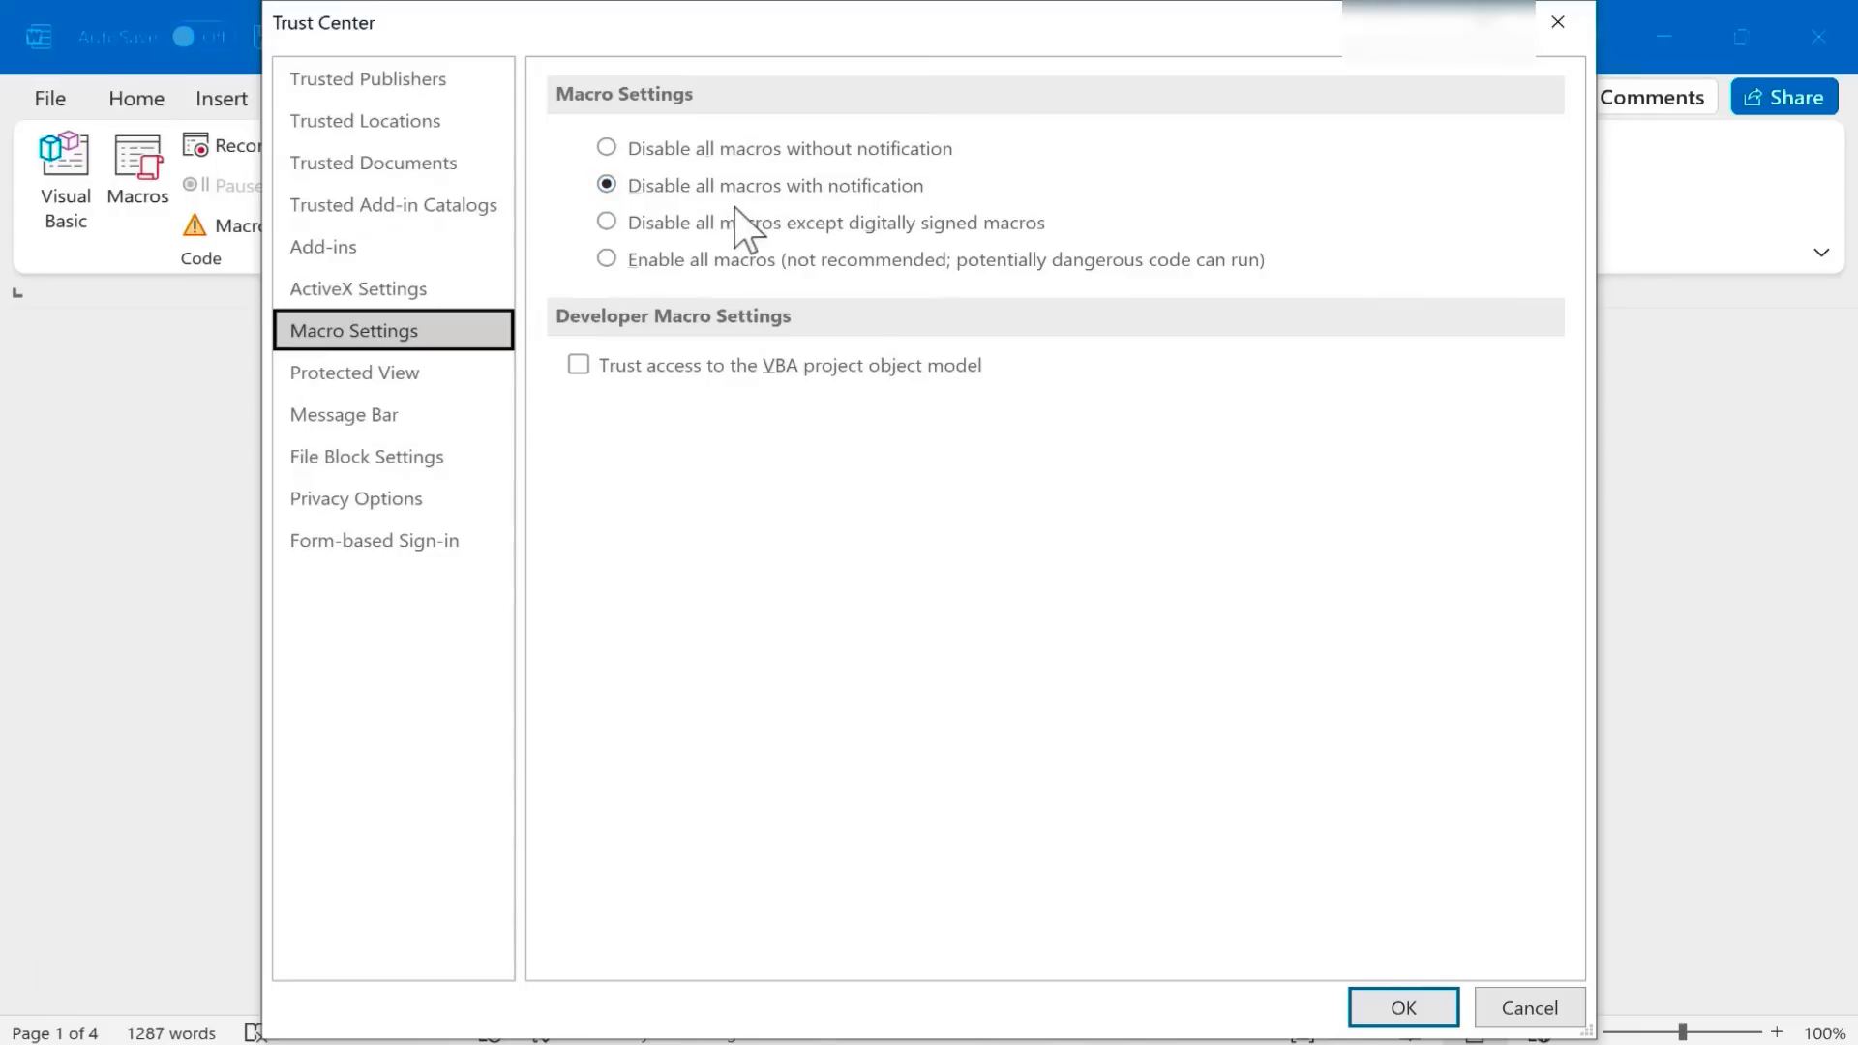
mouse_move(768, 237)
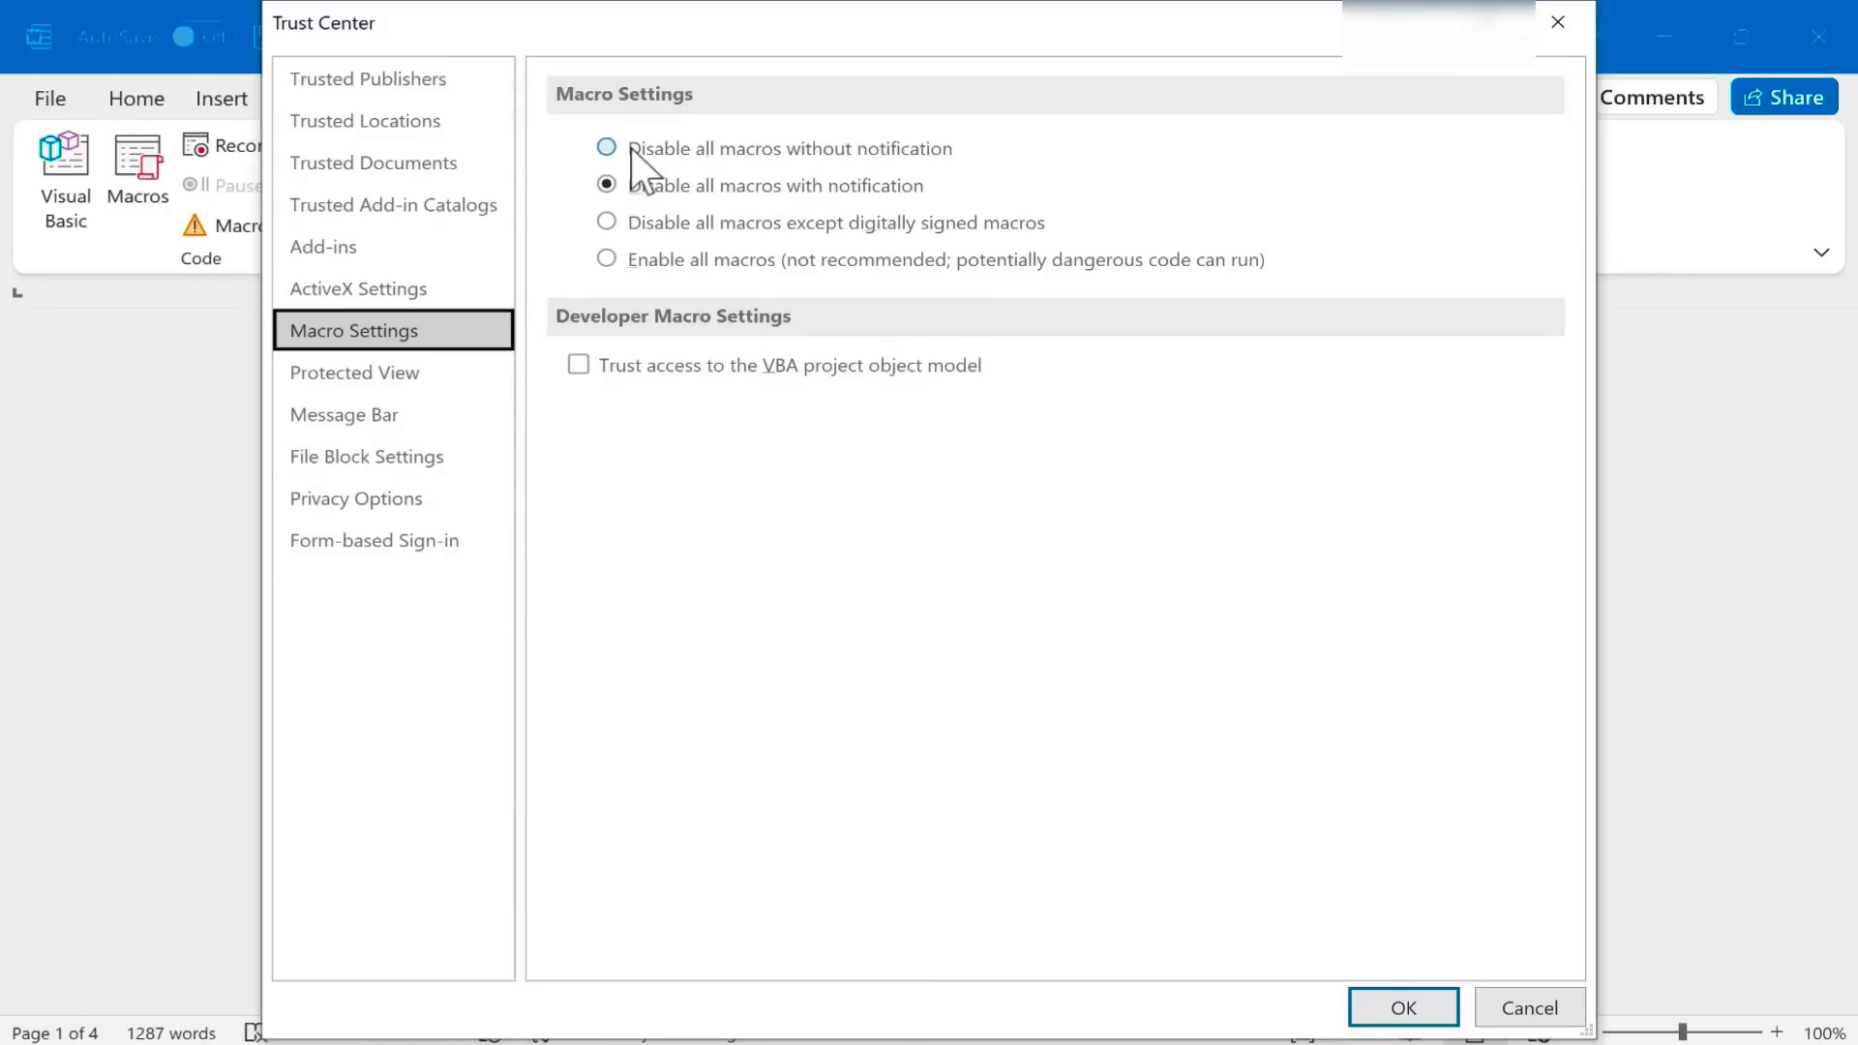
- Try each macro security option, then keep 'Disable all macros with notification' and confirm
left_click(606, 148)
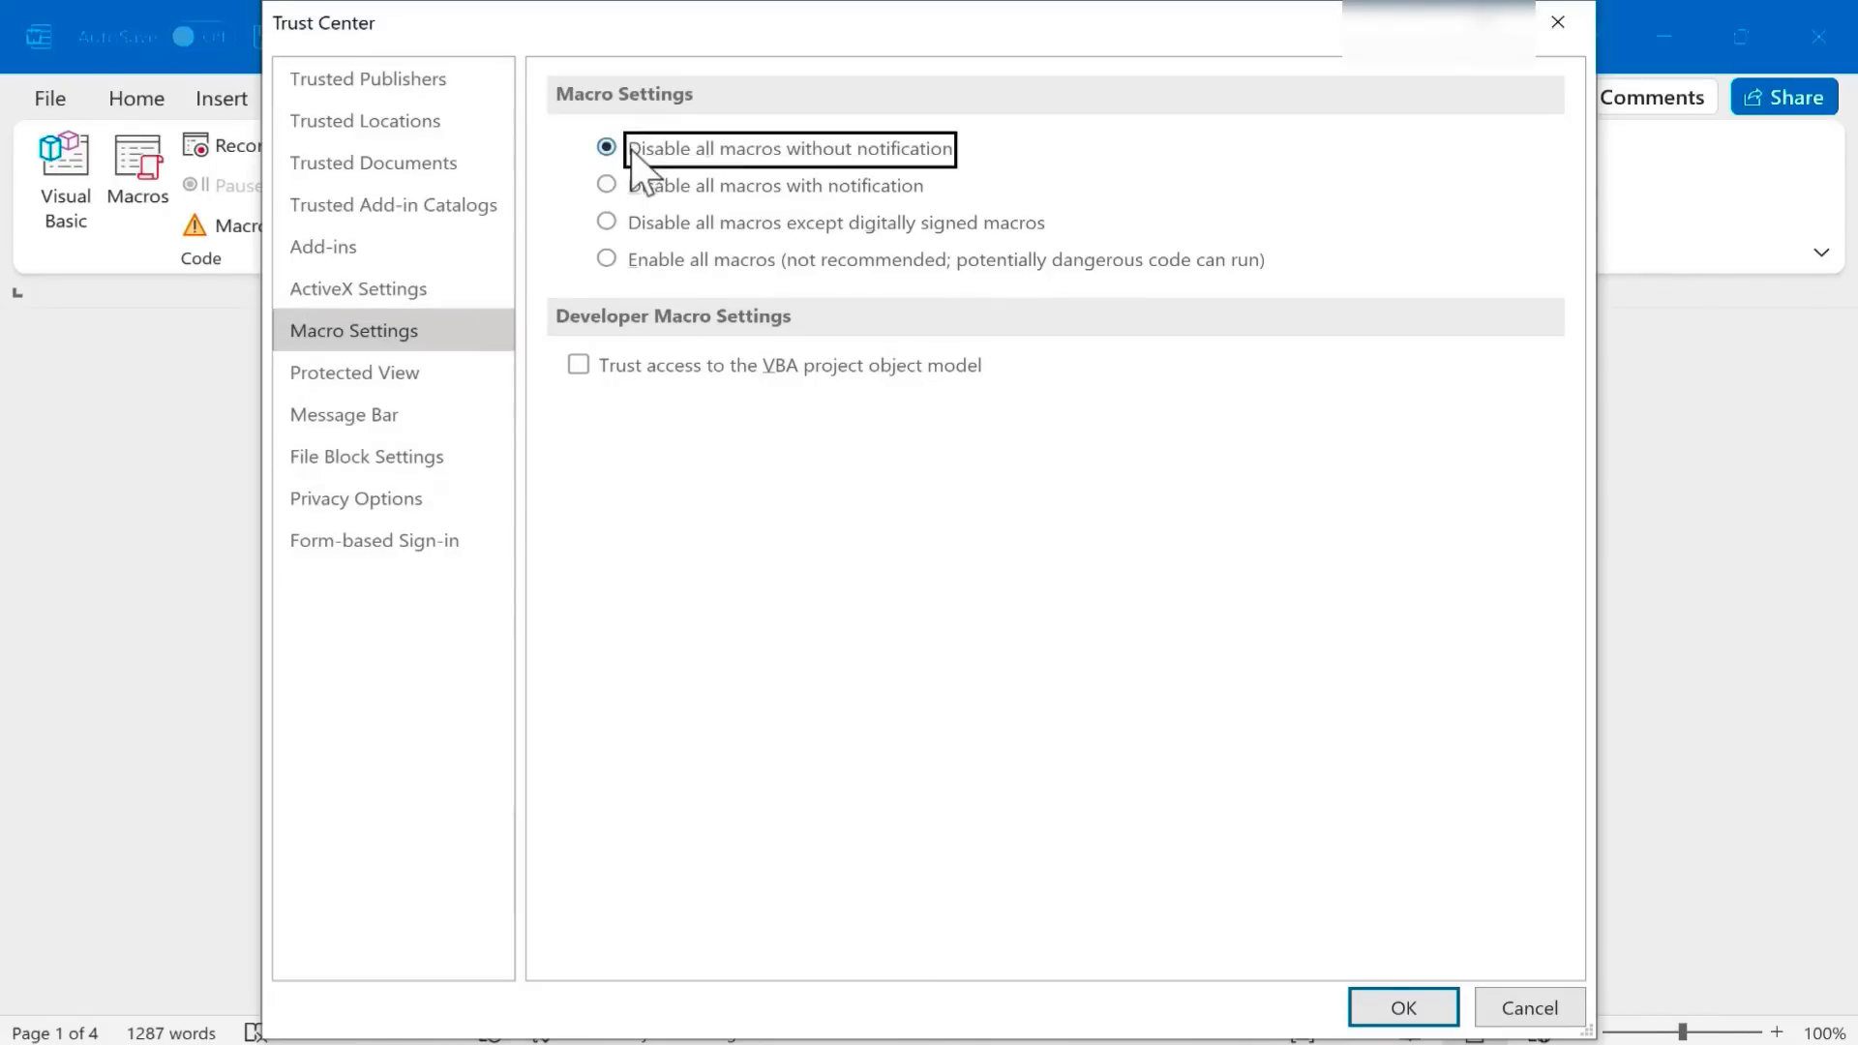
mouse_move(624, 180)
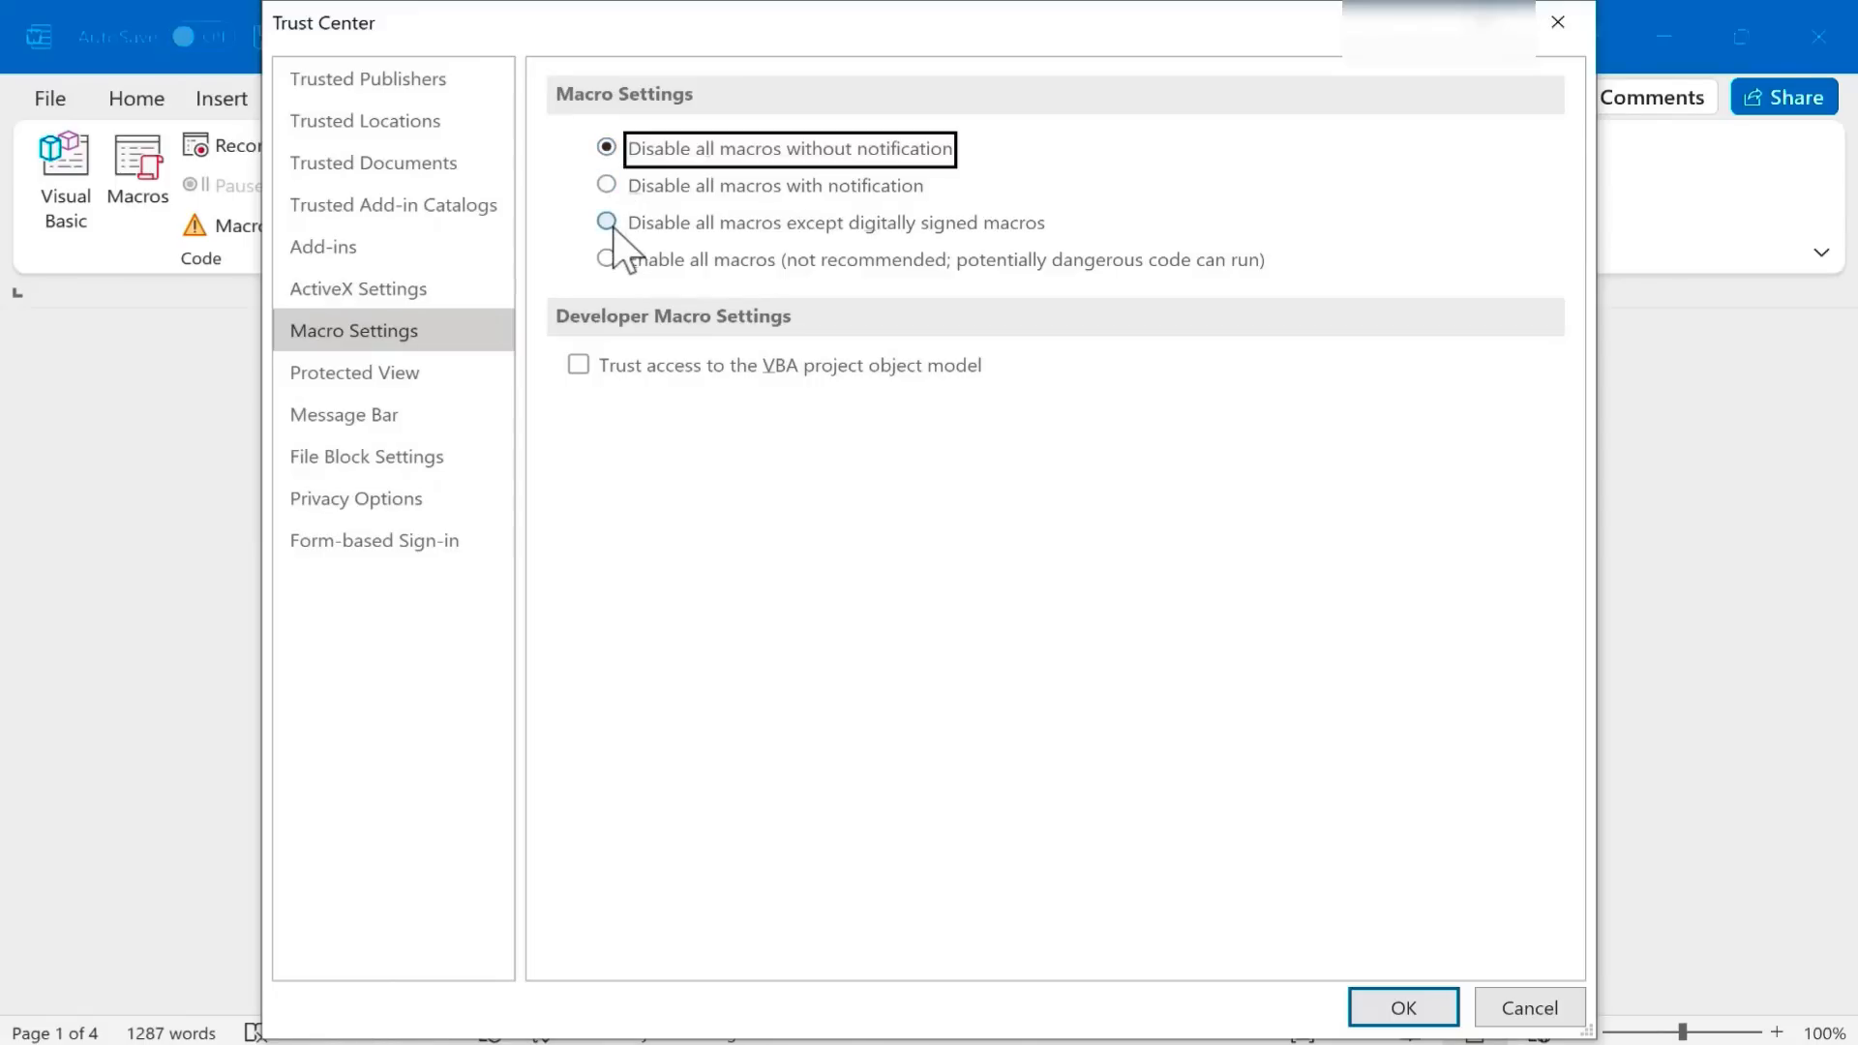
left_click(606, 223)
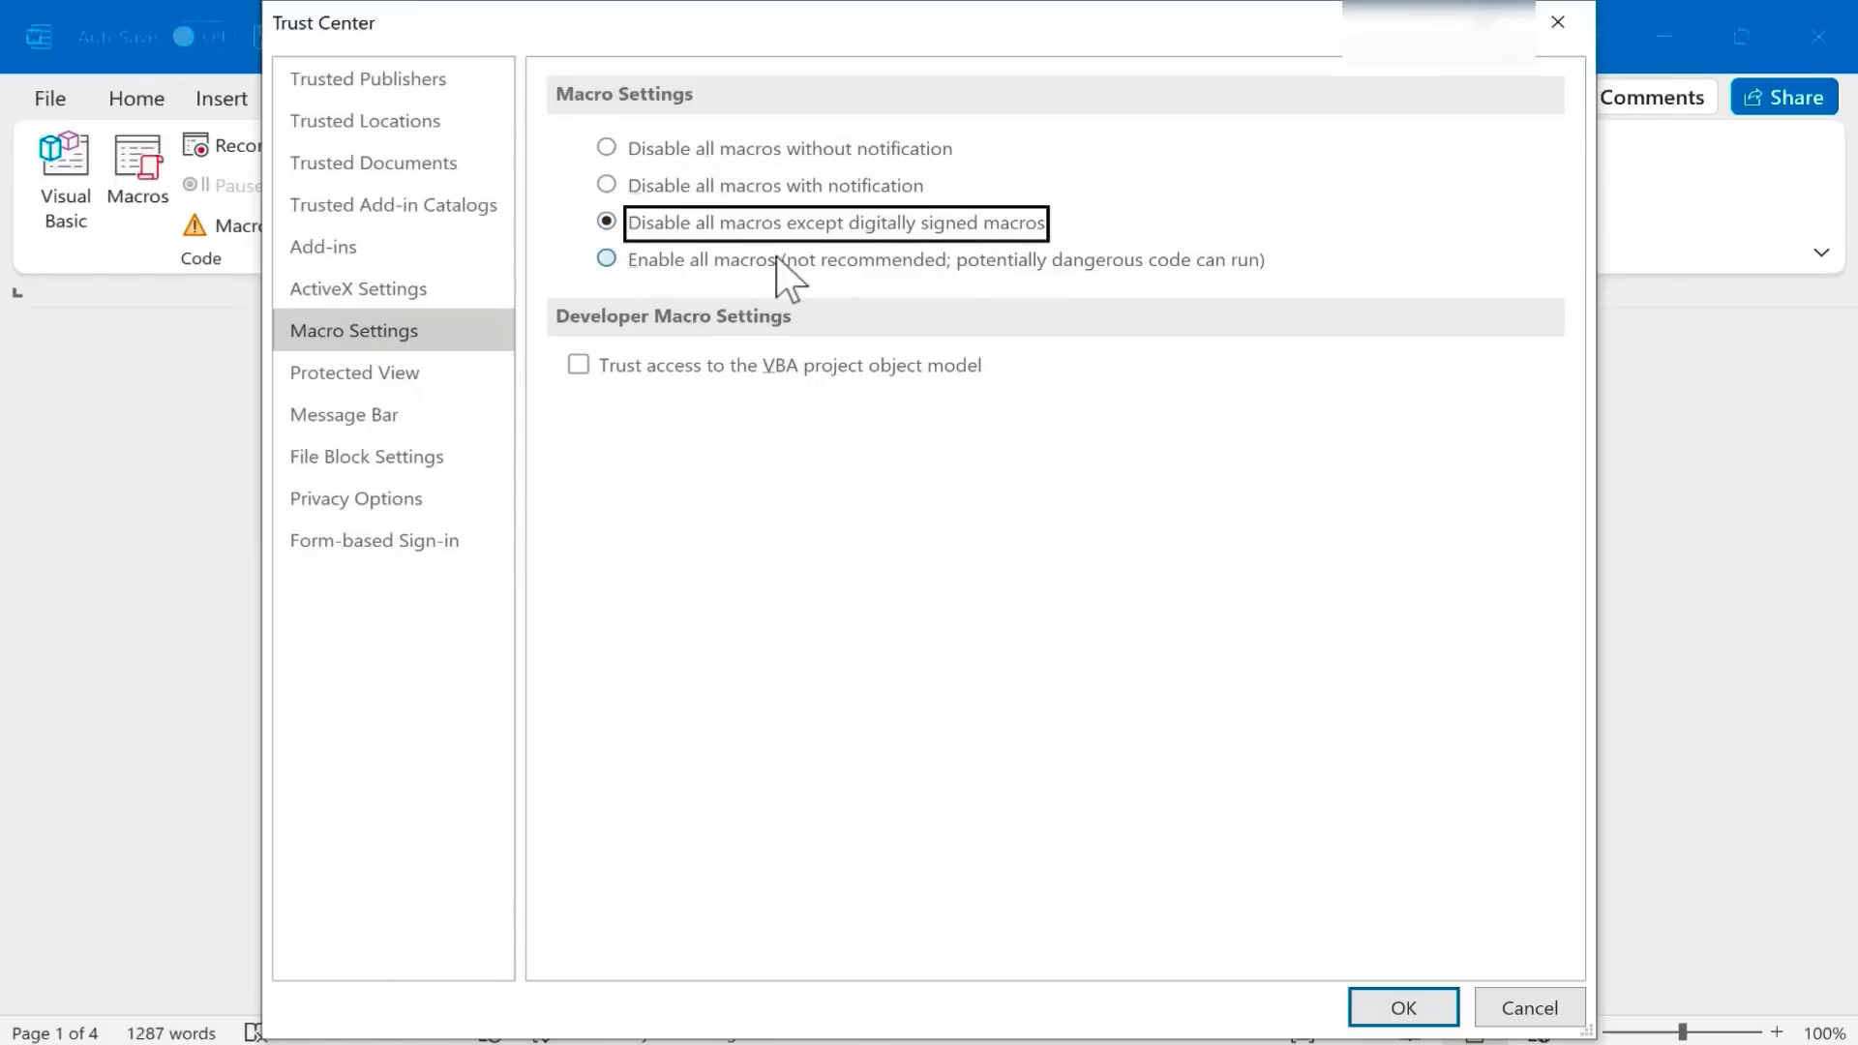
mouse_move(907, 290)
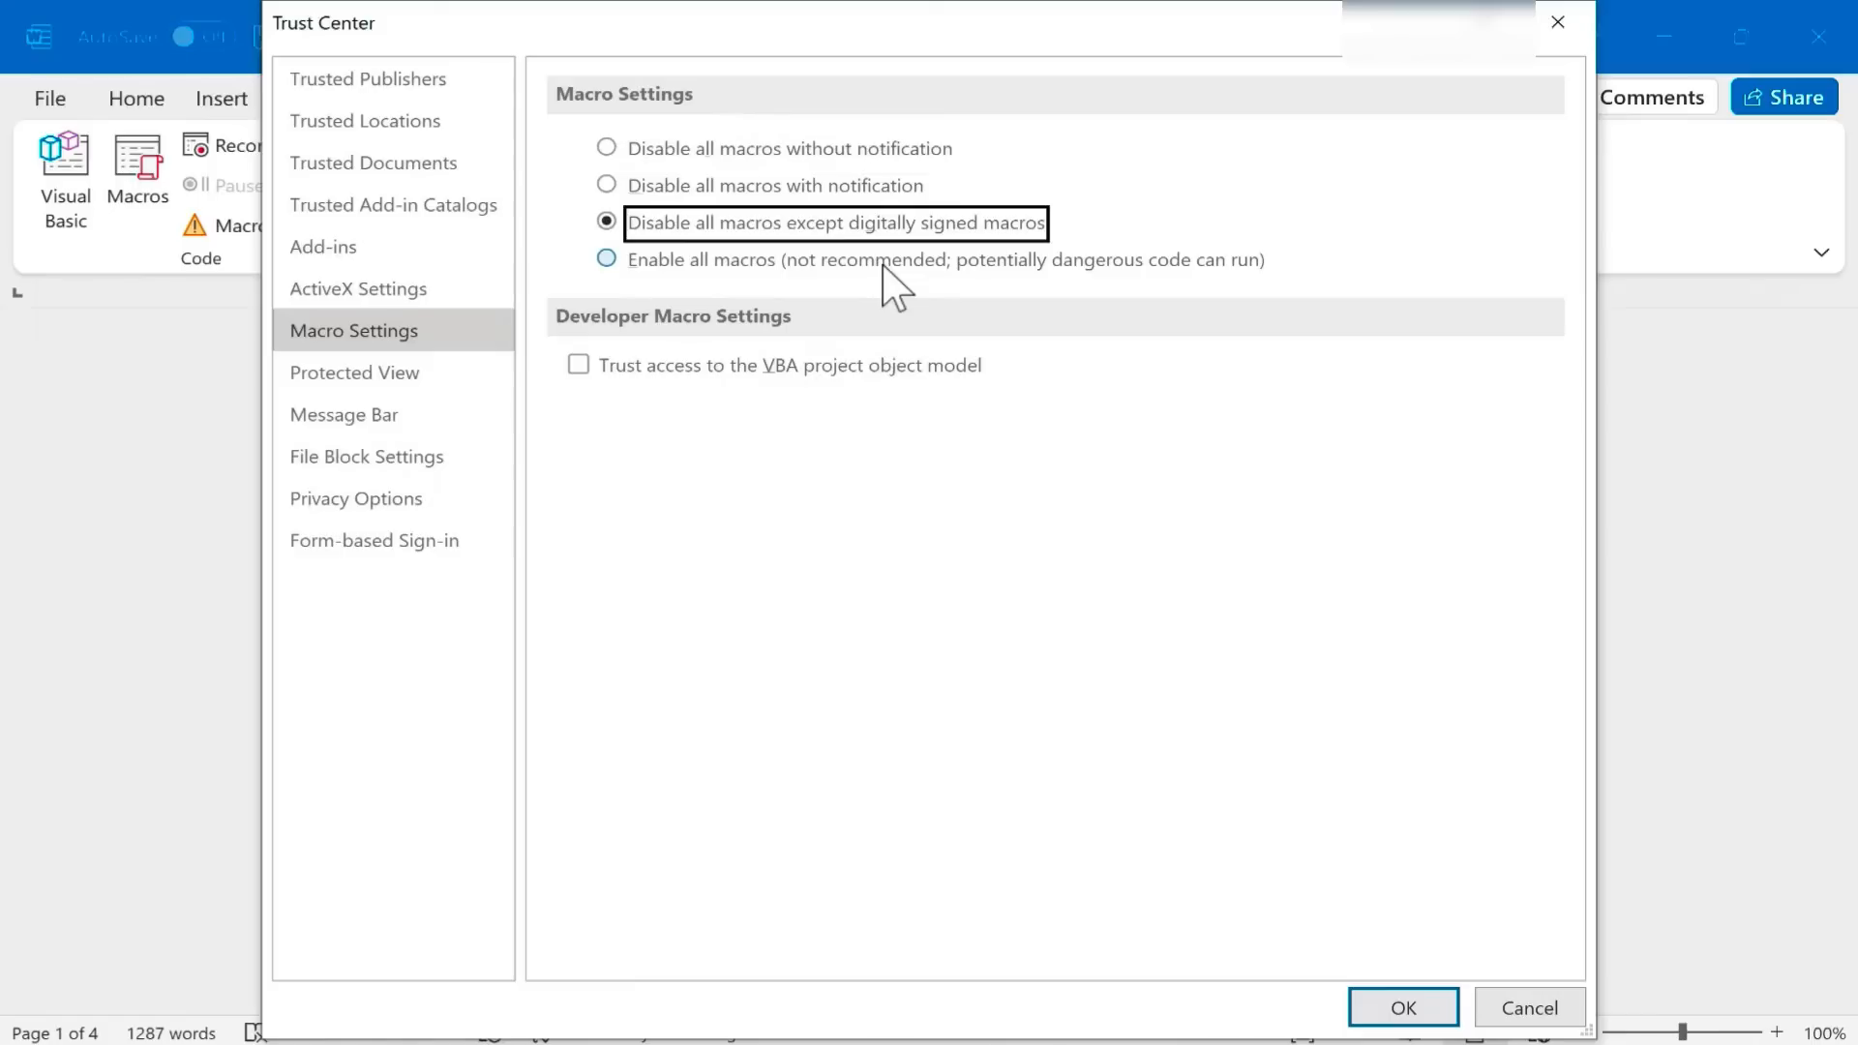
mouse_move(942, 279)
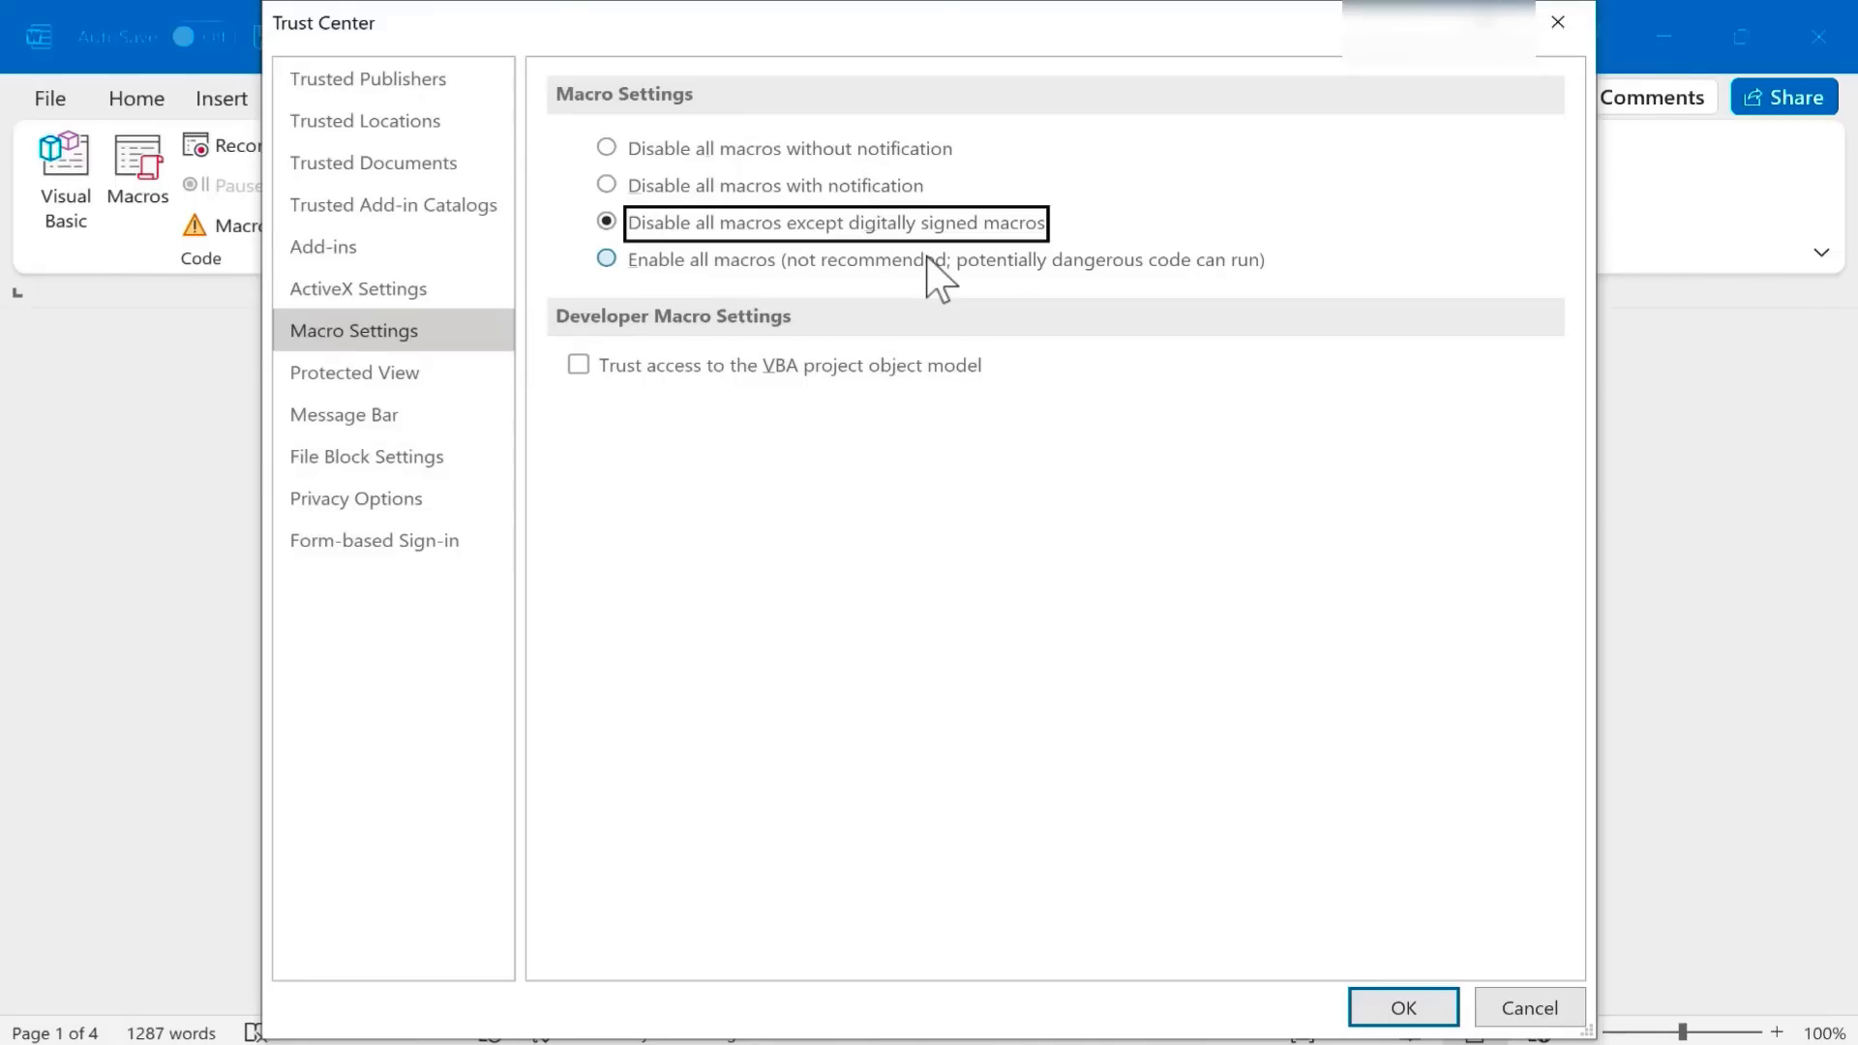
mouse_move(936, 318)
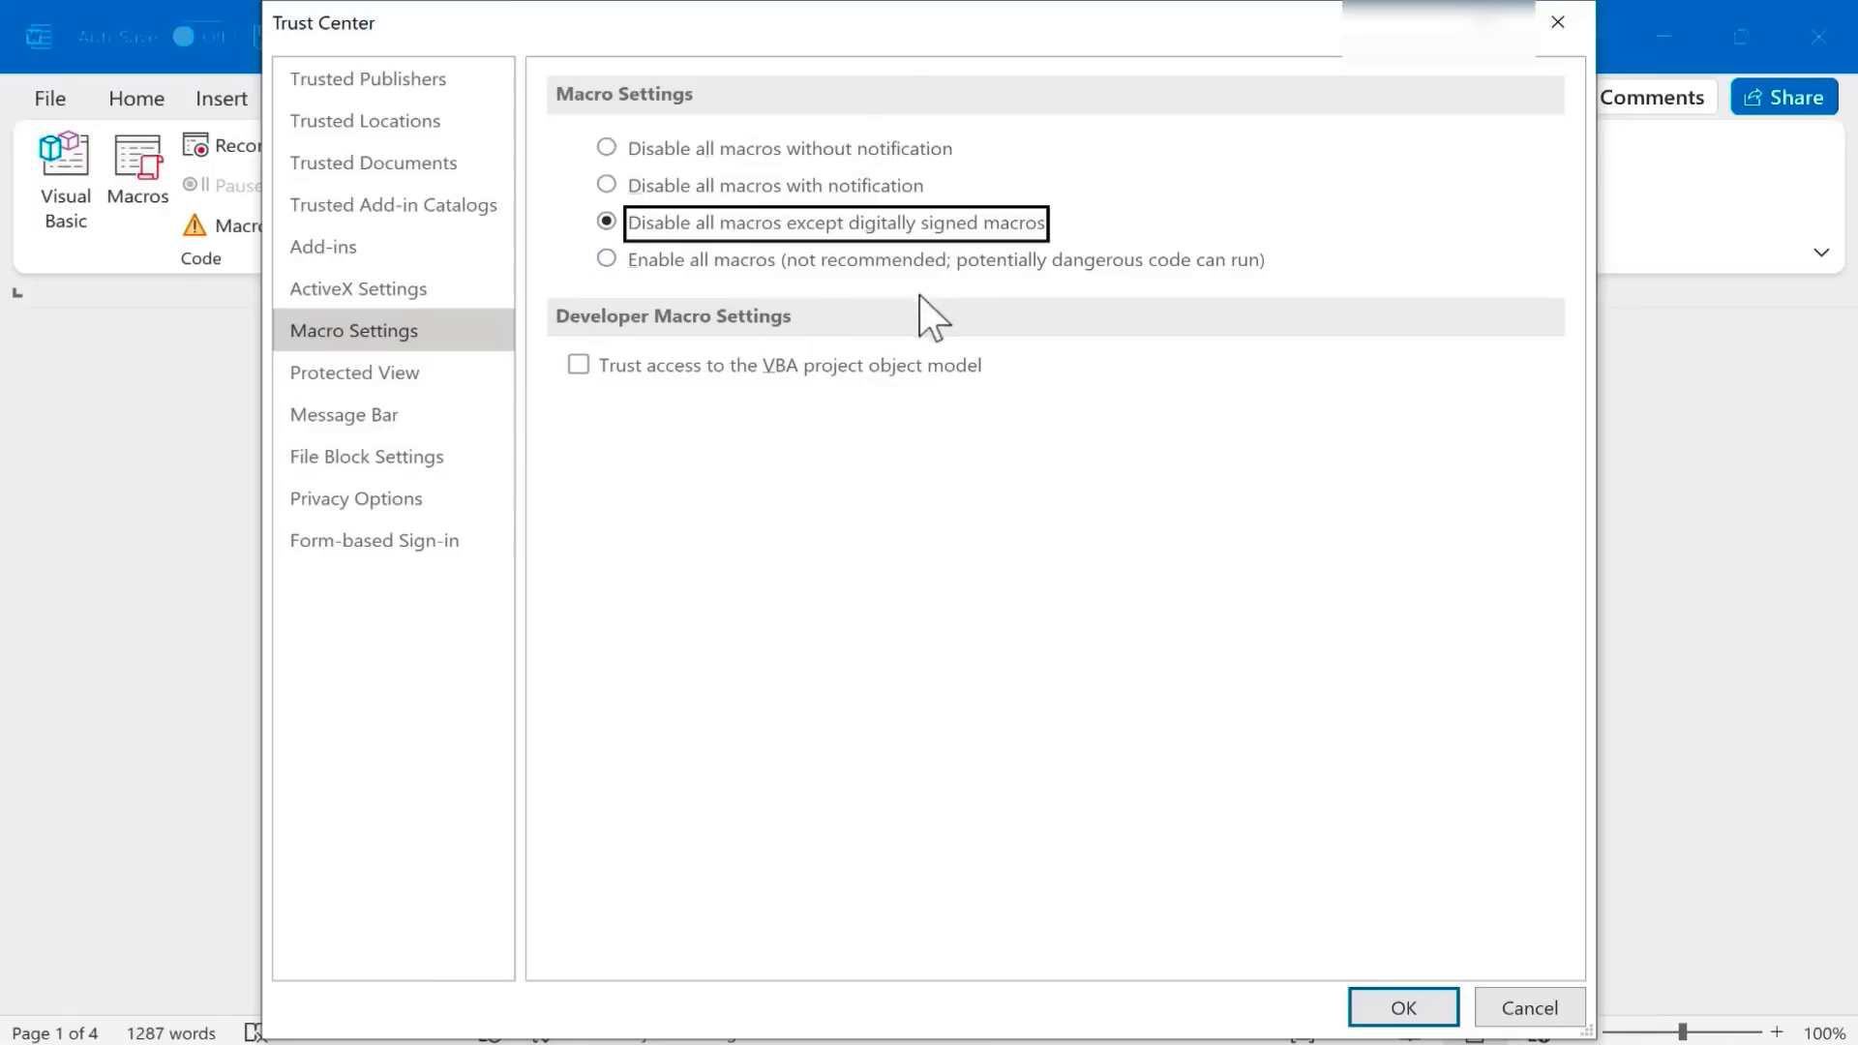
mouse_move(843, 273)
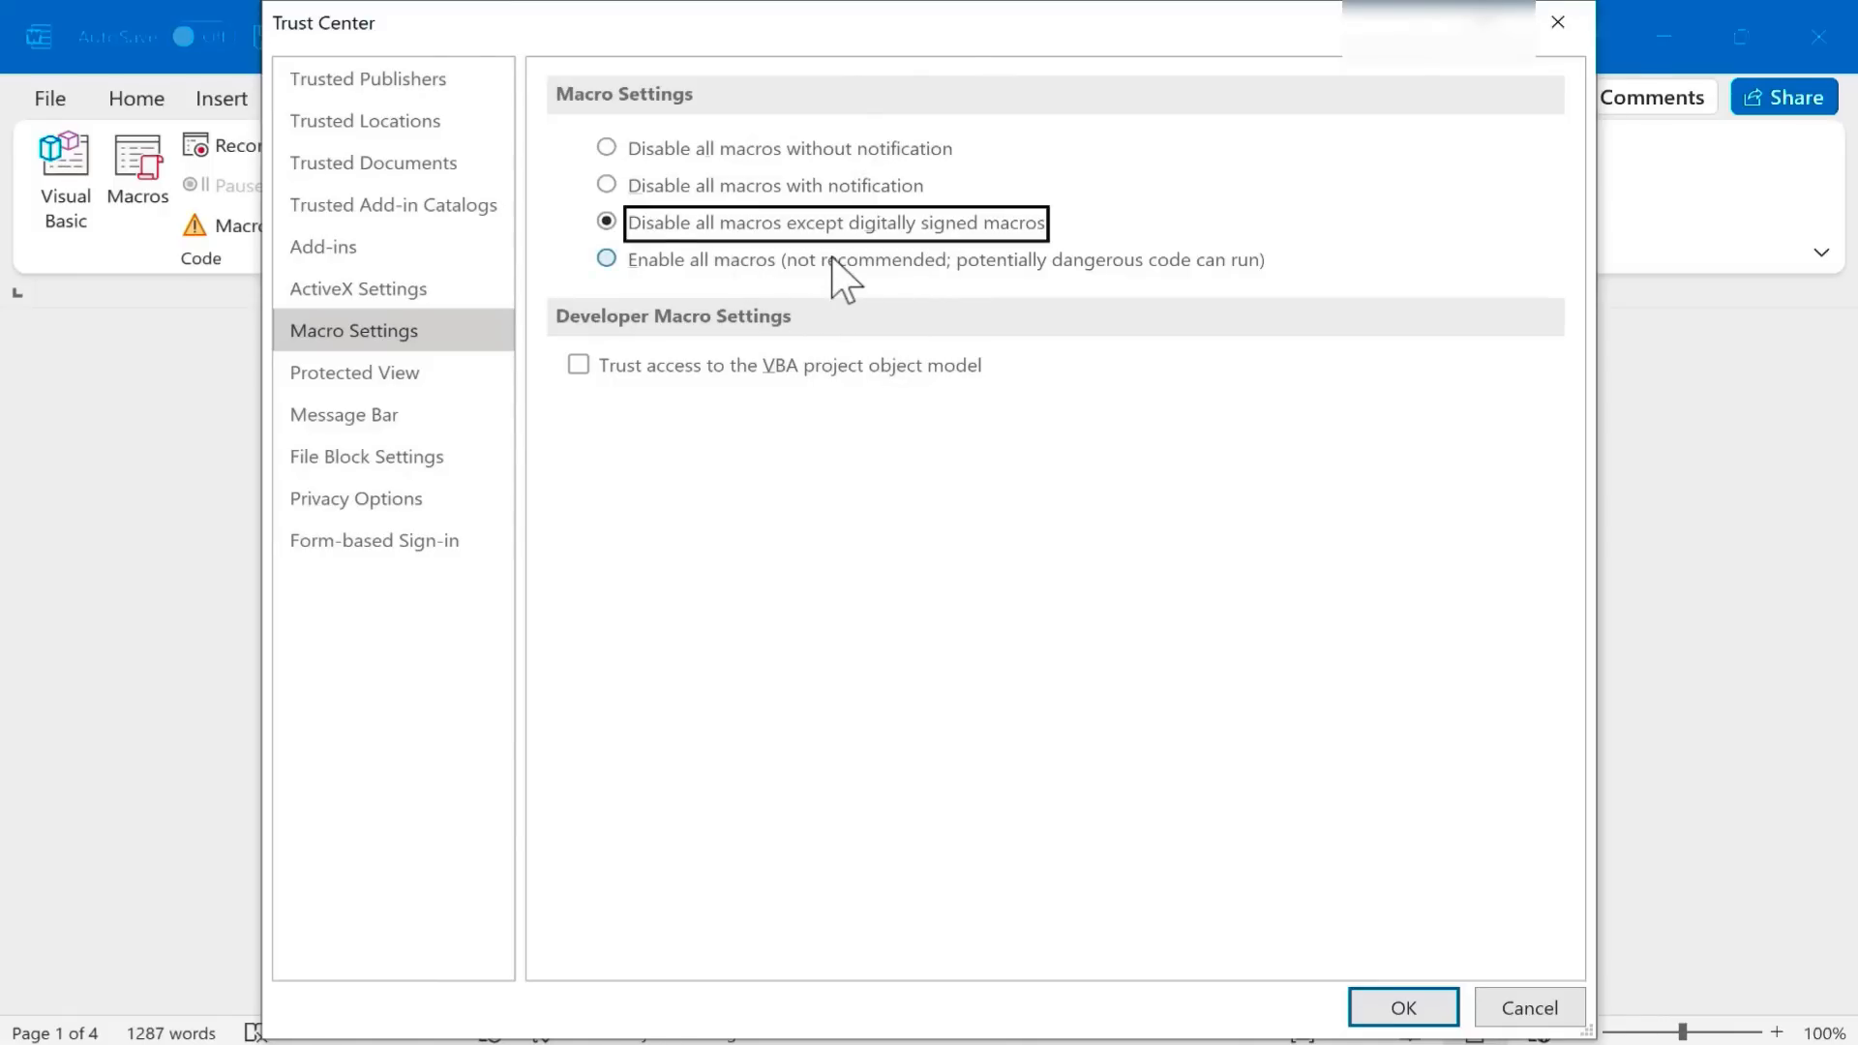
mouse_move(706, 286)
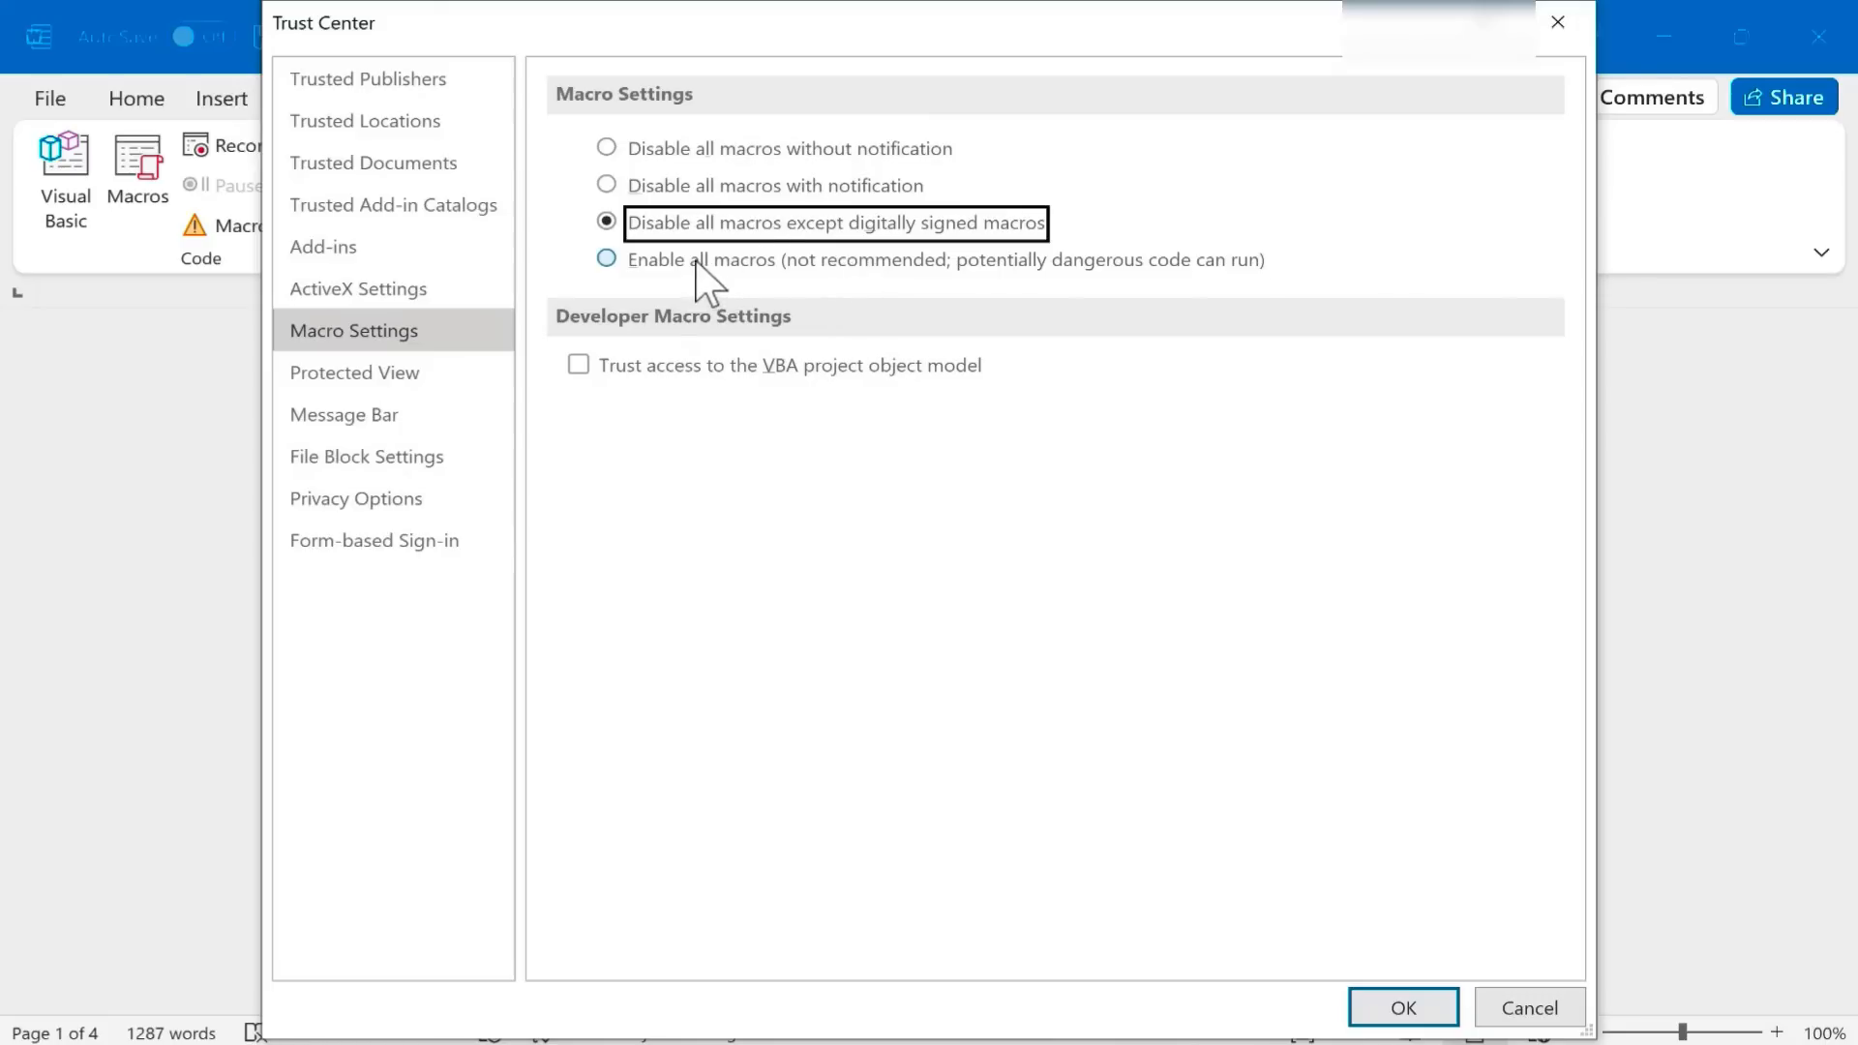
left_click(607, 259)
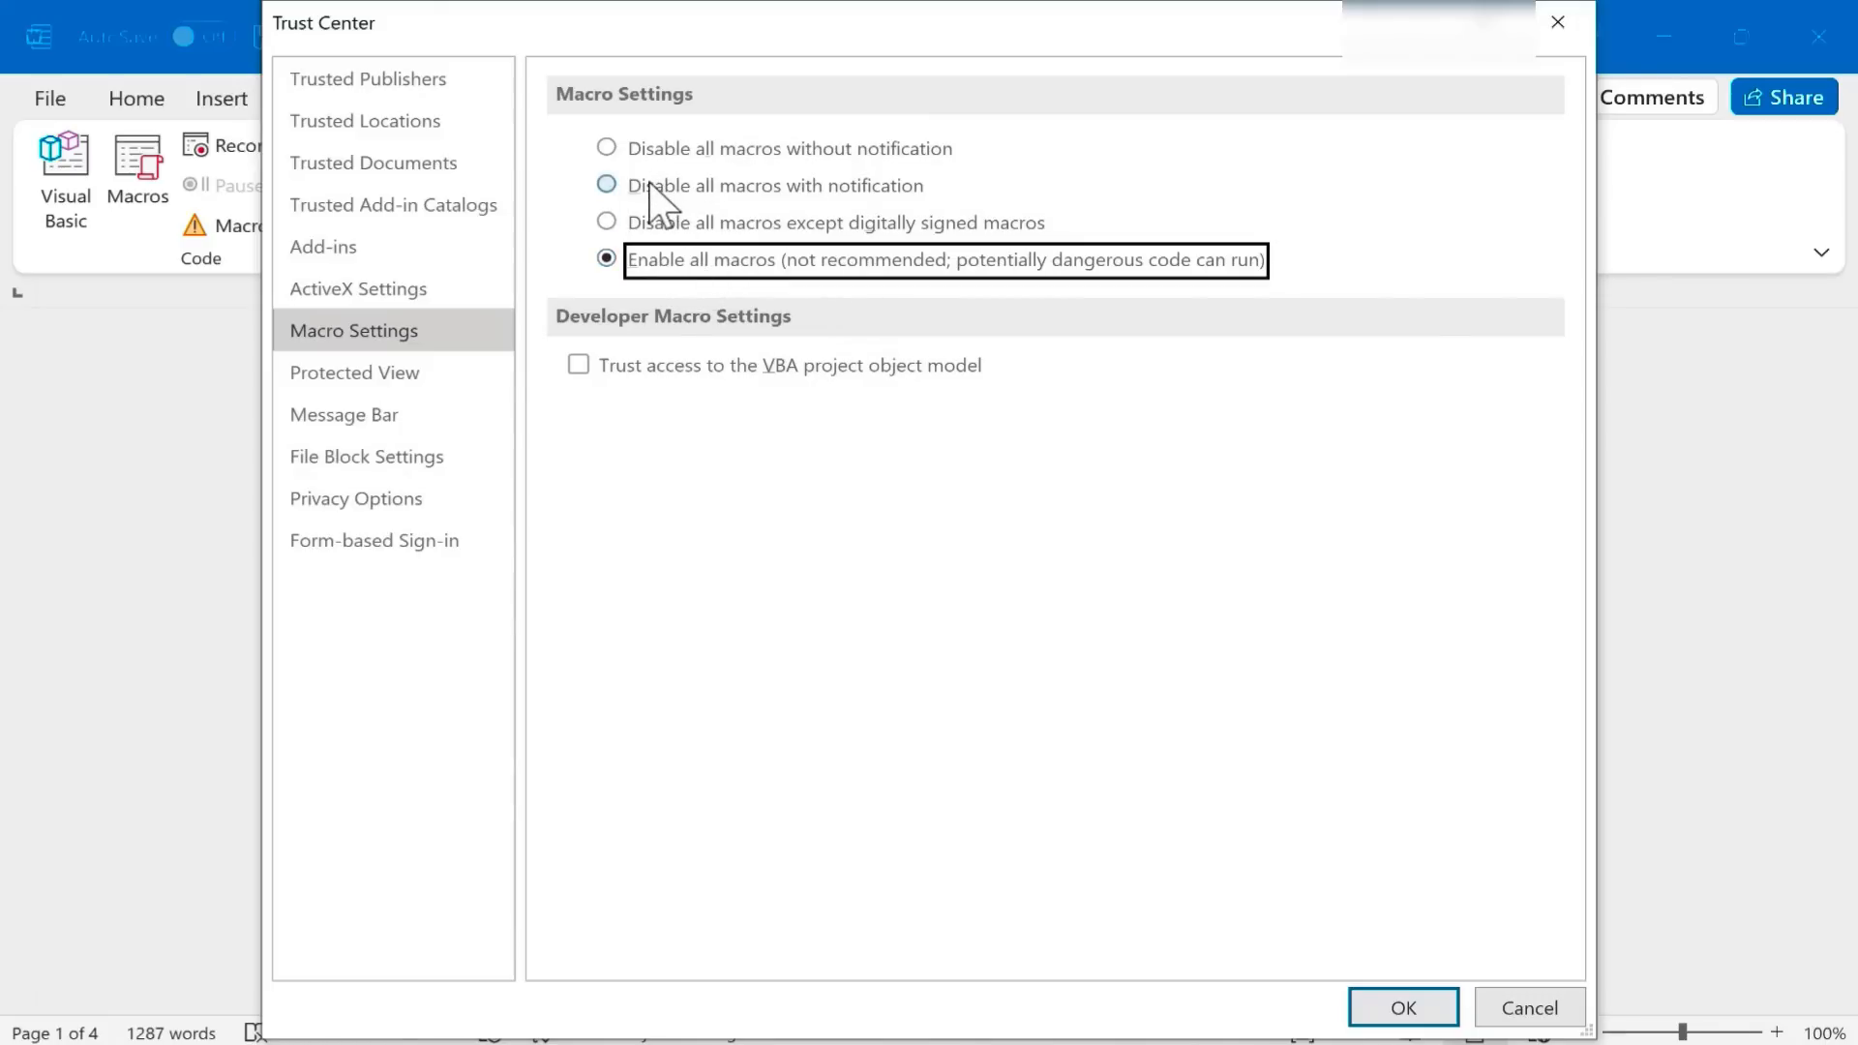
left_click(607, 184)
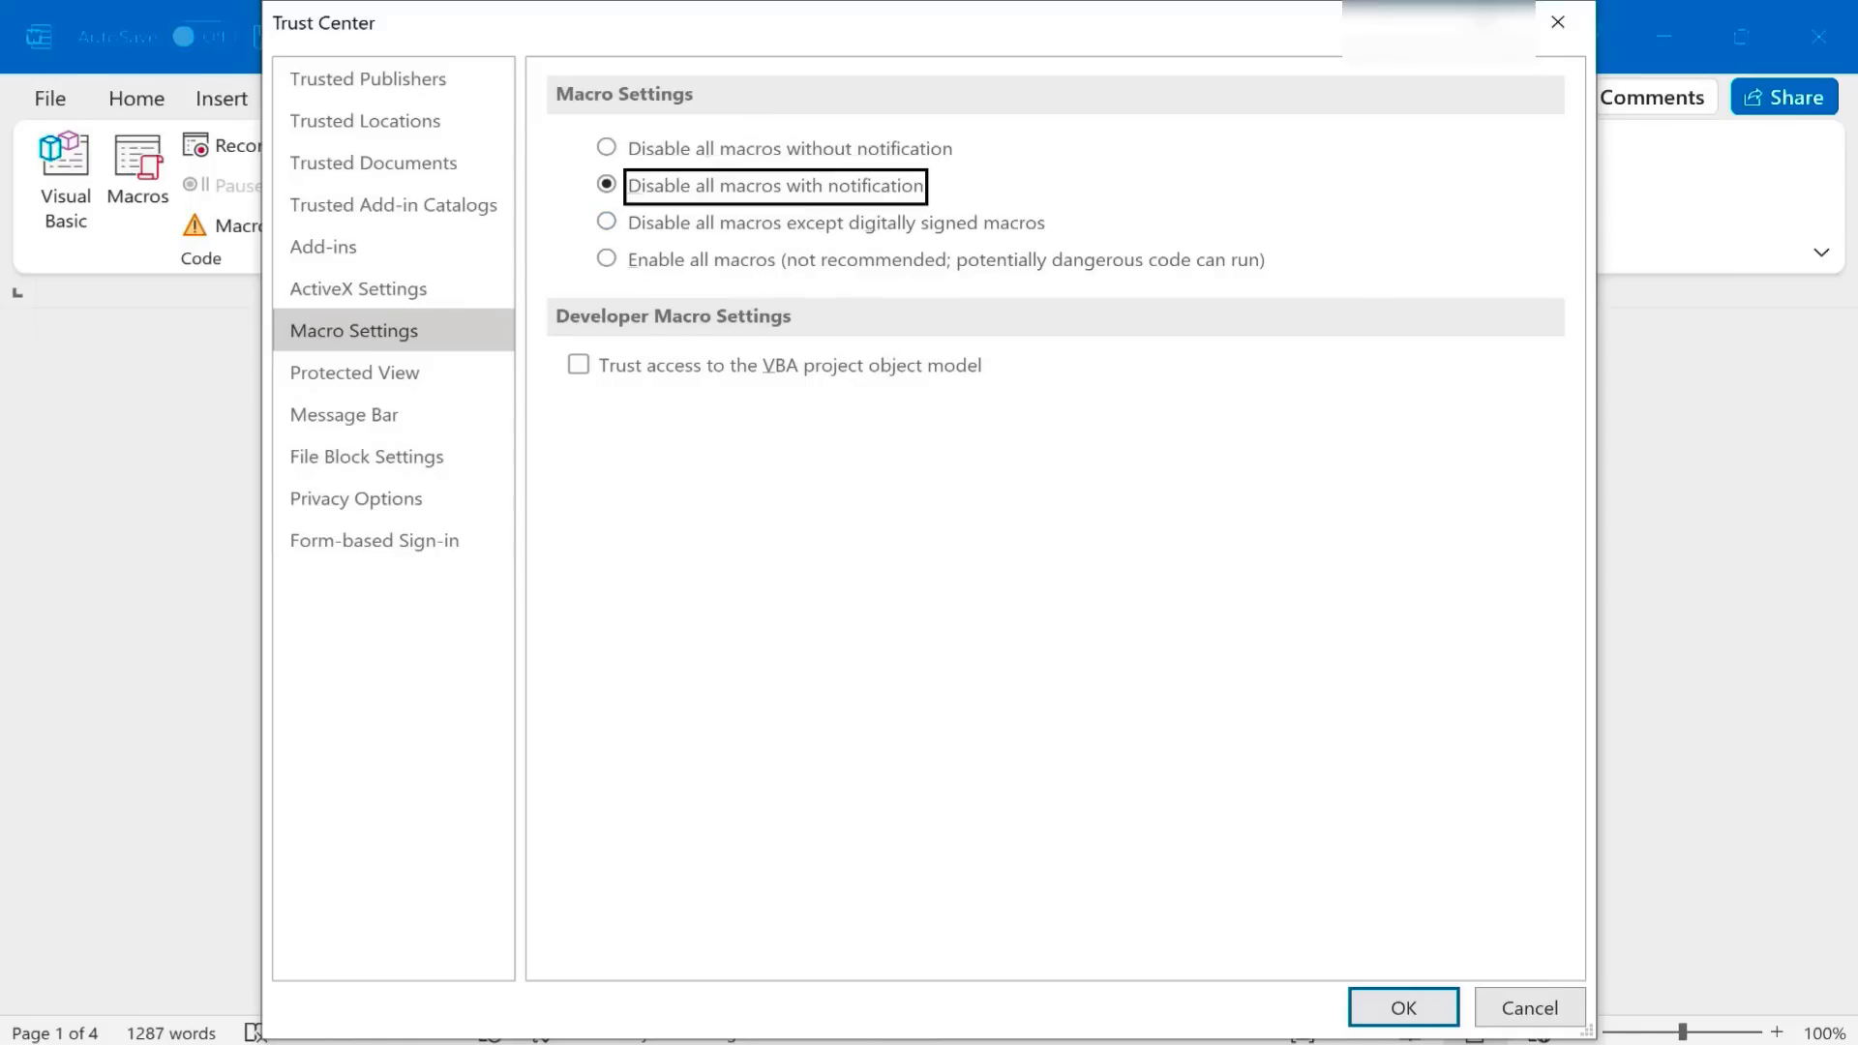
left_click(1403, 1008)
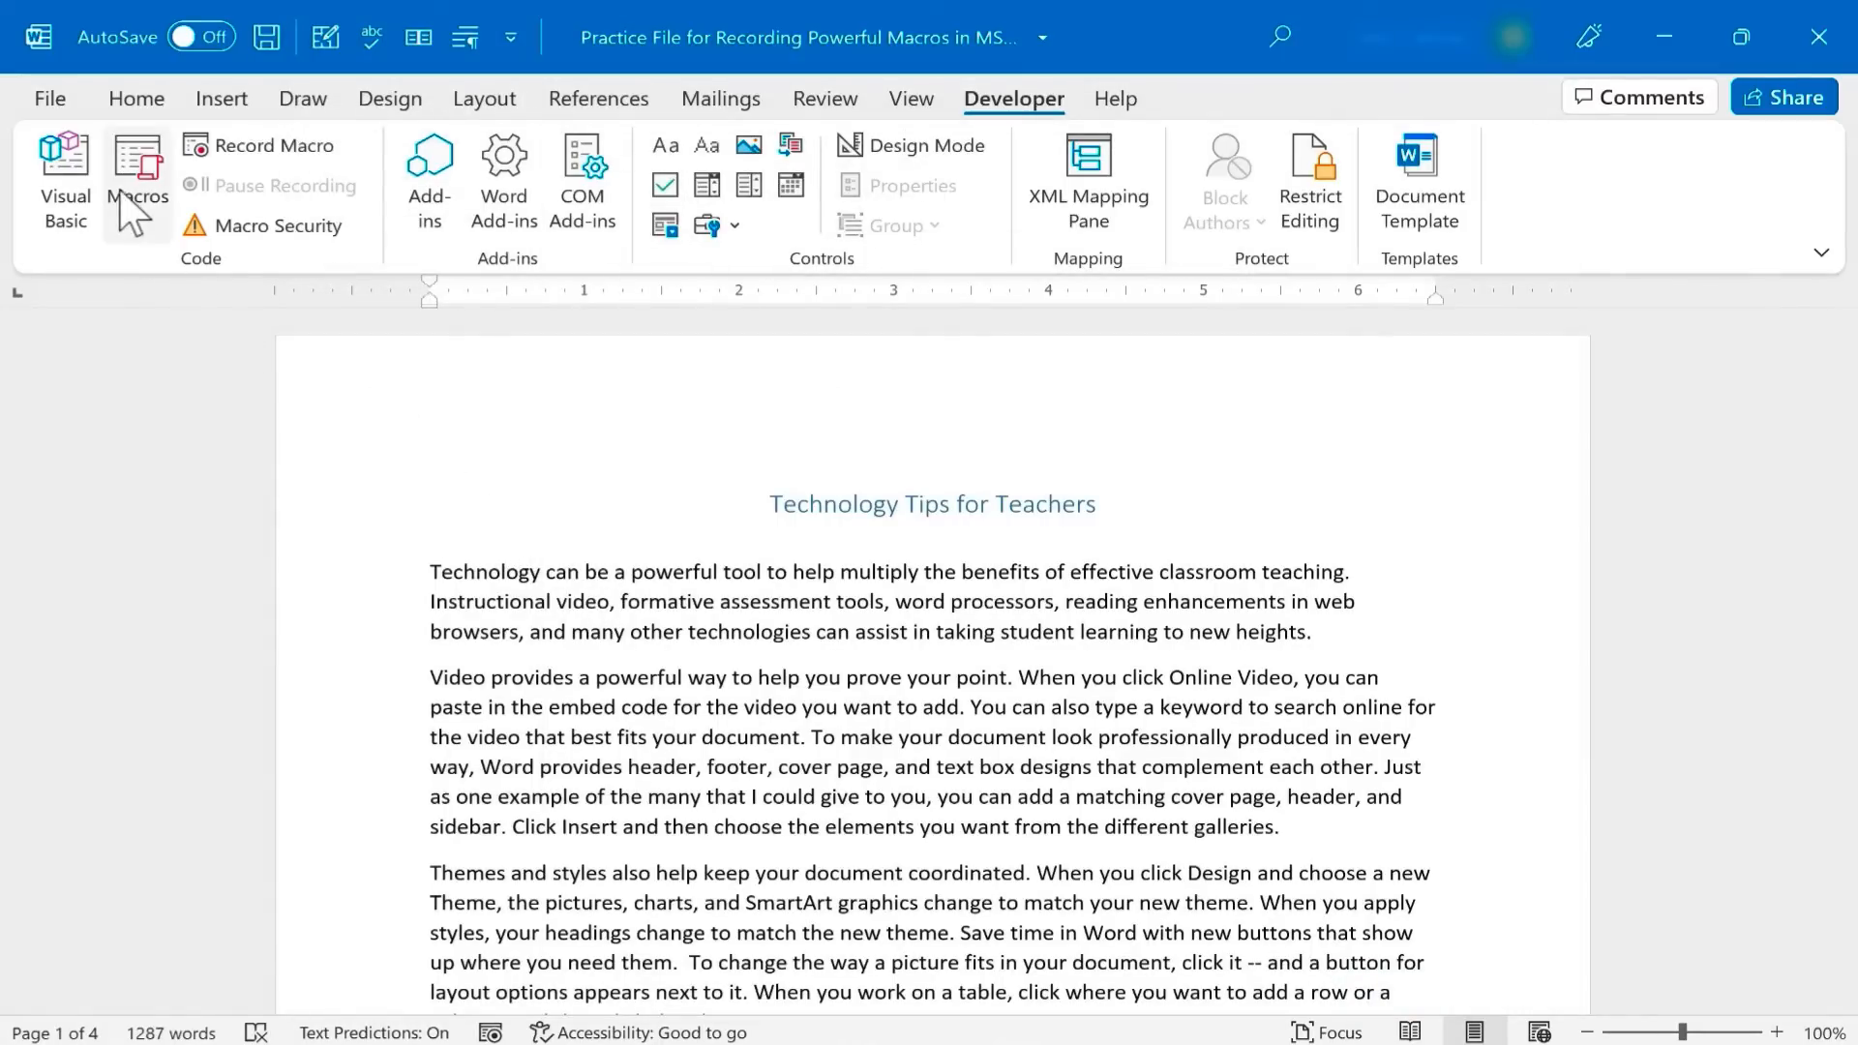
- Select the Separator and BlankSpace macros in the Macros list and view their VBA code
left_click(137, 184)
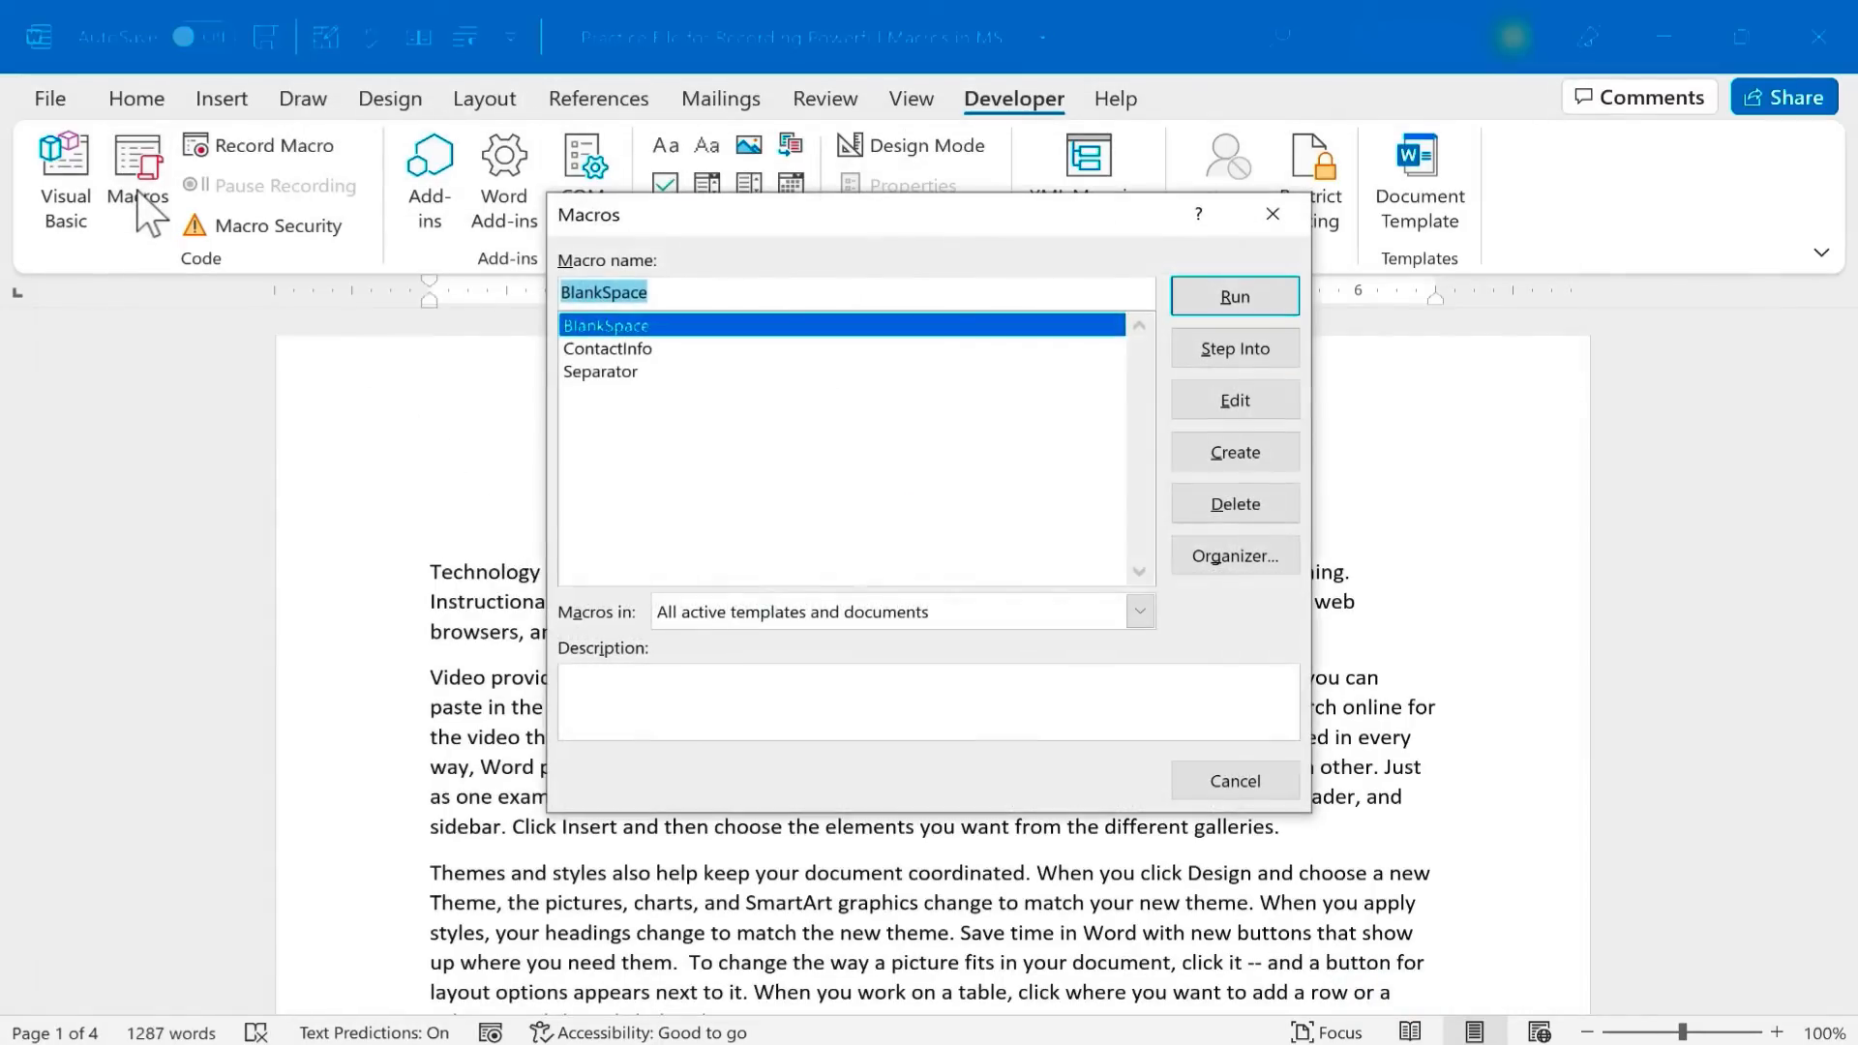
mouse_move(650, 364)
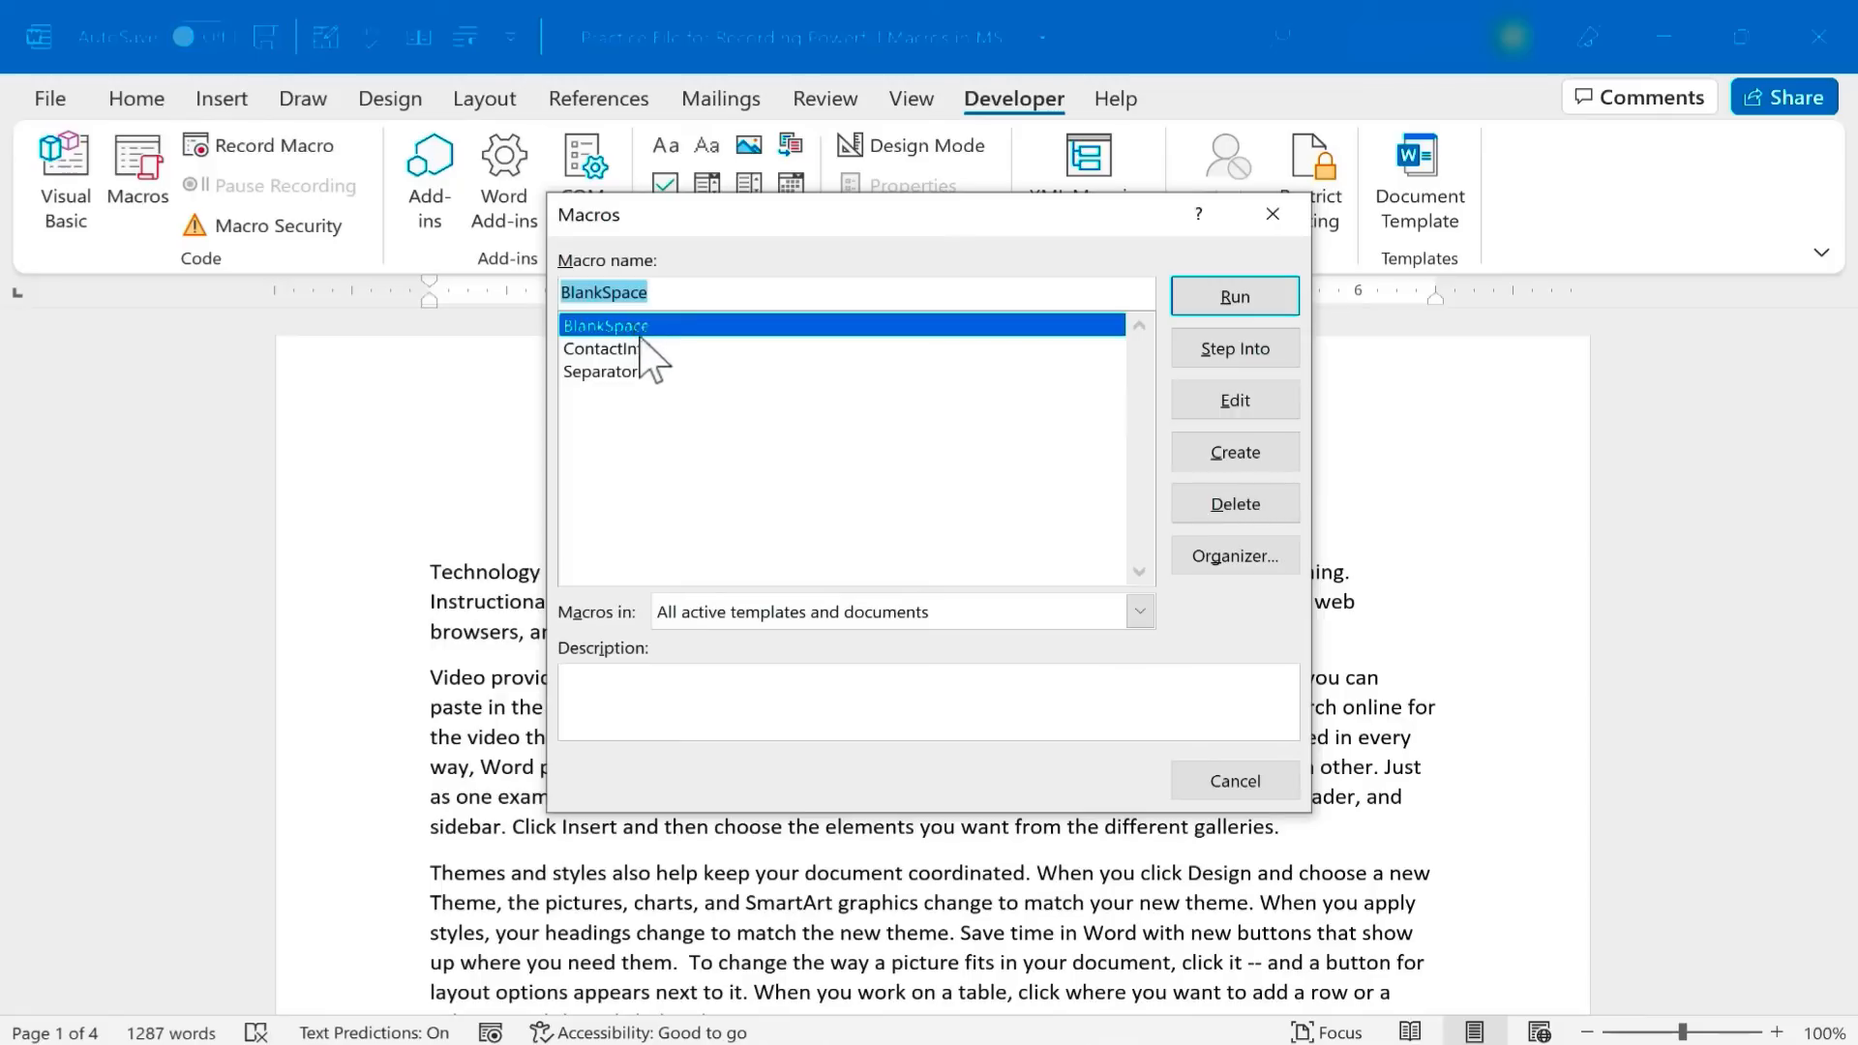
left_click(604, 370)
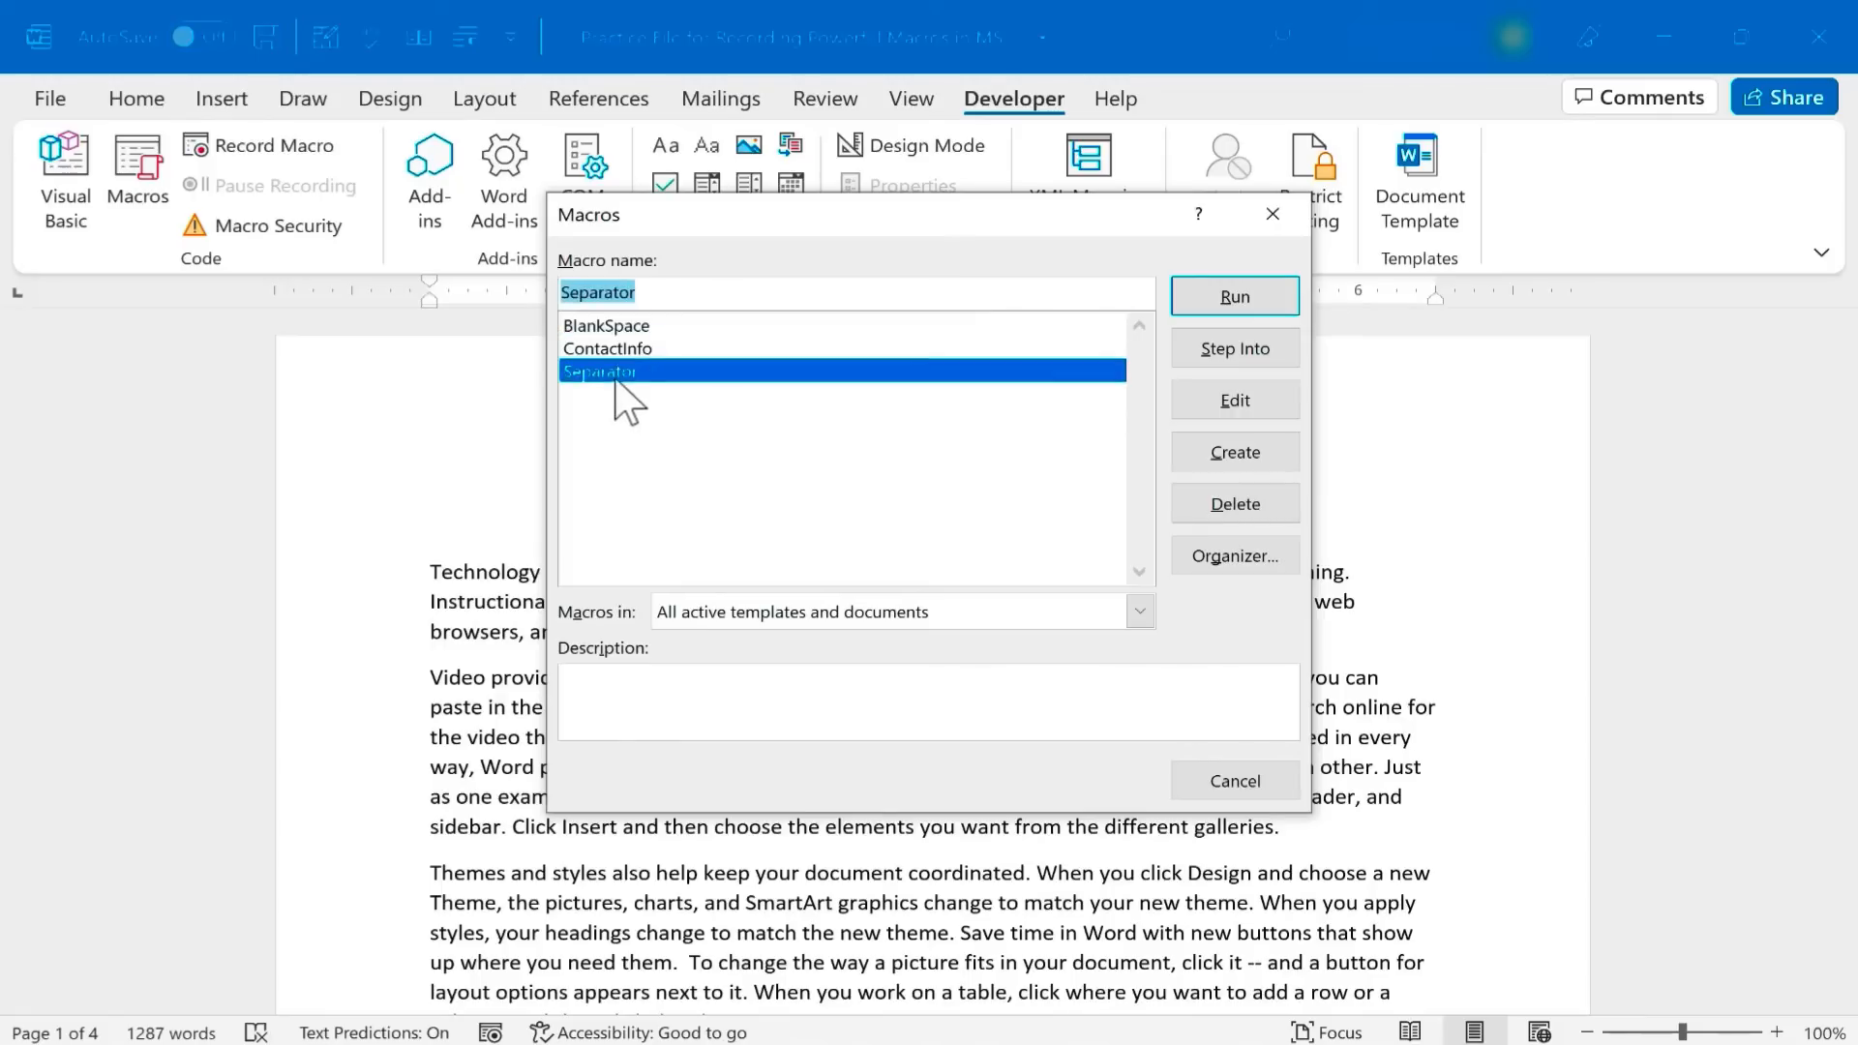
left_click(605, 326)
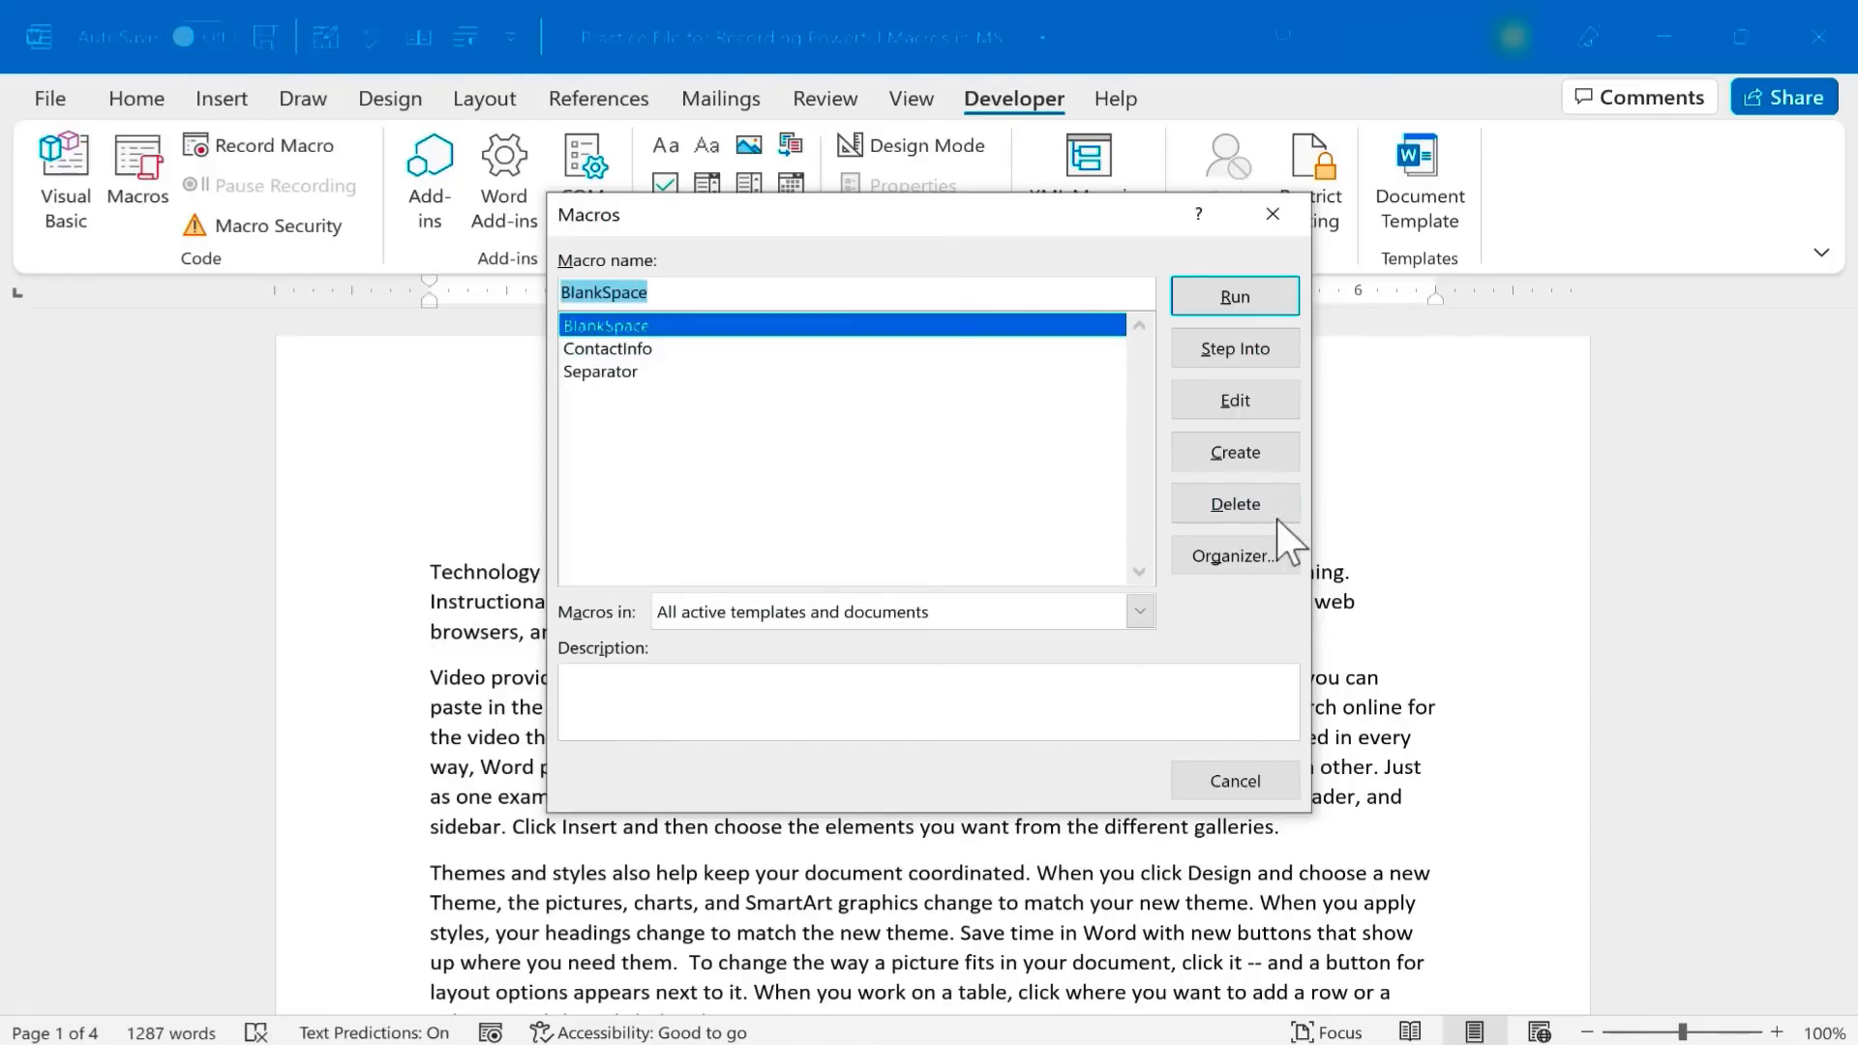
left_click(1235, 400)
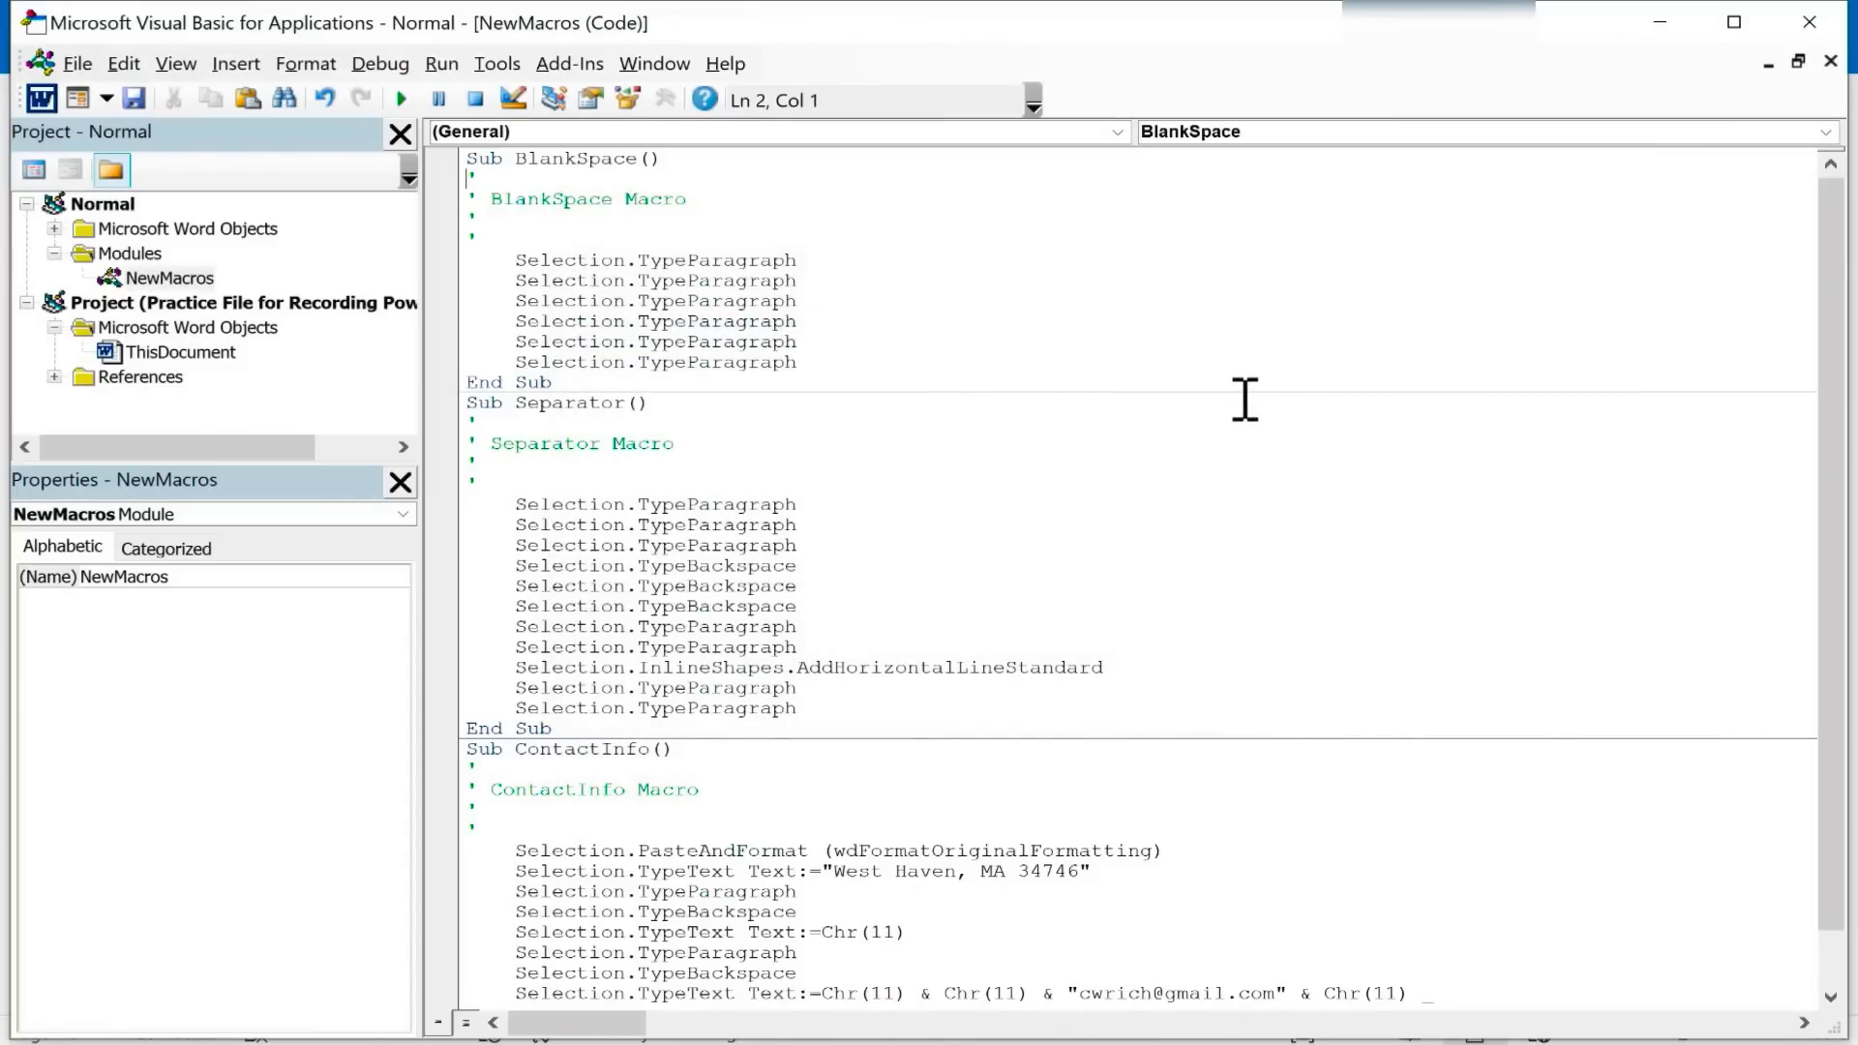
scroll("down", 3)
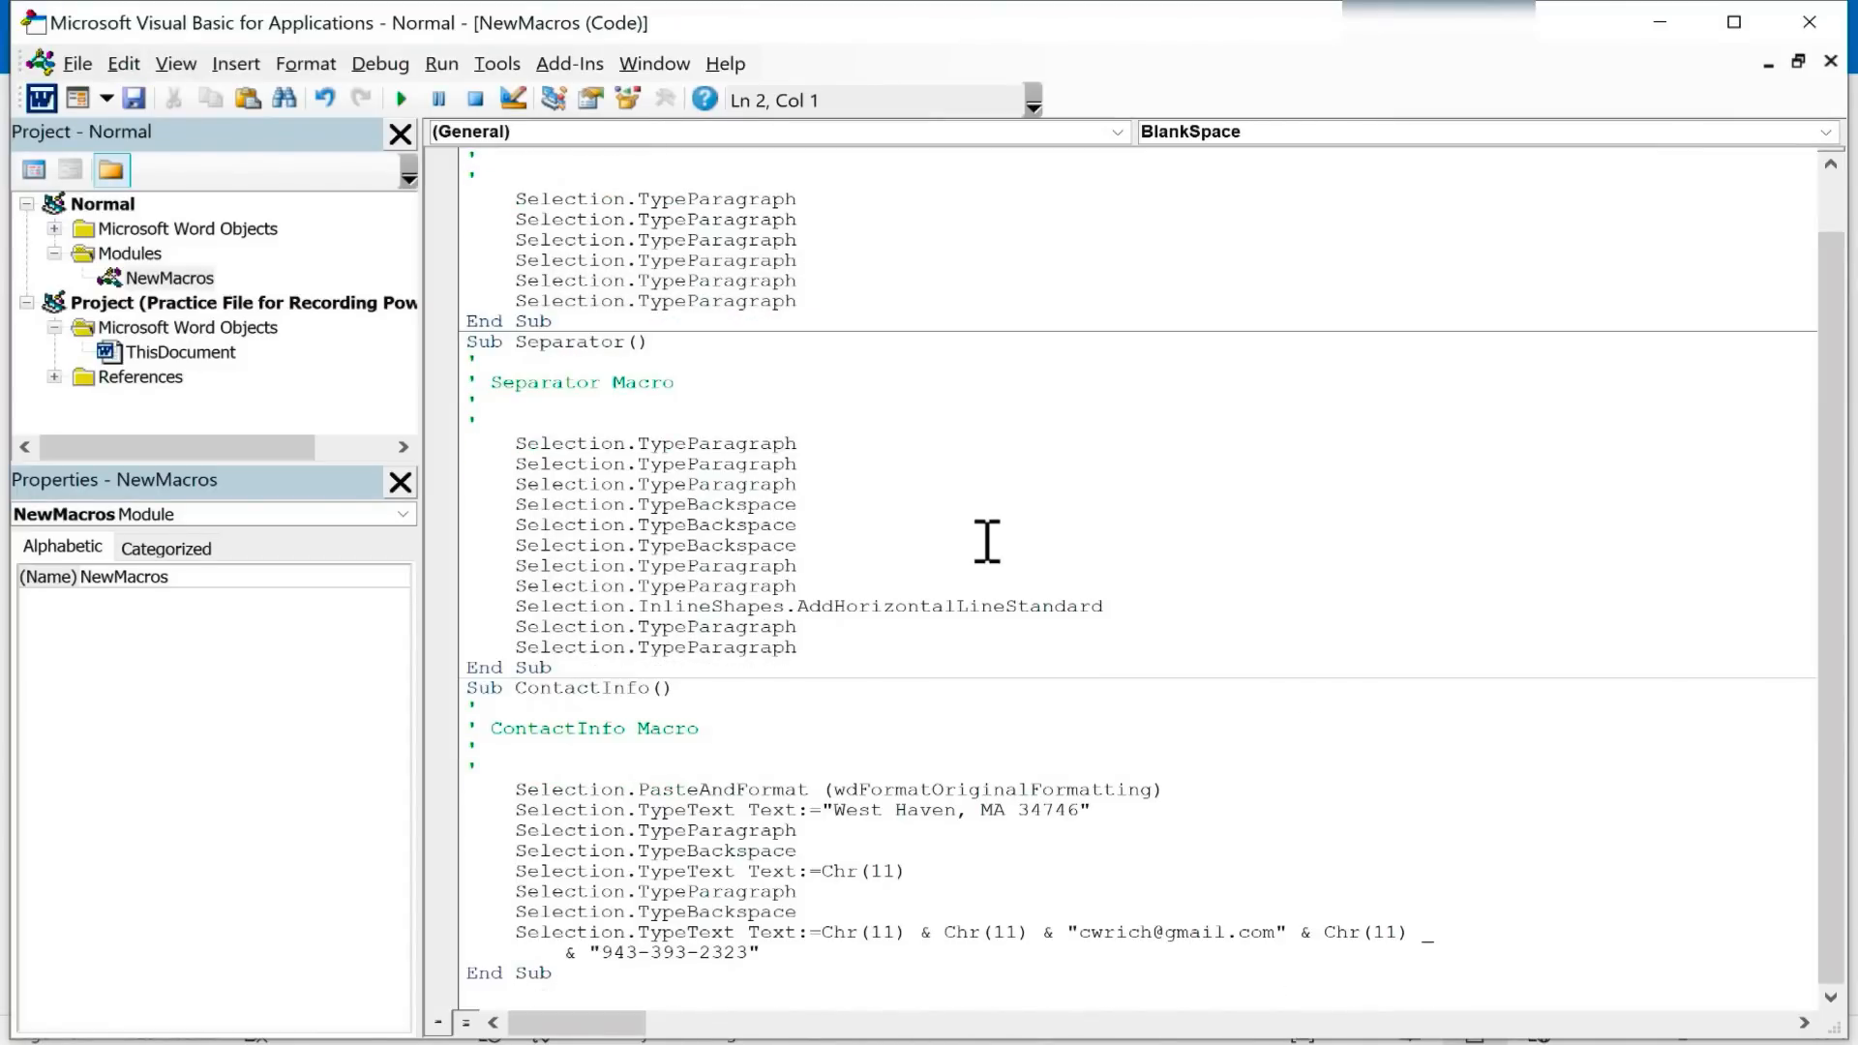
scroll("up", 3)
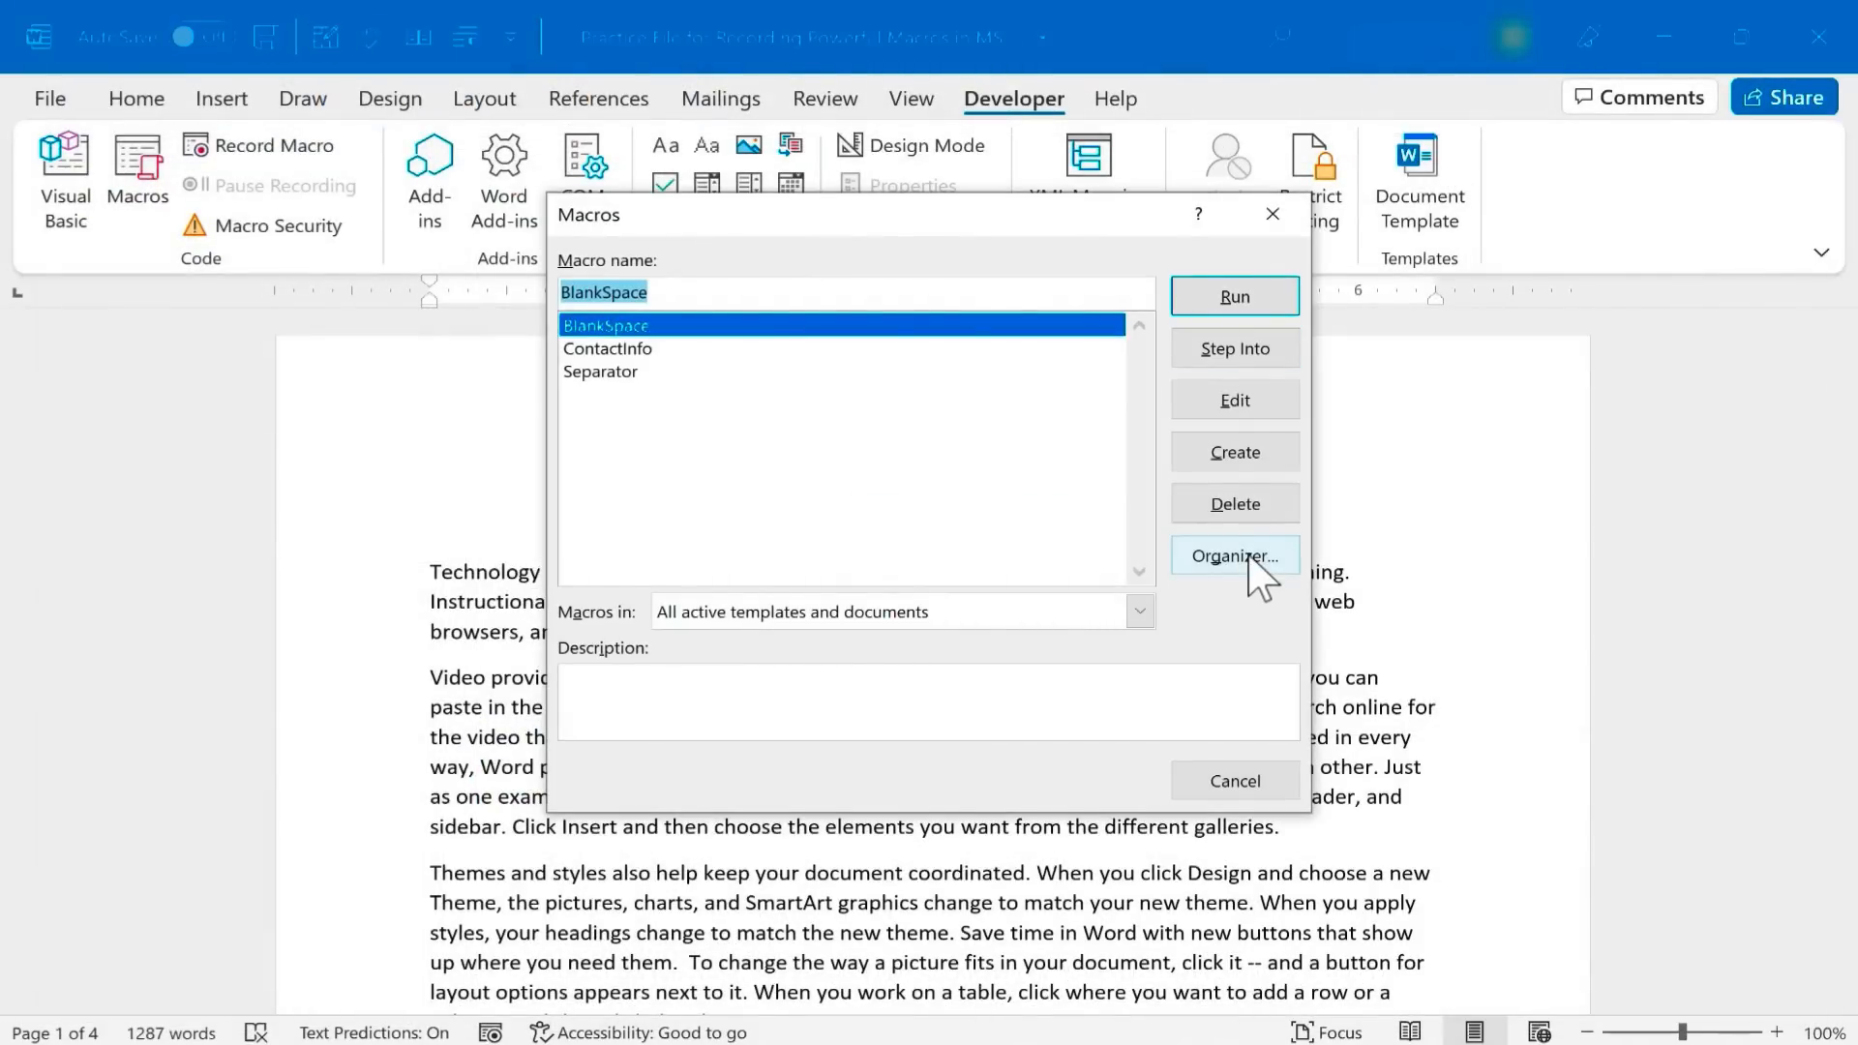
- Review the practice file's macro project items in the Organizer, then close it
left_click(1234, 556)
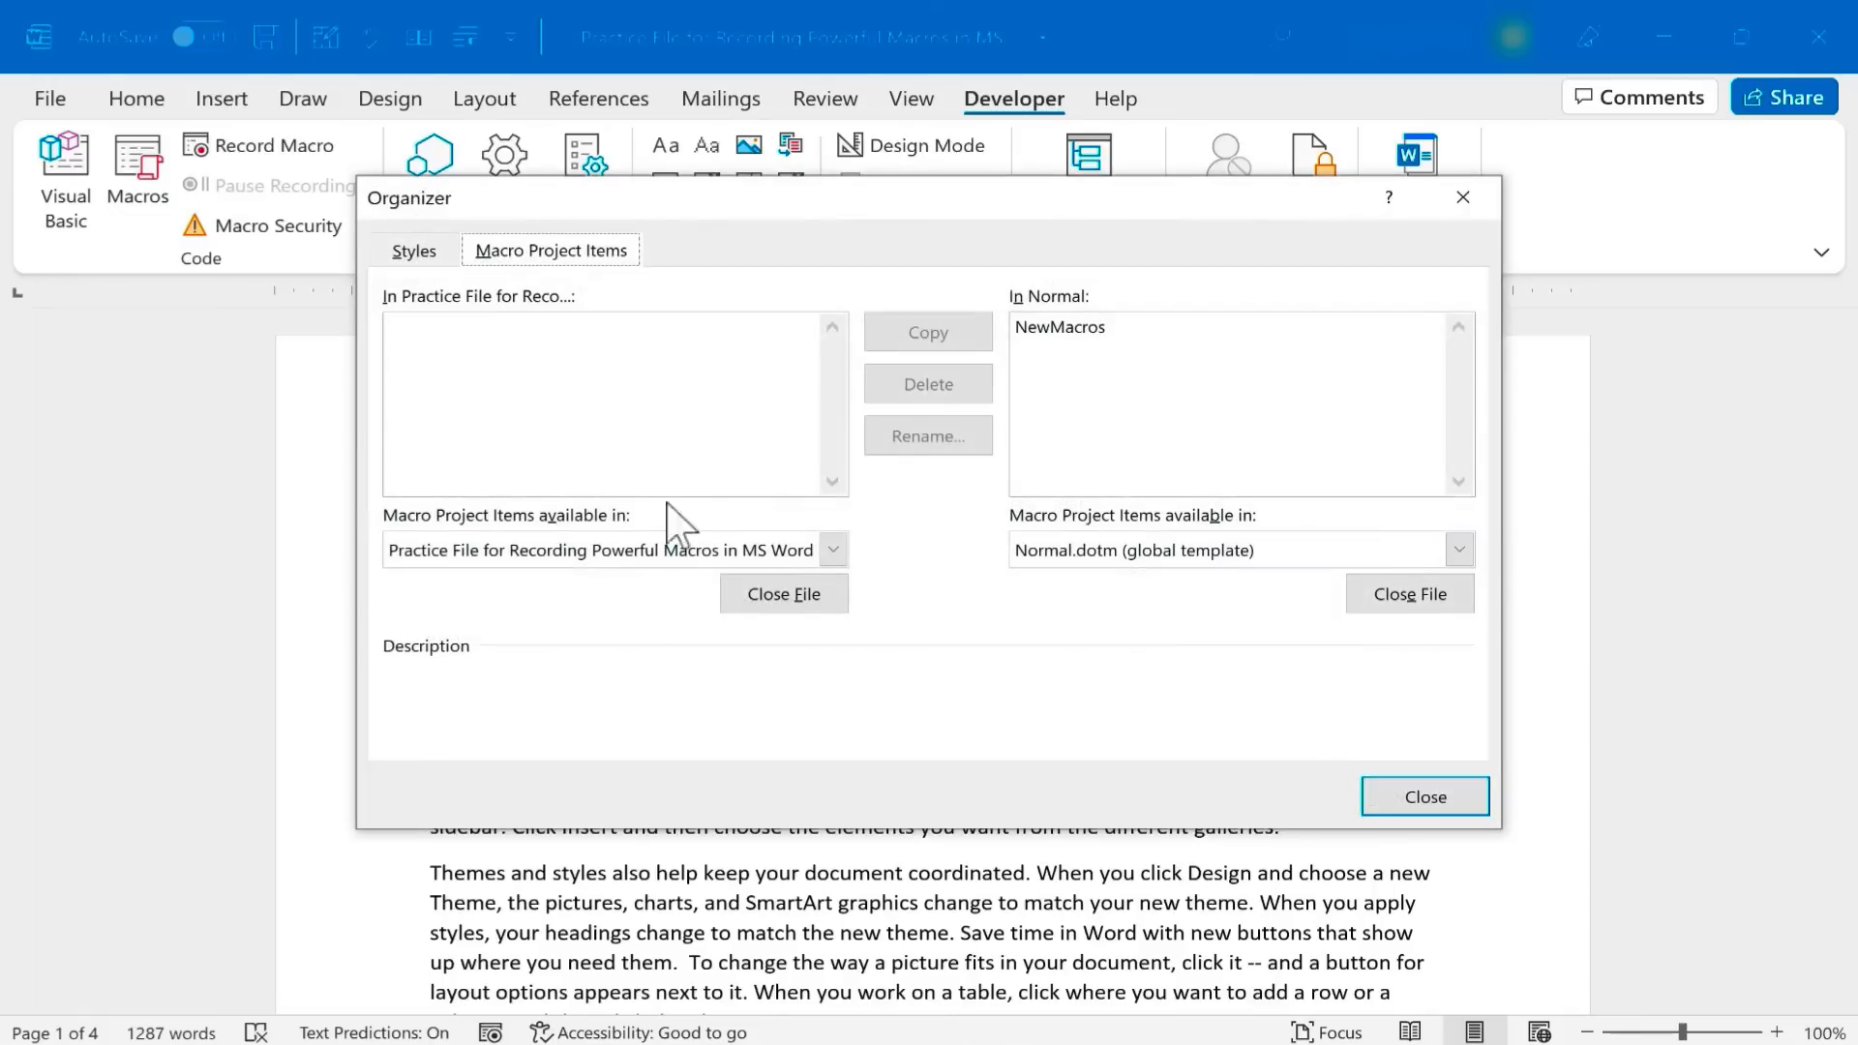
left_click(832, 549)
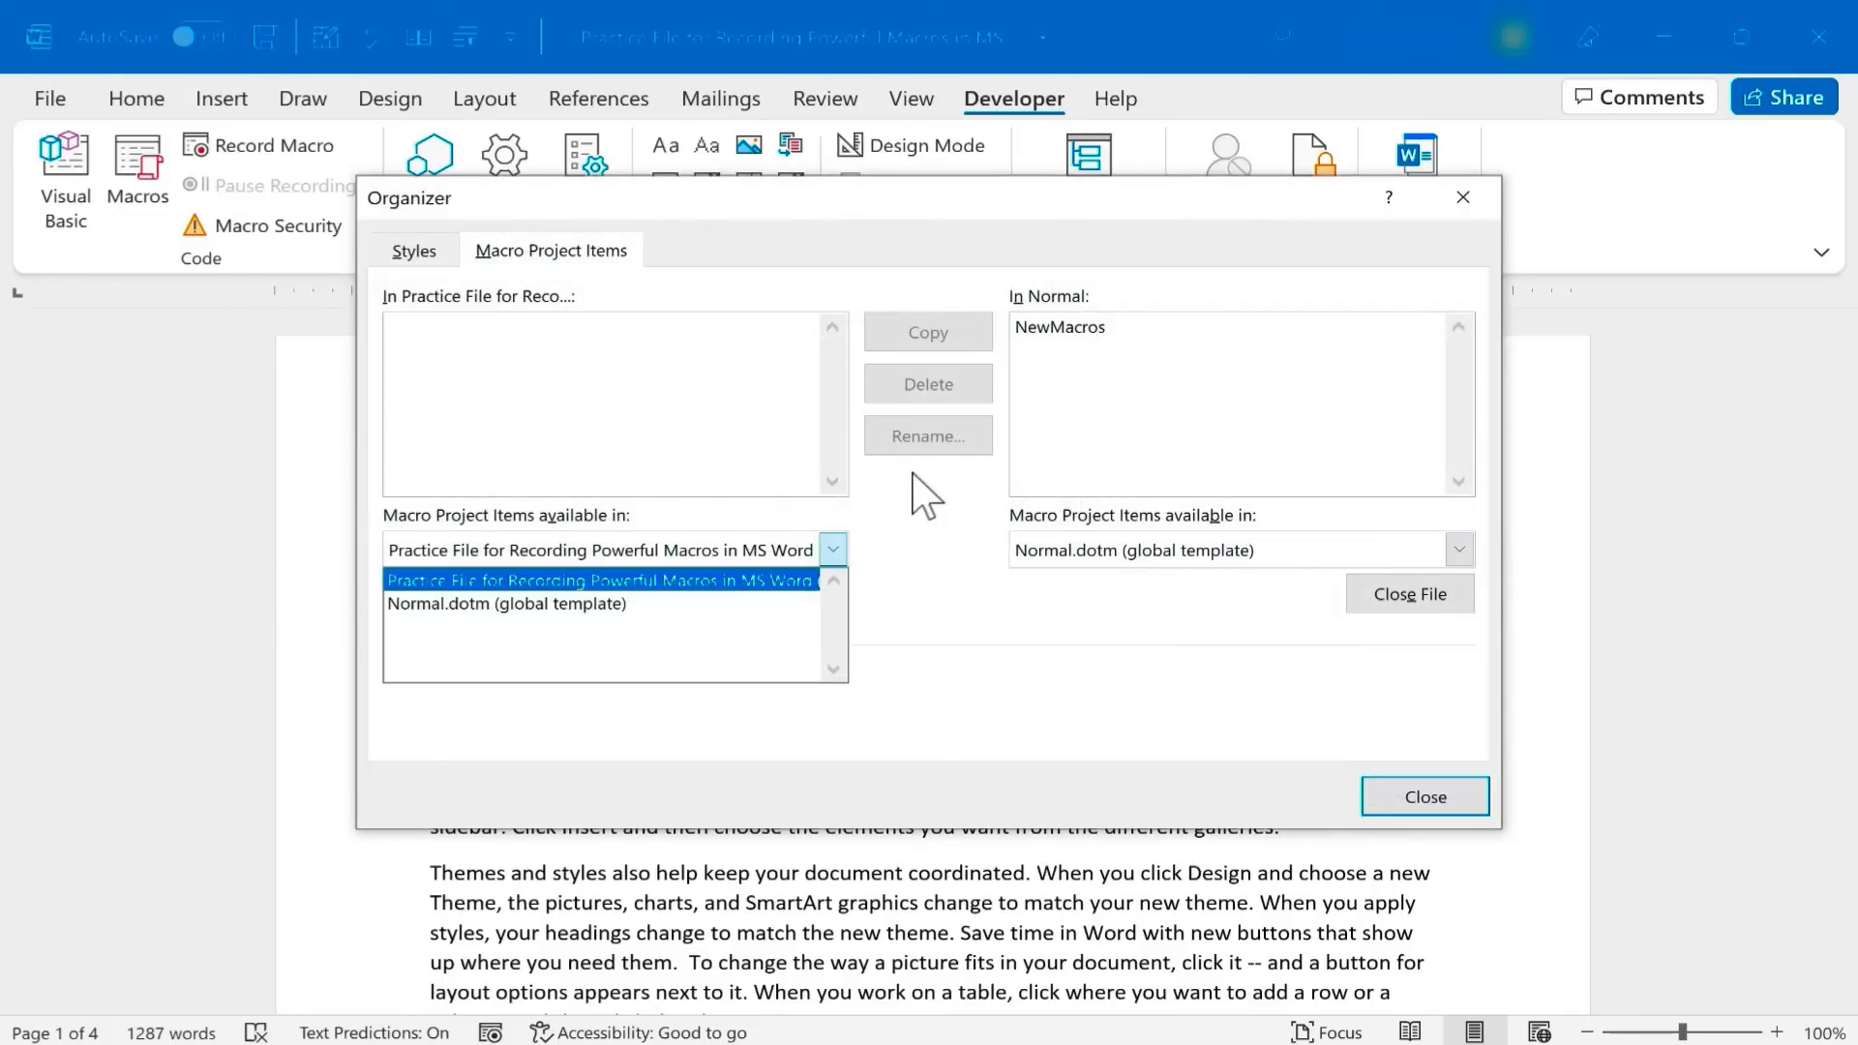
left_click(598, 580)
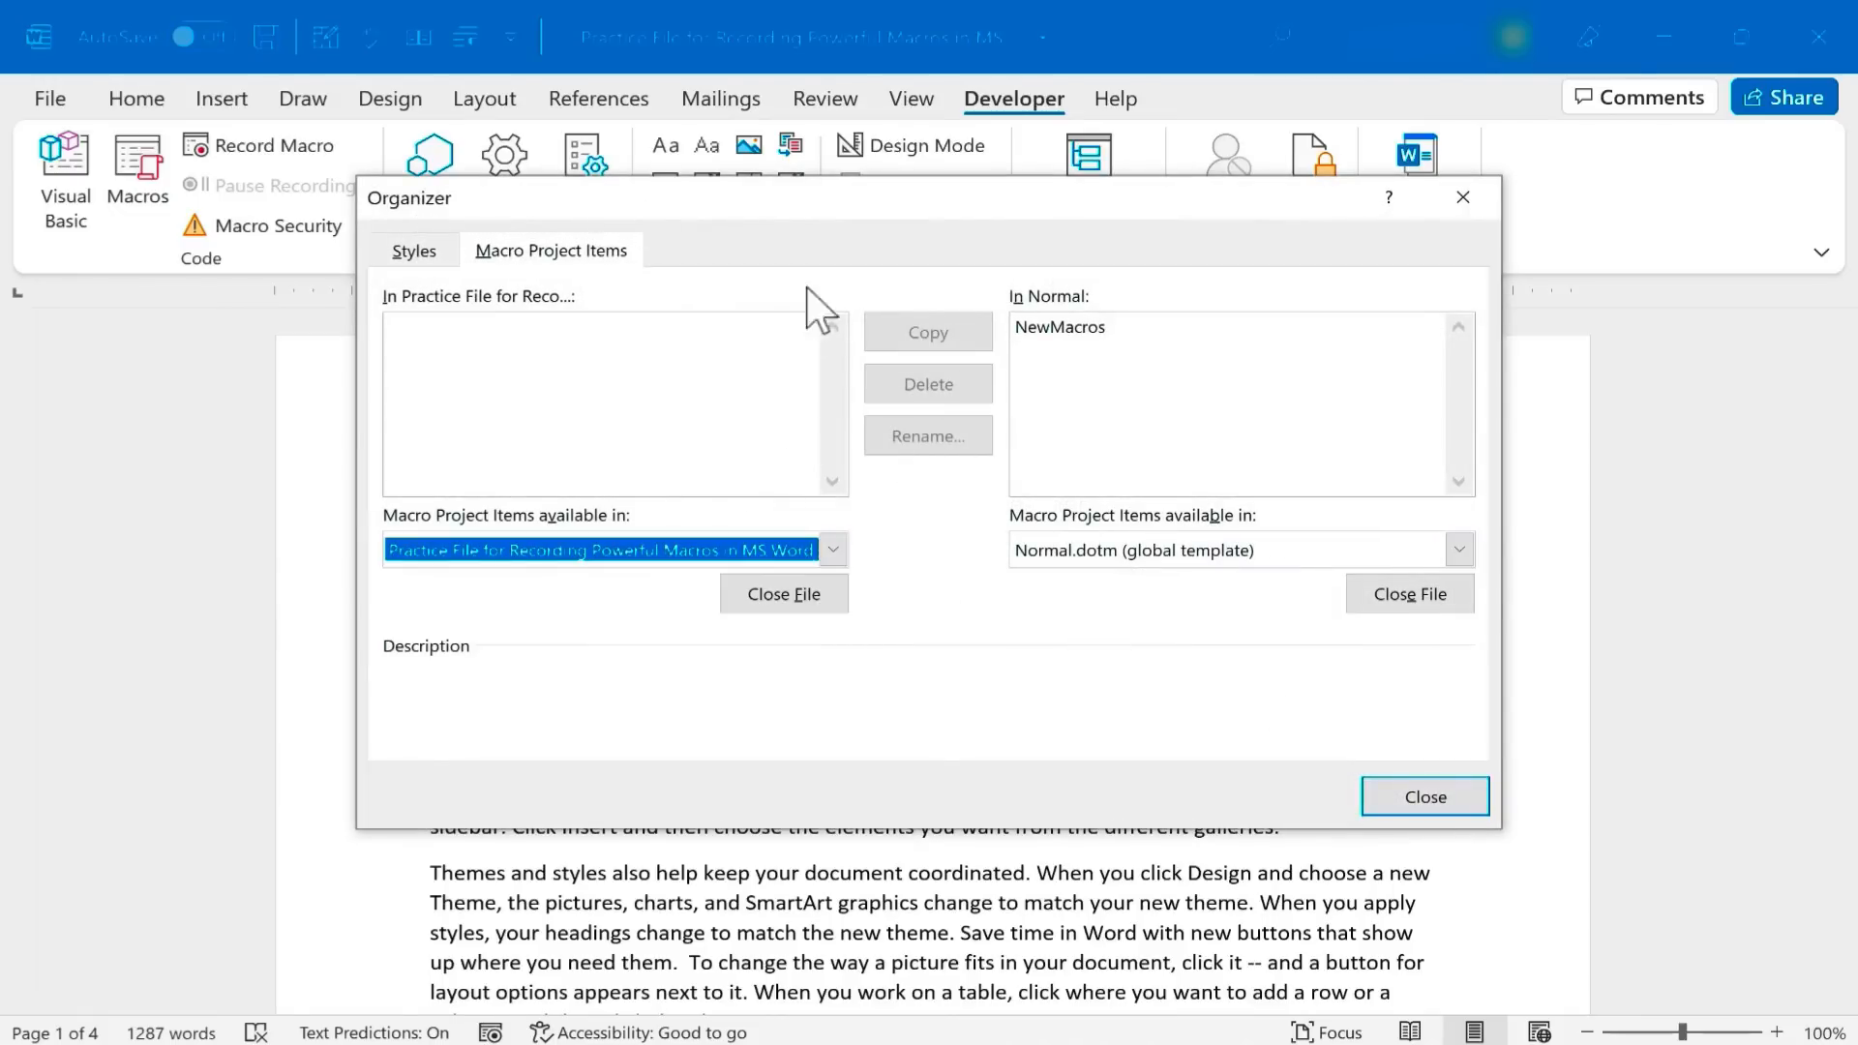
mouse_move(634, 503)
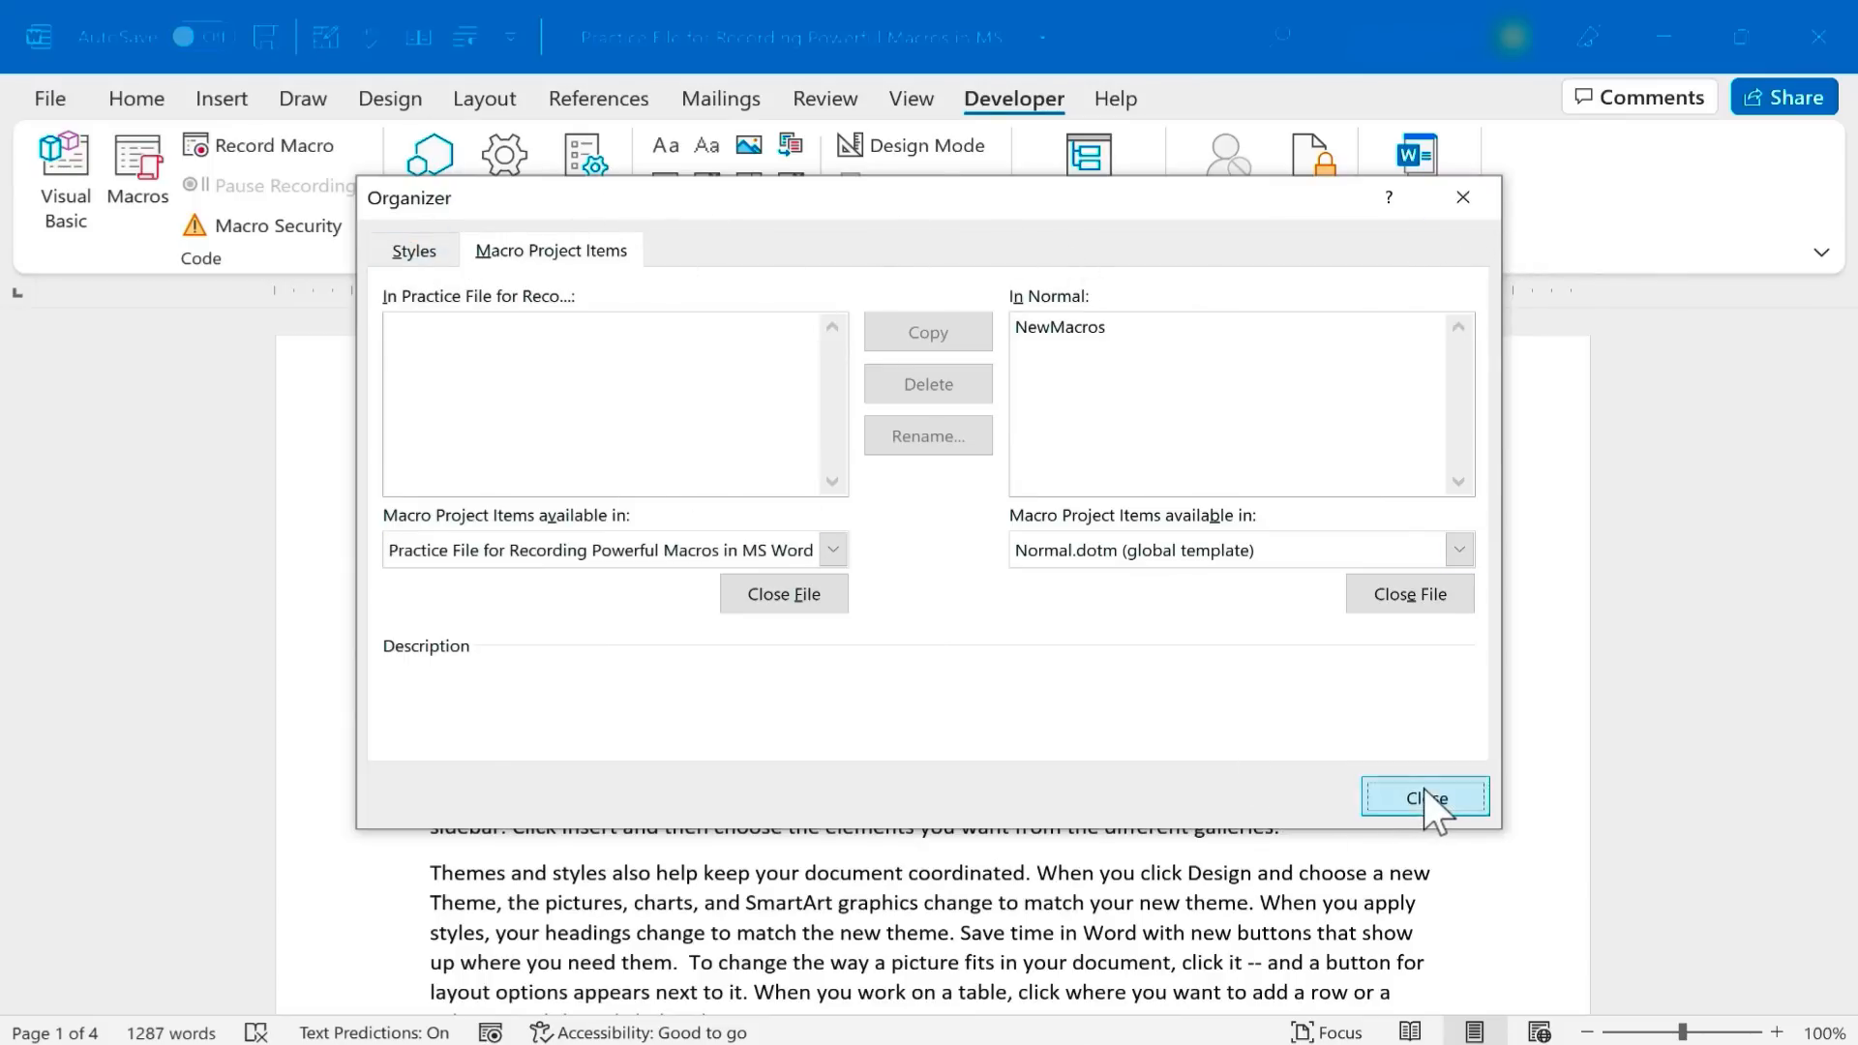
left_click(1425, 797)
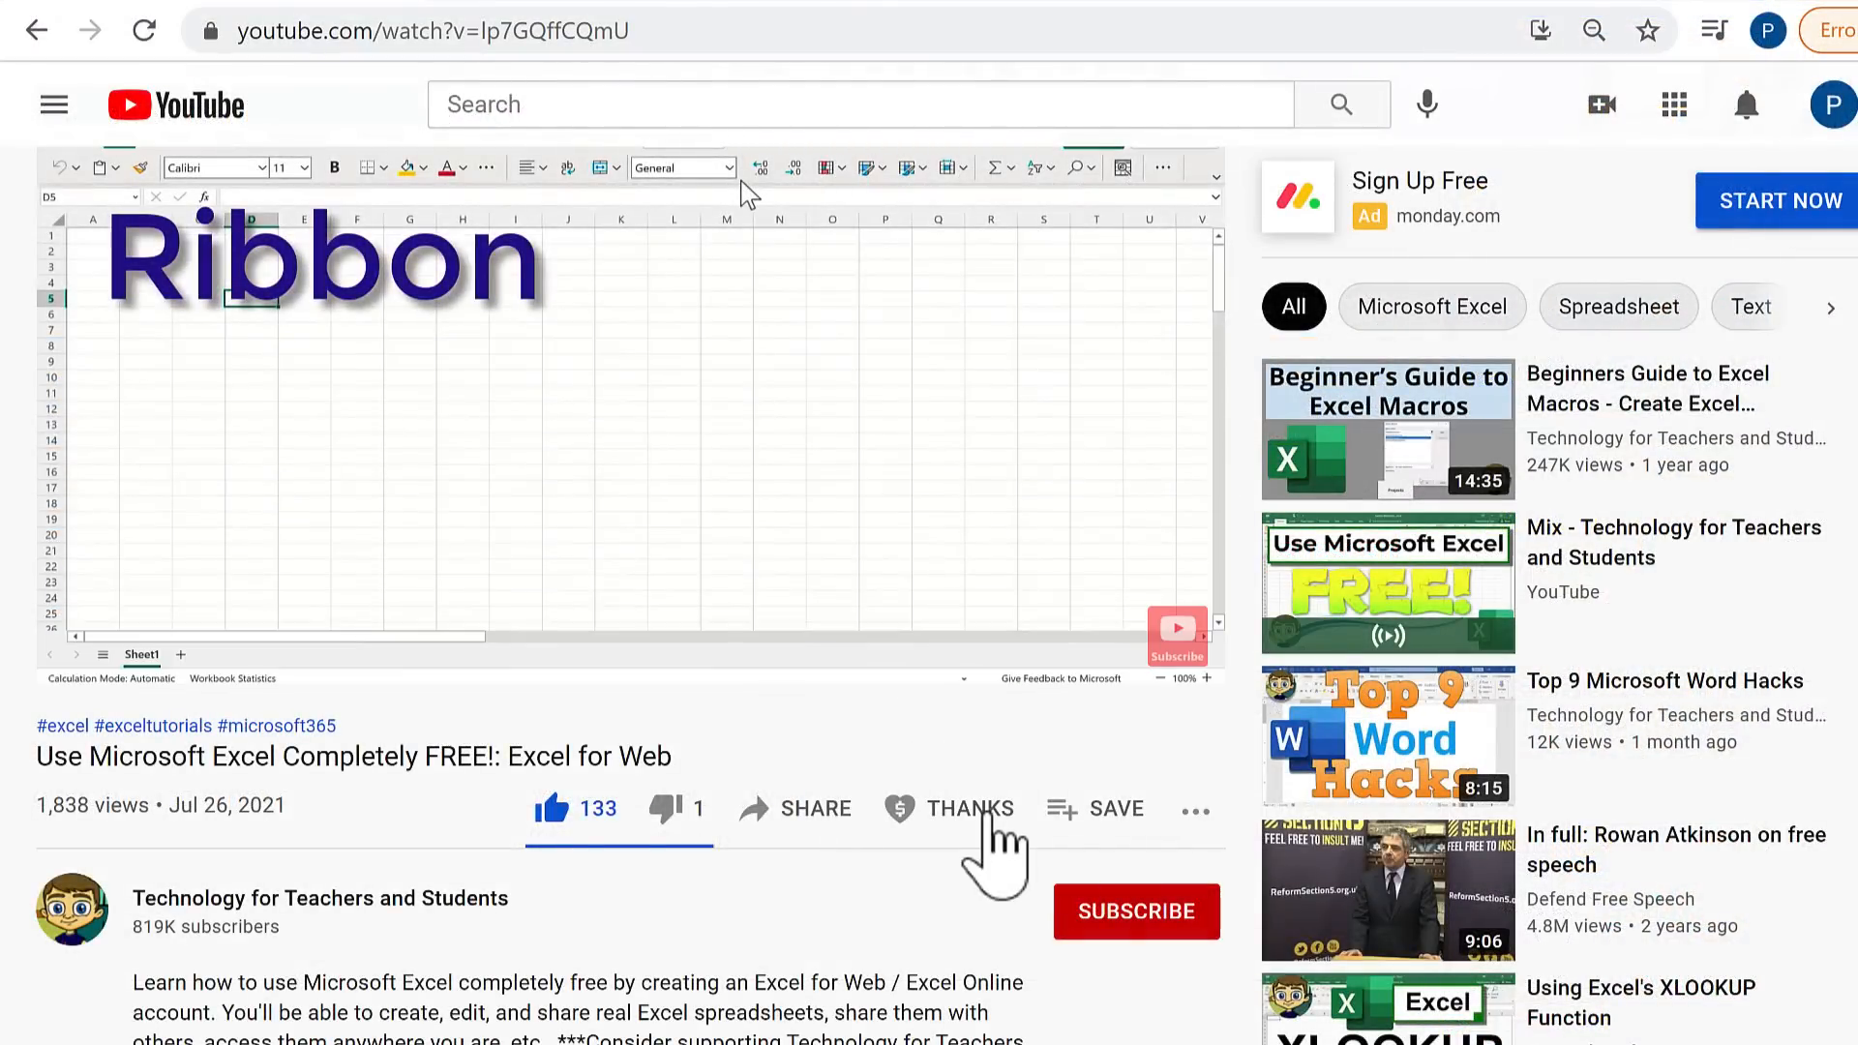
- Open Super Thanks for the Technology for Teachers and Students video
left_click(950, 808)
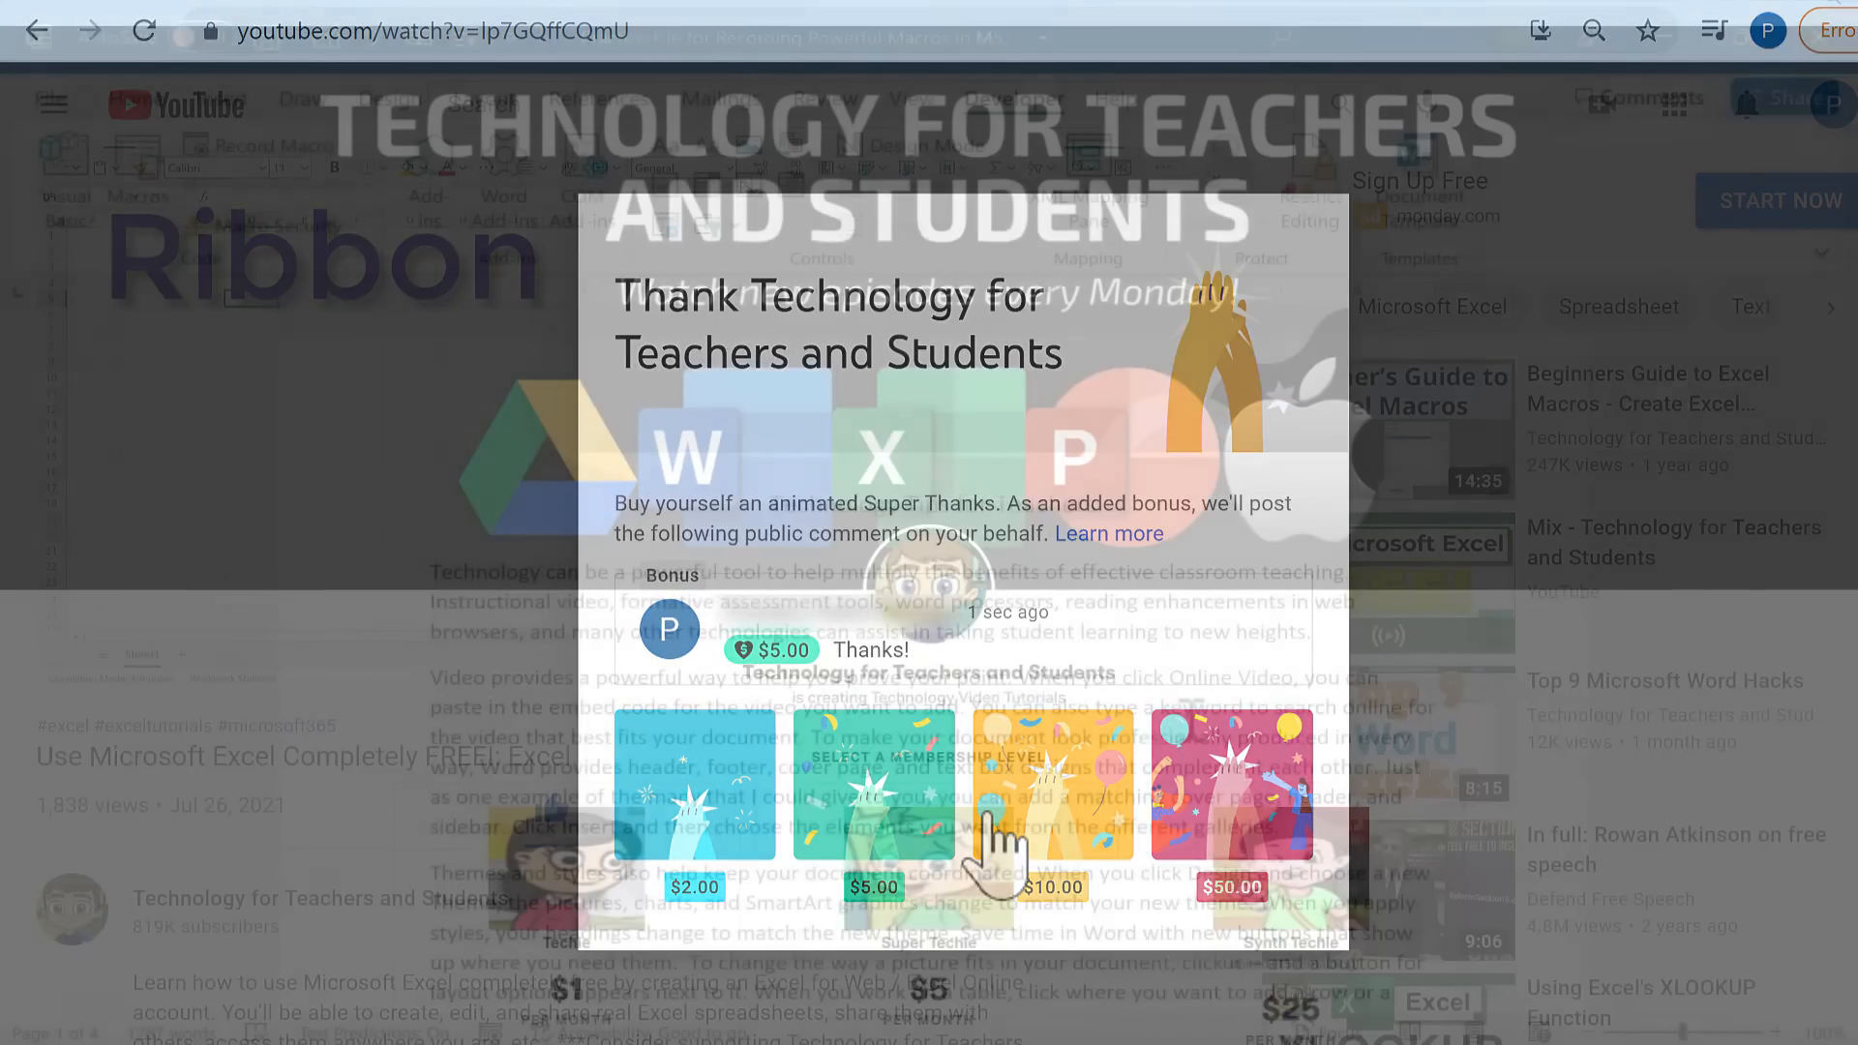